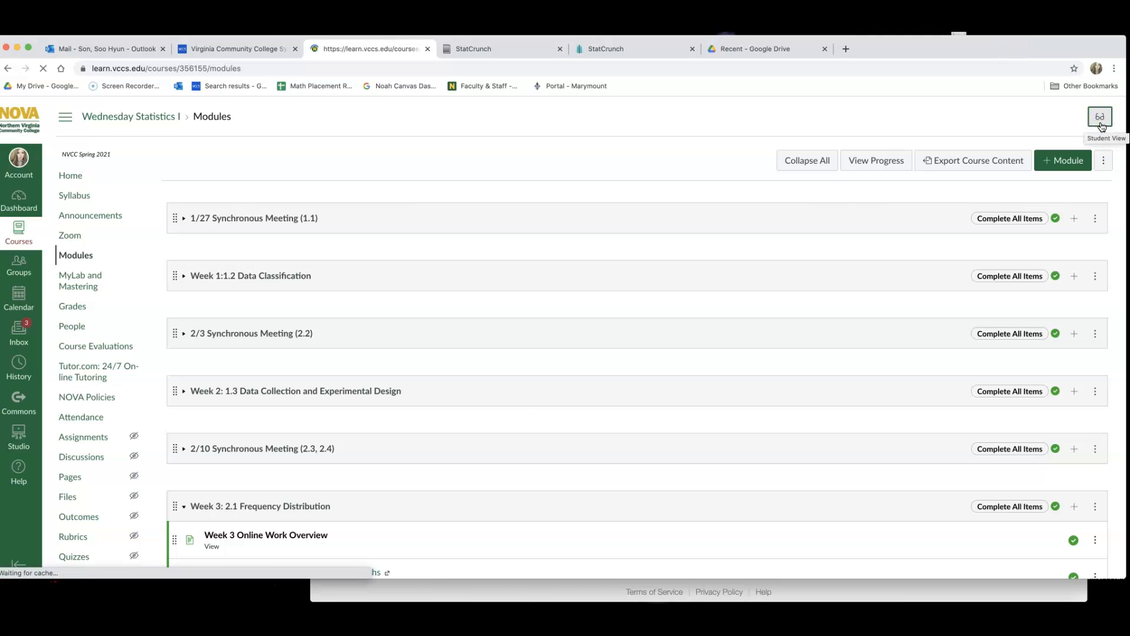
# Switch to Student View and download Super_Heroes.csv from the Test 1 Materials module
pyautogui.click(1100, 117)
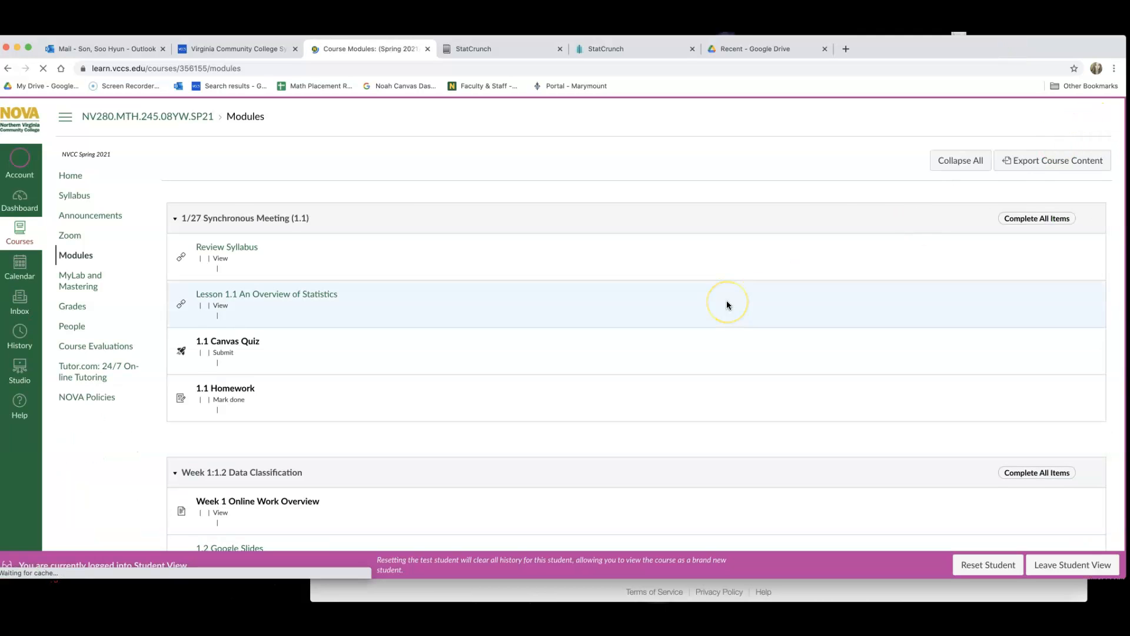
pyautogui.scroll(-3)
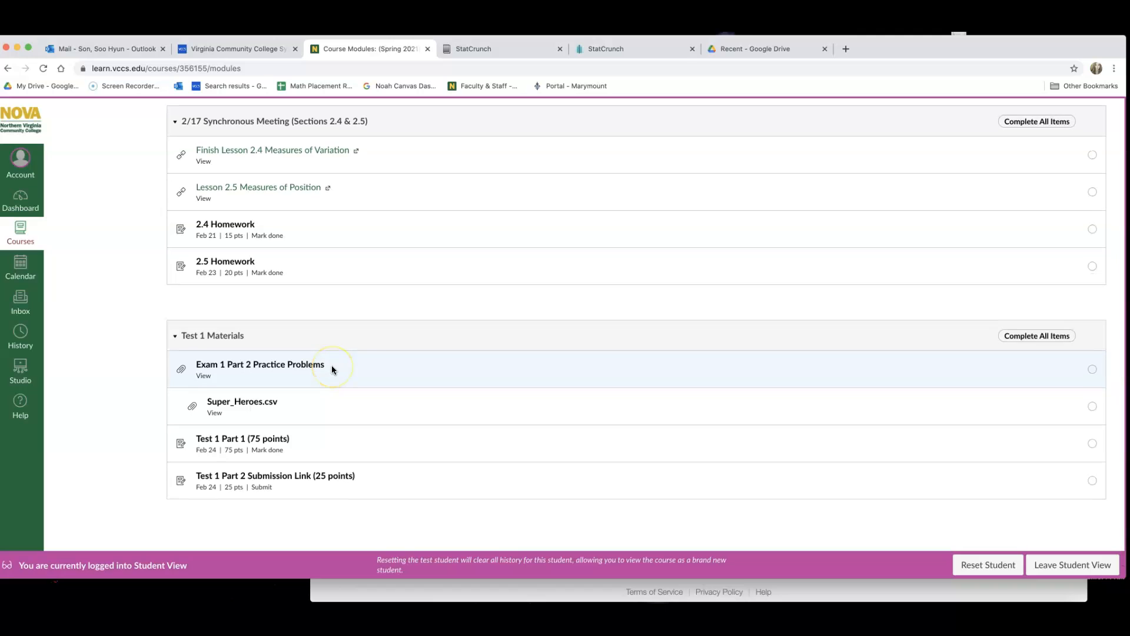
pyautogui.moveTo(253, 402)
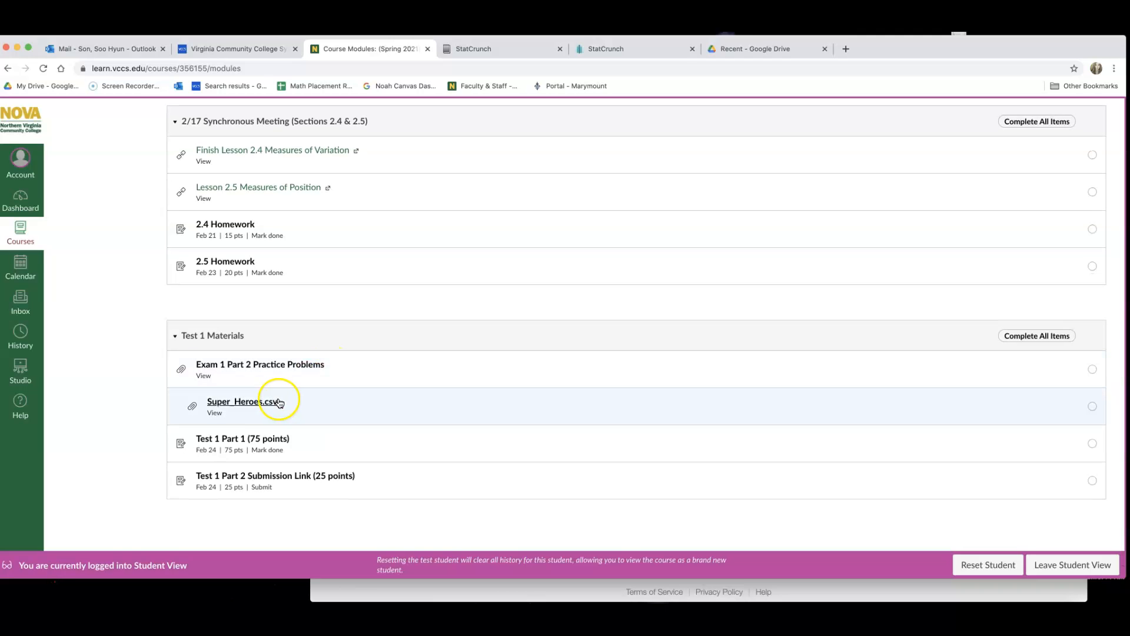
pyautogui.click(242, 401)
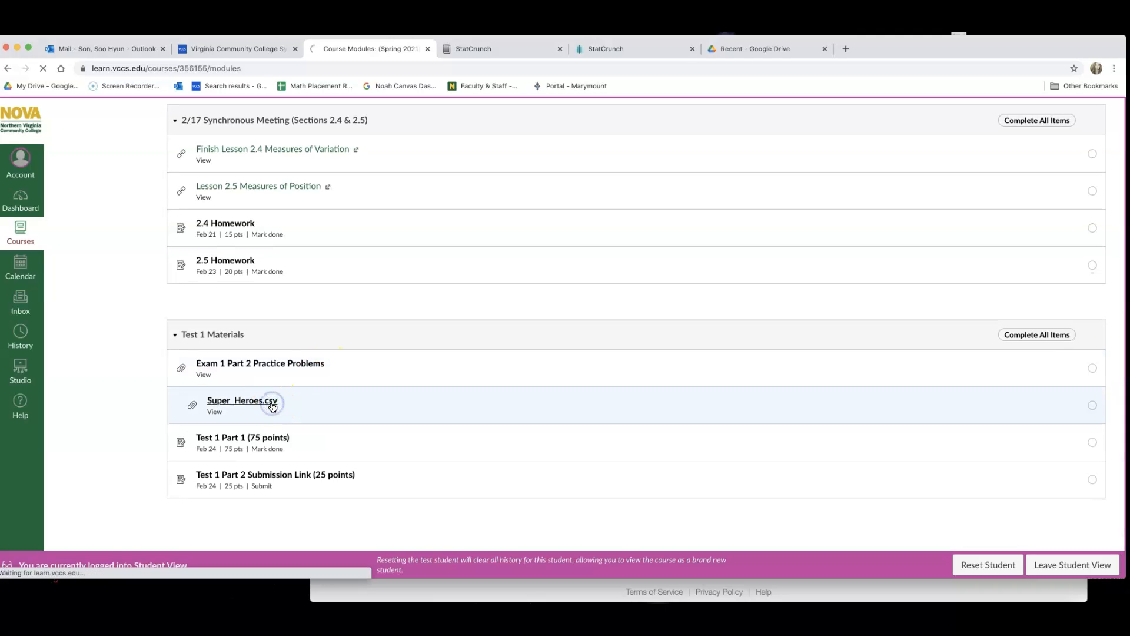
pyautogui.click(242, 400)
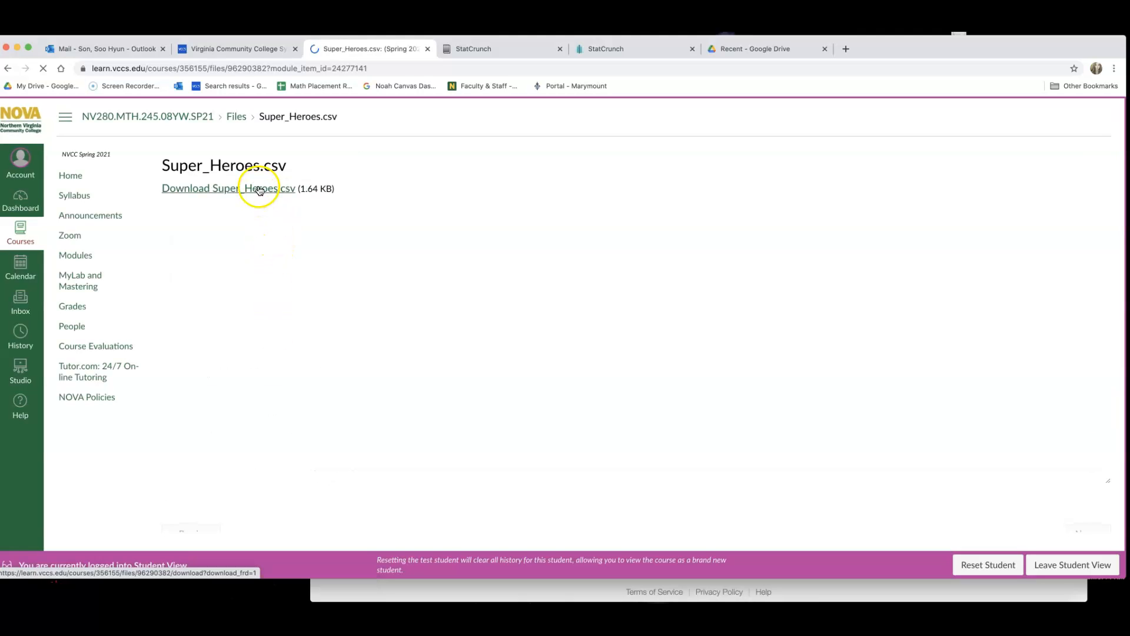
pyautogui.click(227, 188)
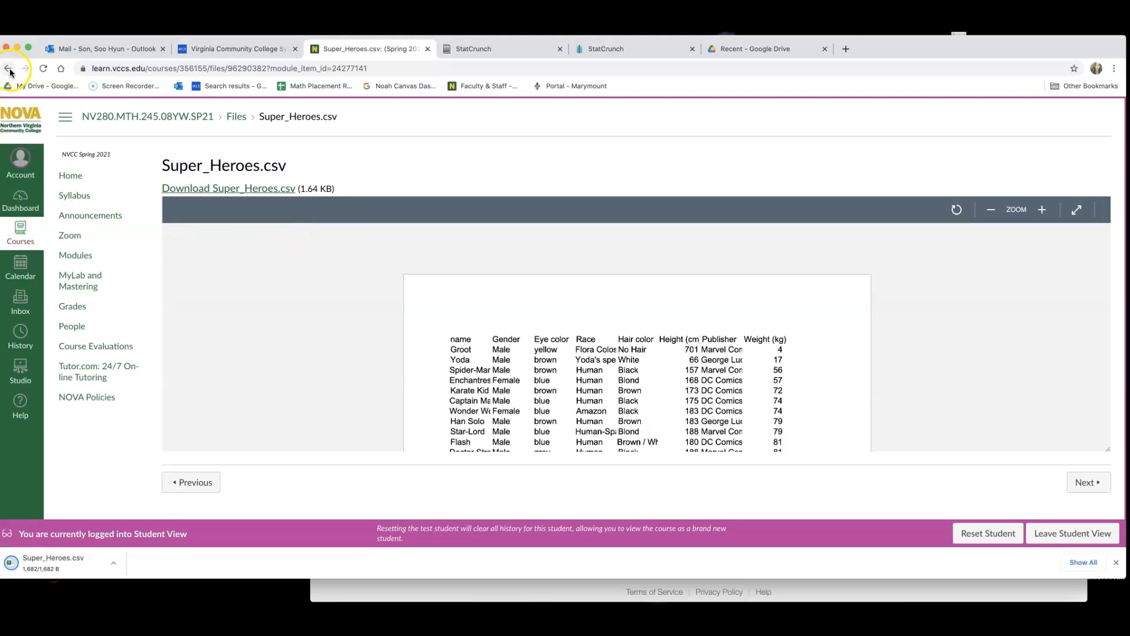
pyautogui.moveTo(11, 72)
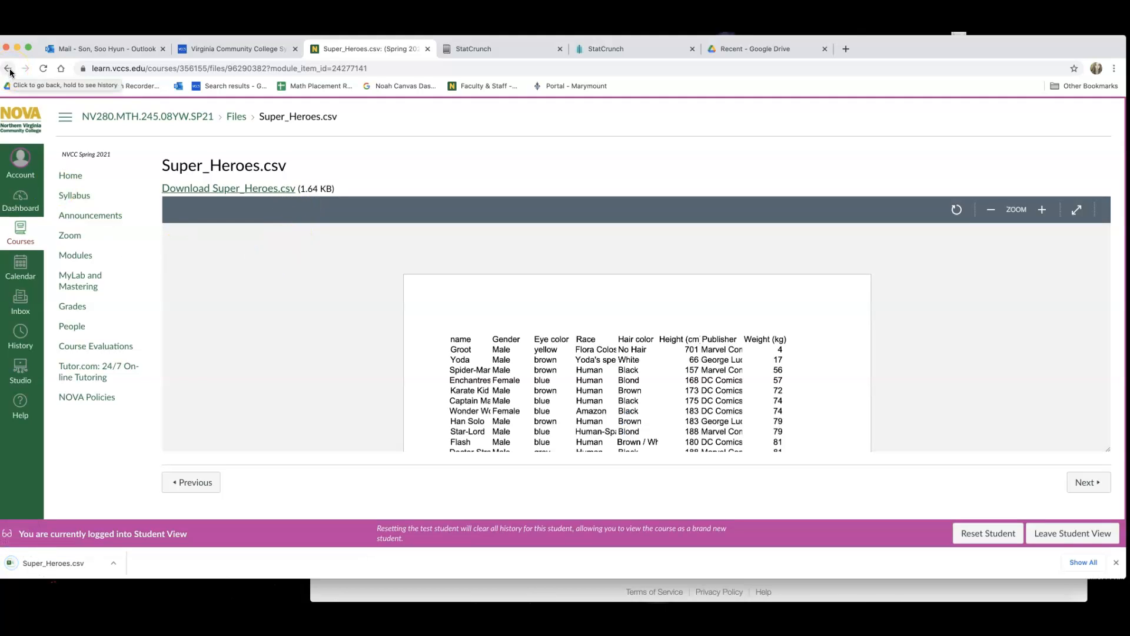
# Return to the Modules list and open the Exam 1 Part 2 Practice Problems item
pyautogui.click(10, 68)
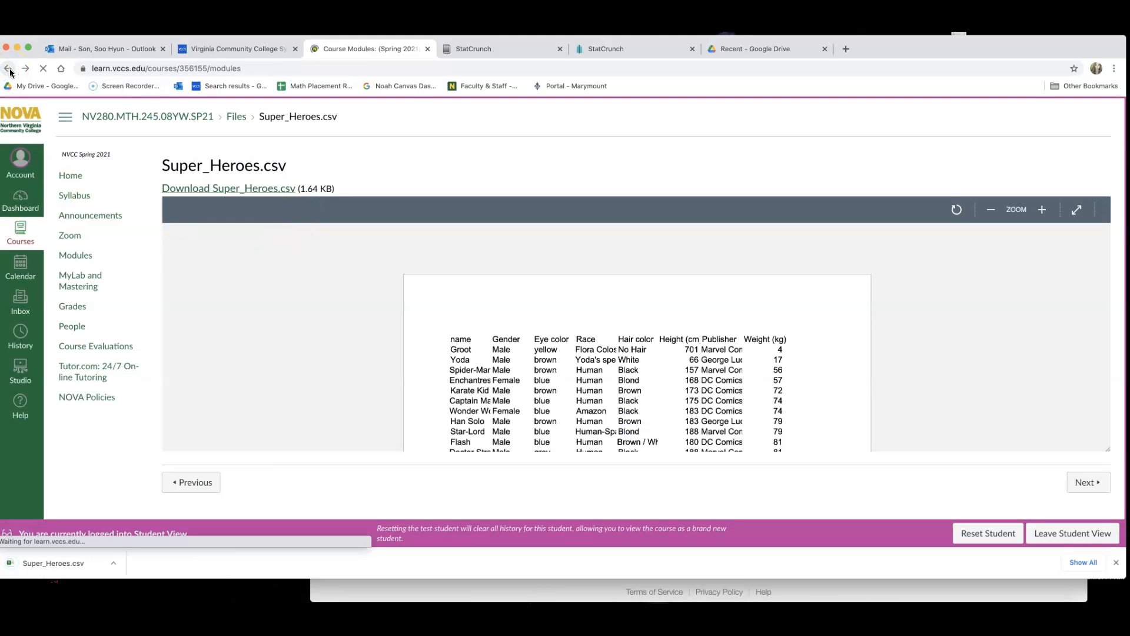
pyautogui.click(9, 69)
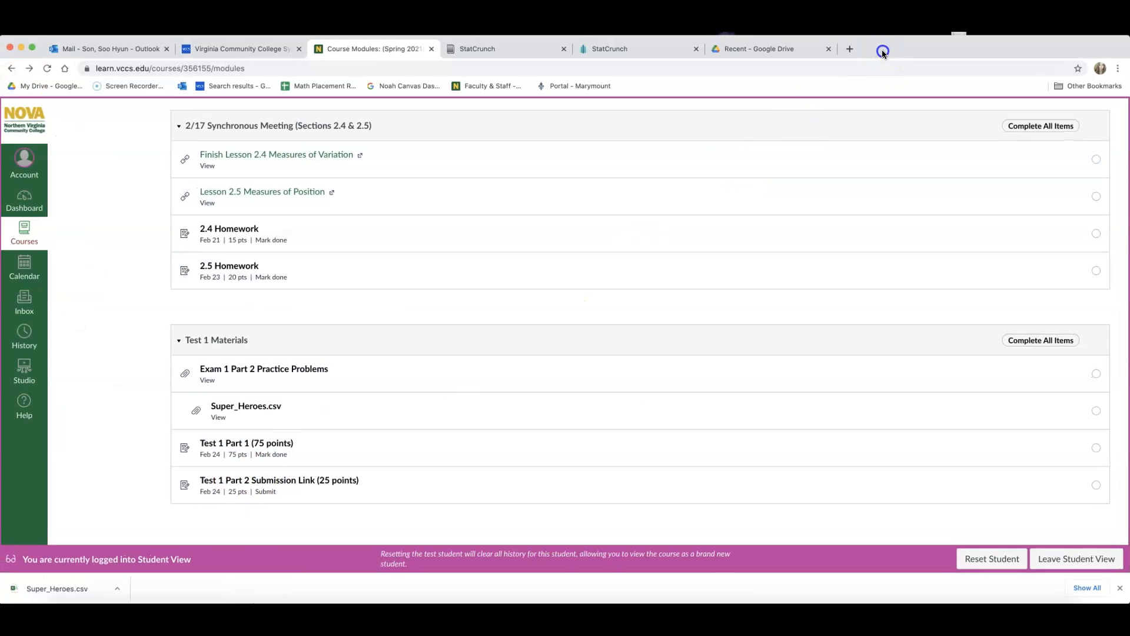
pyautogui.scroll(-3)
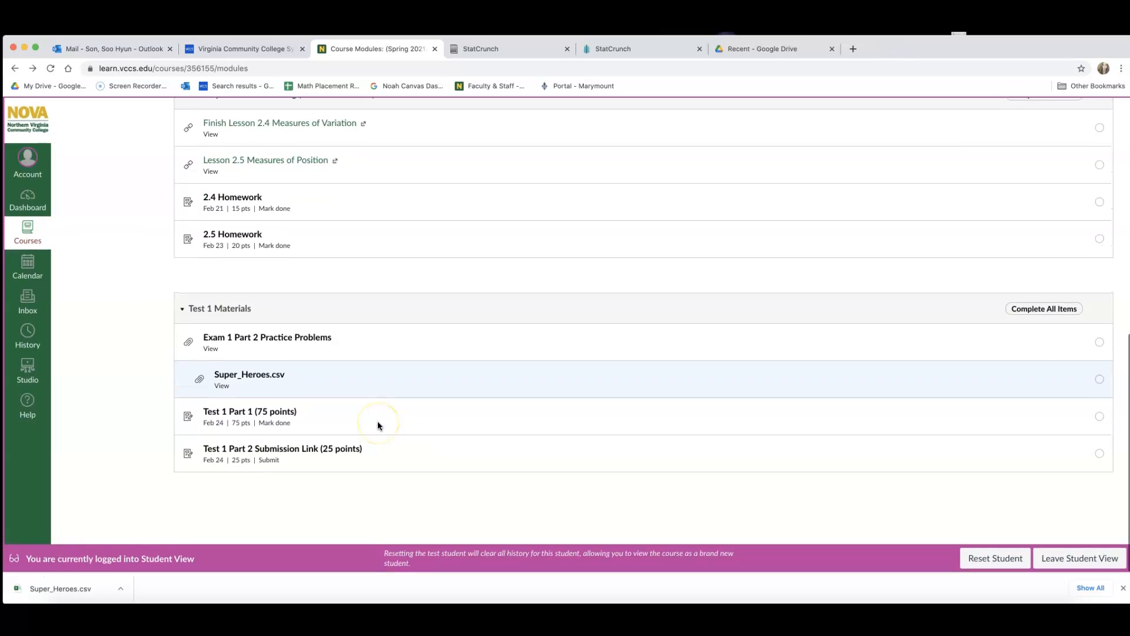
pyautogui.click(222, 385)
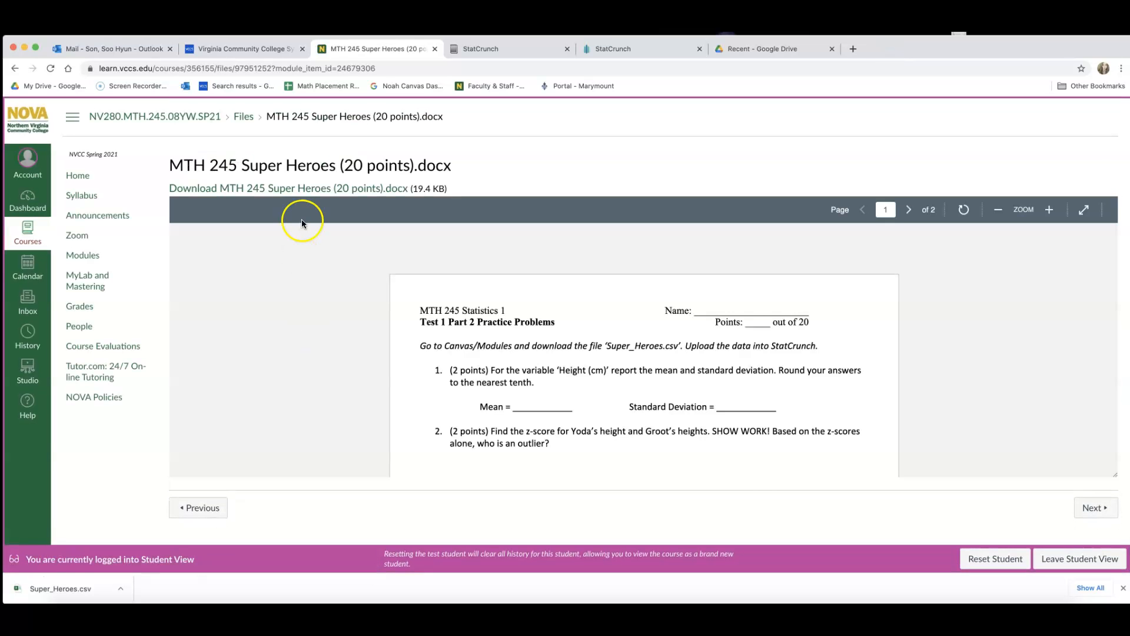
# Download the MTH 245 Super Heroes (20 points).docx worksheet, then head to MyLab and Mastering
pyautogui.click(288, 189)
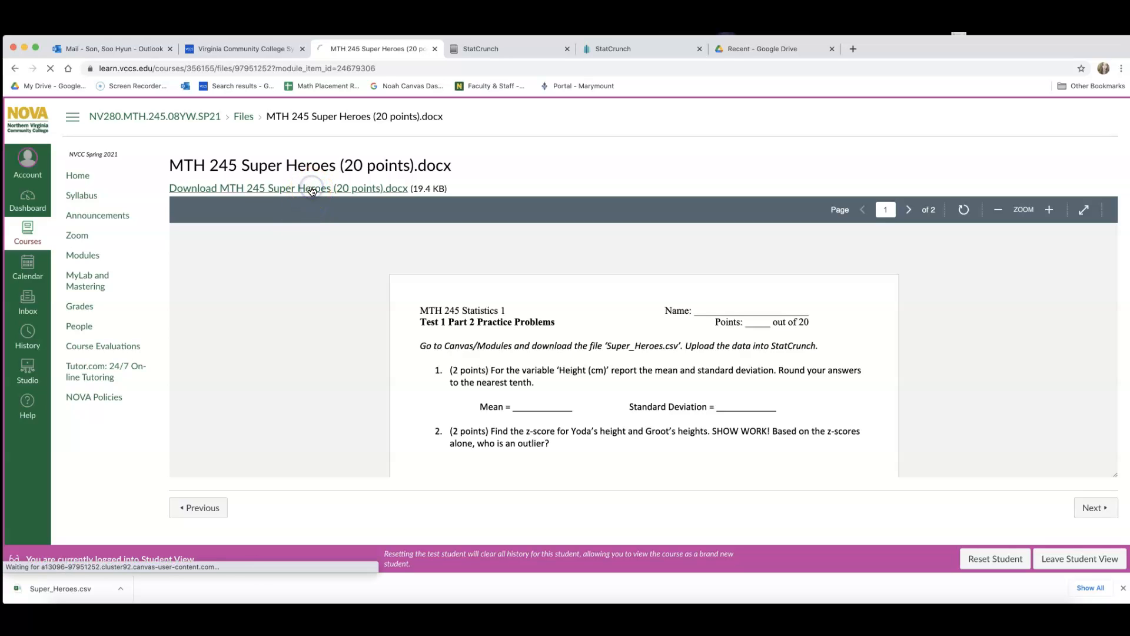
pyautogui.click(287, 188)
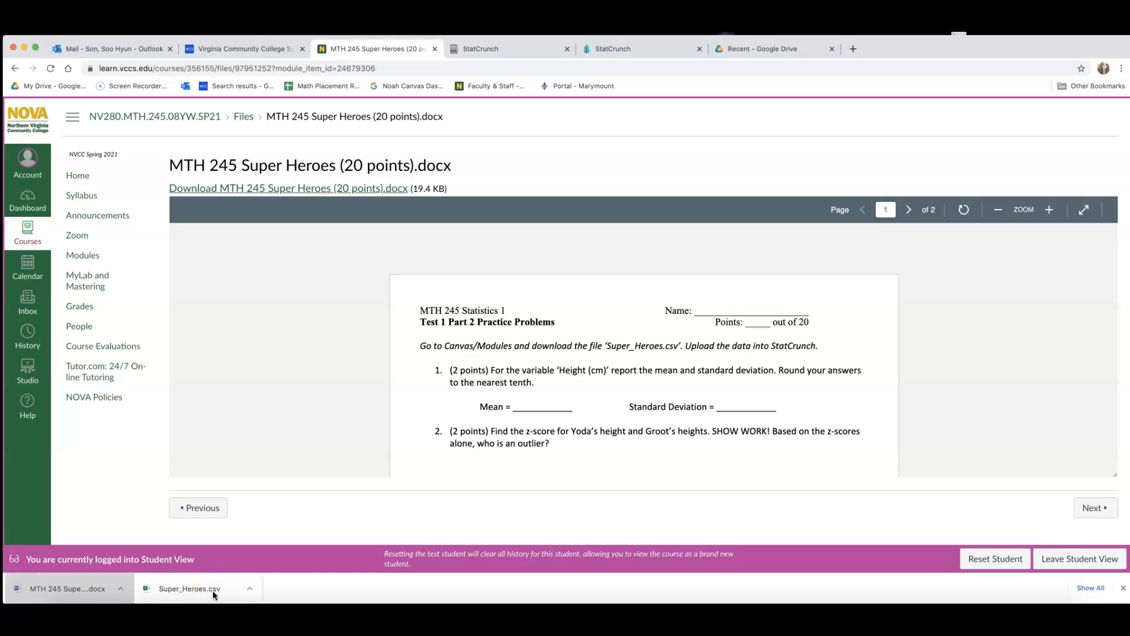
pyautogui.moveTo(189, 588)
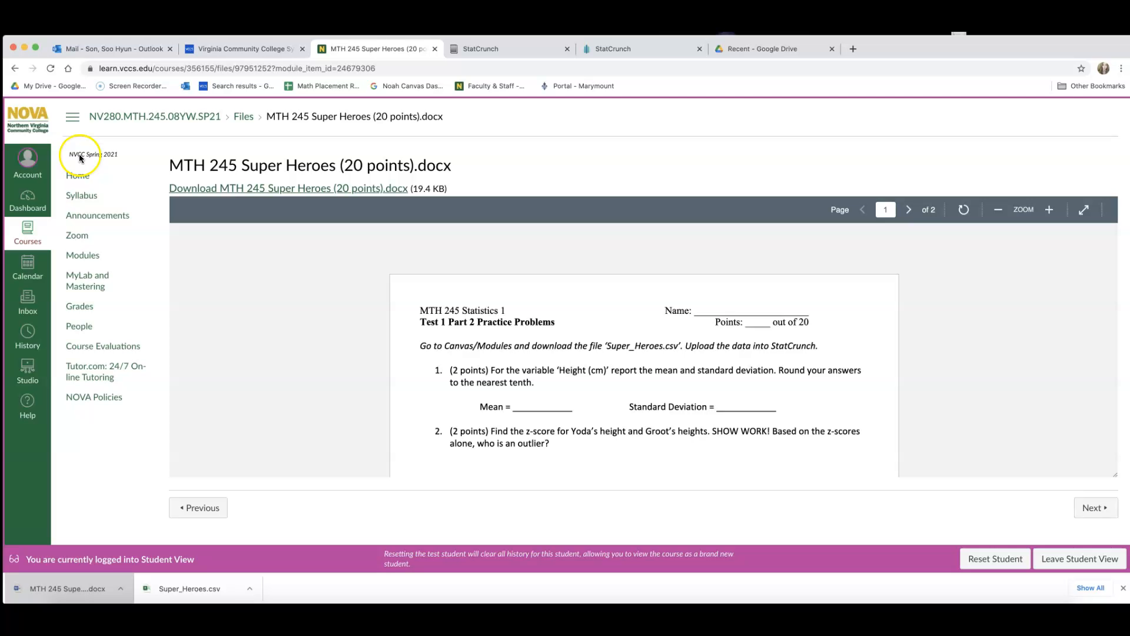
pyautogui.click(640, 48)
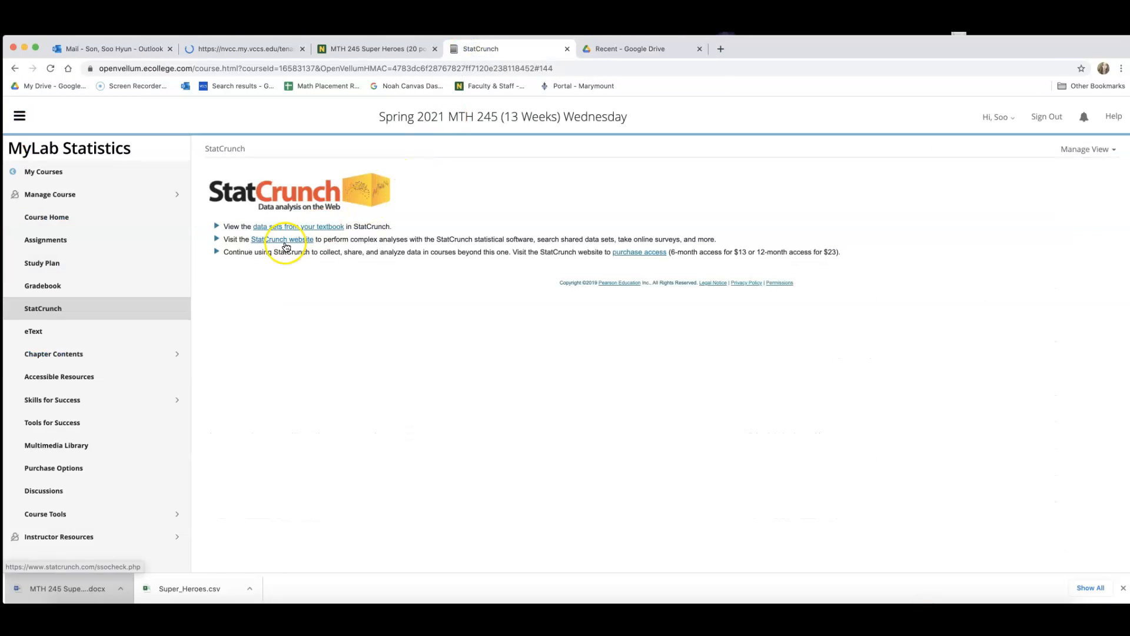
# Launch the StatCrunch website from the MyLab StatCrunch page
pyautogui.click(282, 239)
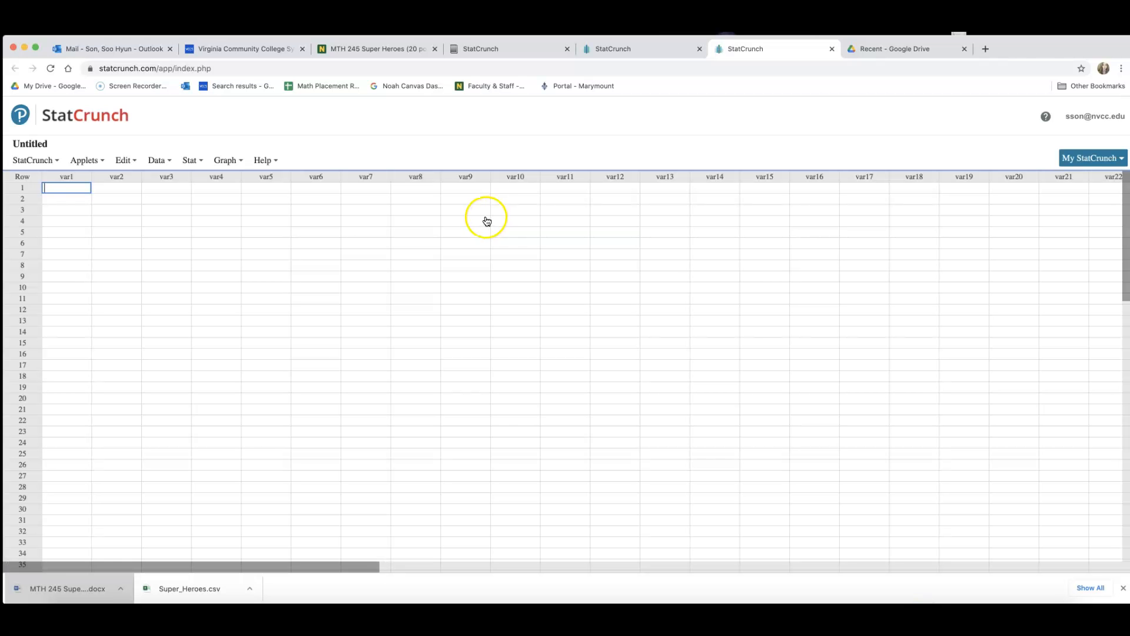
pyautogui.moveTo(289, 182)
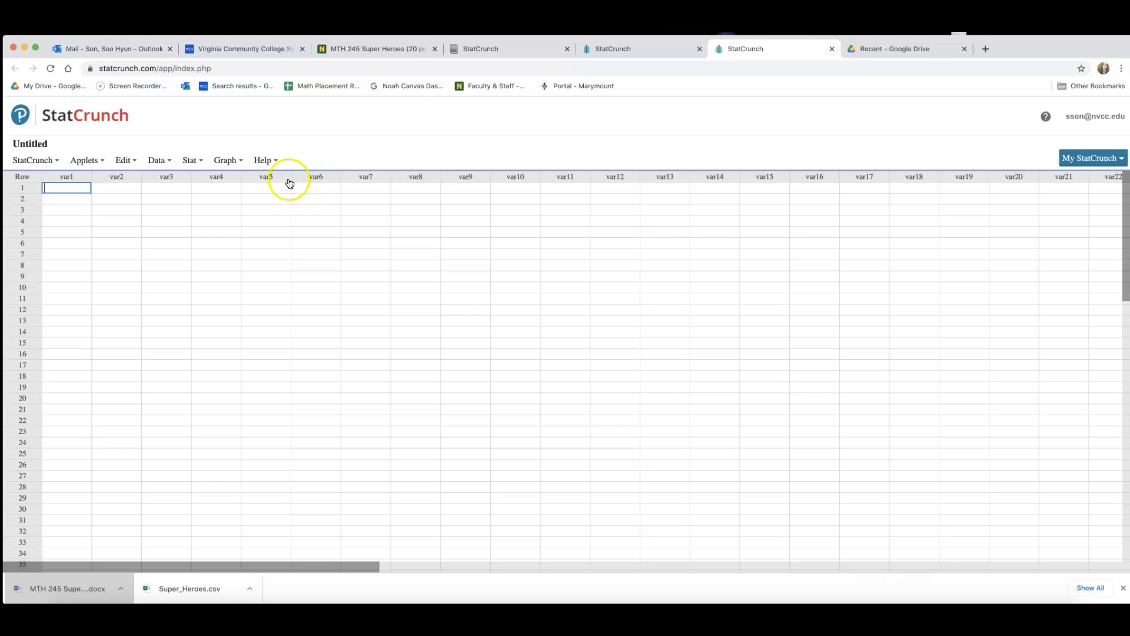
# Load Super_Heroes.csv from the computer into the StatCrunch data table
pyautogui.click(157, 160)
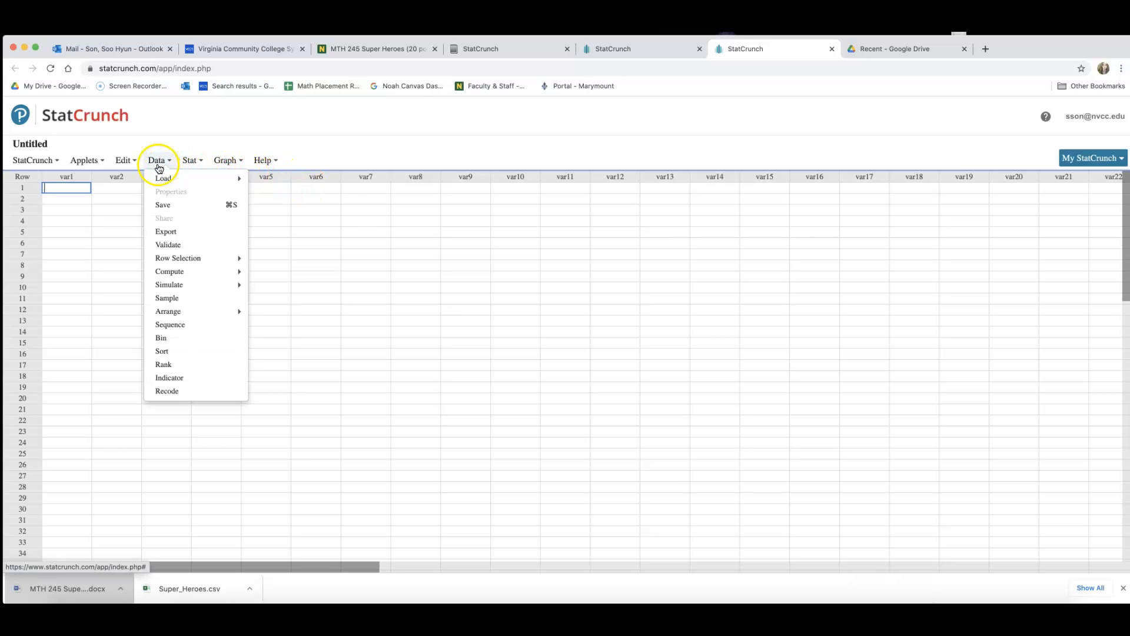
pyautogui.moveTo(163, 178)
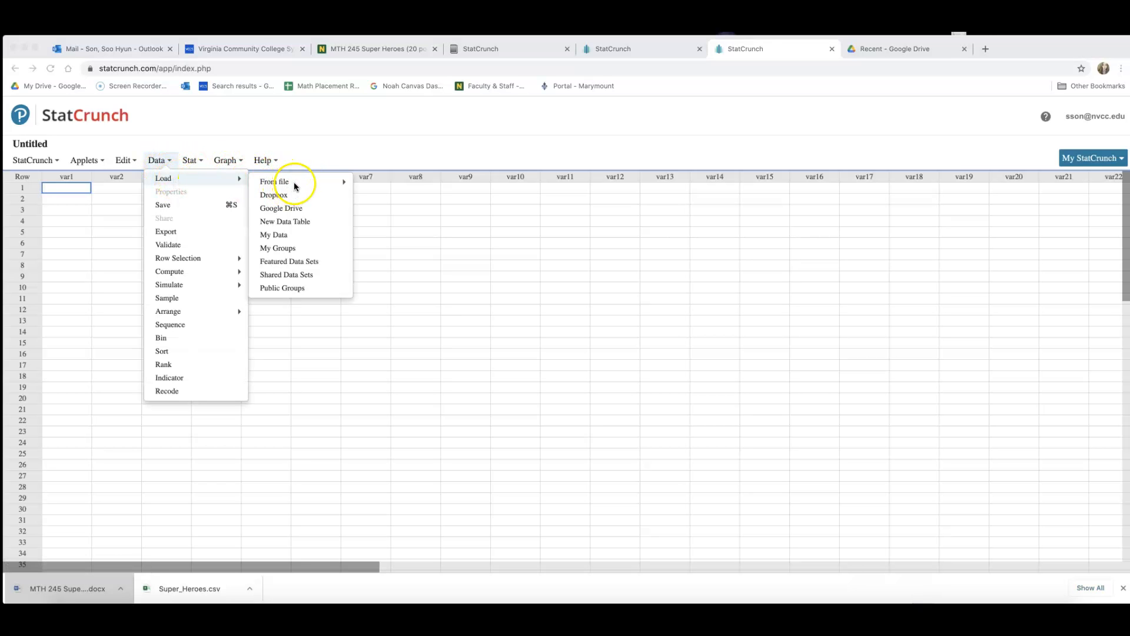
pyautogui.moveTo(275, 181)
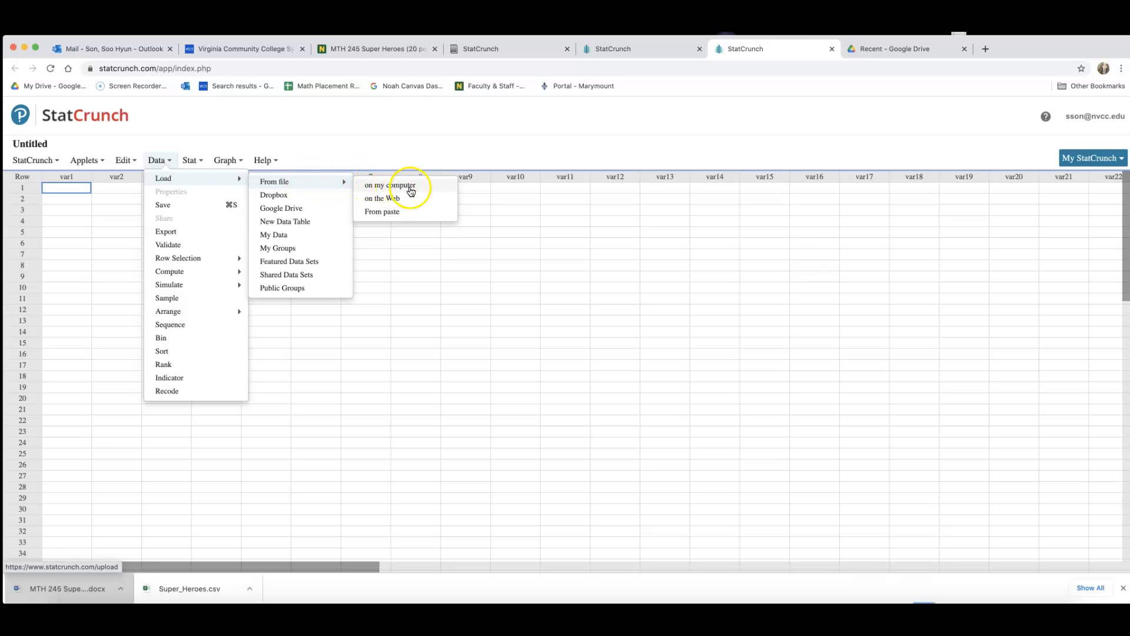
pyautogui.click(390, 185)
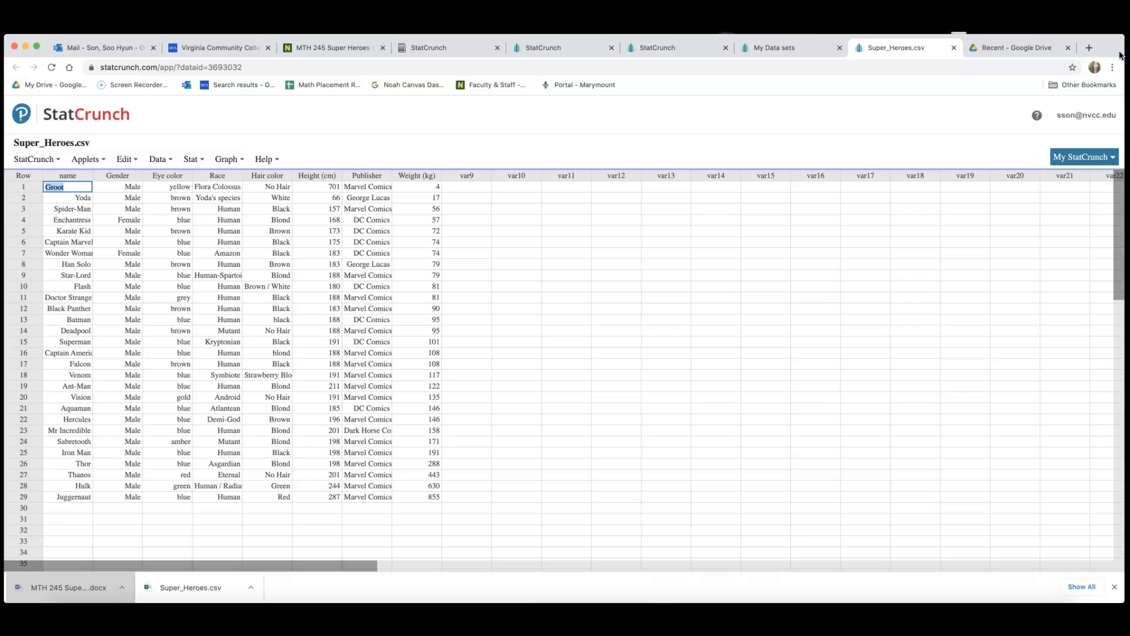
pyautogui.click(666, 298)
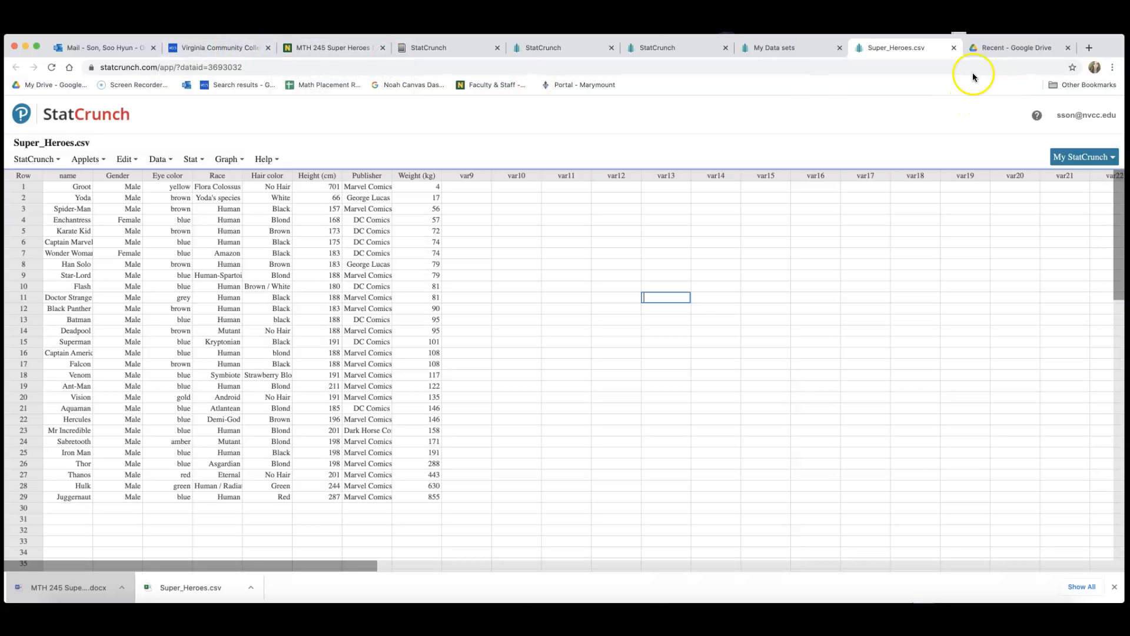
# Return to the Canvas worksheet page and open the downloaded MTH 245 Super Heroes document
pyautogui.click(333, 47)
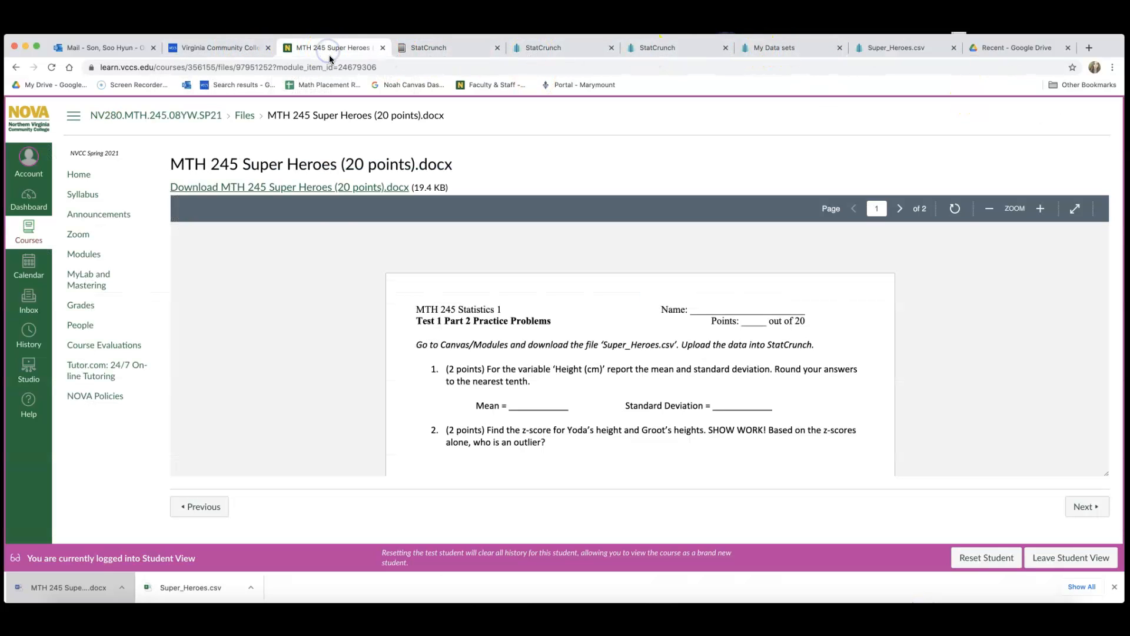
pyautogui.click(289, 188)
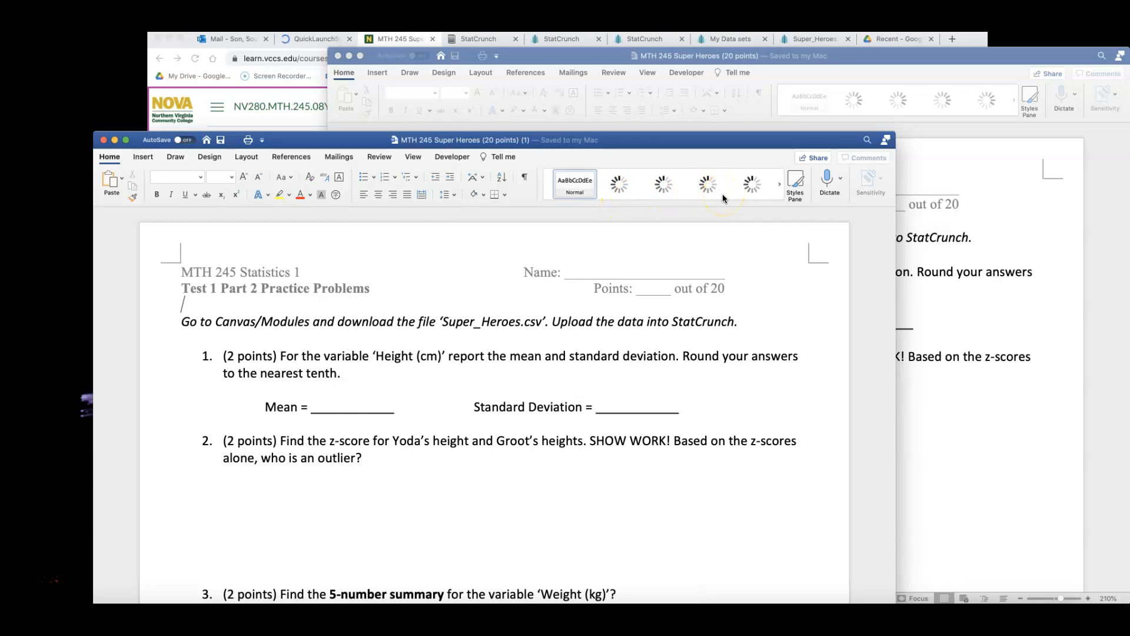
pyautogui.moveTo(635, 162)
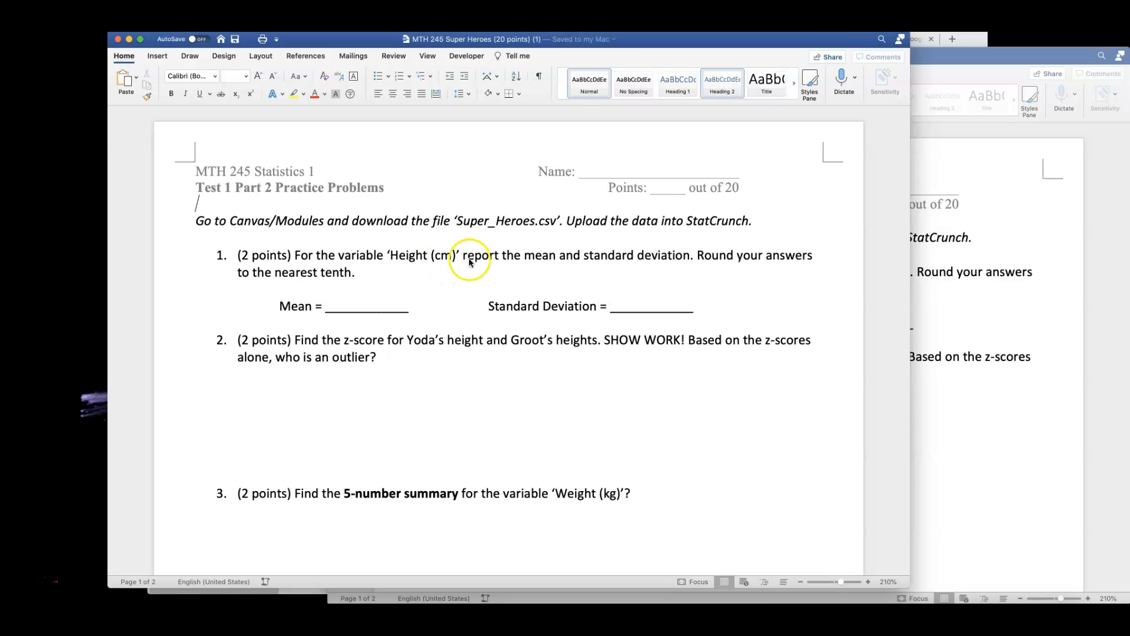
pyautogui.moveTo(672, 266)
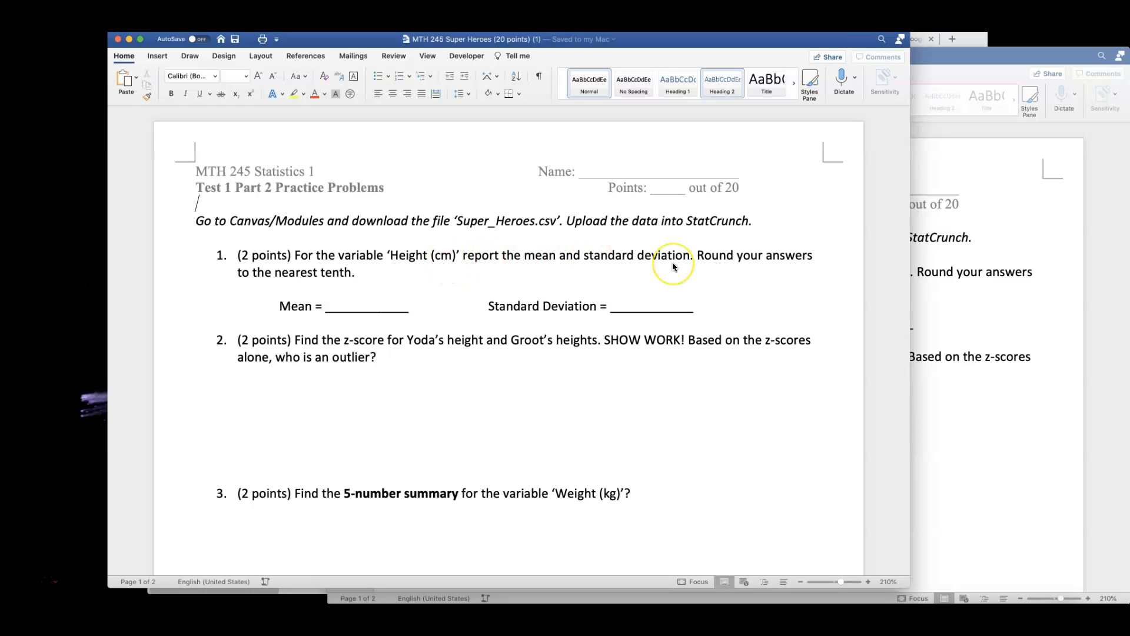
pyautogui.moveTo(734, 275)
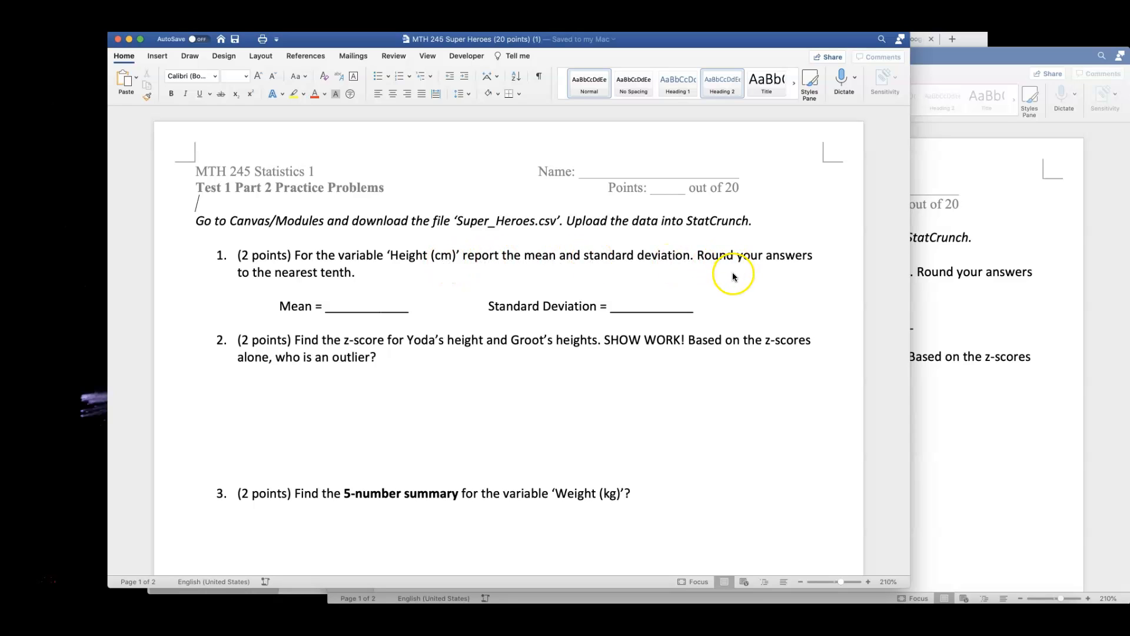
pyautogui.moveTo(720, 284)
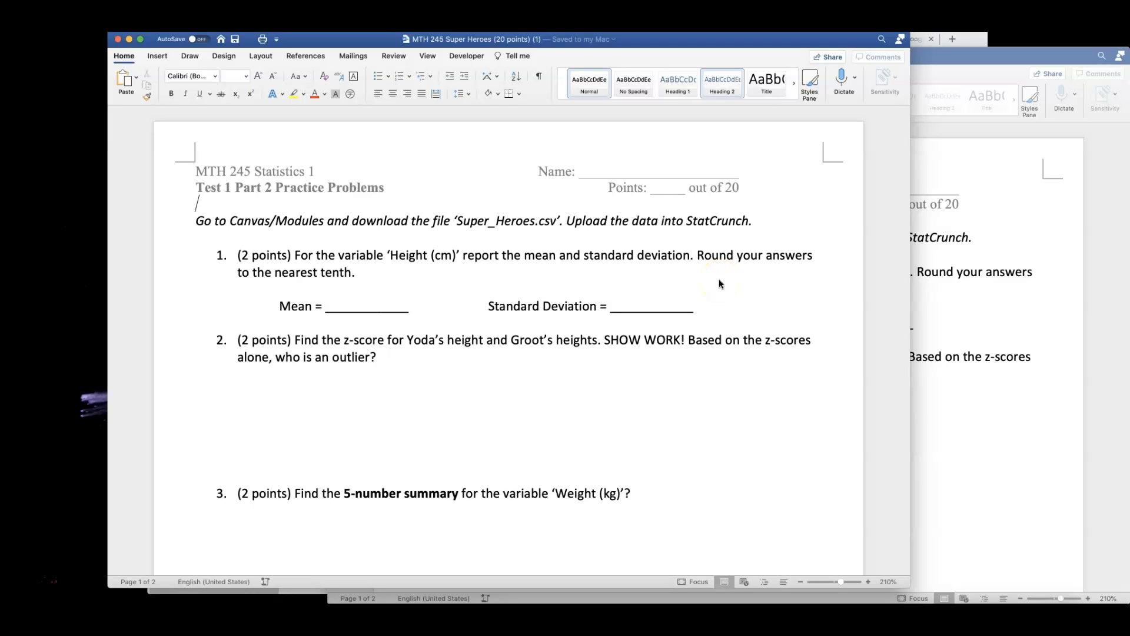
pyautogui.moveTo(707, 298)
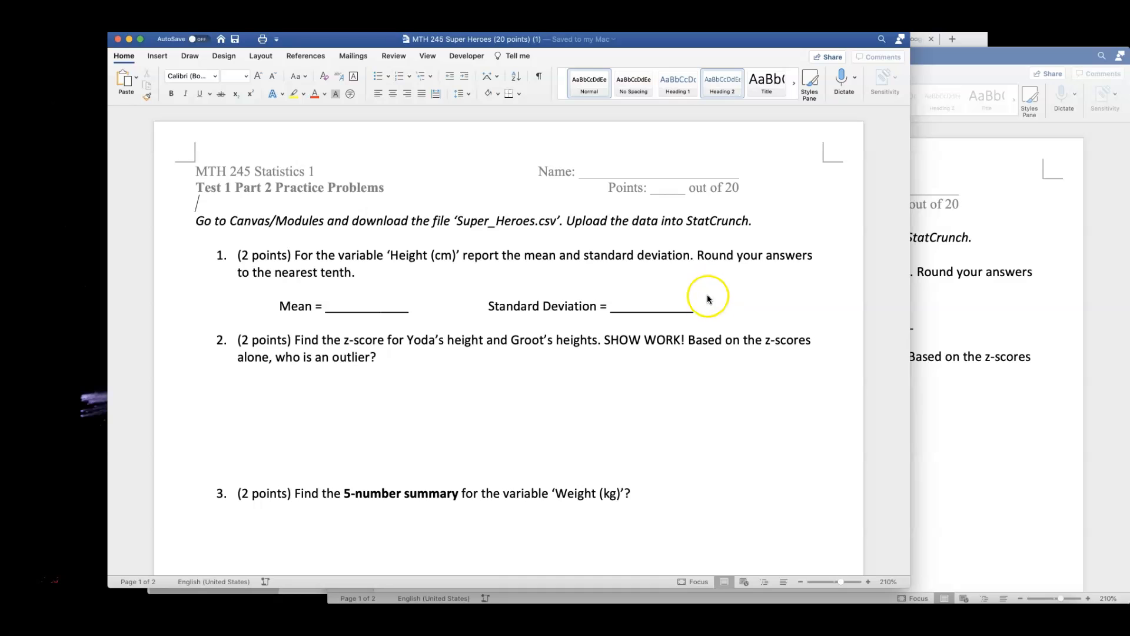
pyautogui.click(708, 298)
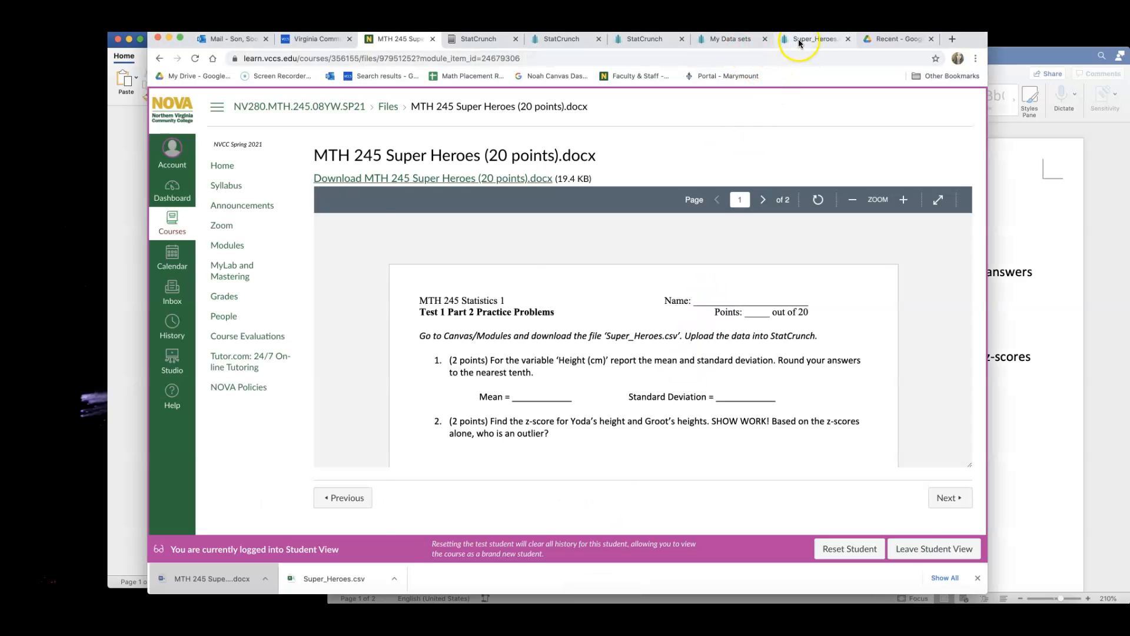
# Compute summary statistics (mean and std. dev.) for the Height (cm) column
pyautogui.click(812, 38)
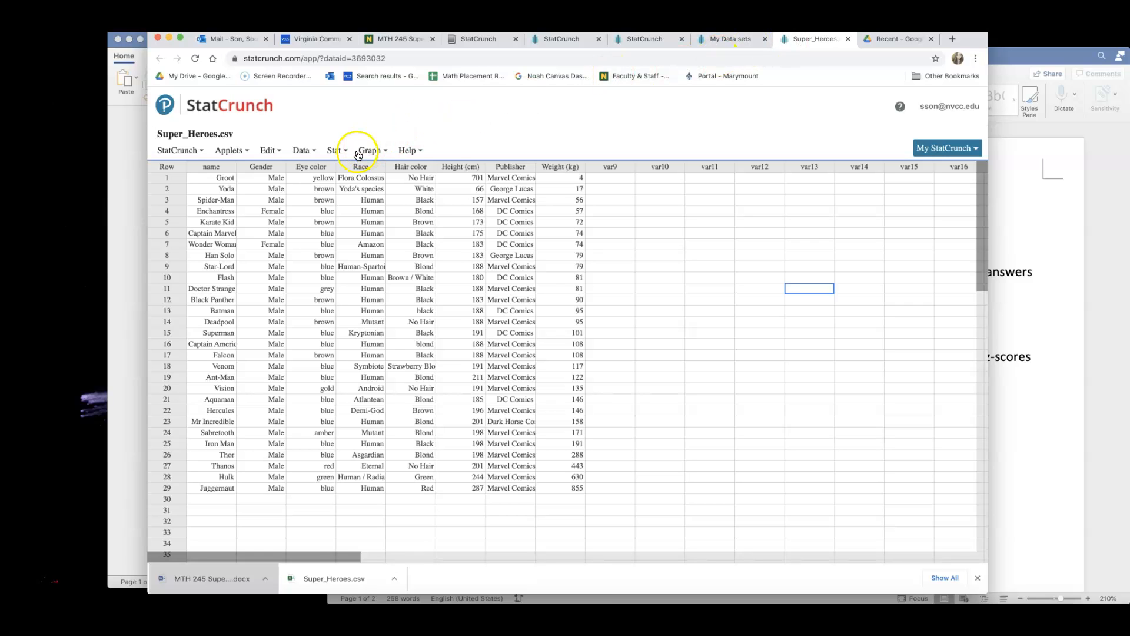
pyautogui.click(334, 150)
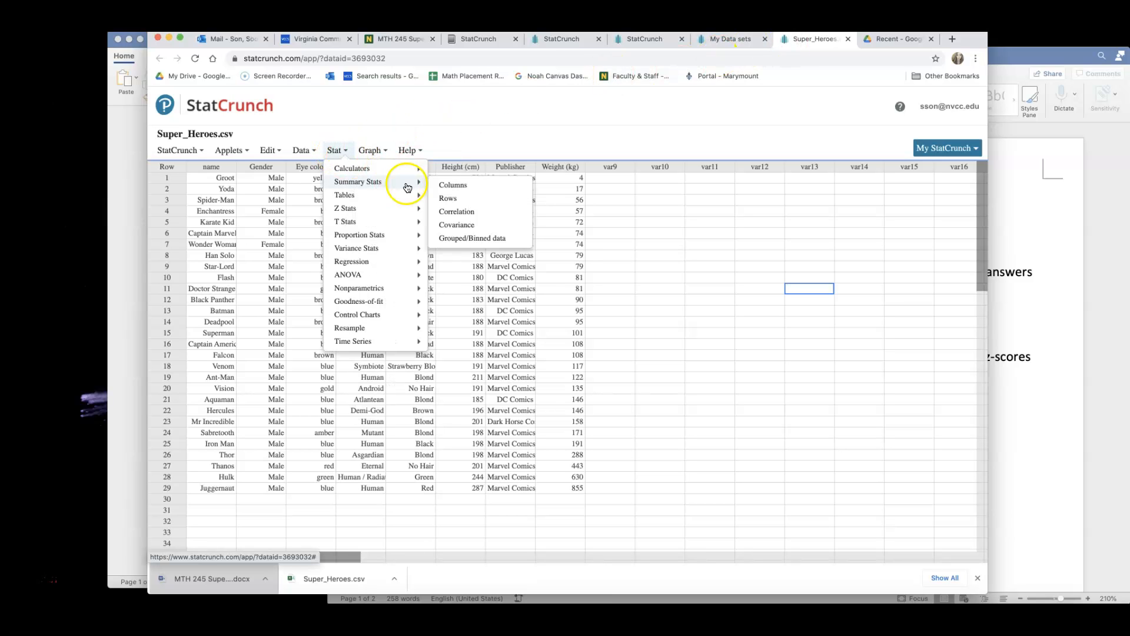
pyautogui.click(452, 185)
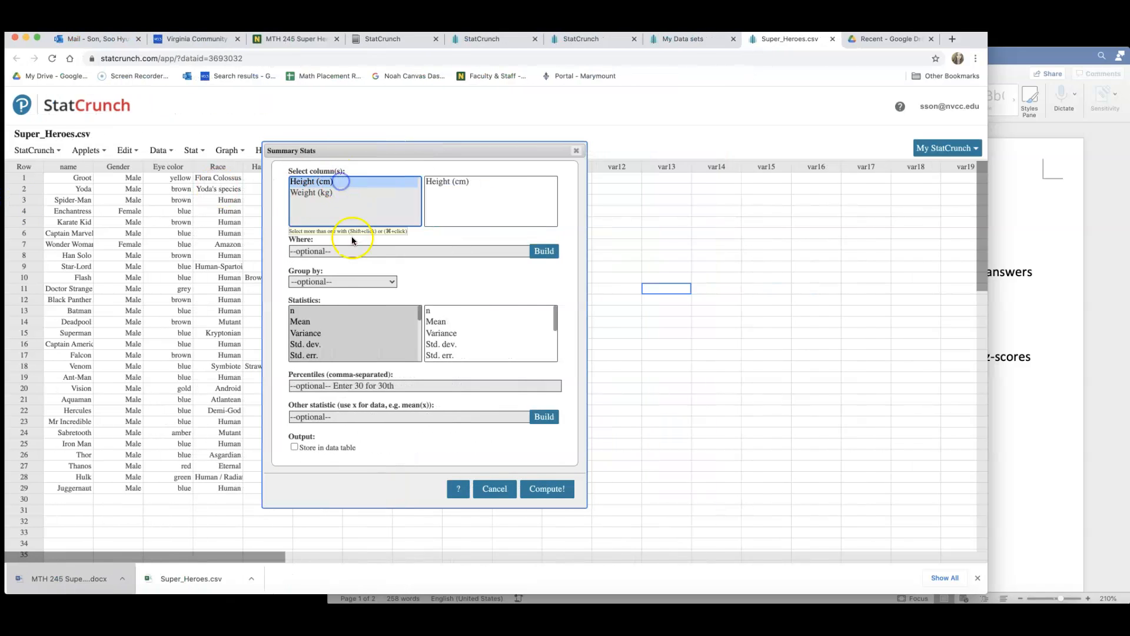
pyautogui.click(300, 320)
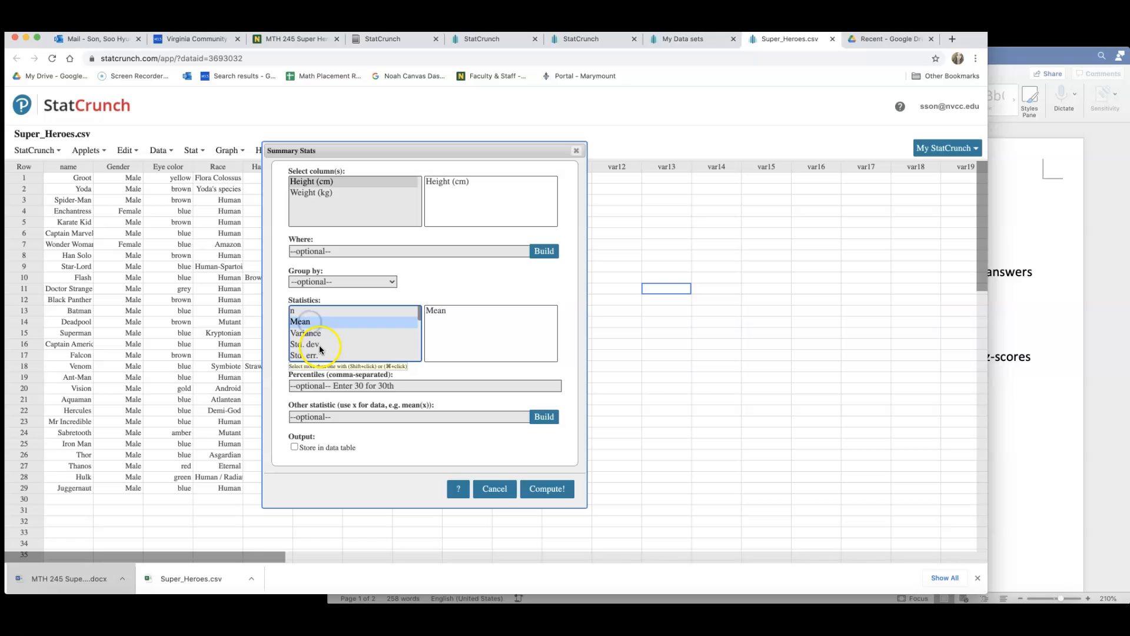
pyautogui.click(306, 344)
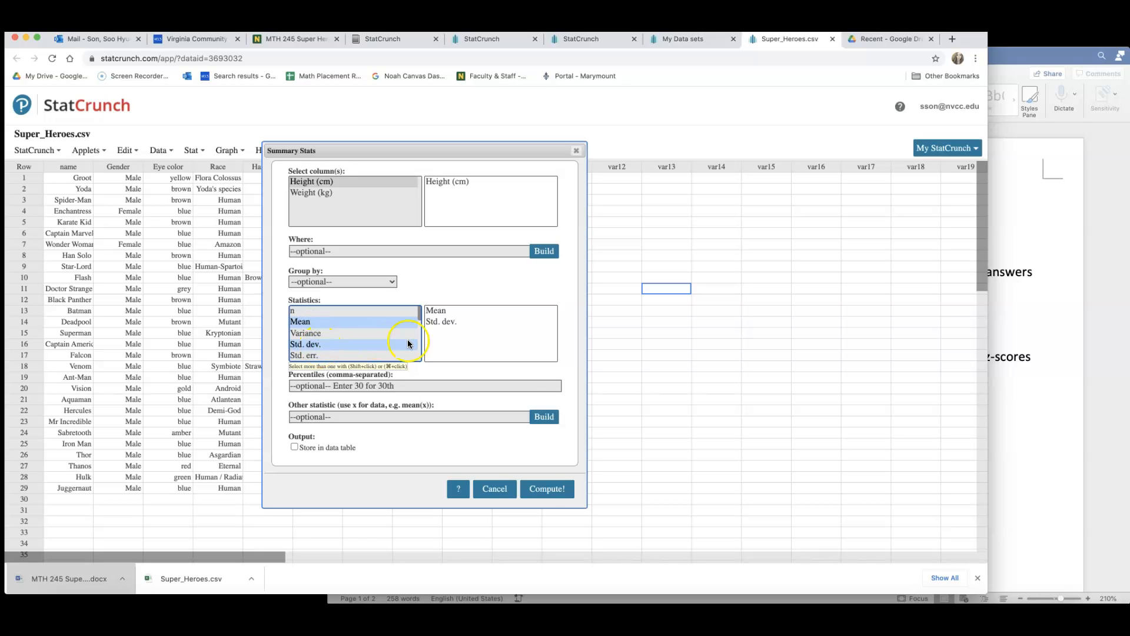
pyautogui.click(547, 487)
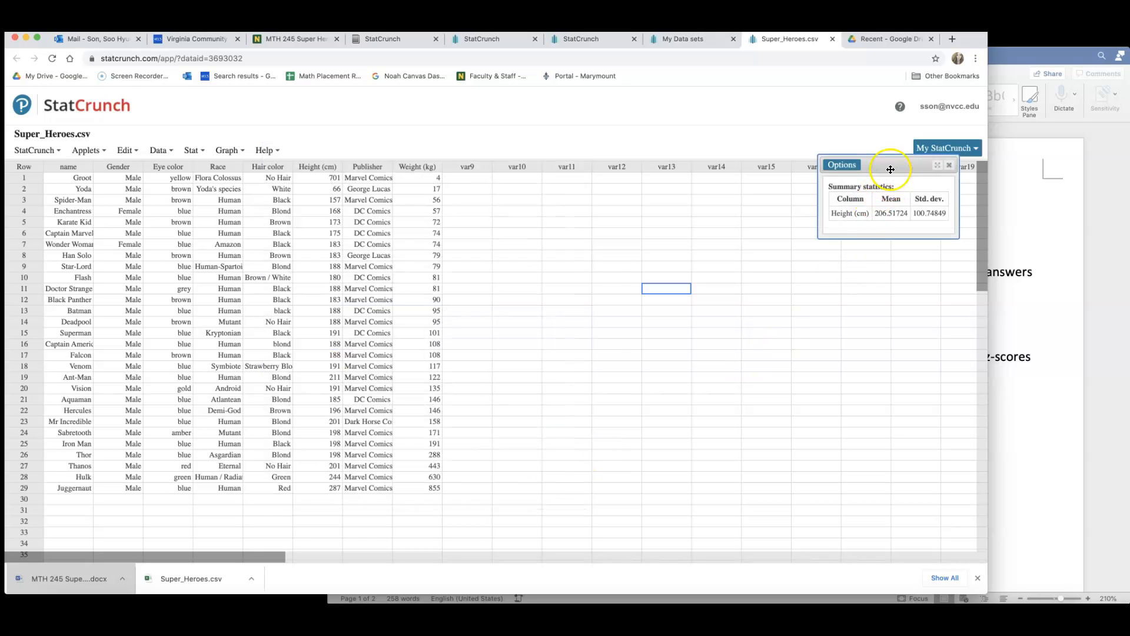
# Screenshot the height summary results and paste them under question 1 in Word
pyautogui.moveTo(890, 165); pyautogui.dragTo(584, 248)
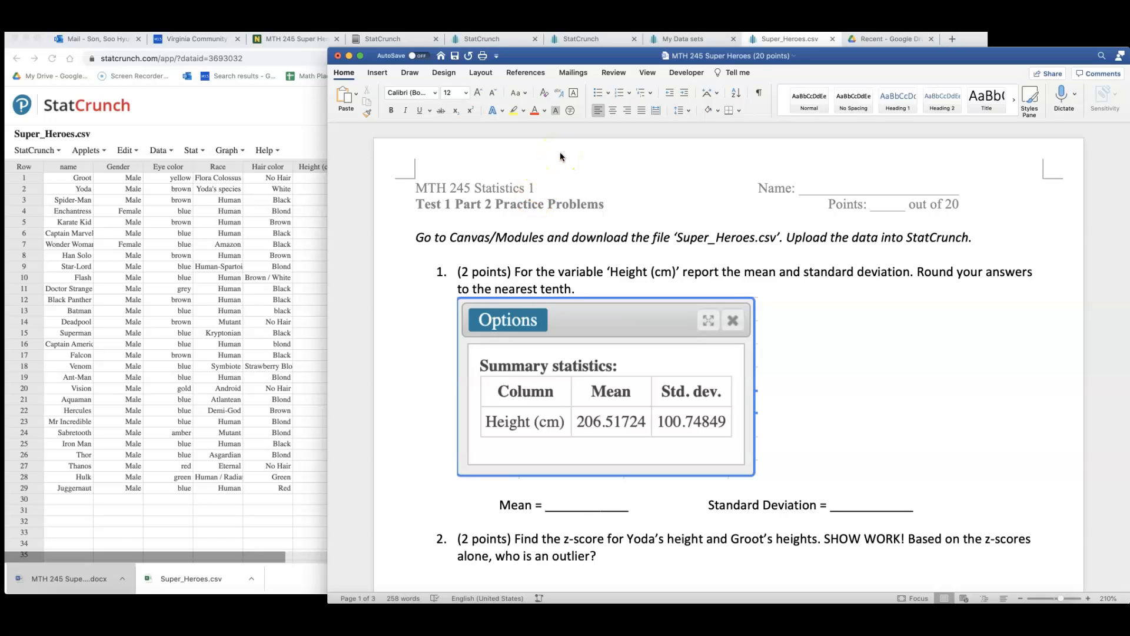
pyautogui.click(605, 382)
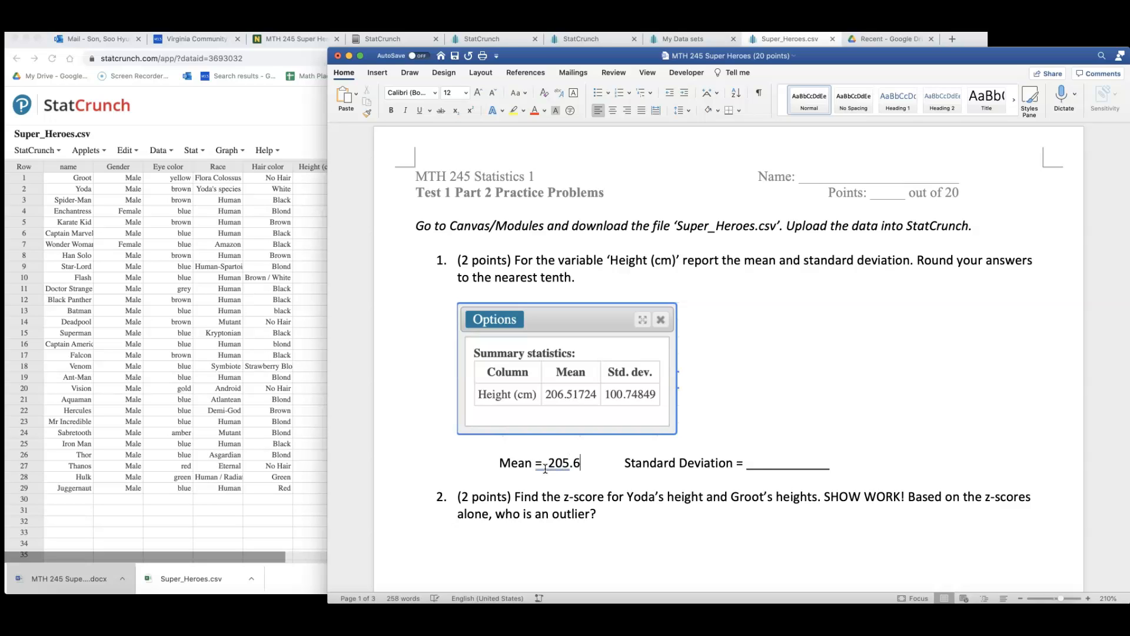
# Fill in Mean = 206.5 cm and Standard Deviation = 100.7 cm for question 1
pyautogui.write('2')
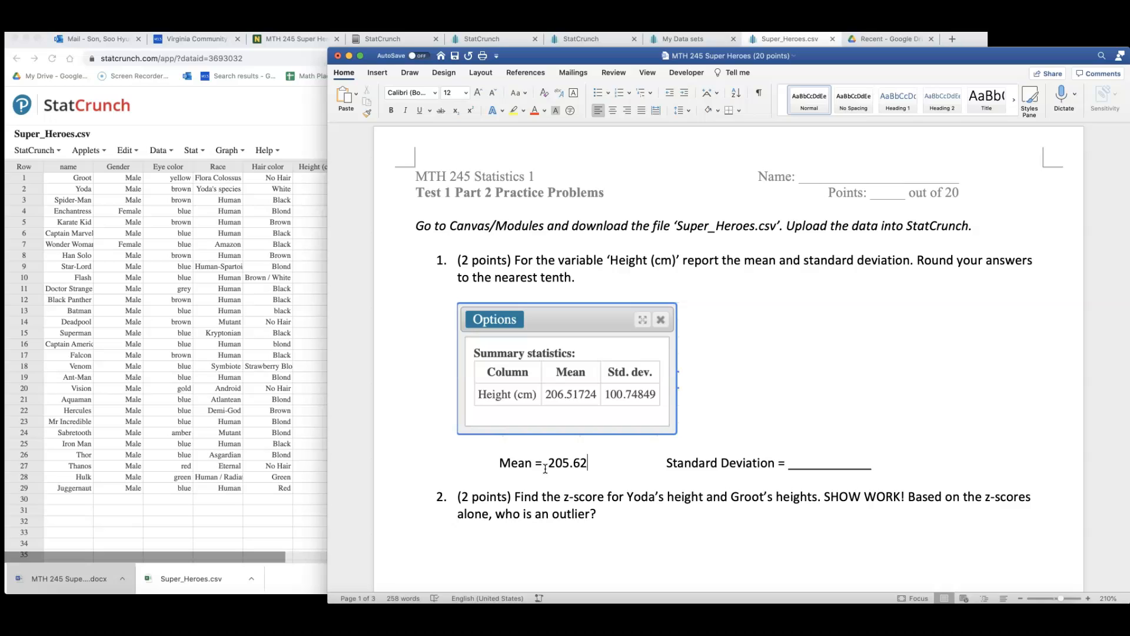
pyautogui.press('Backspace')
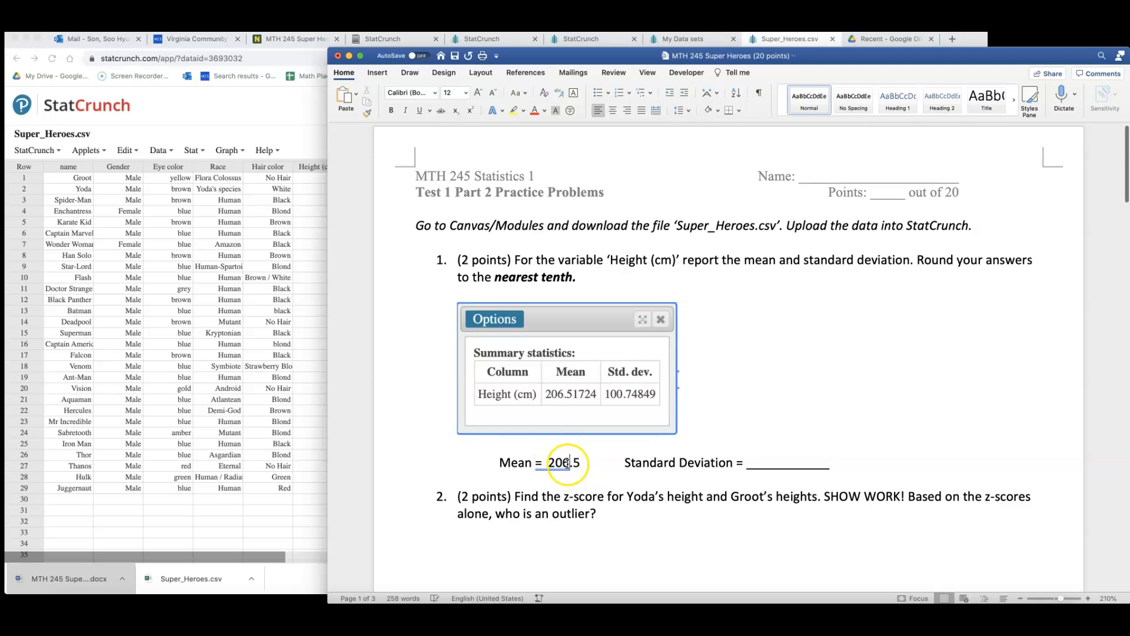
pyautogui.write('cm')
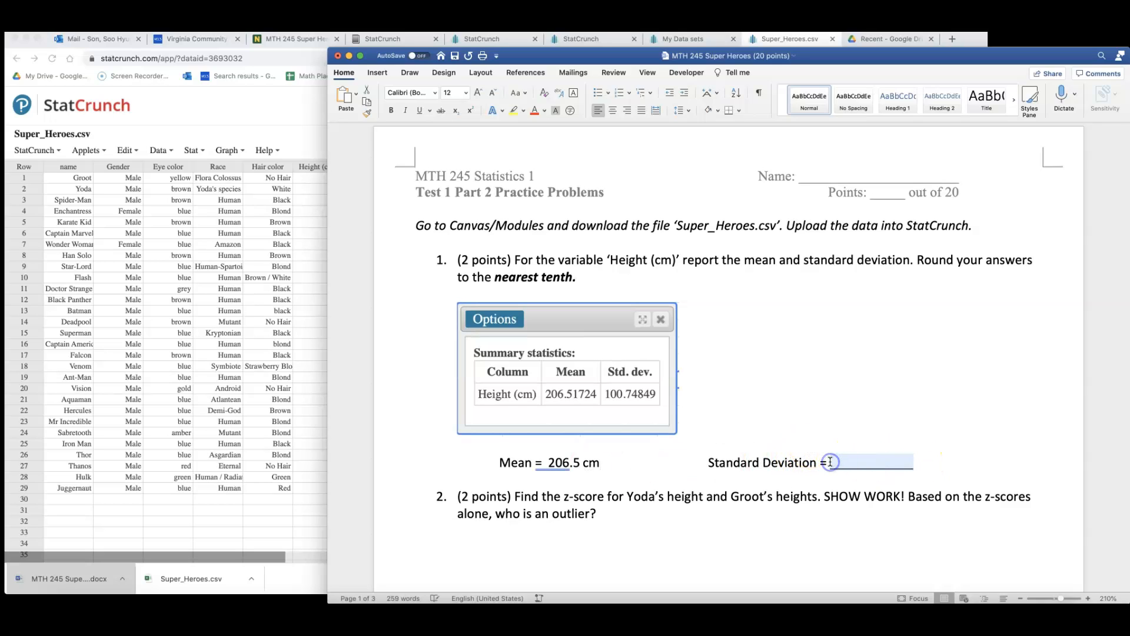
pyautogui.write('100')
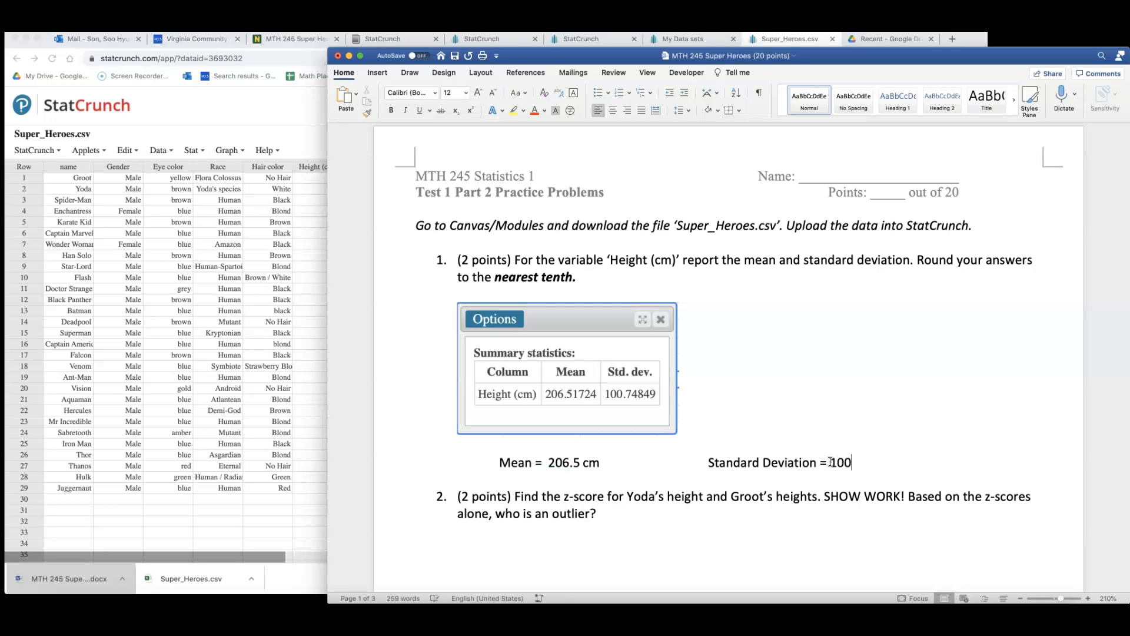
pyautogui.write('.7')
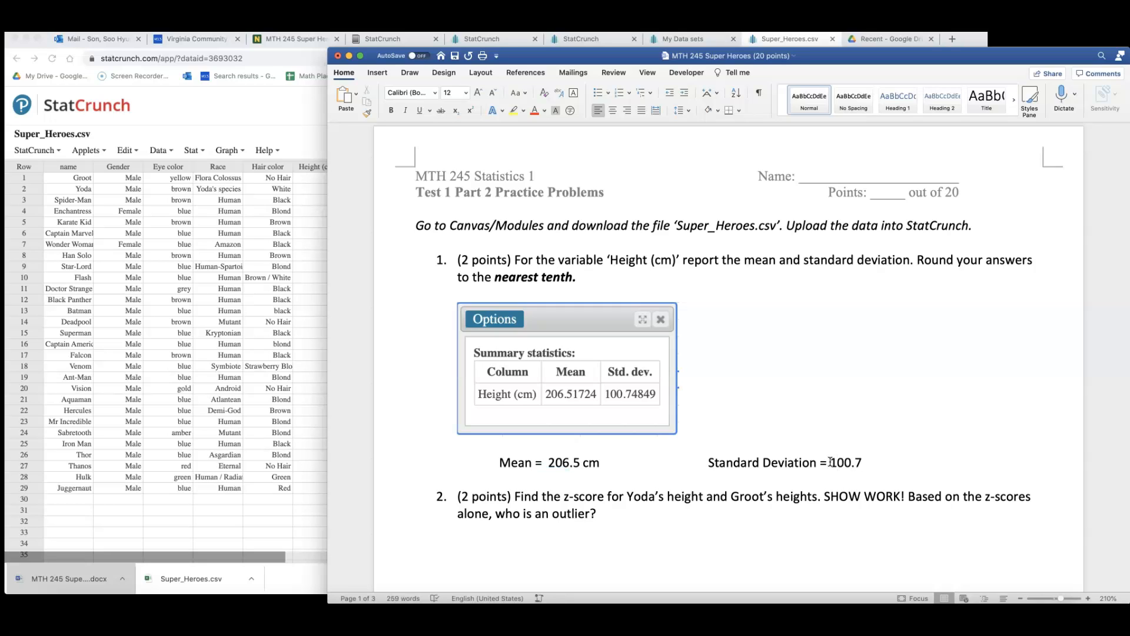
pyautogui.click(862, 462)
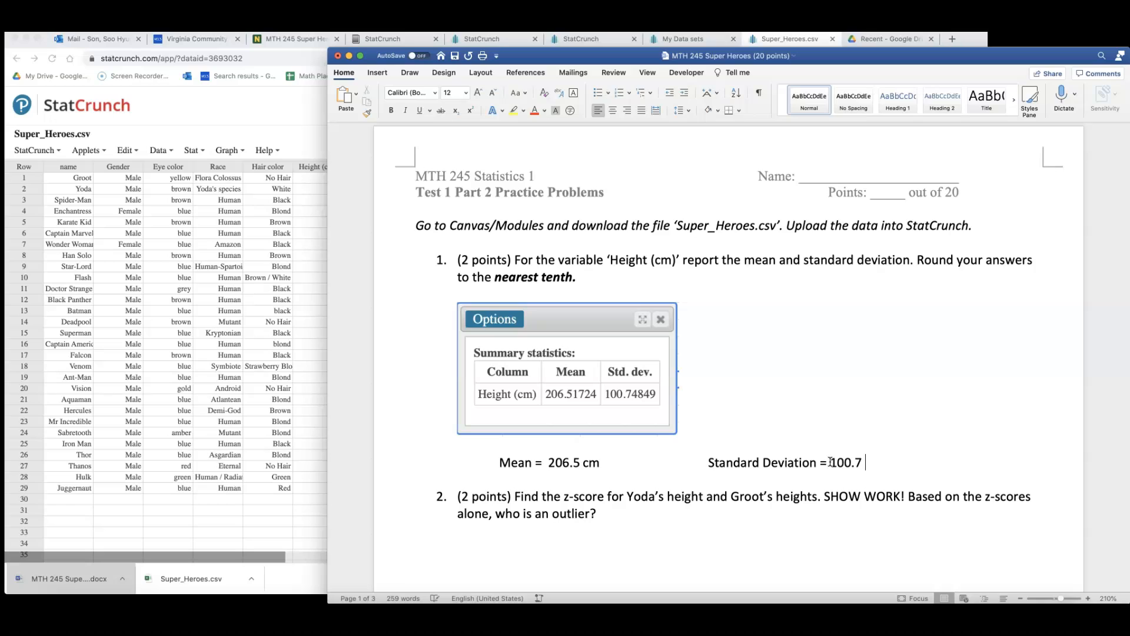
pyautogui.write('cm')
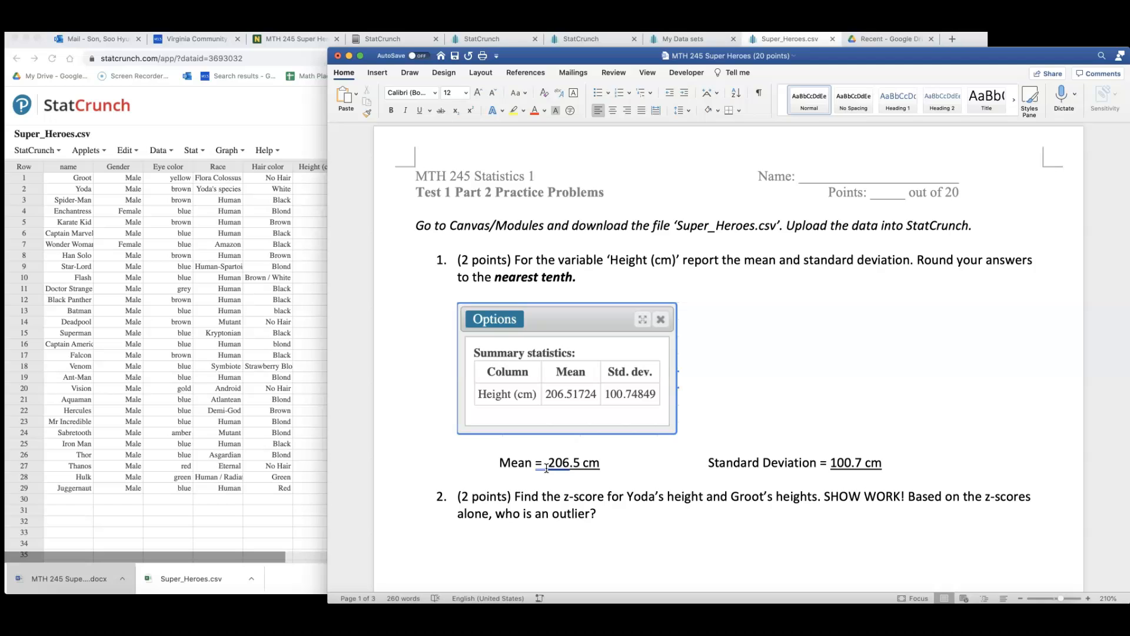
# Underline the answers and reposition the pasted summary table
pyautogui.rightClick(570, 462)
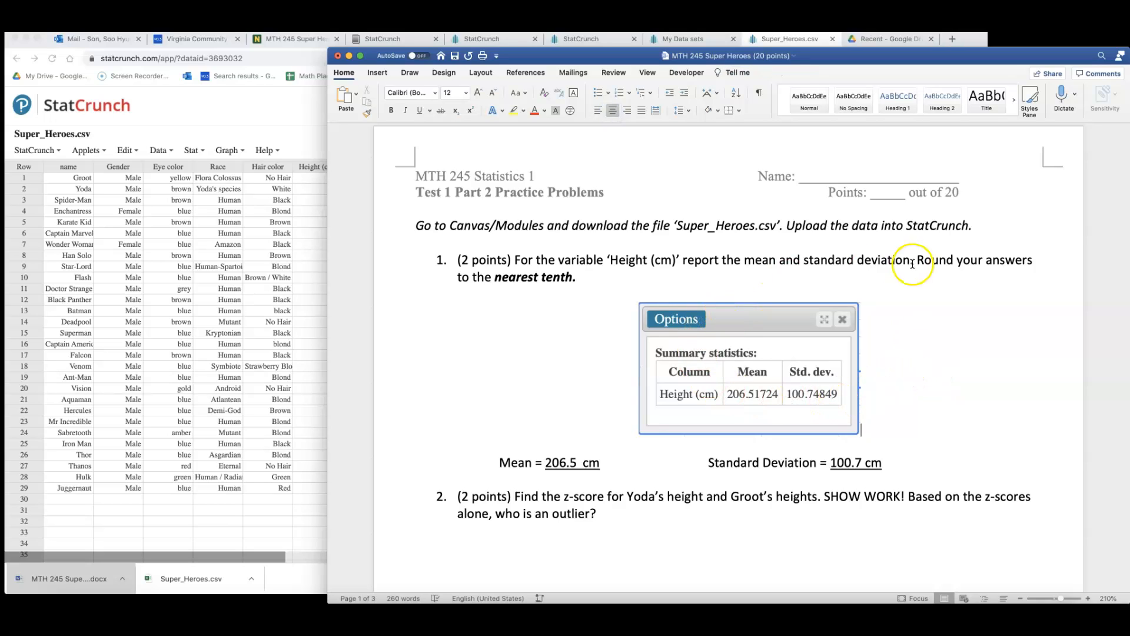
pyautogui.doubleClick(536, 277)
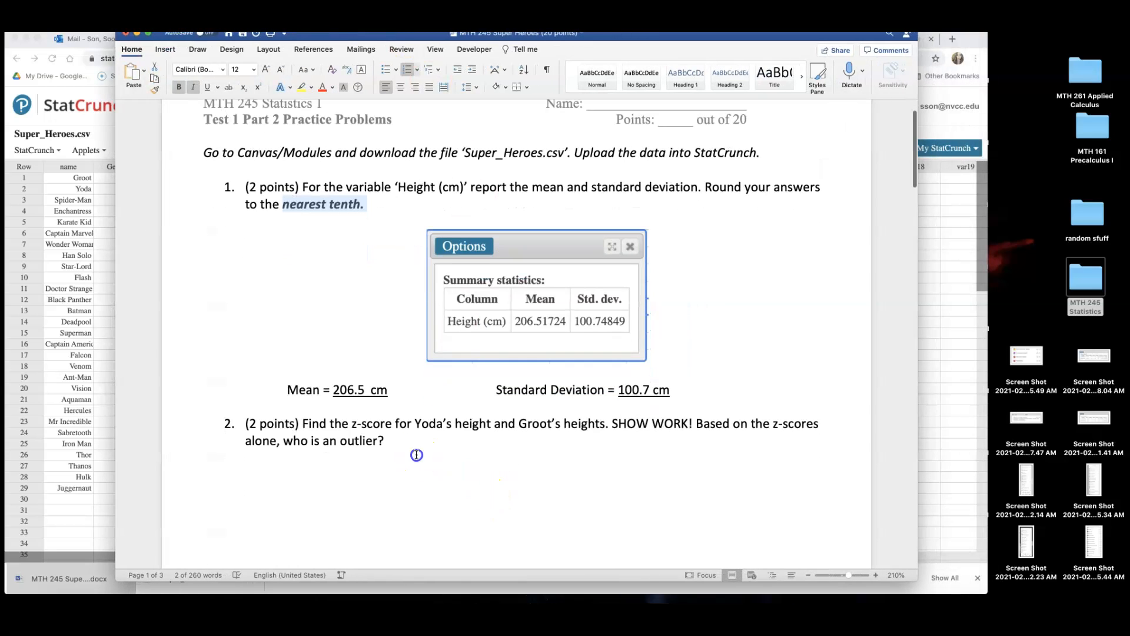
# Insert an equation under question 2 reading Yoda's z − score =
pyautogui.moveTo(415, 423); pyautogui.dragTo(496, 423)
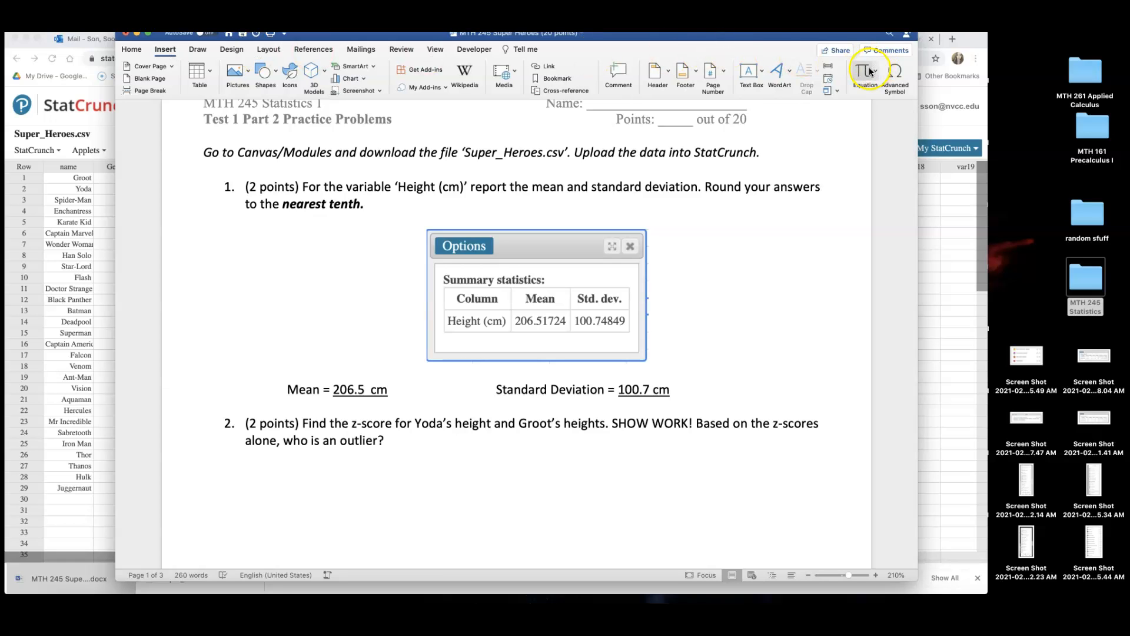
pyautogui.click(865, 72)
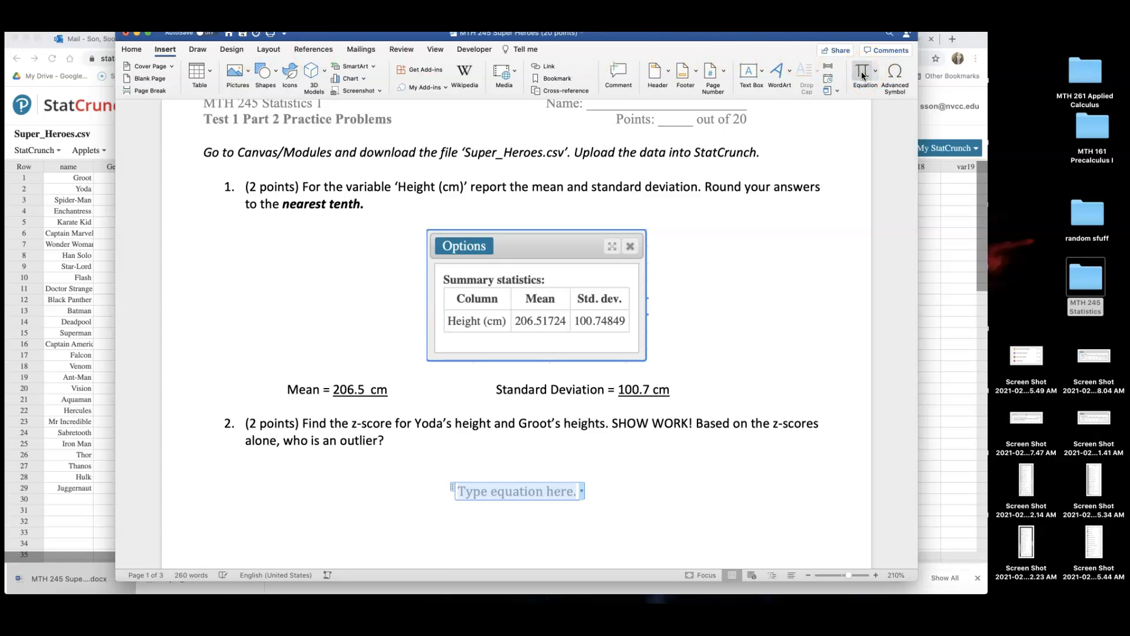
pyautogui.write('Yoda')
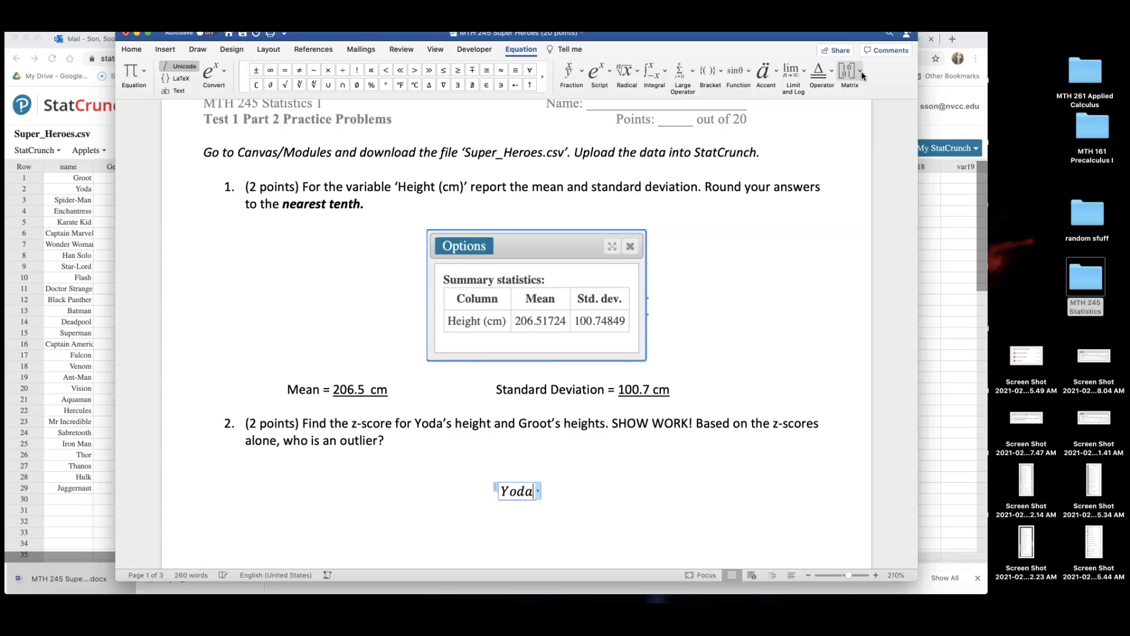
pyautogui.write("'s")
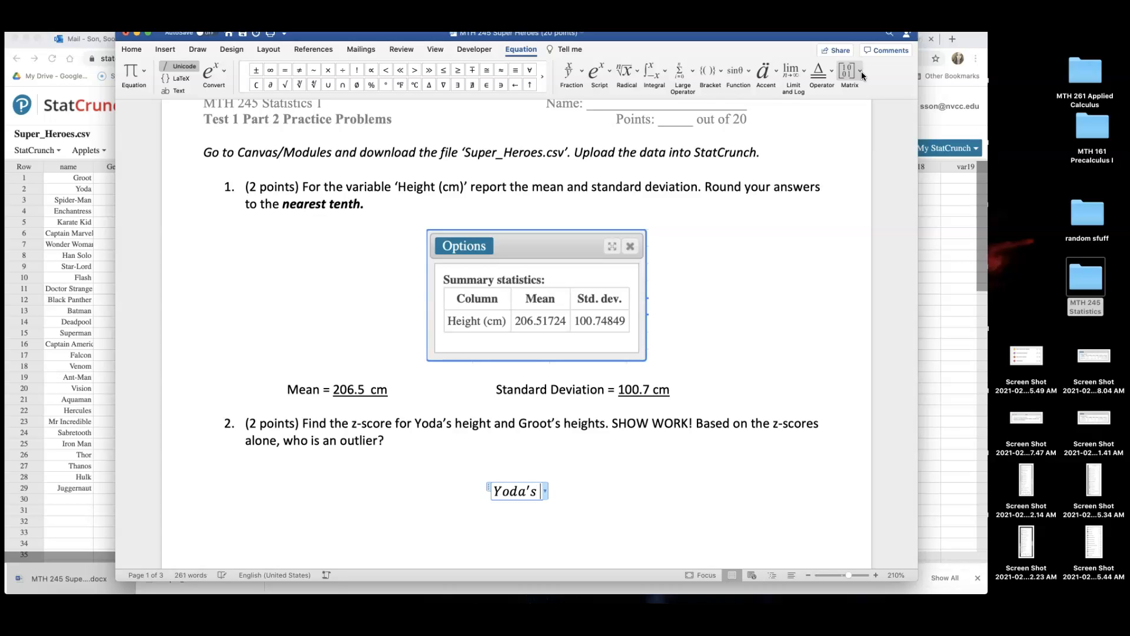
pyautogui.write('z - score')
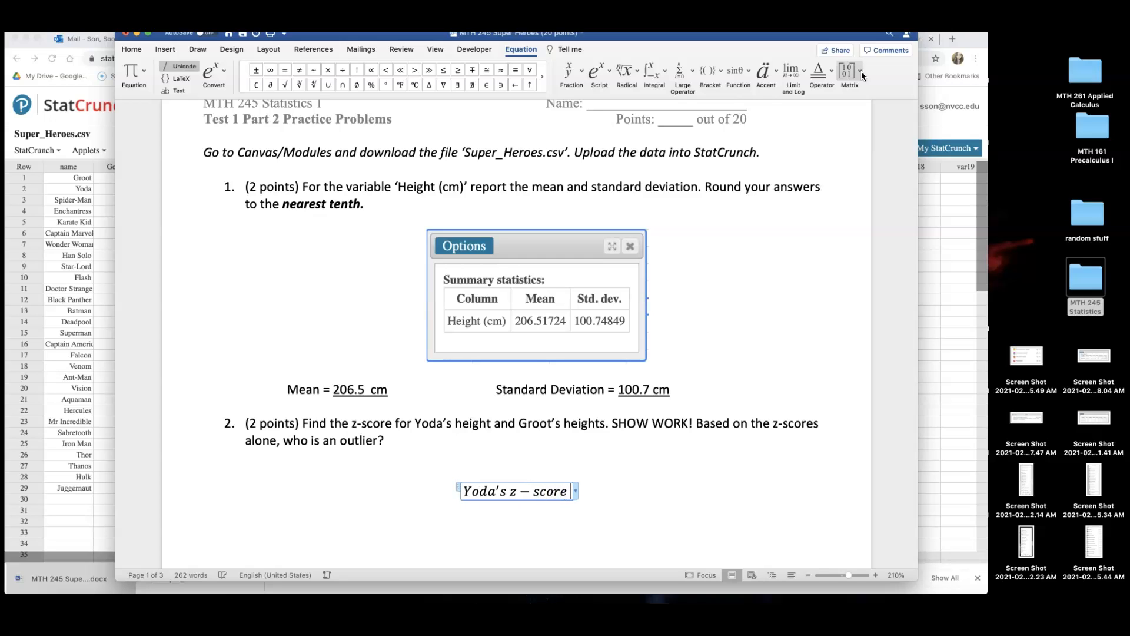
pyautogui.write('=')
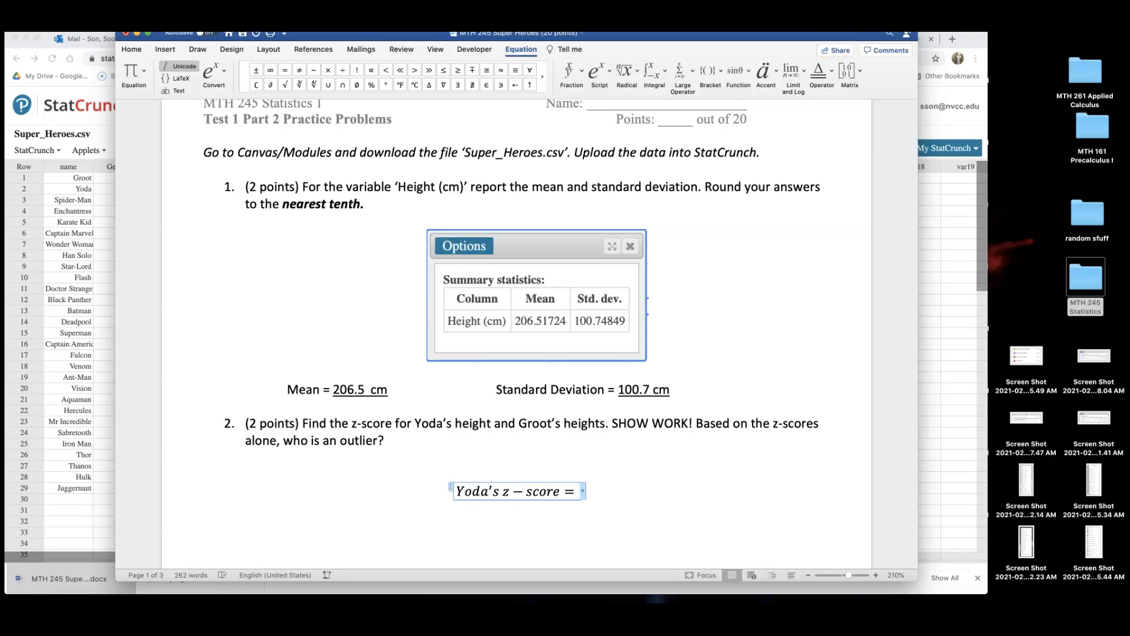
pyautogui.click(569, 70)
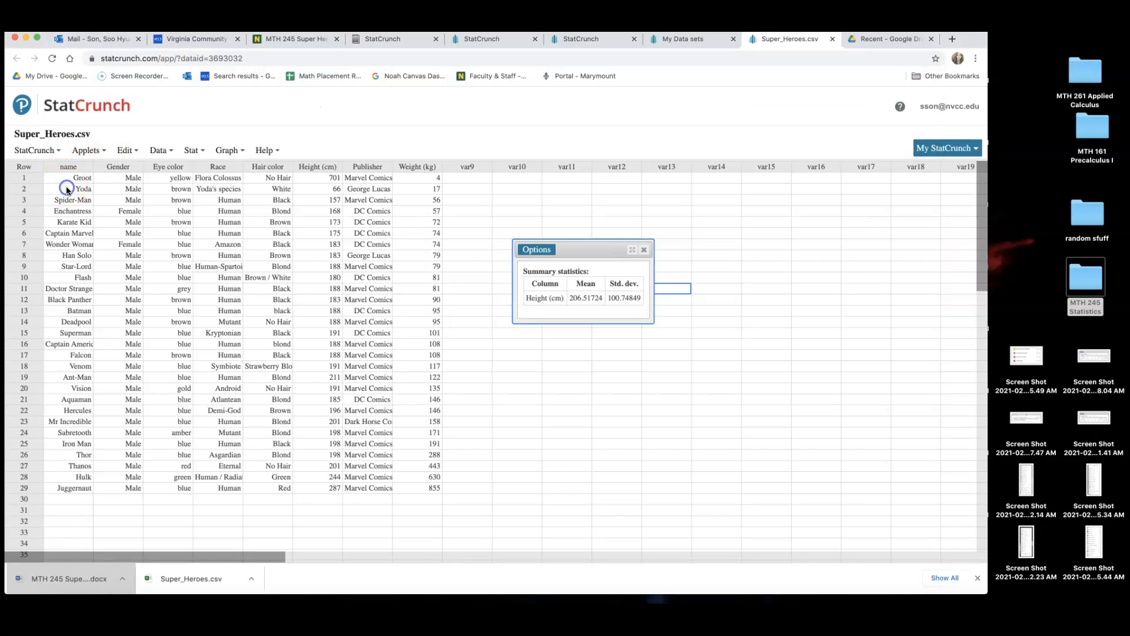
# Look up Yoda's height of 66 cm in the StatCrunch data table
pyautogui.click(118, 189)
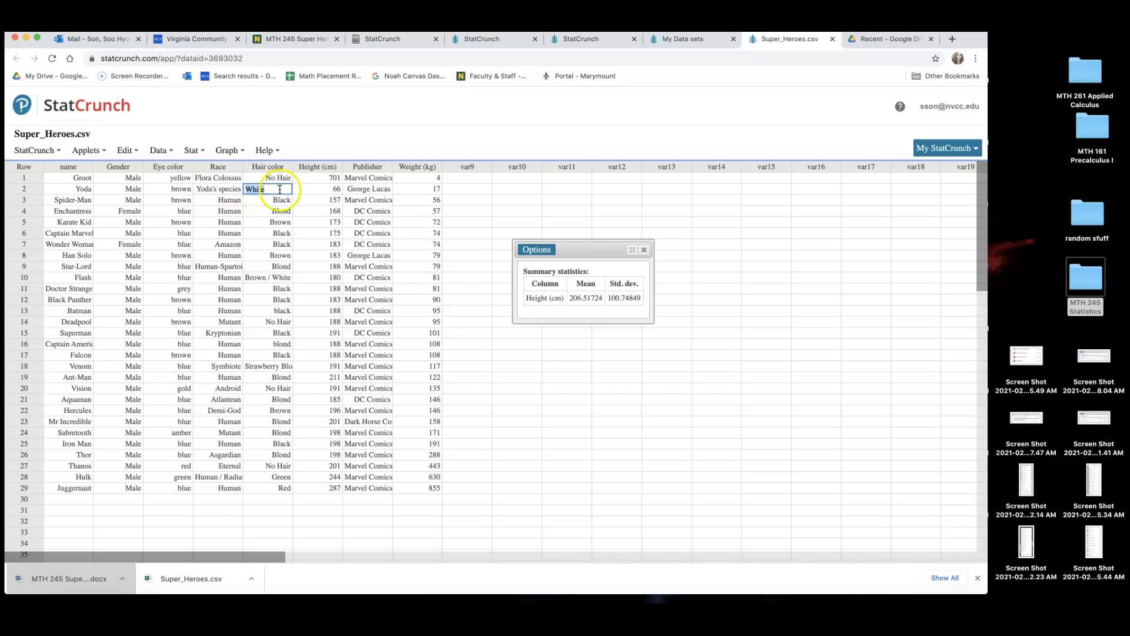
pyautogui.click(317, 189)
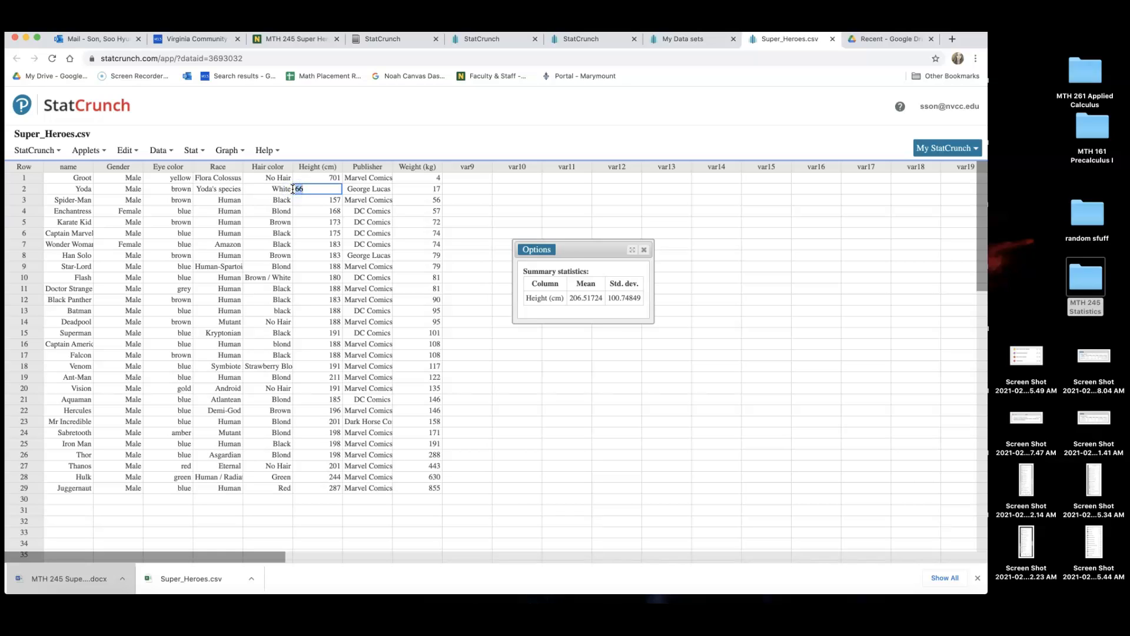
pyautogui.moveTo(921, 587)
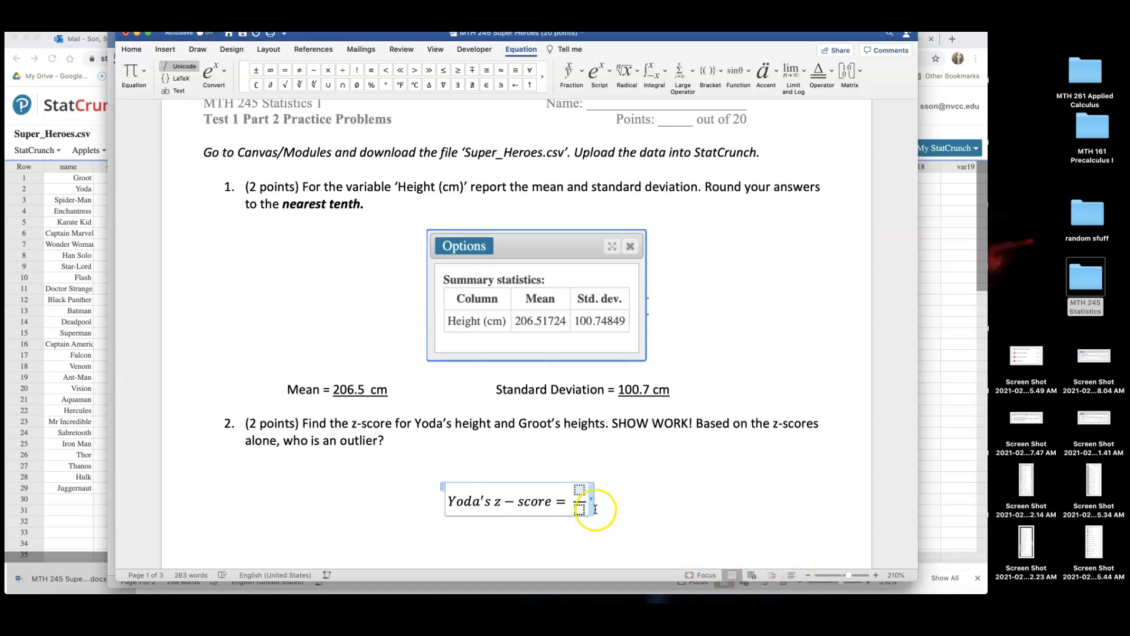
# Enter Yoda's fraction as (66 − 206.5)/100.7 and add an equals sign after it
pyautogui.scroll(-3)
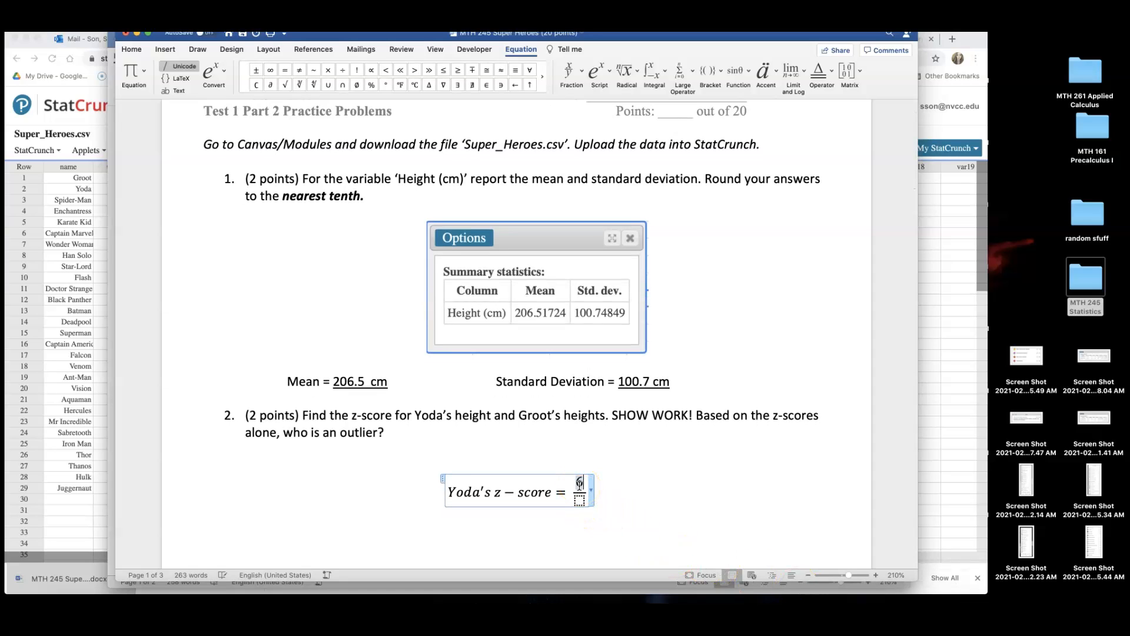
pyautogui.write('66 − 206')
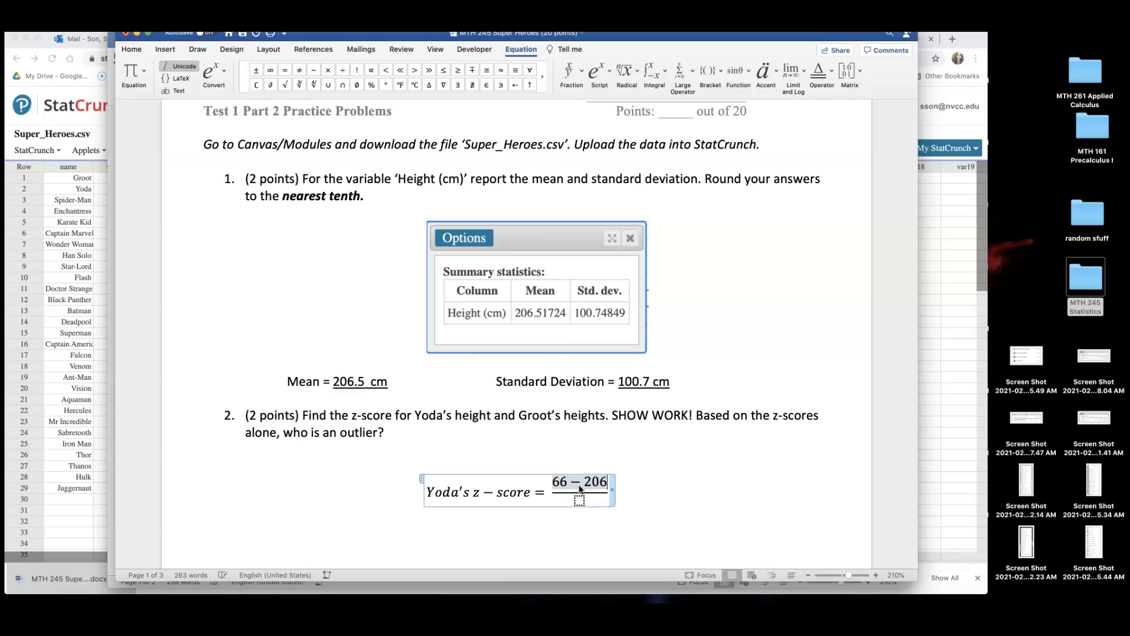
pyautogui.write('.5')
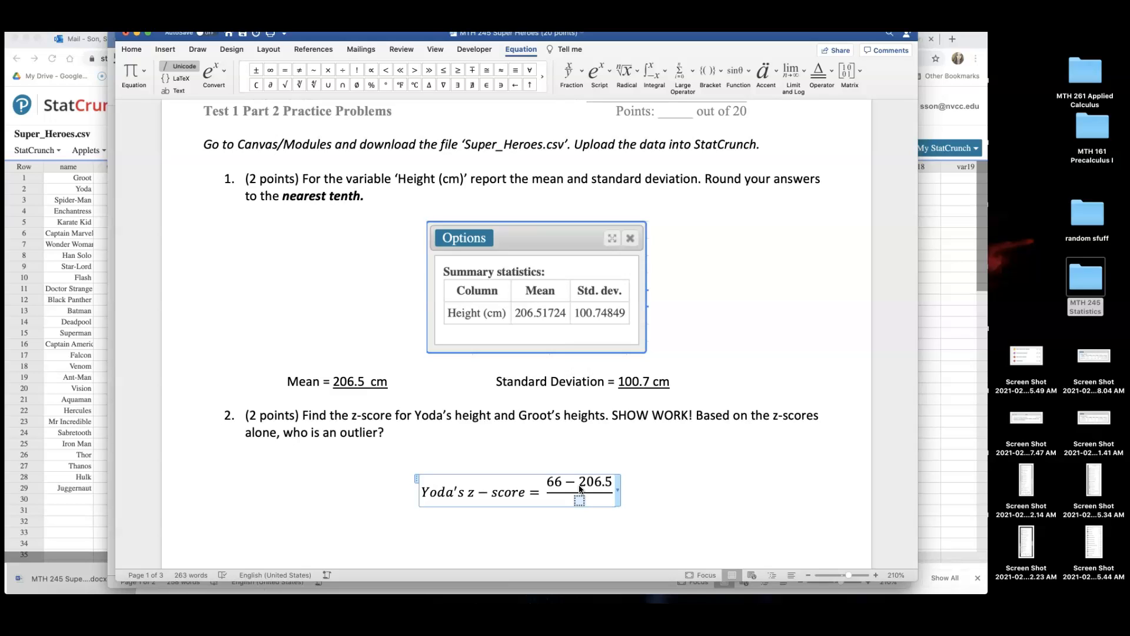
pyautogui.write('100.')
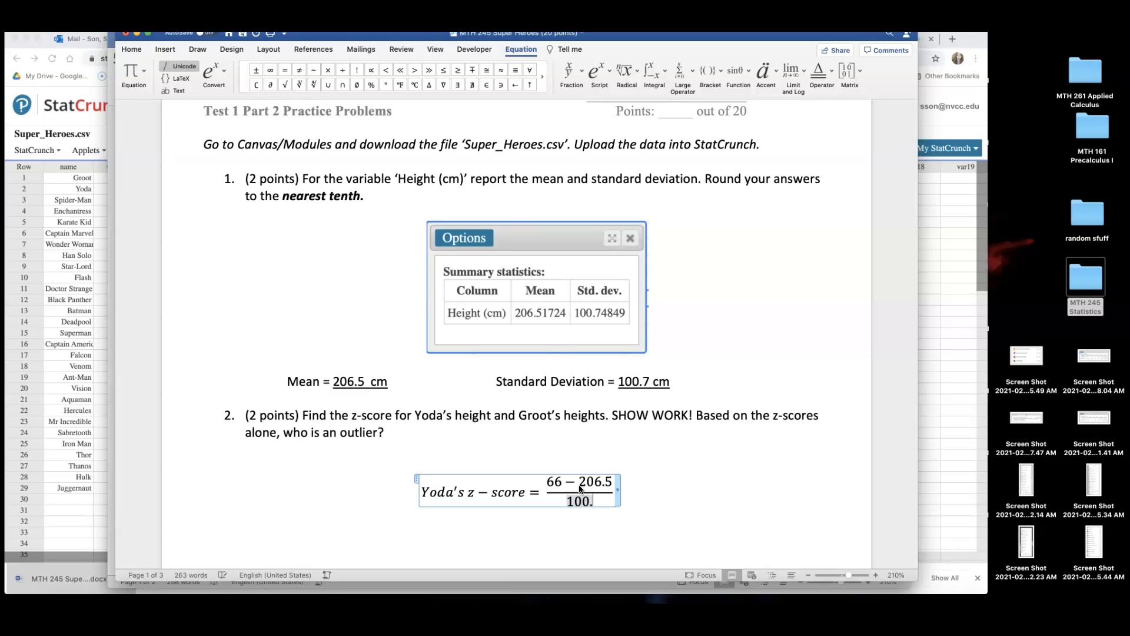
pyautogui.write('7')
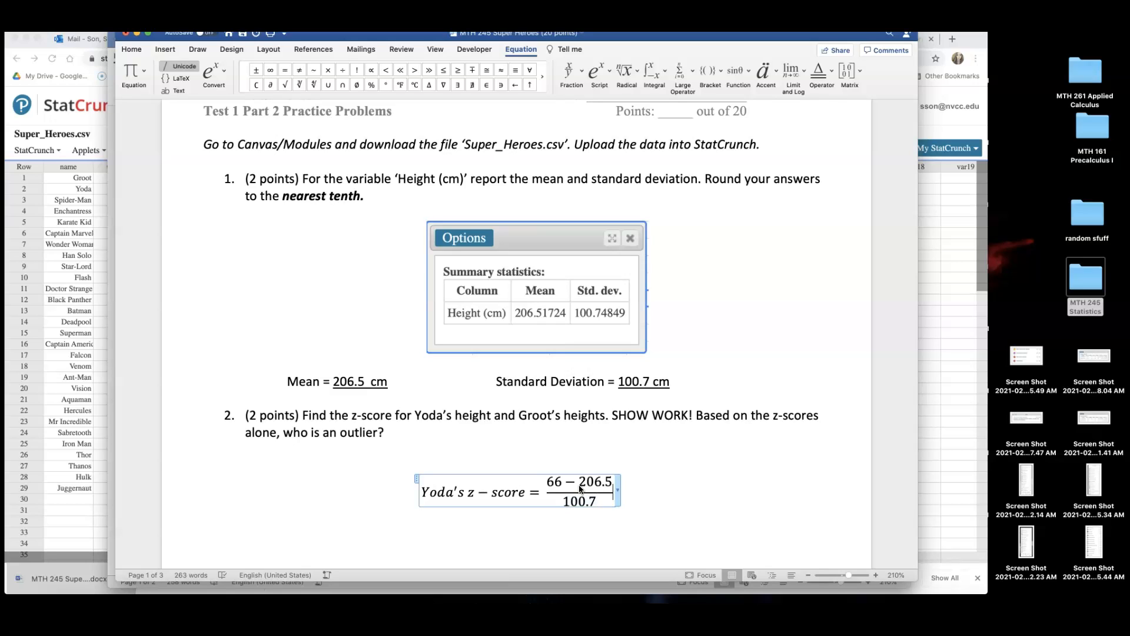
pyautogui.write('=')
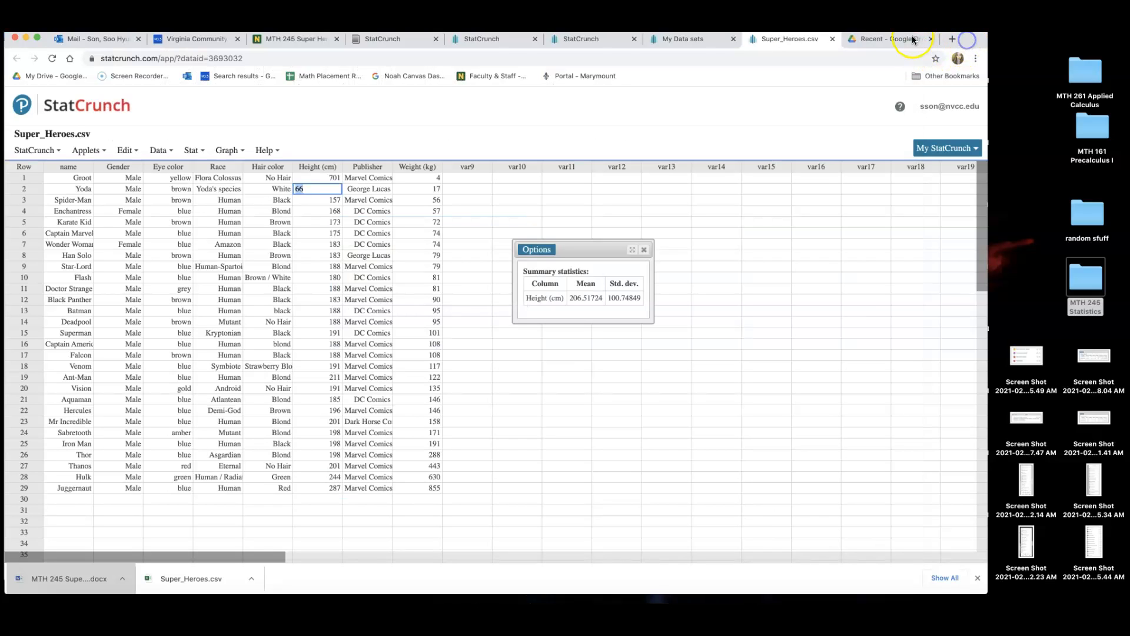
# Load desmos.com/scientific in a new tab, focus its input line, then return to Word
pyautogui.click(952, 38)
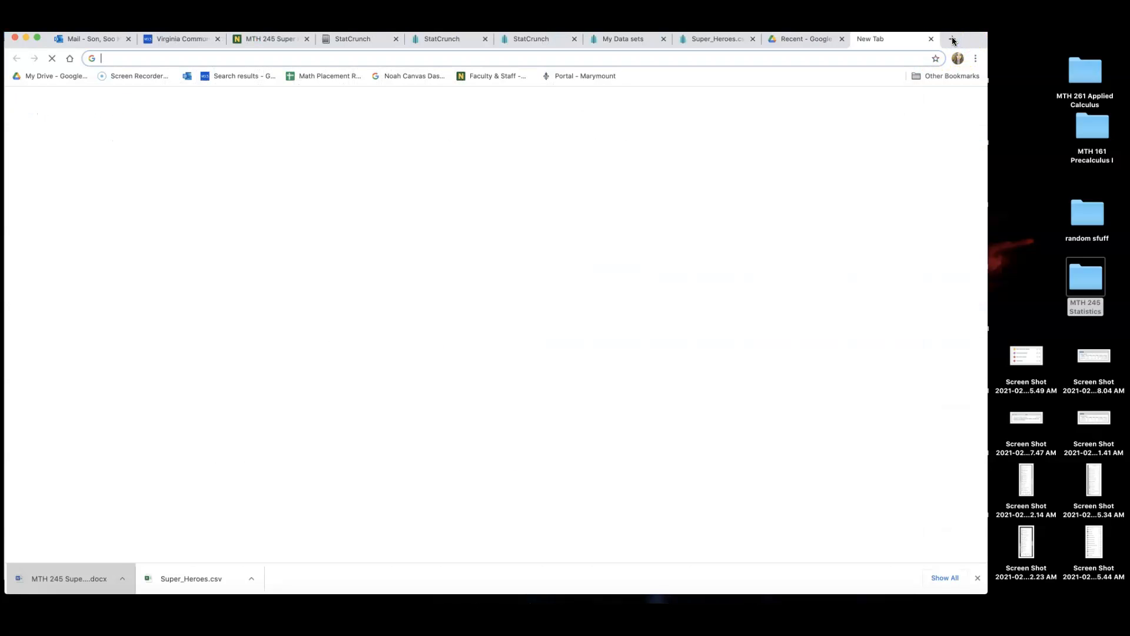
pyautogui.write('desmos.com/scientific')
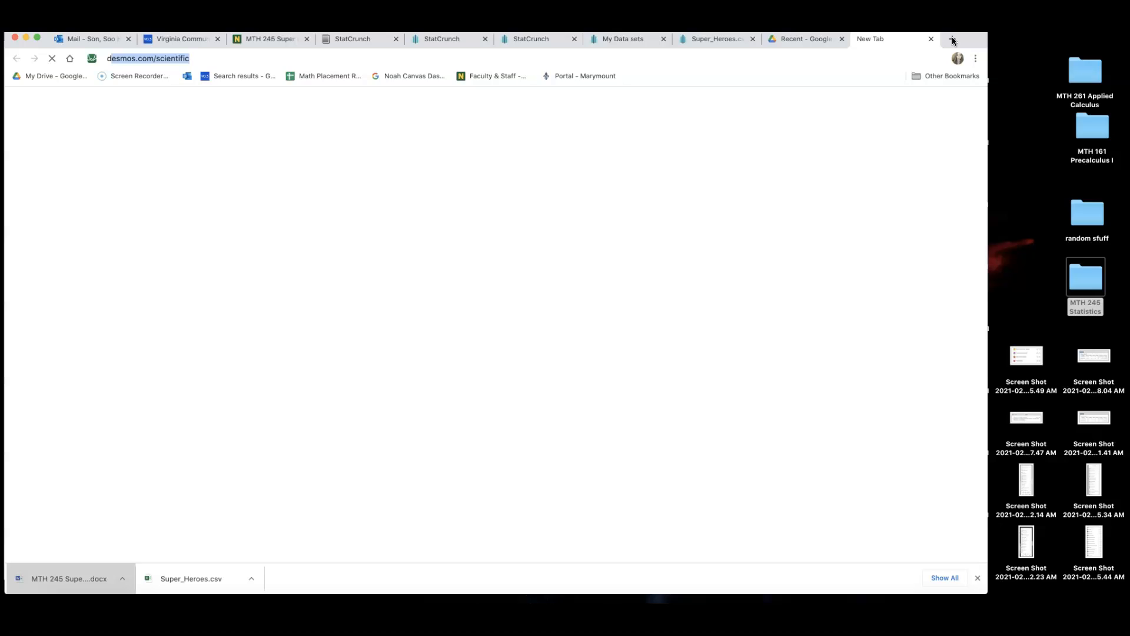
pyautogui.click(149, 58)
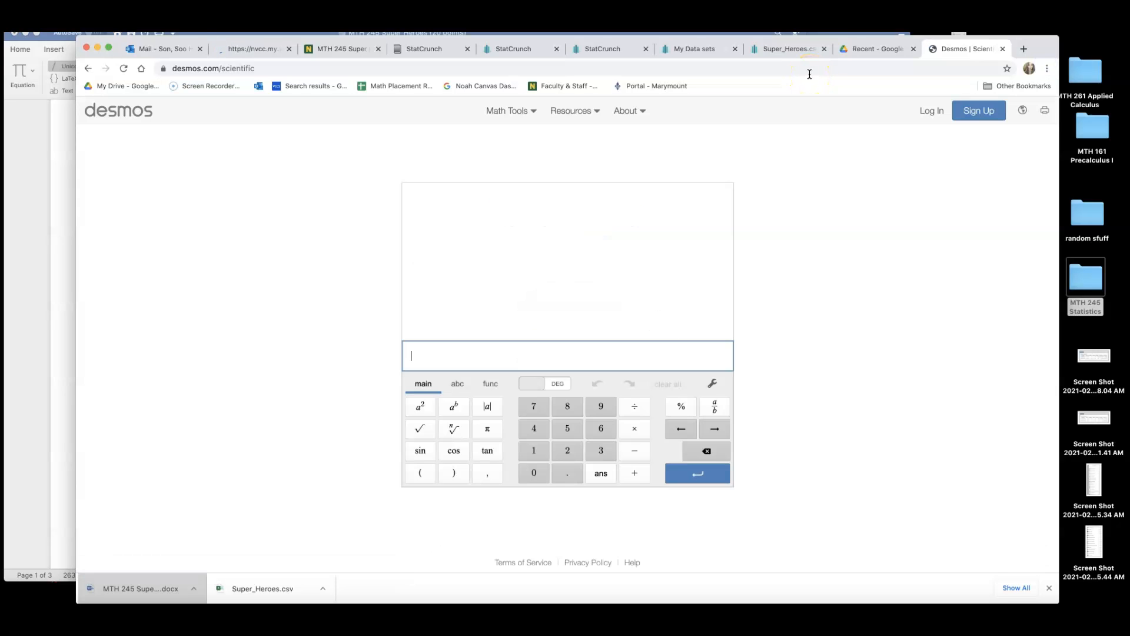
pyautogui.click(714, 407)
pyautogui.write('66 –')
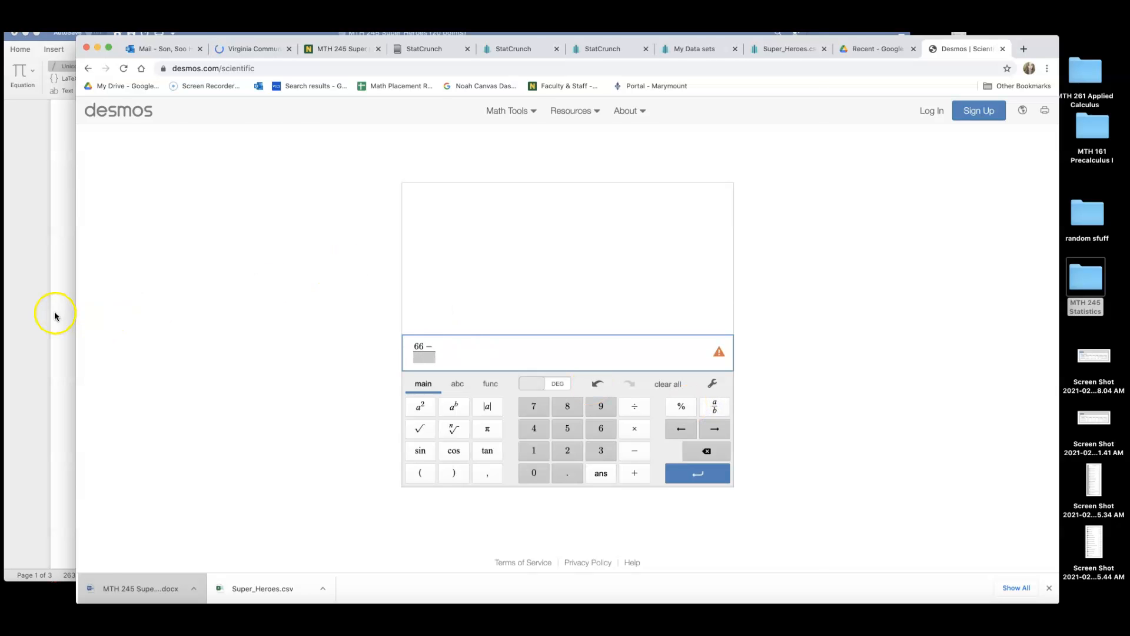
pyautogui.click(140, 588)
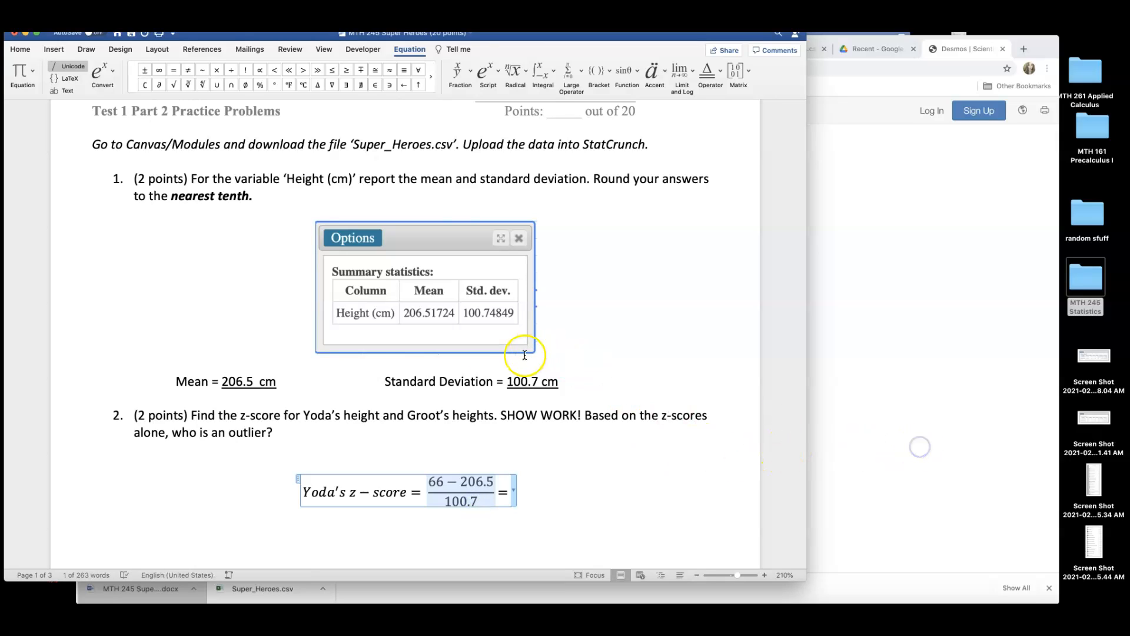
pyautogui.moveTo(146, 296)
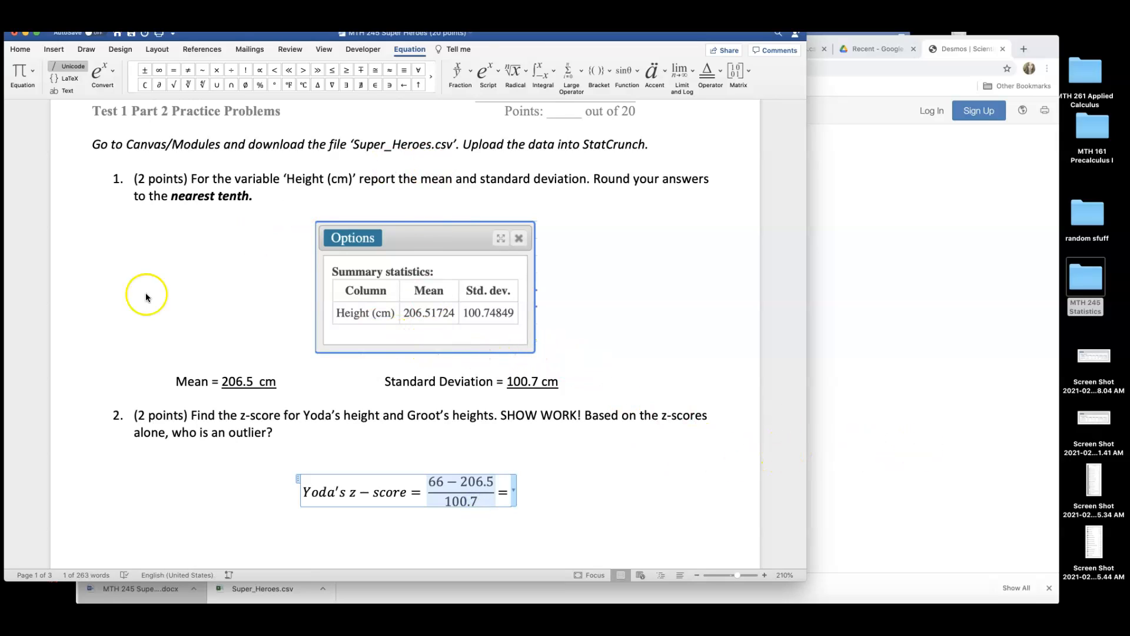
pyautogui.moveTo(77, 291)
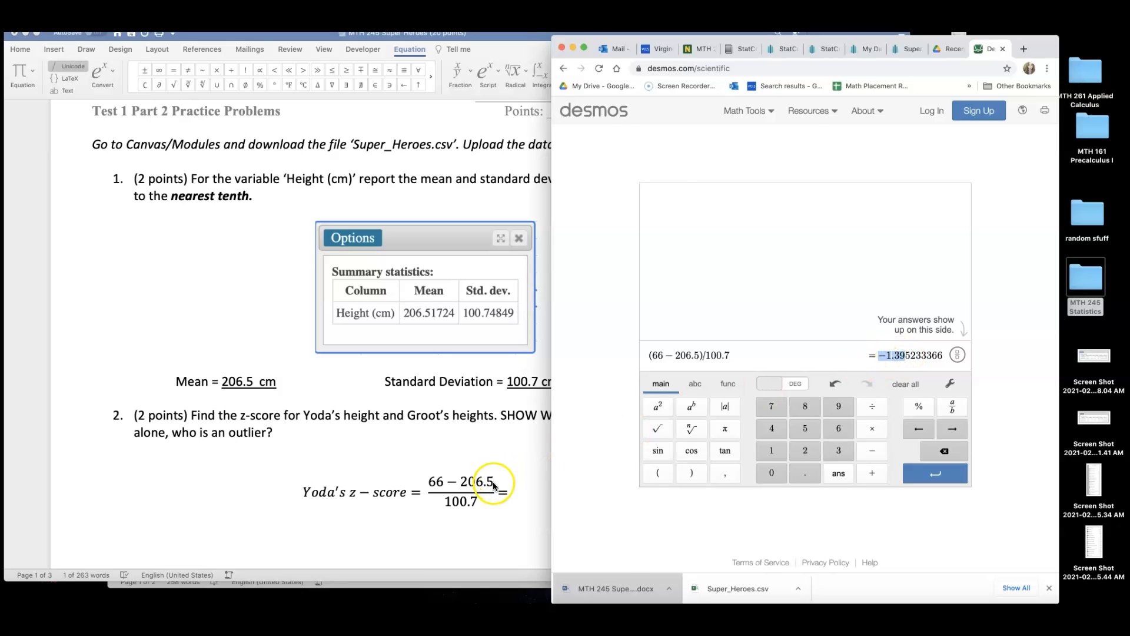
# Enter the rounded result −1.40 after Yoda's equals sign
pyautogui.click(476, 490)
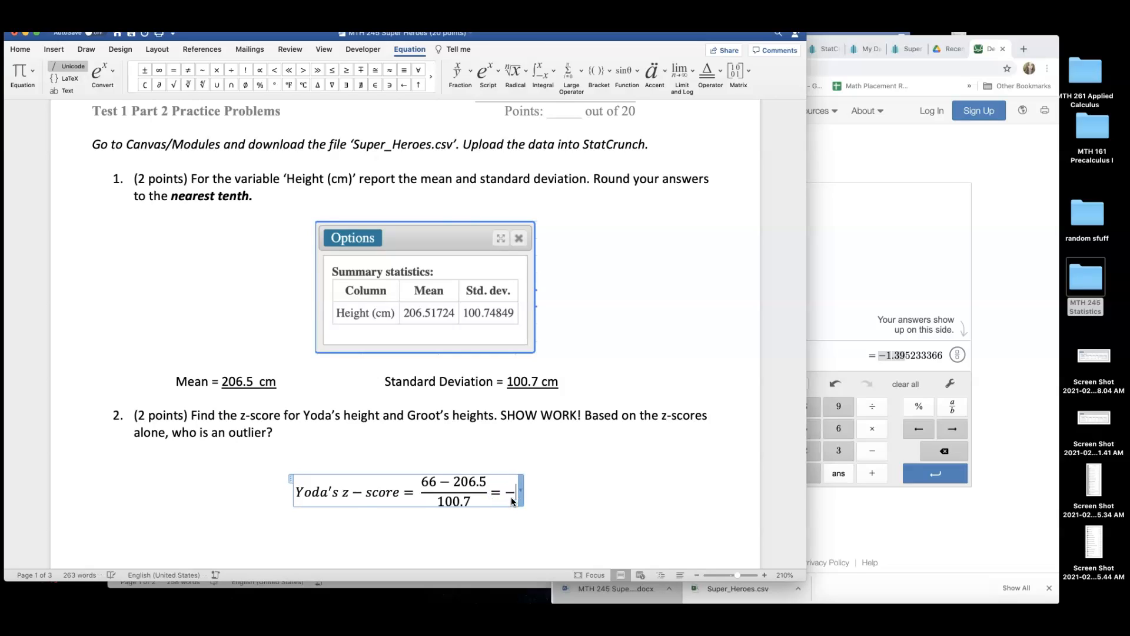
pyautogui.write('1.4')
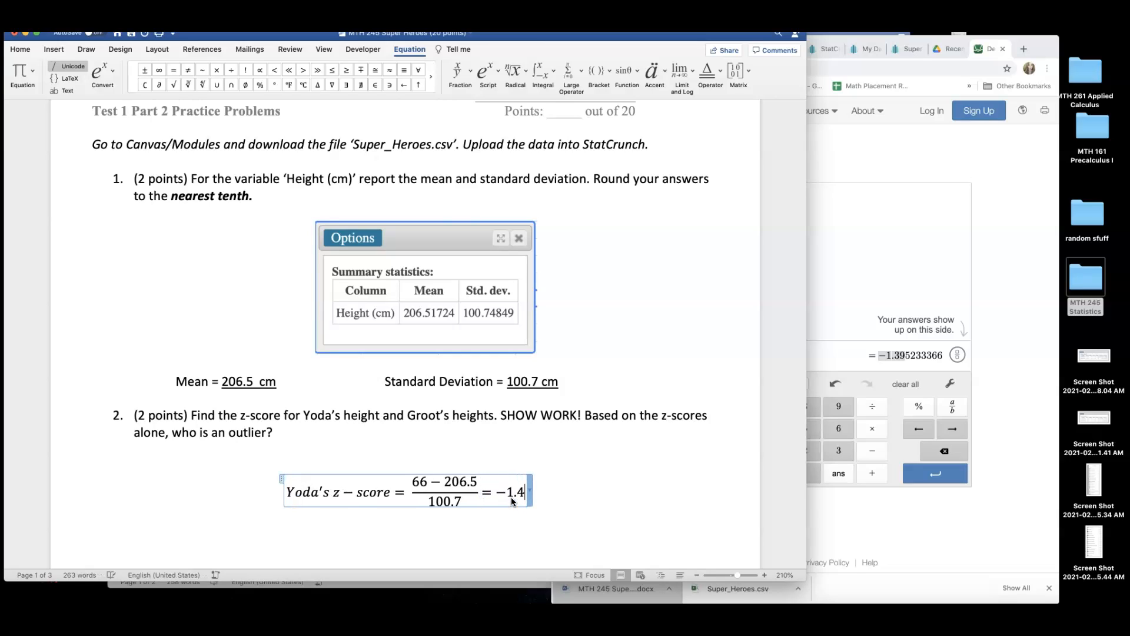
pyautogui.write('0')
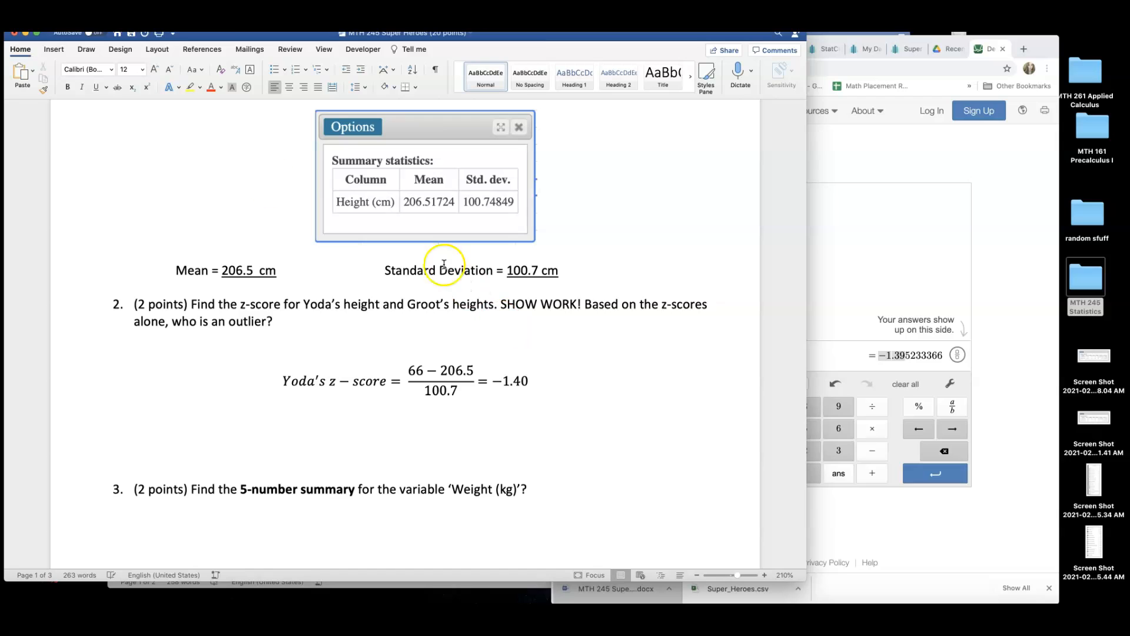
# Insert a new equation reading "Groot's z-score =" below Yoda's
pyautogui.click(53, 50)
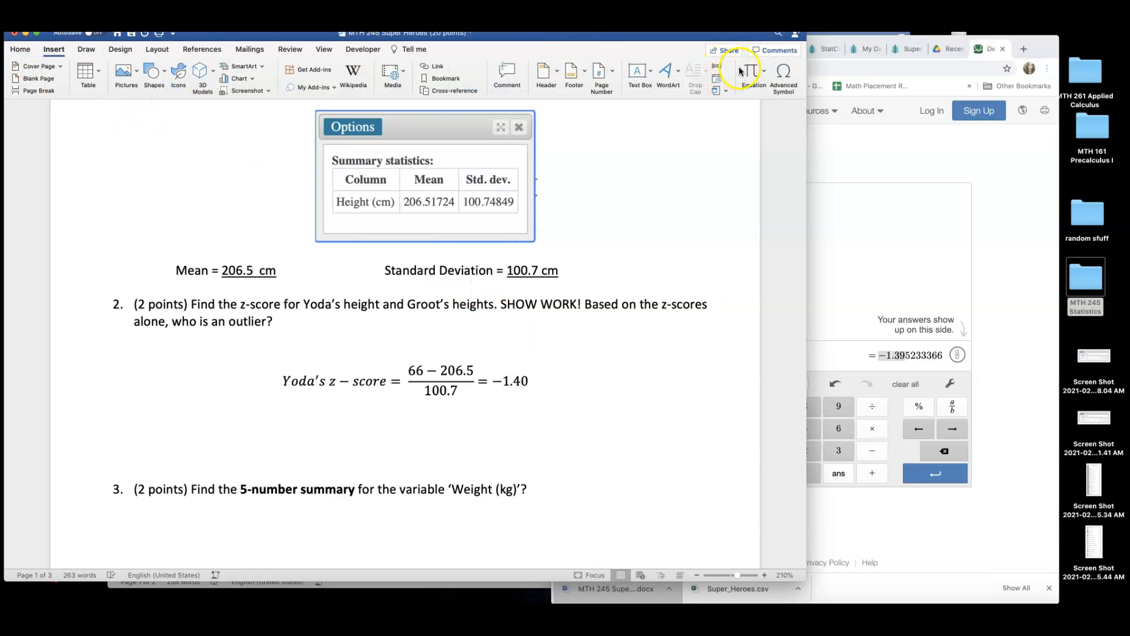
pyautogui.click(748, 72)
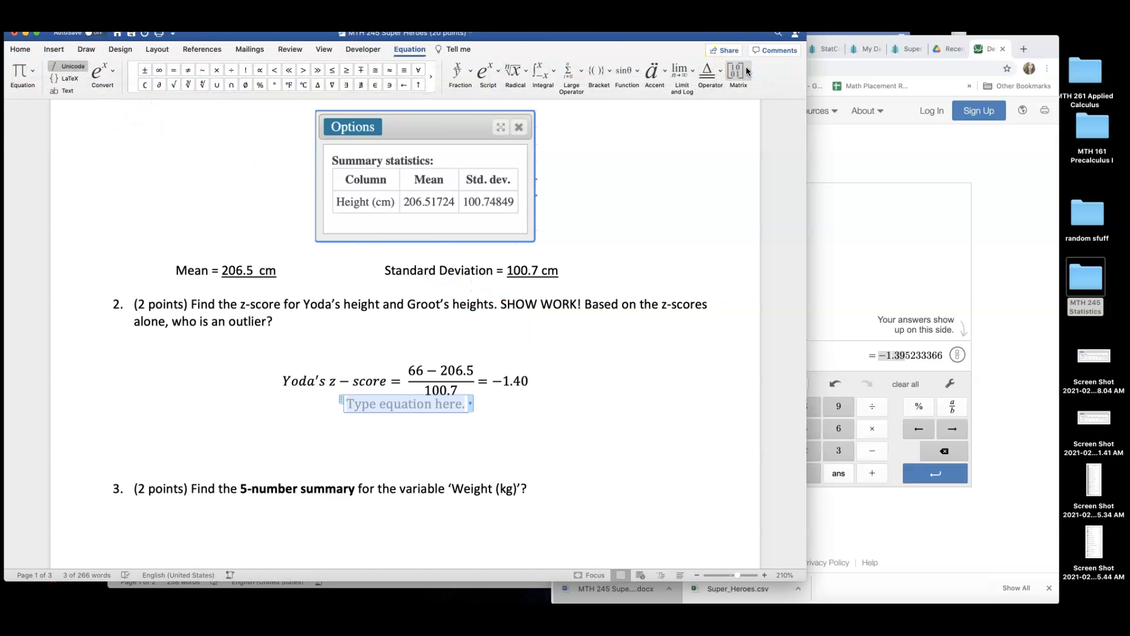
pyautogui.write("Groot's z − sc")
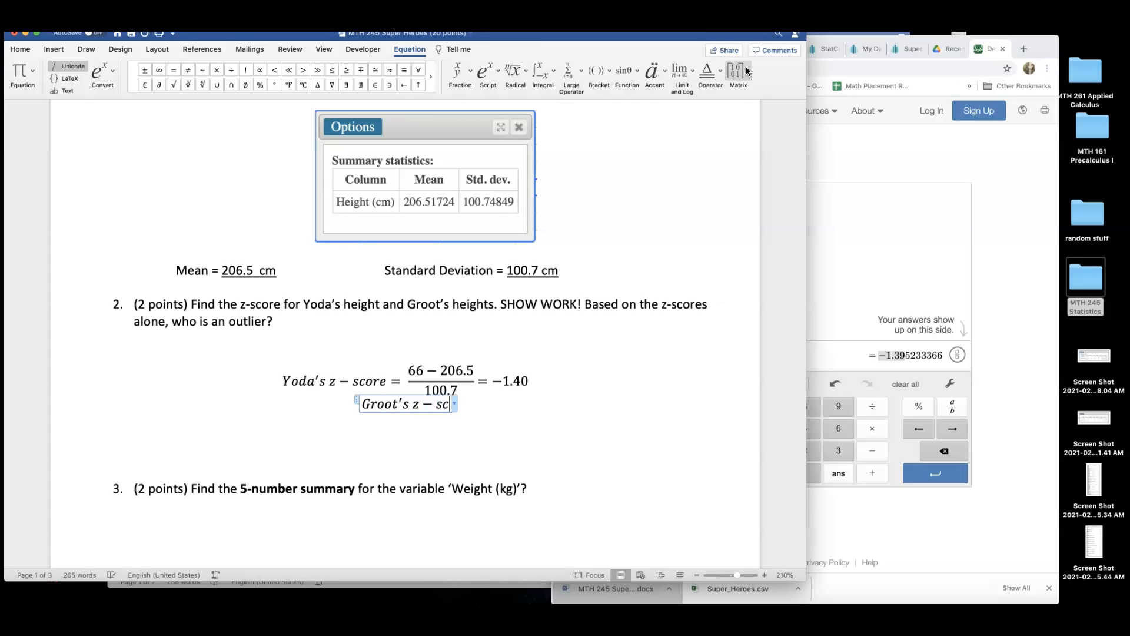
pyautogui.write('ore =')
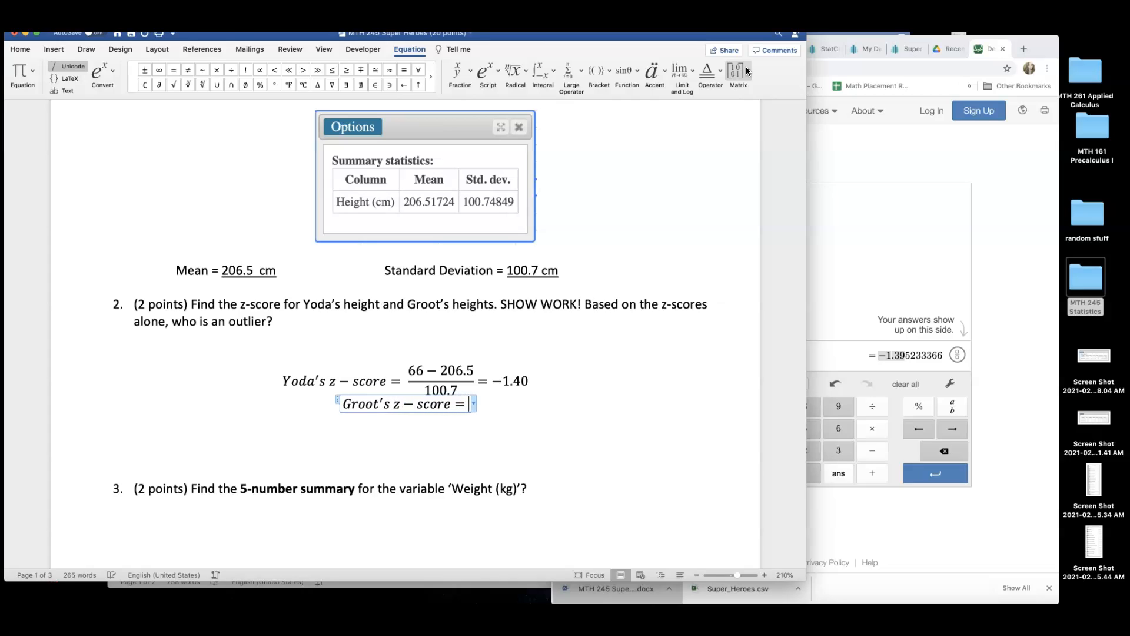
# Add an empty stacked fraction after Groot's equals sign
pyautogui.click(460, 70)
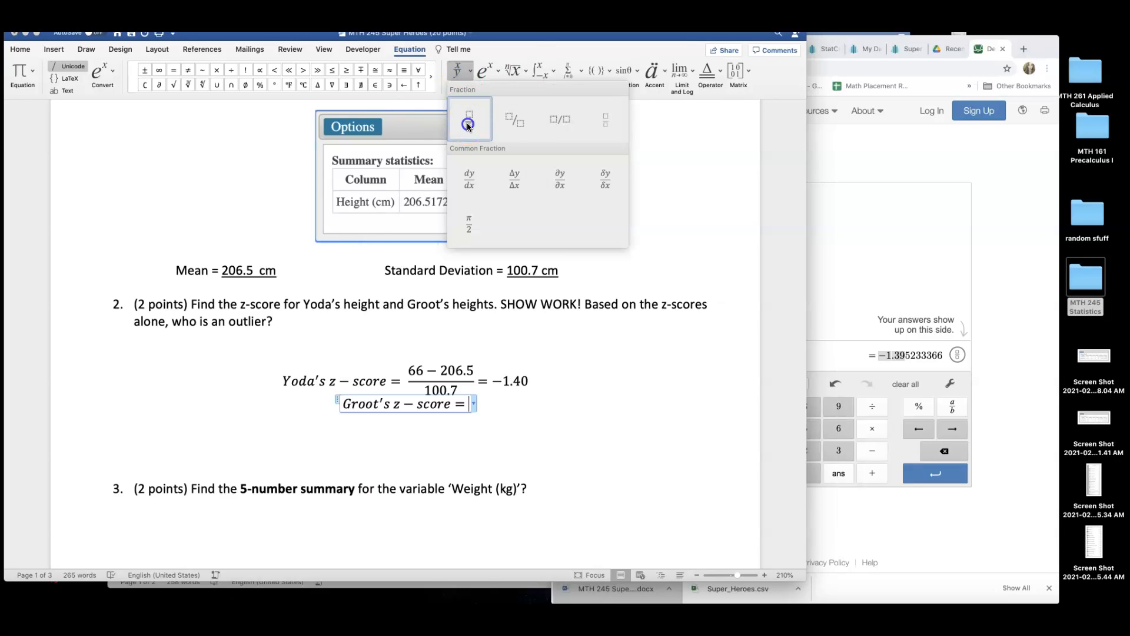
pyautogui.click(469, 118)
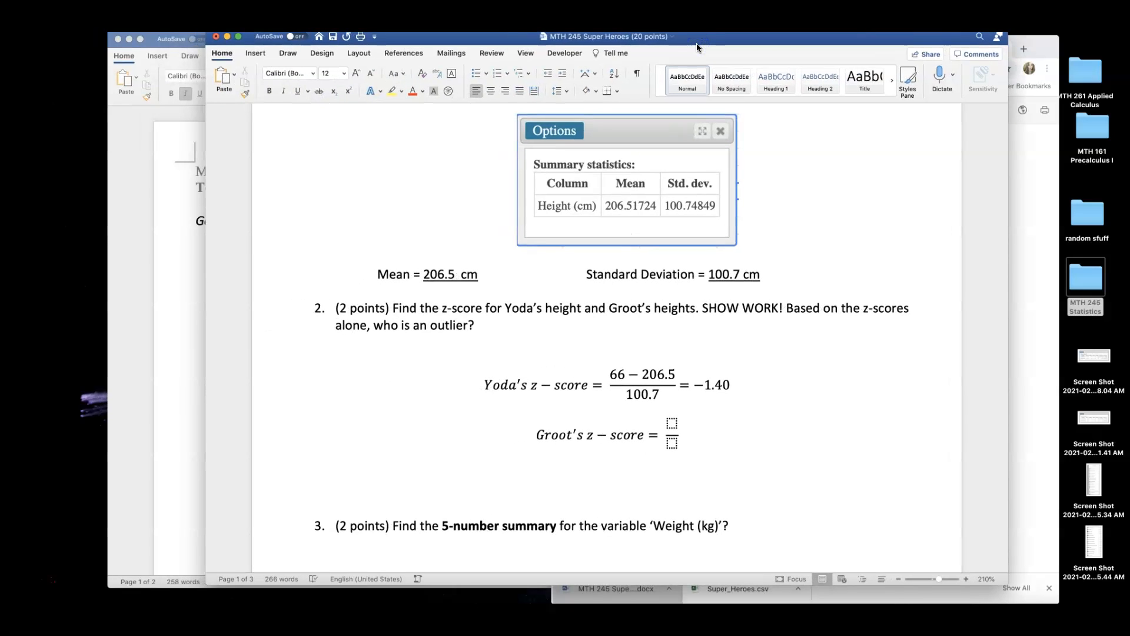
pyautogui.click(293, 409)
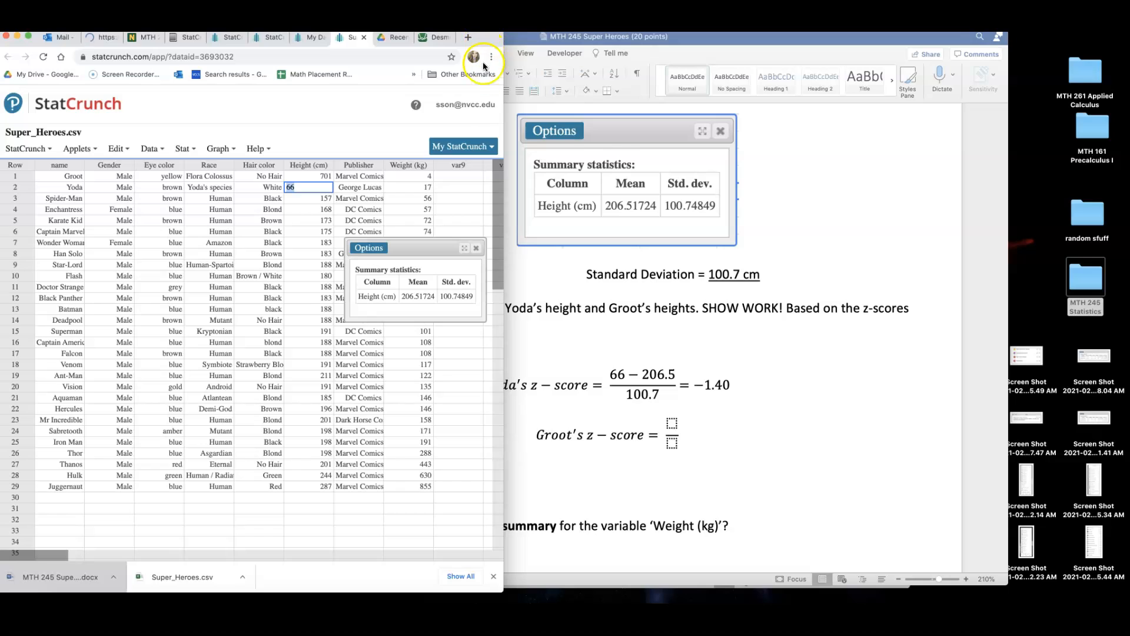
# Look up Groot's row with height 701 cm in the StatCrunch data
pyautogui.scroll(-3)
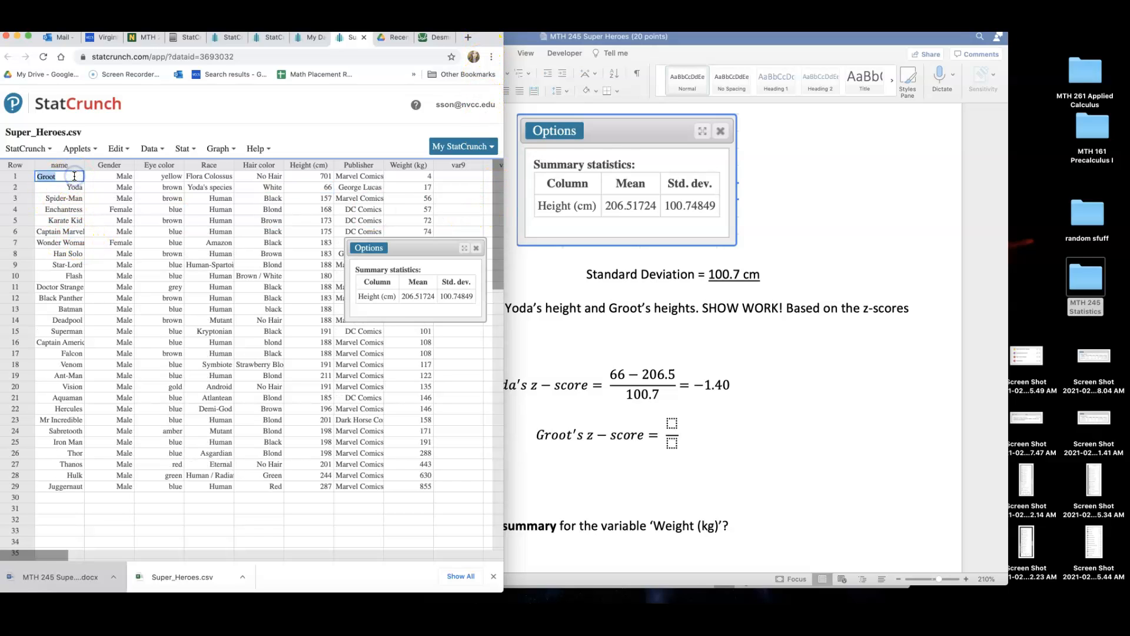
pyautogui.click(307, 176)
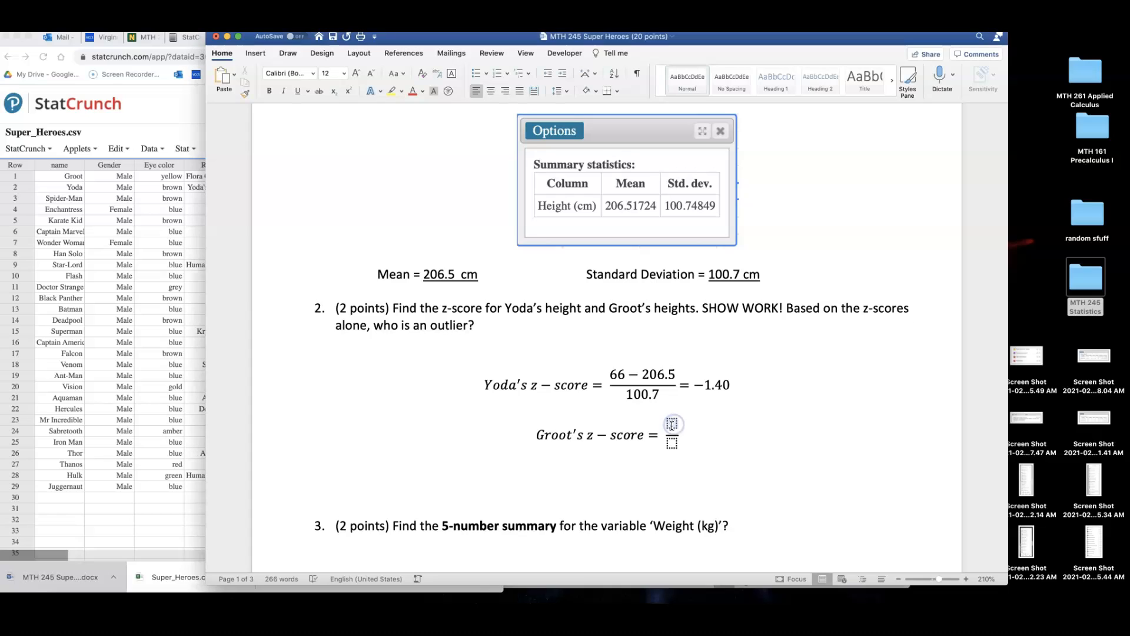
# Fill Groot's fraction as (701 − 206.5)/100.7 = and select it
pyautogui.write('701 − 206.5')
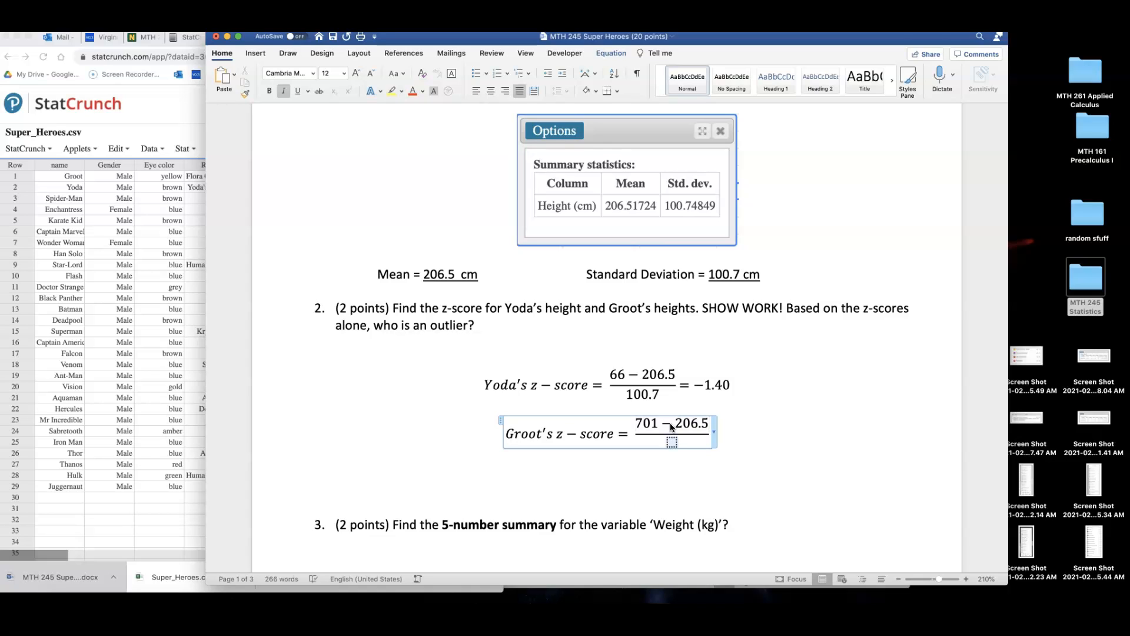
pyautogui.write('1')
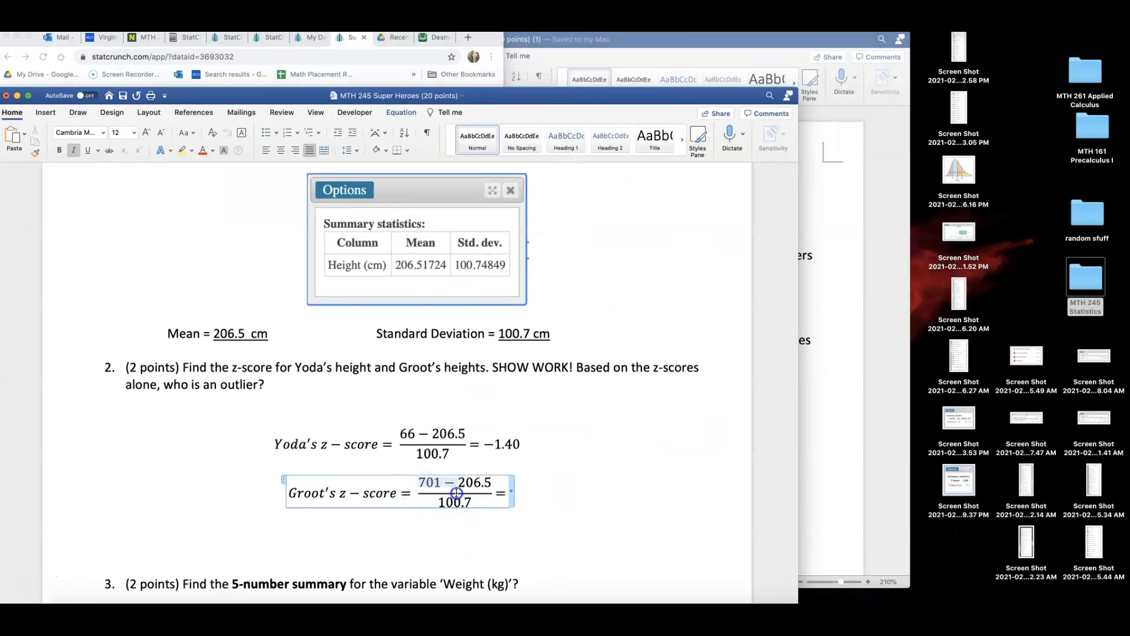
pyautogui.moveTo(451, 482); pyautogui.dragTo(472, 503)
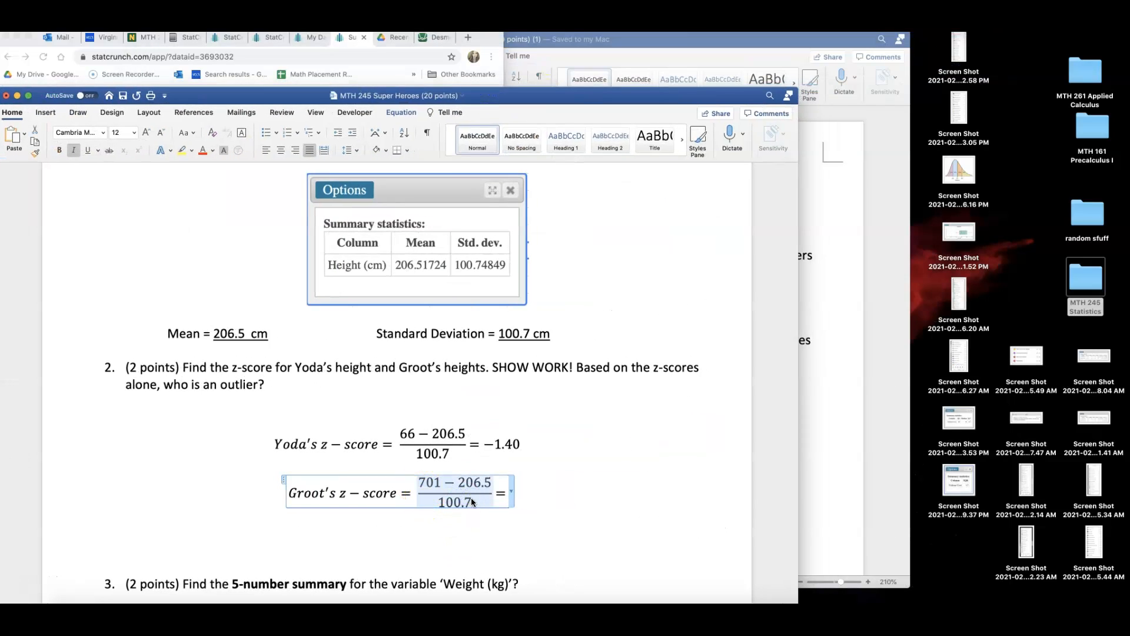
# Evaluate (701-206.5)/100.7 in Desmos, giving about 4.91, then return to Word
pyautogui.click(434, 36)
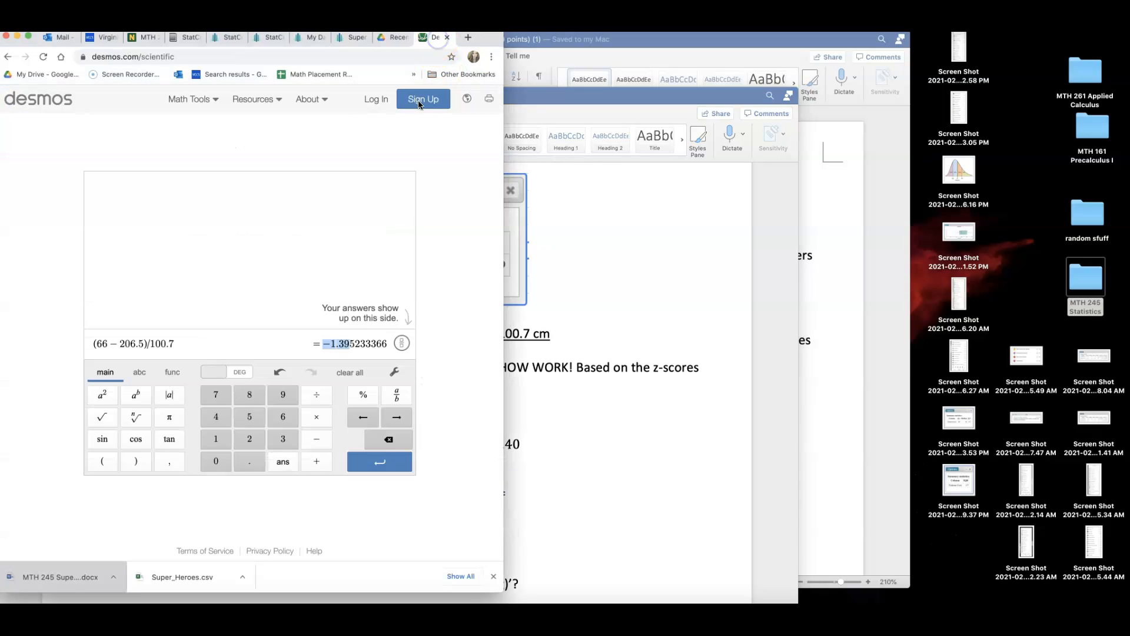
pyautogui.click(252, 342)
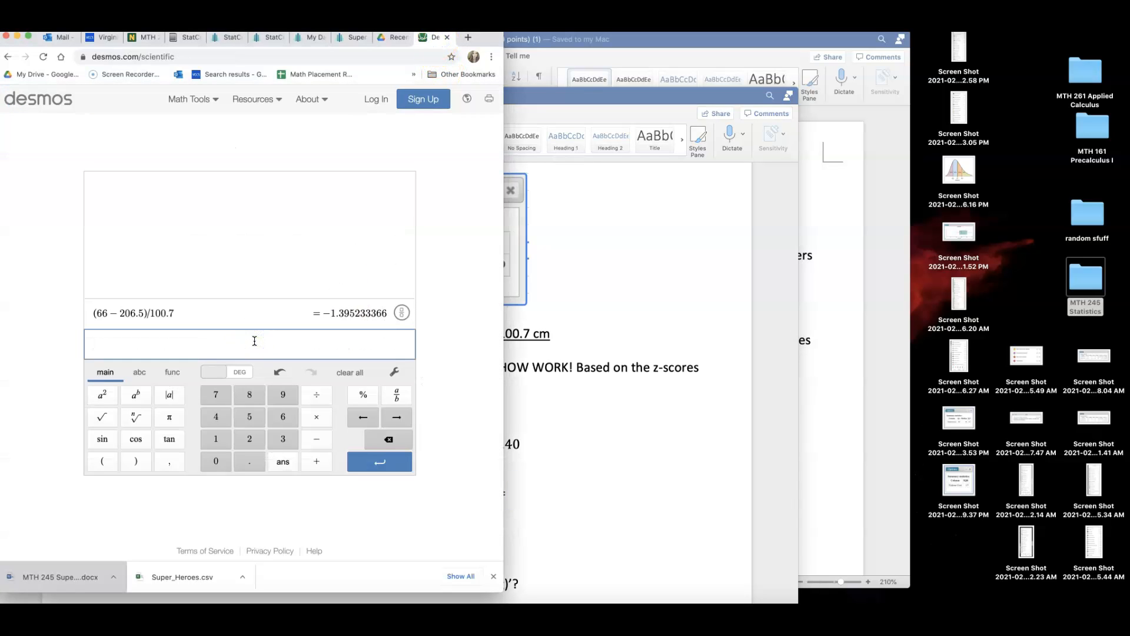
pyautogui.write('(701-206.5)/100.7')
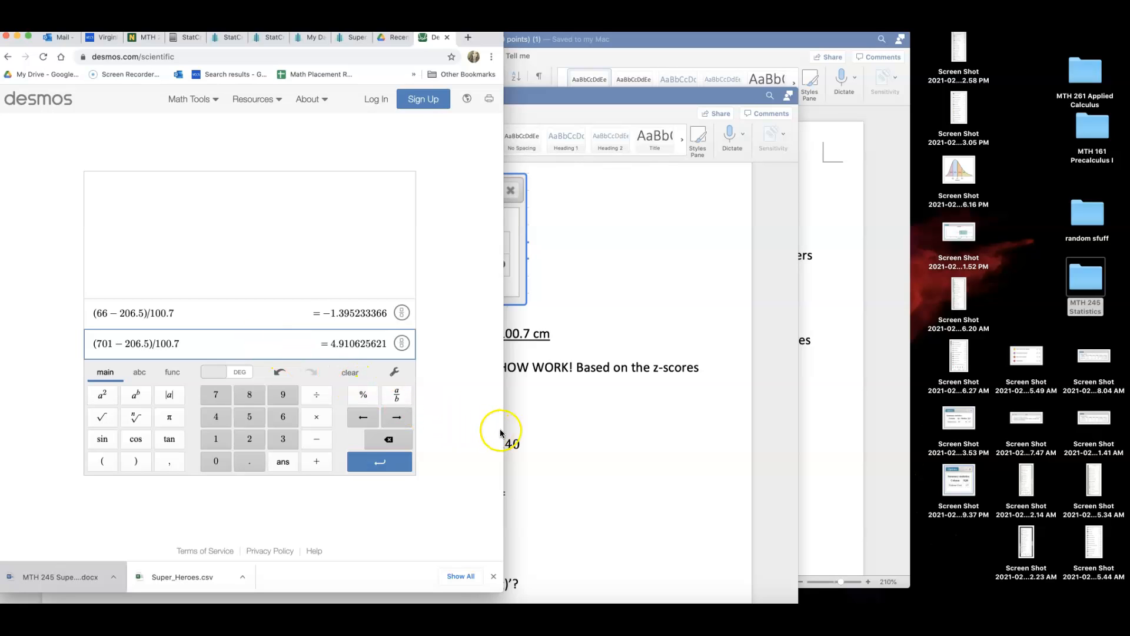
pyautogui.moveTo(518, 469)
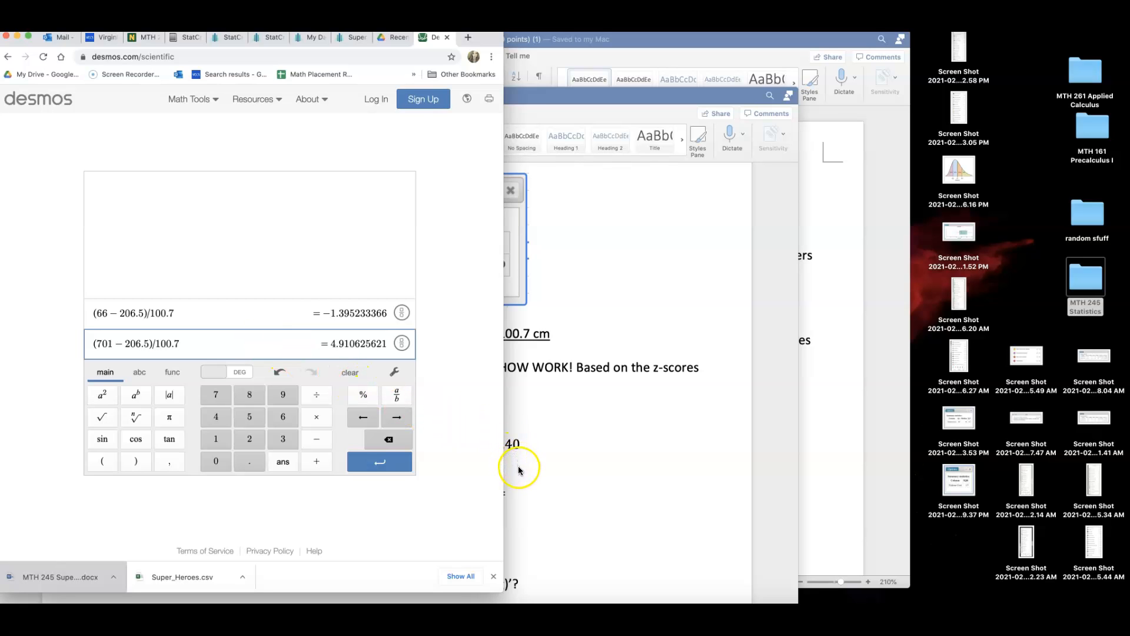
pyautogui.click(505, 469)
pyautogui.write(' 4.9')
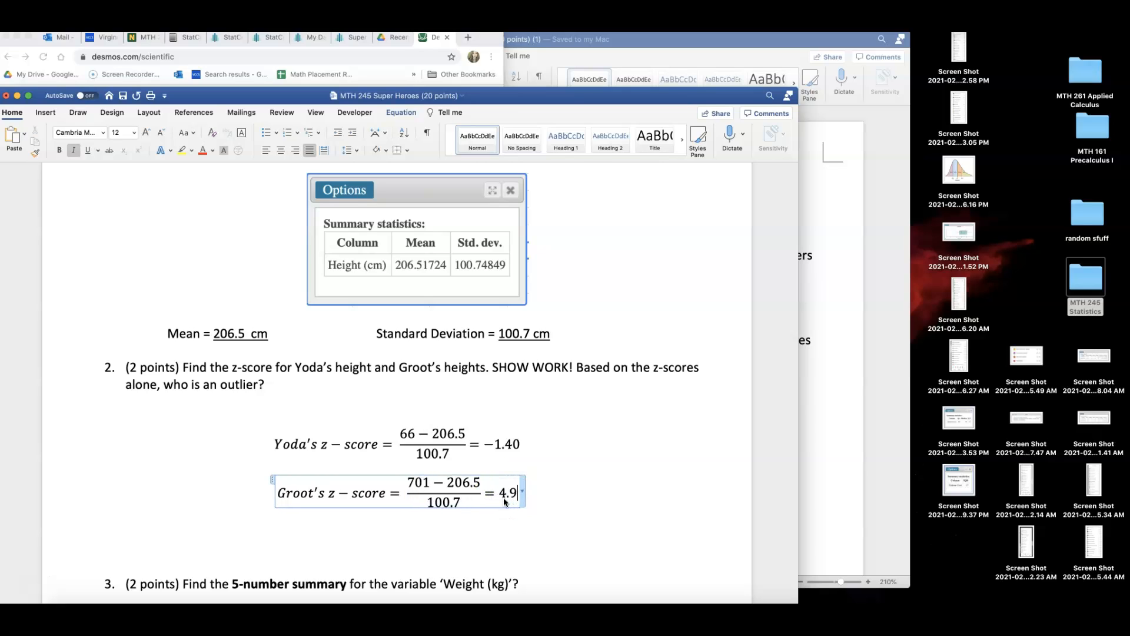
# Complete 4.91 and write "Groot is an outlier, because his z-score is greater than 3!"
pyautogui.write('1')
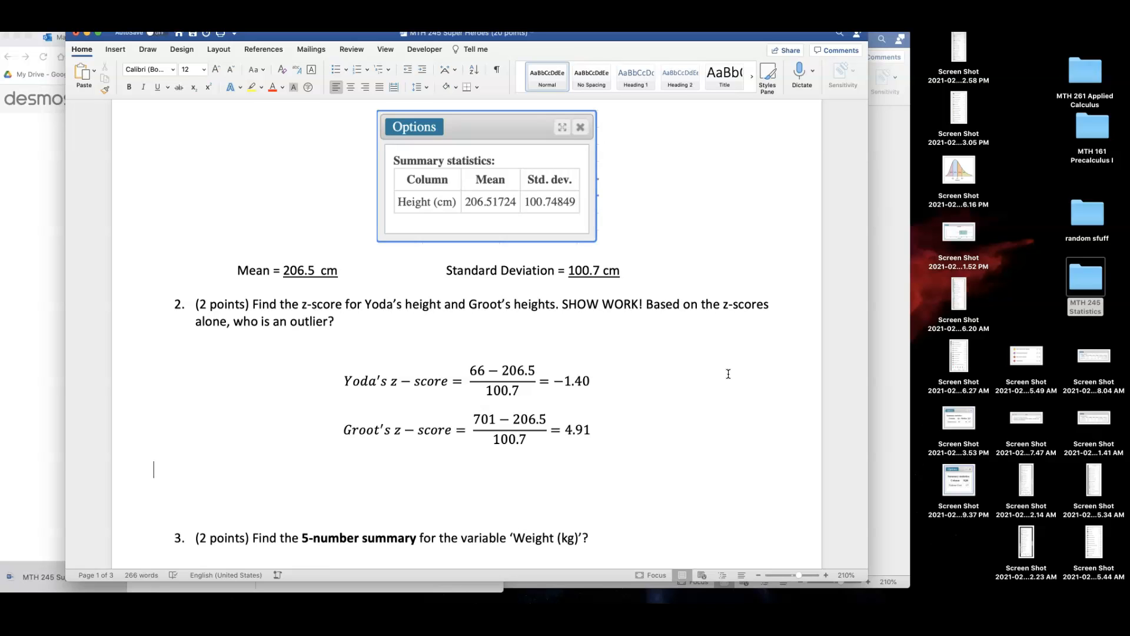
pyautogui.write('Groot is an outlier, b')
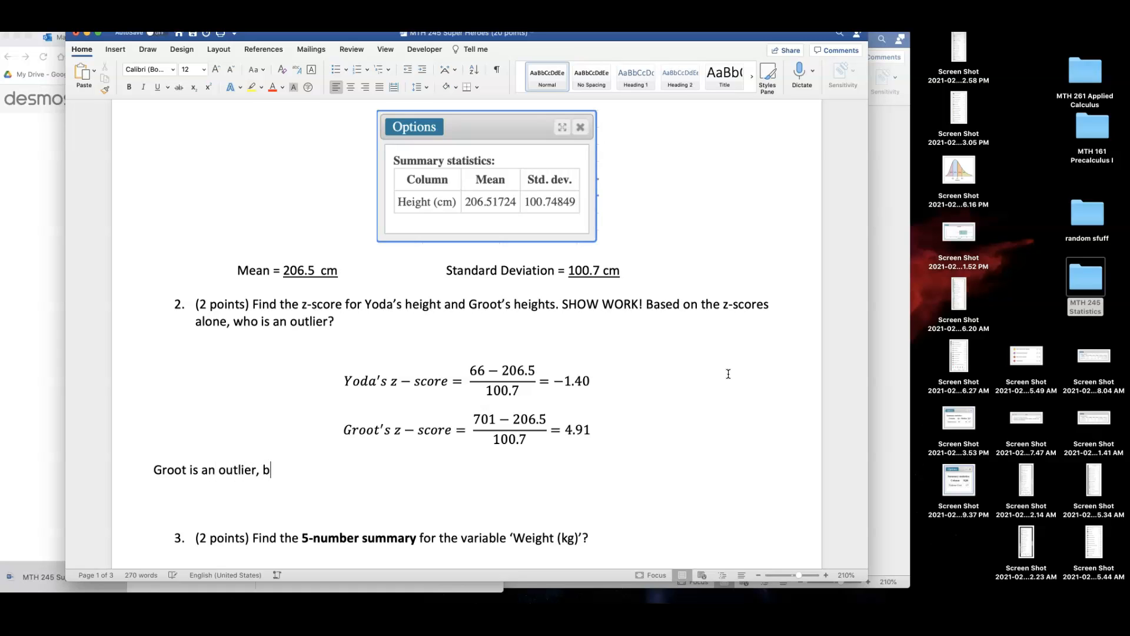
pyautogui.write('ecause')
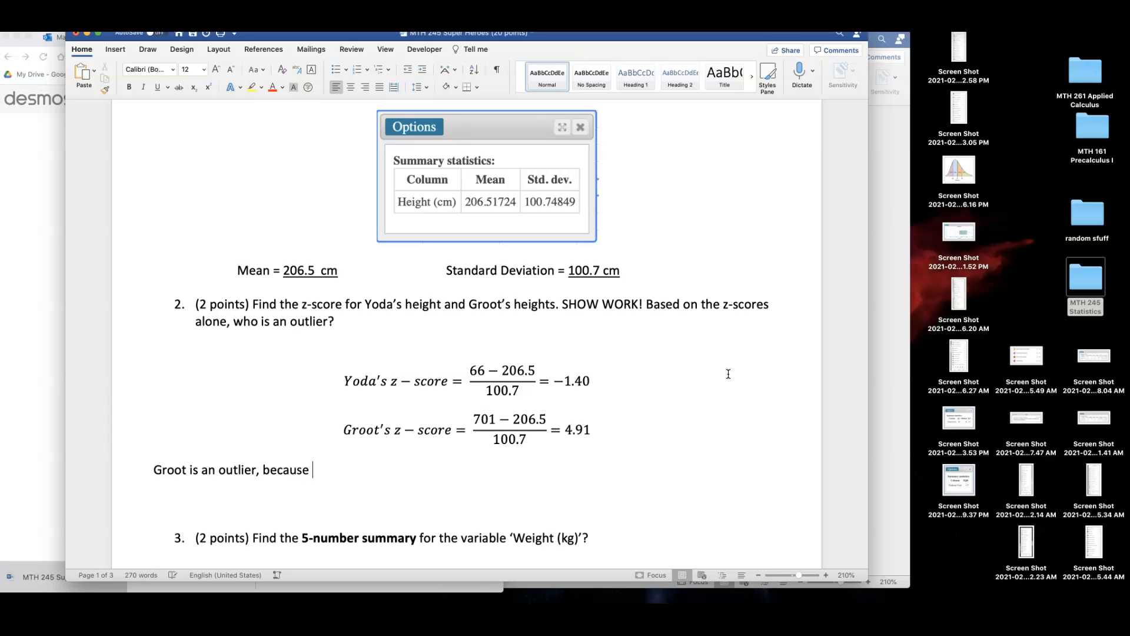
pyautogui.write('his z-s')
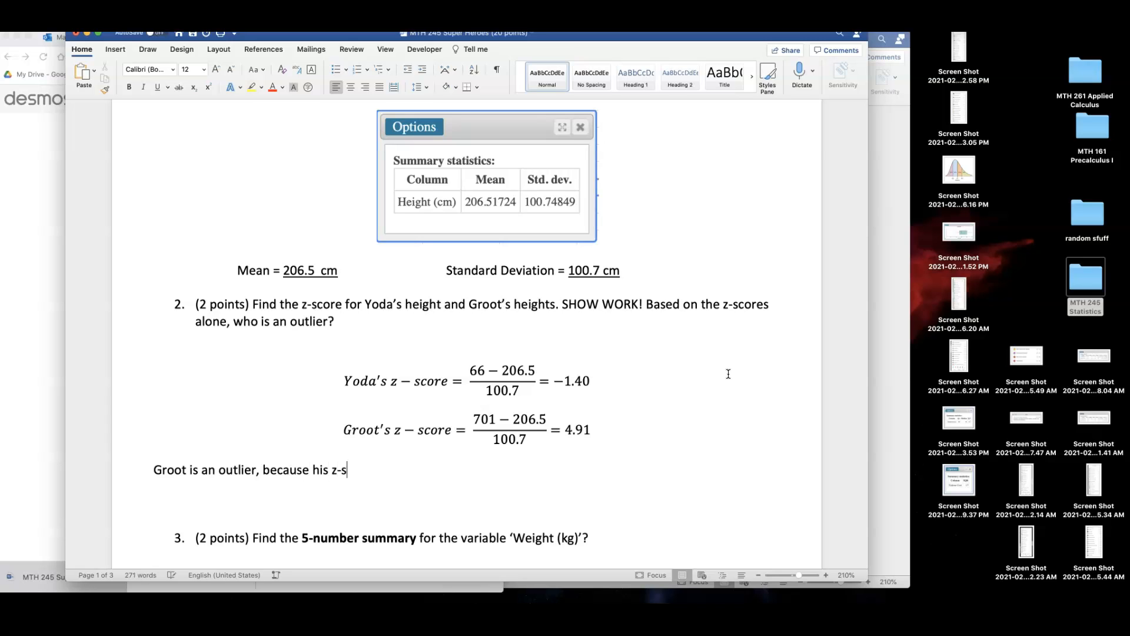
pyautogui.write('core is')
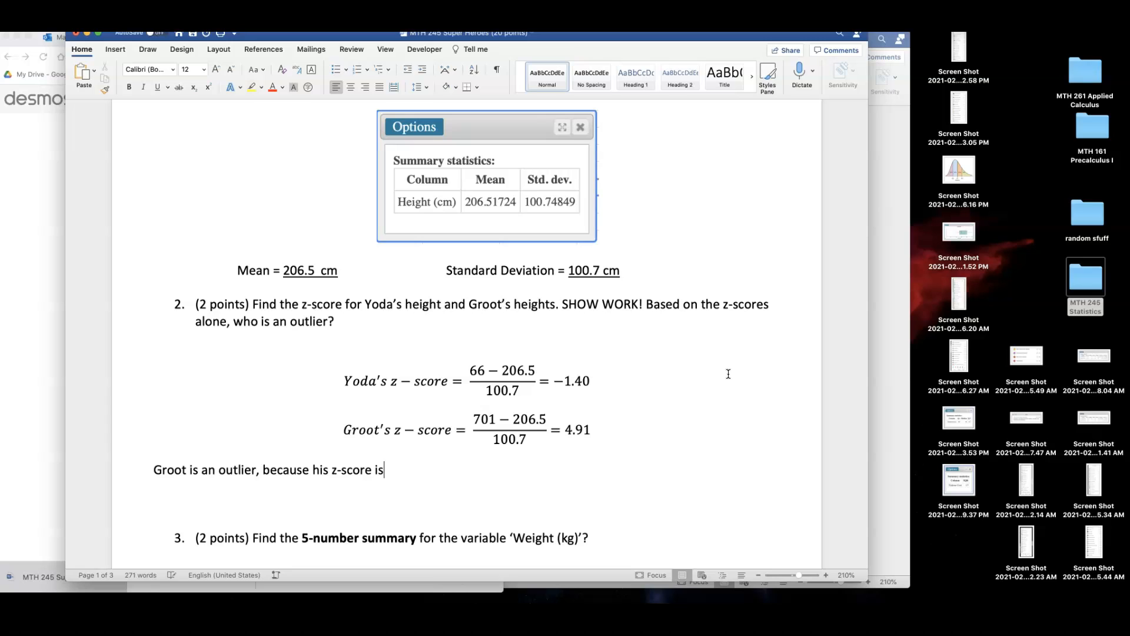
pyautogui.write('greater t')
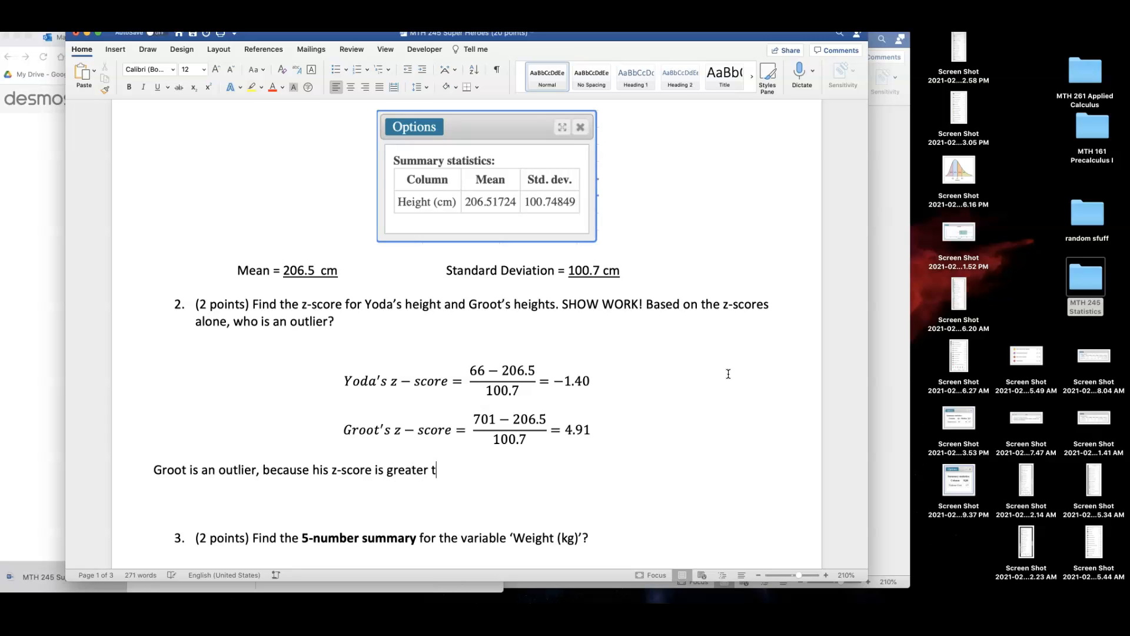
pyautogui.write('han 3!')
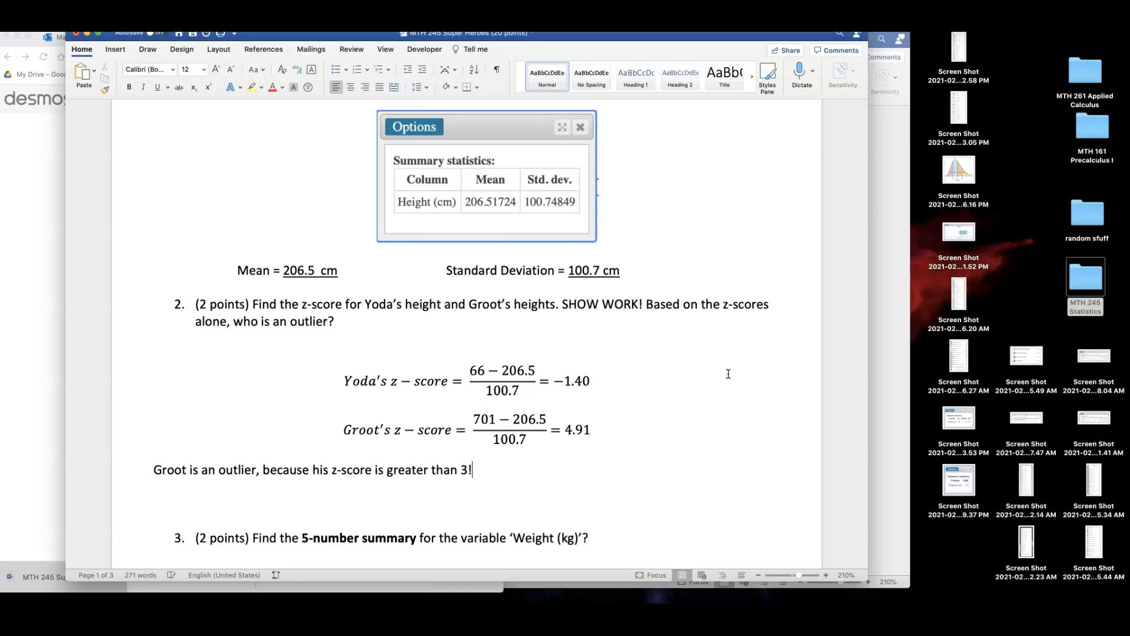
# Center the outlier conclusion under the equations
pyautogui.click(351, 86)
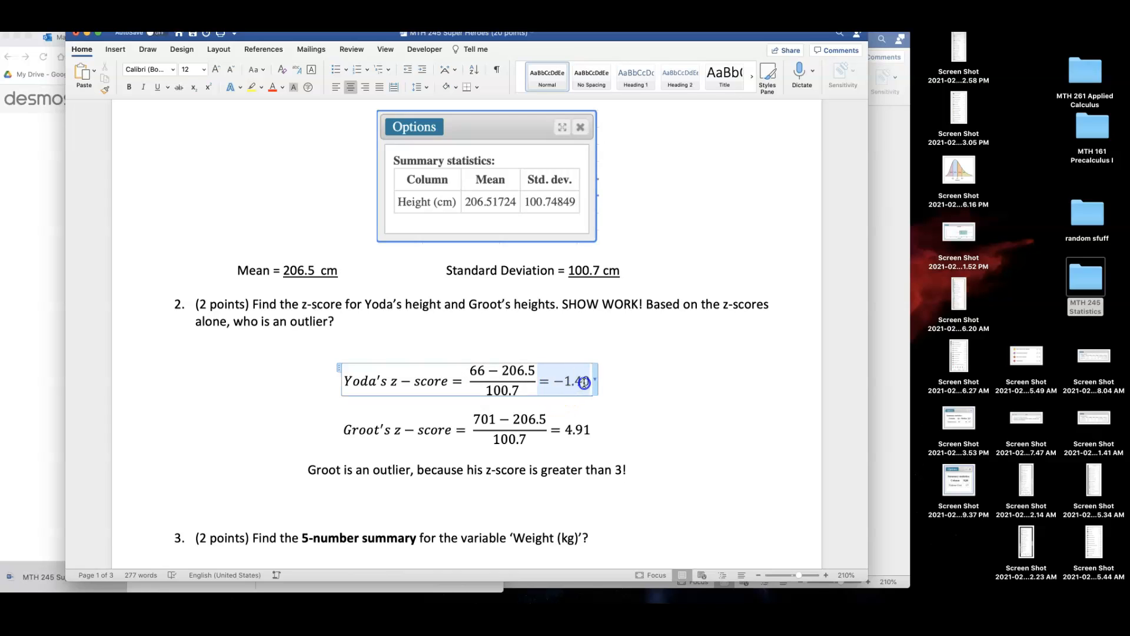
pyautogui.click(584, 382)
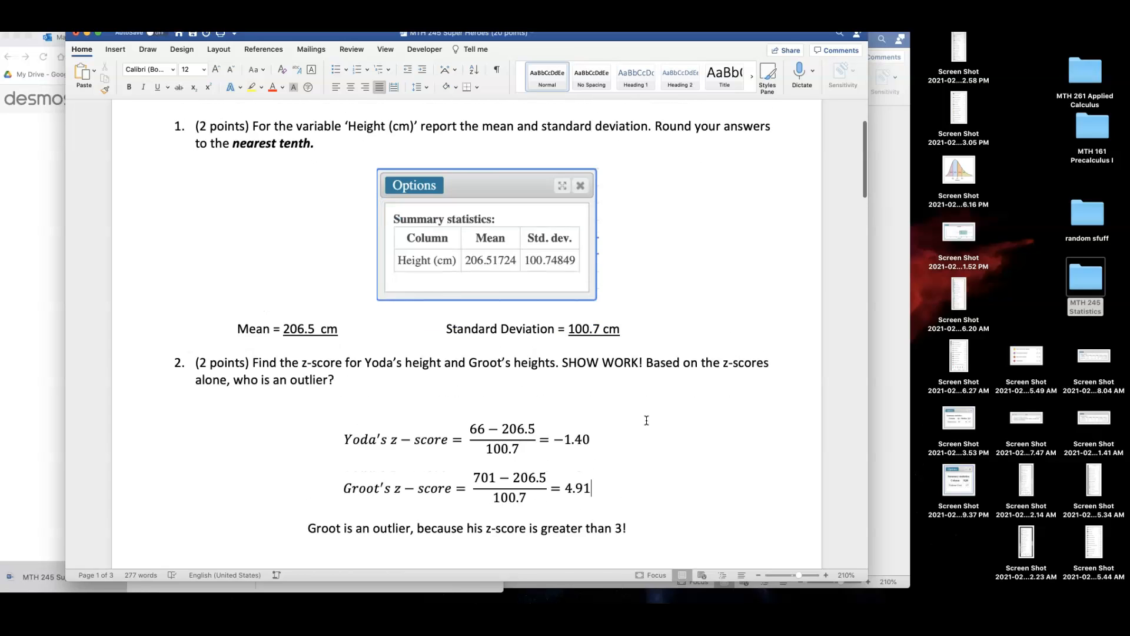
pyautogui.scroll(-3)
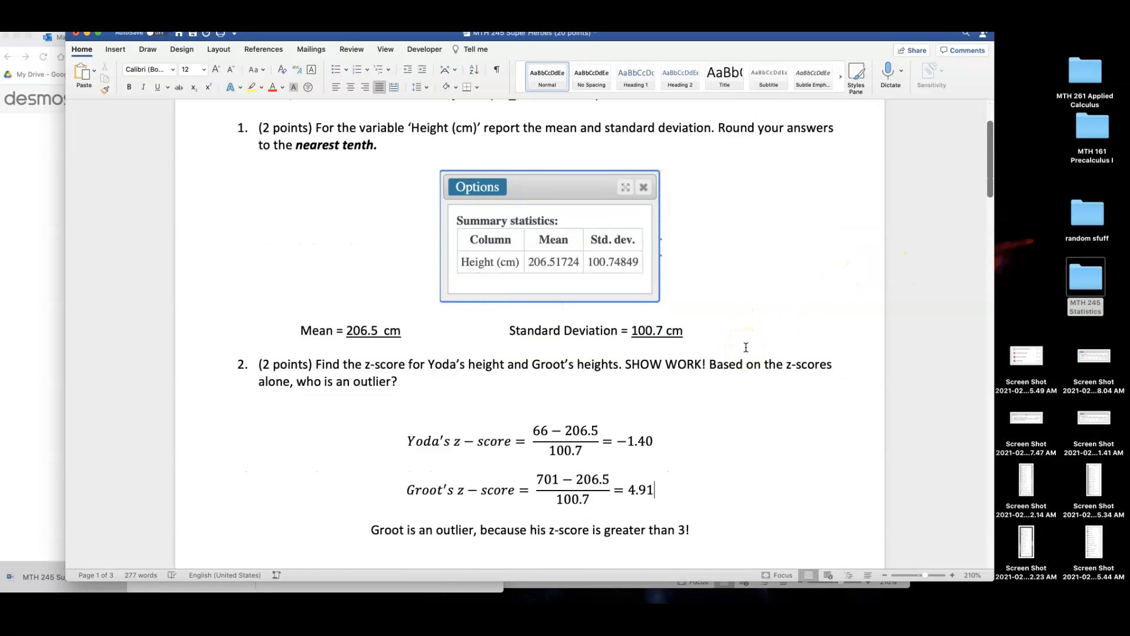
# Reach question 3 on the Weight (kg) 5-number summary, start its answer line, then bring the browser forward
pyautogui.scroll(-3)
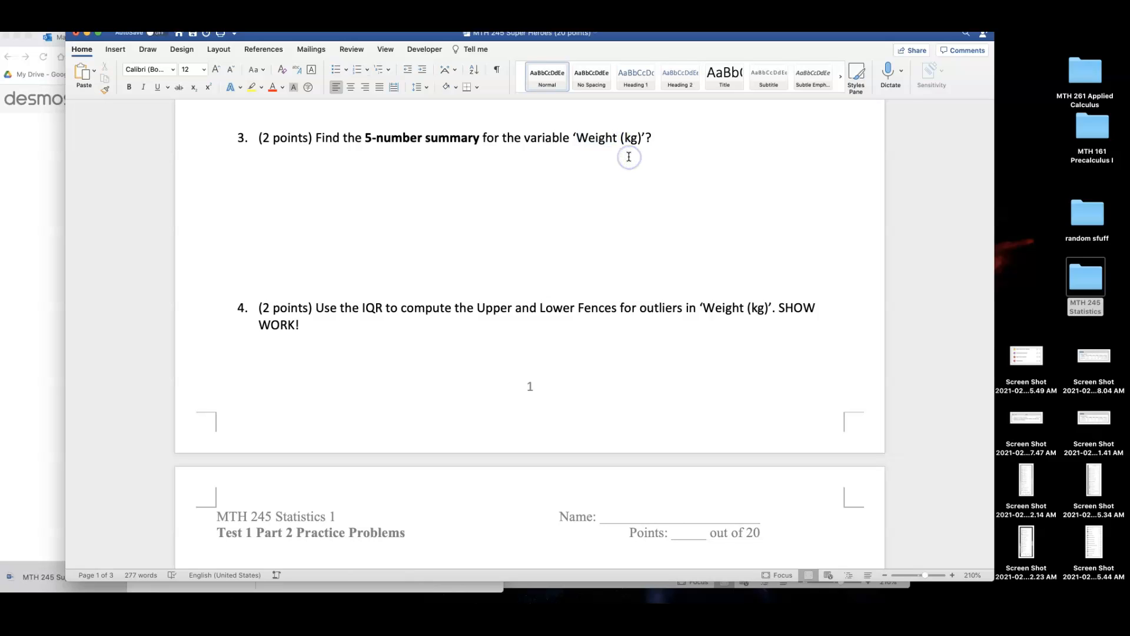
pyautogui.click(217, 153)
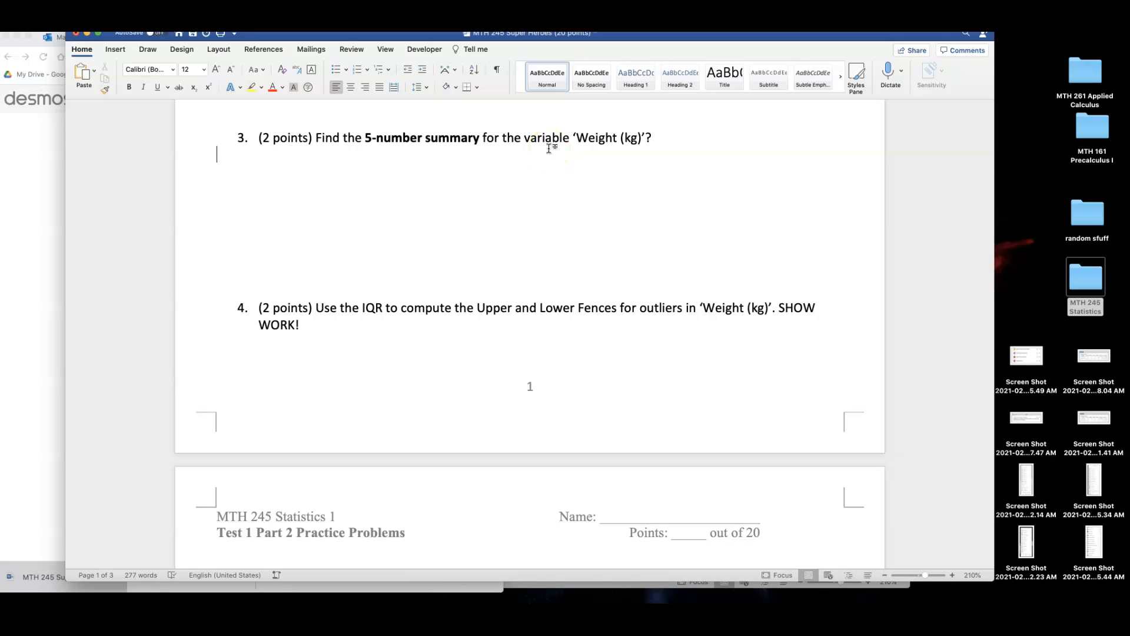
pyautogui.moveTo(57, 248)
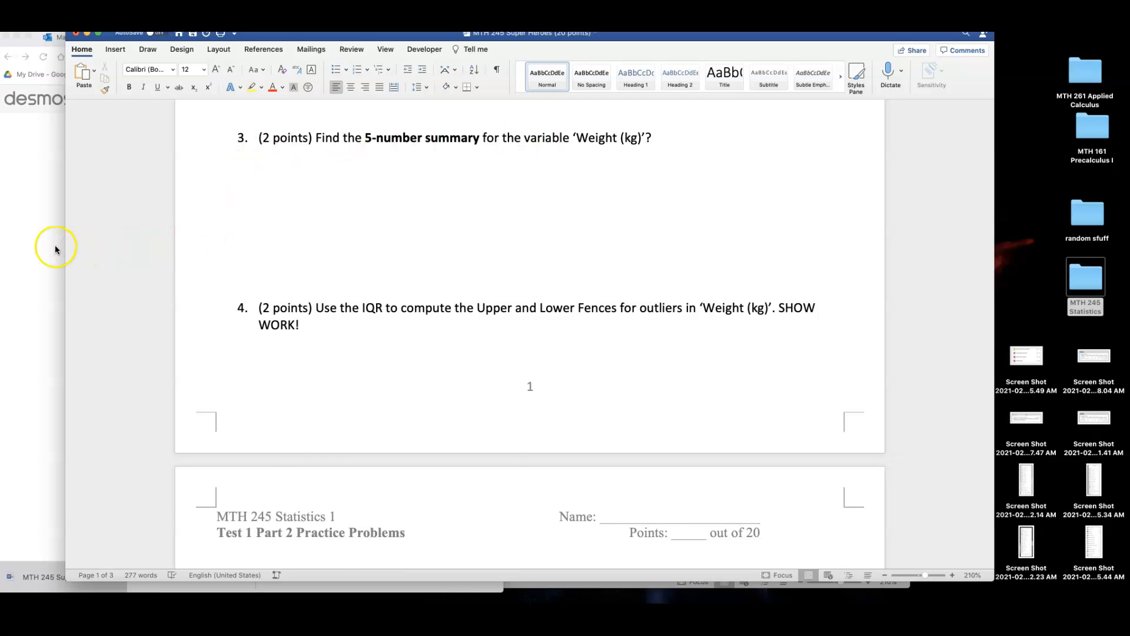
pyautogui.click(352, 37)
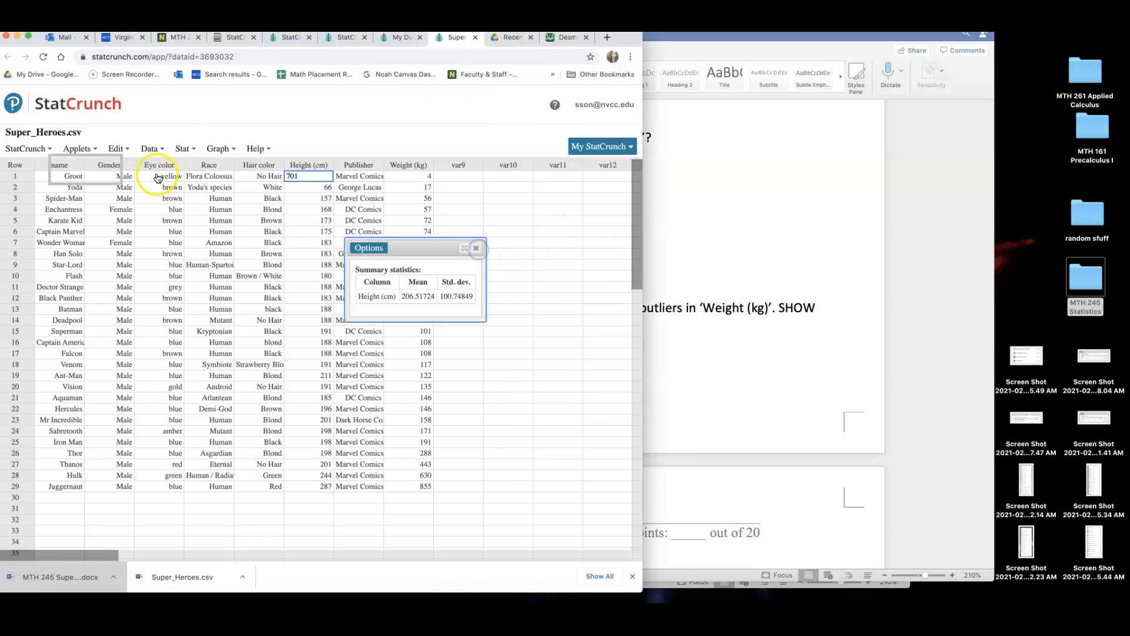
# Start column summary statistics with Weight (kg) as the column
pyautogui.click(183, 148)
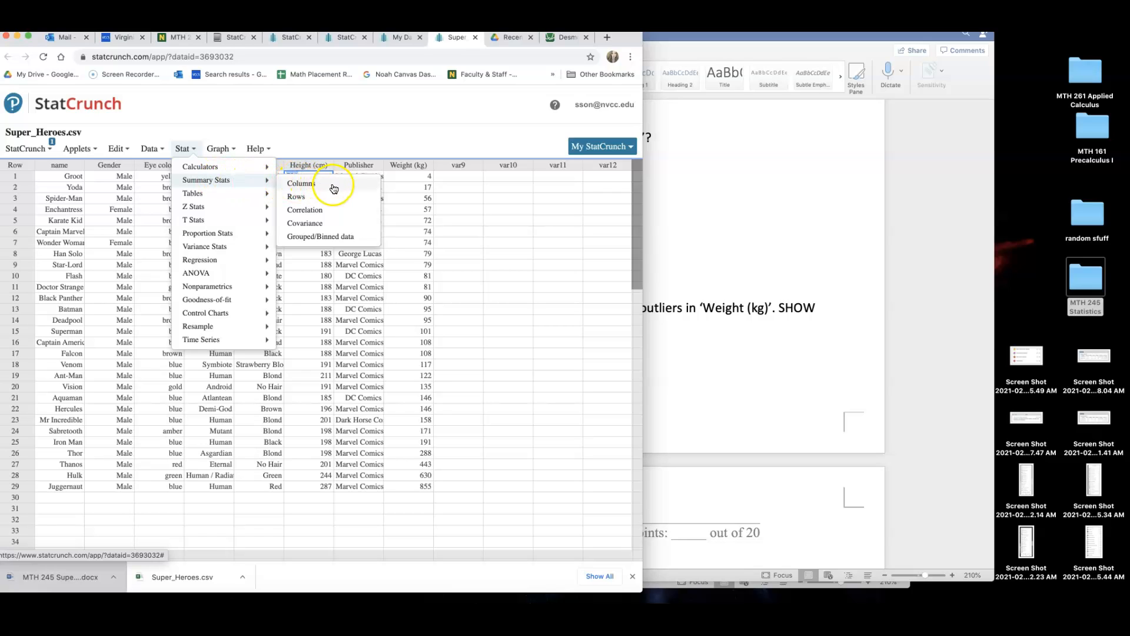
pyautogui.click(300, 184)
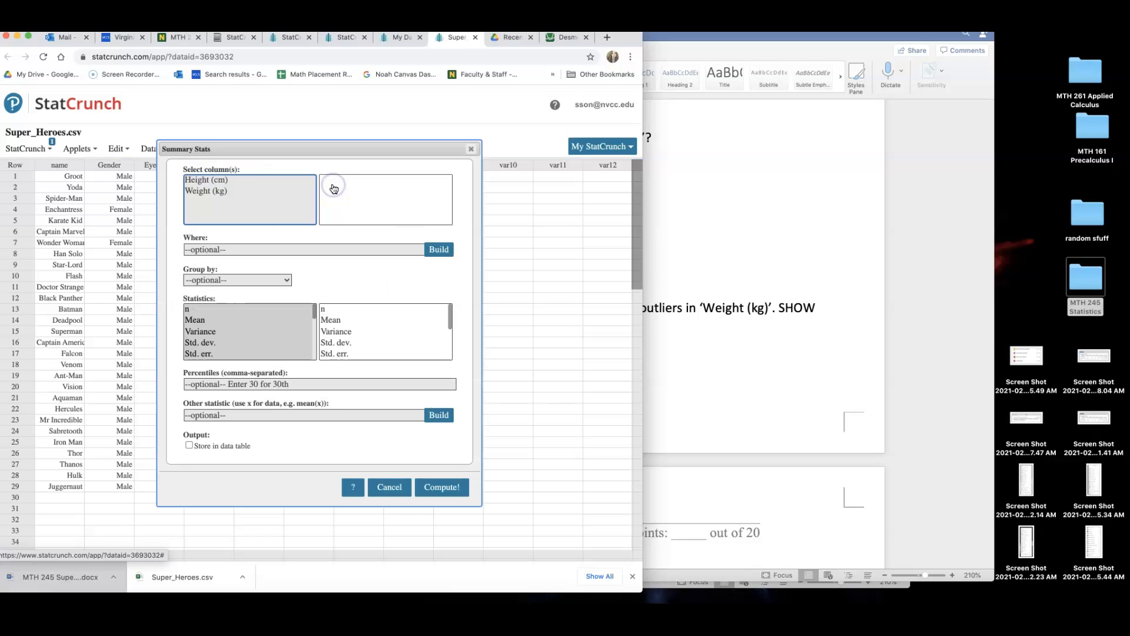
pyautogui.click(206, 190)
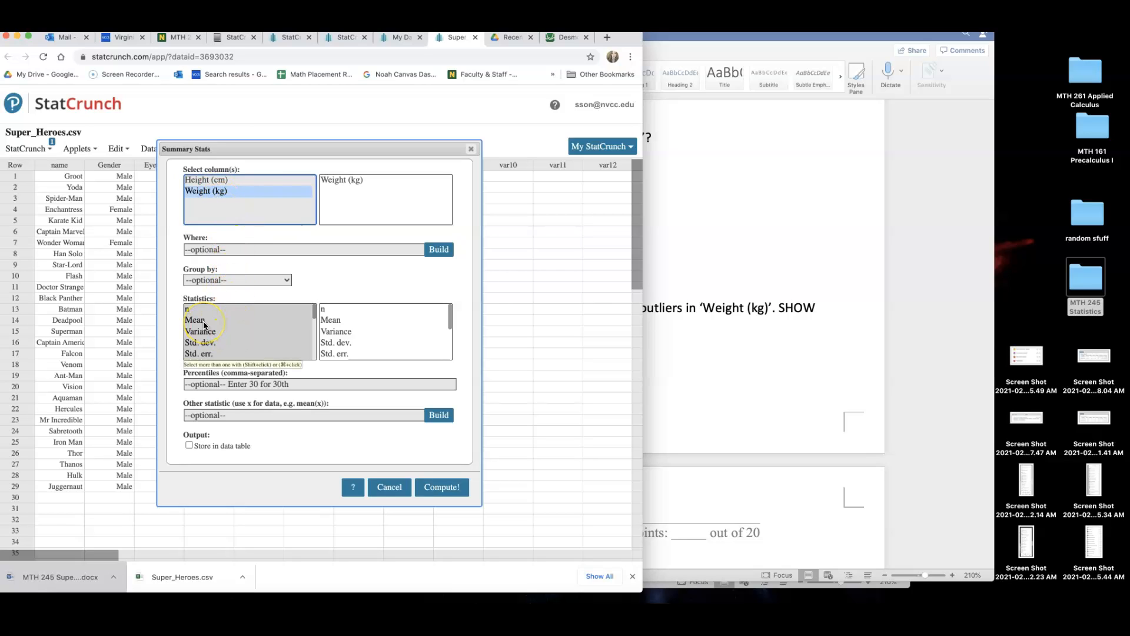
pyautogui.scroll(-3)
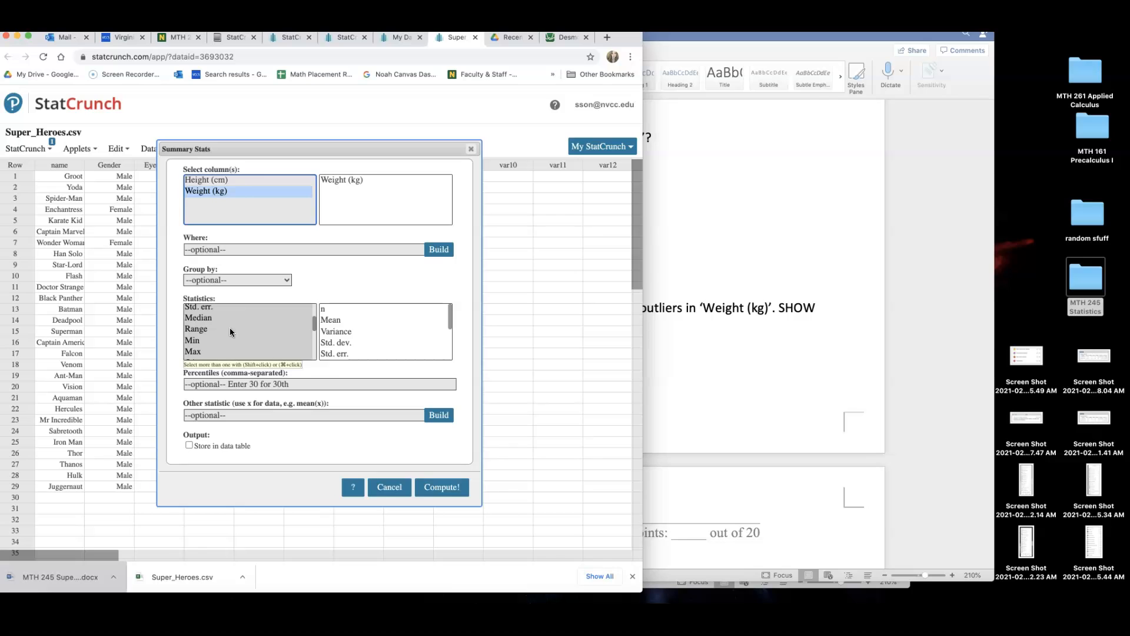
pyautogui.moveTo(178, 37)
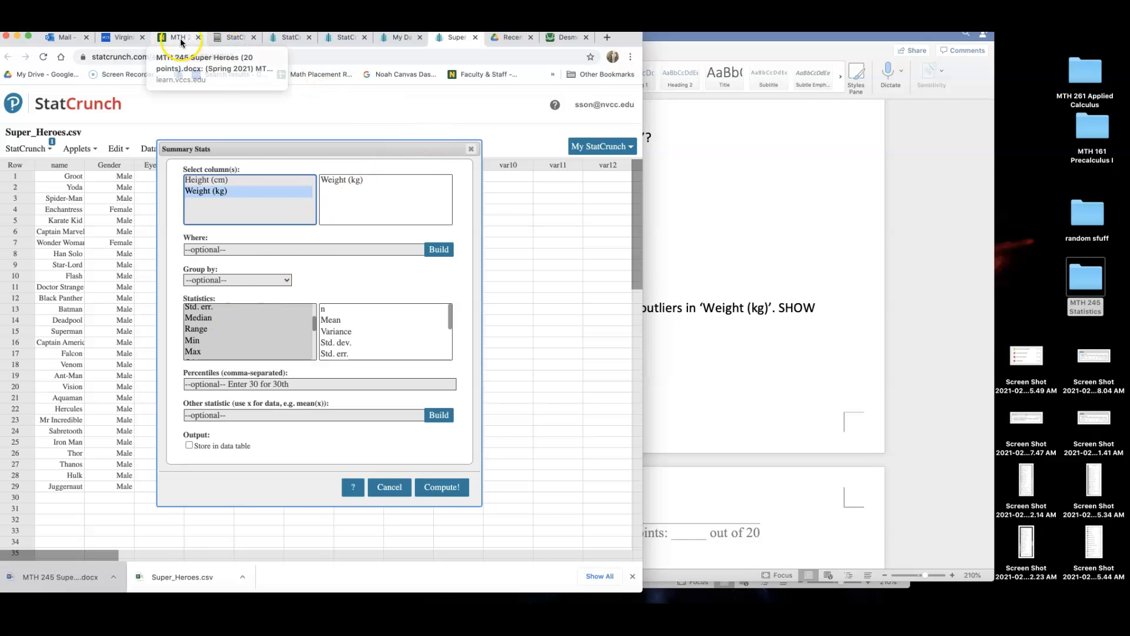
# From Canvas Modules, launch the Lesson 2.5 Measures of Position slides in a new window
pyautogui.click(177, 36)
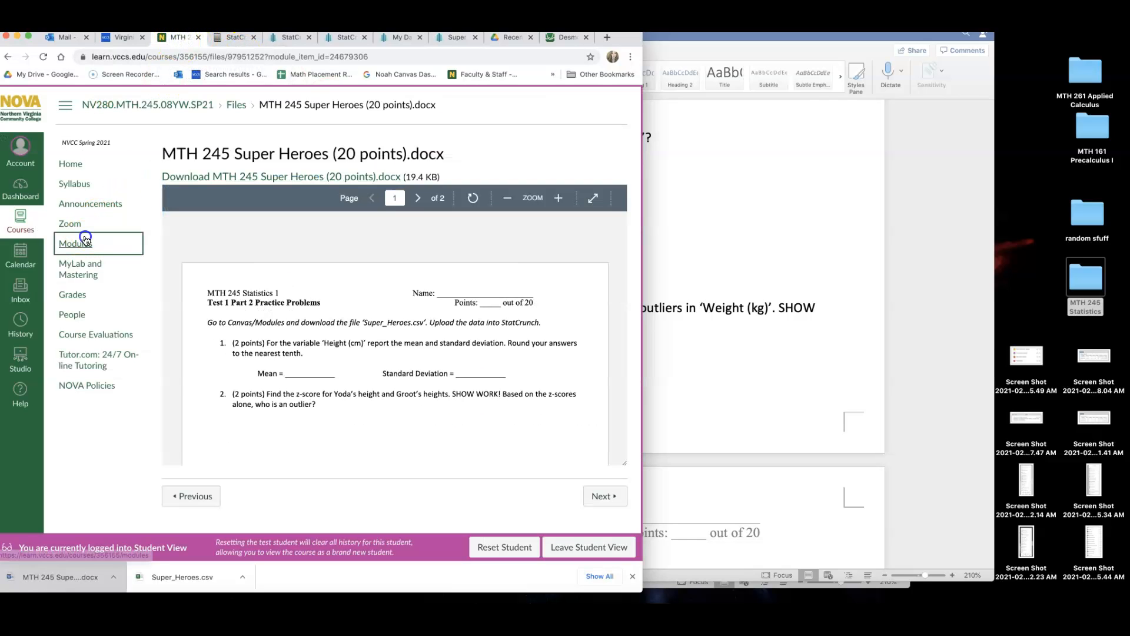
pyautogui.click(74, 243)
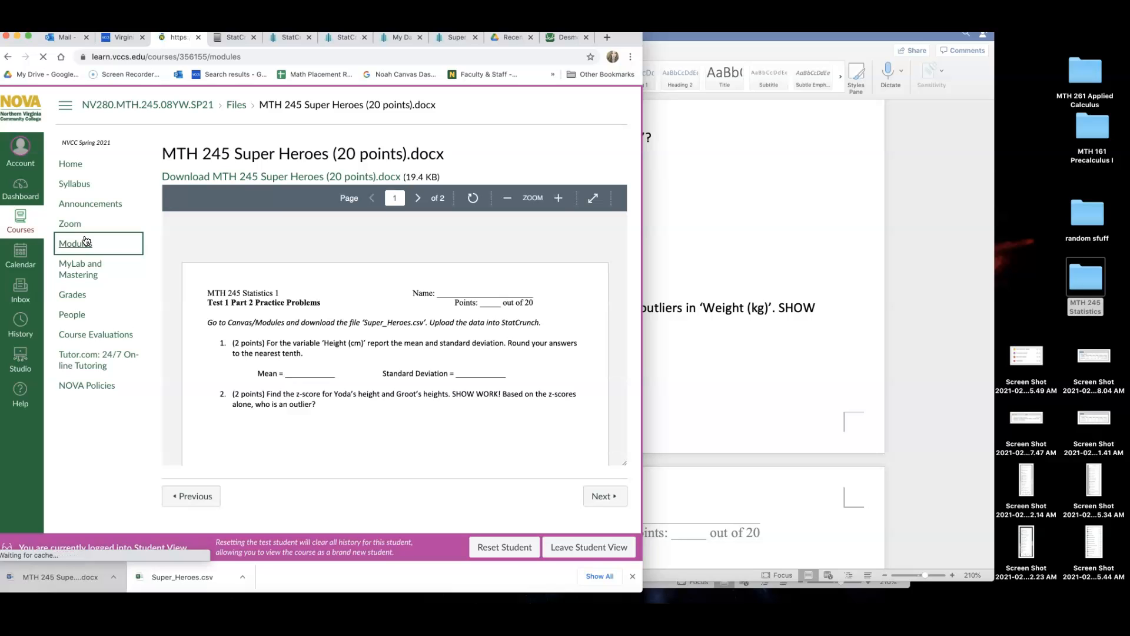
pyautogui.click(75, 242)
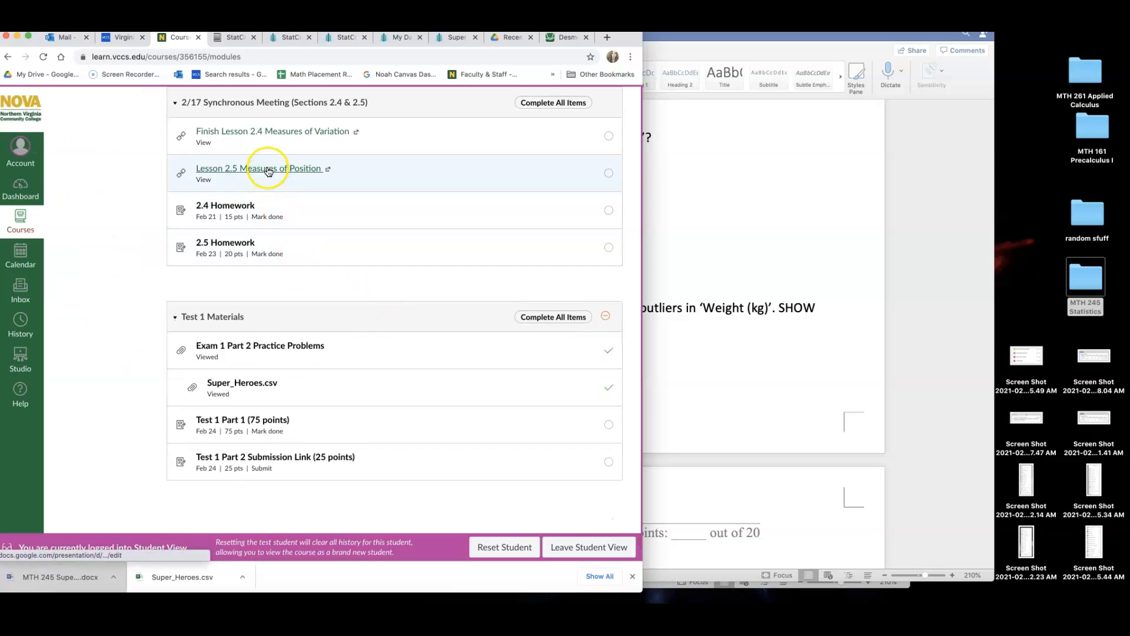
pyautogui.click(258, 168)
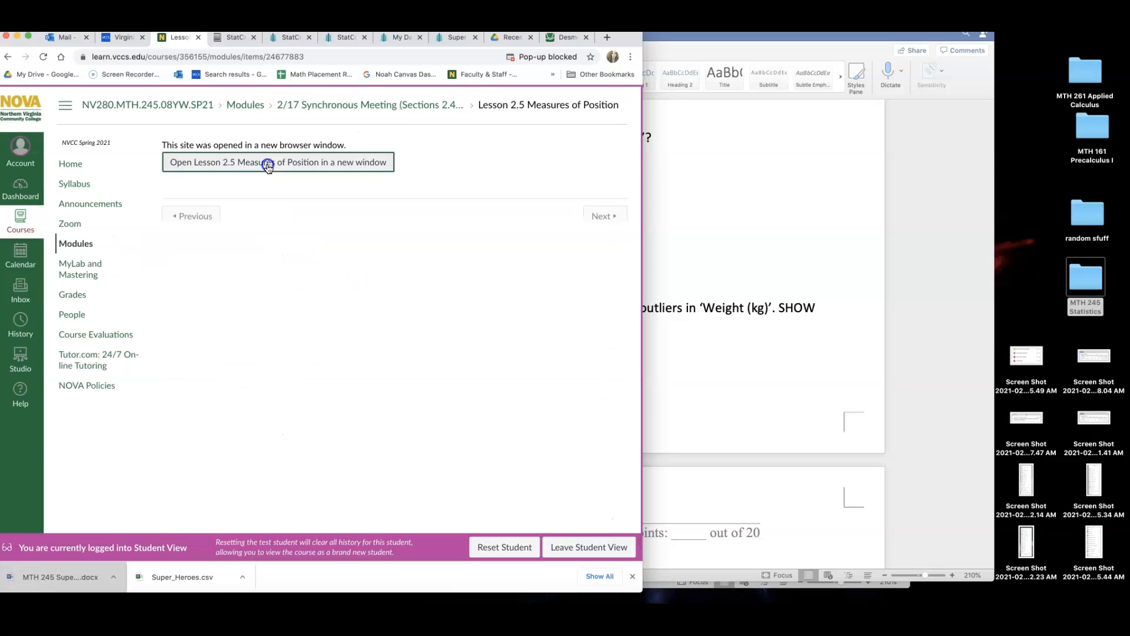
pyautogui.click(278, 162)
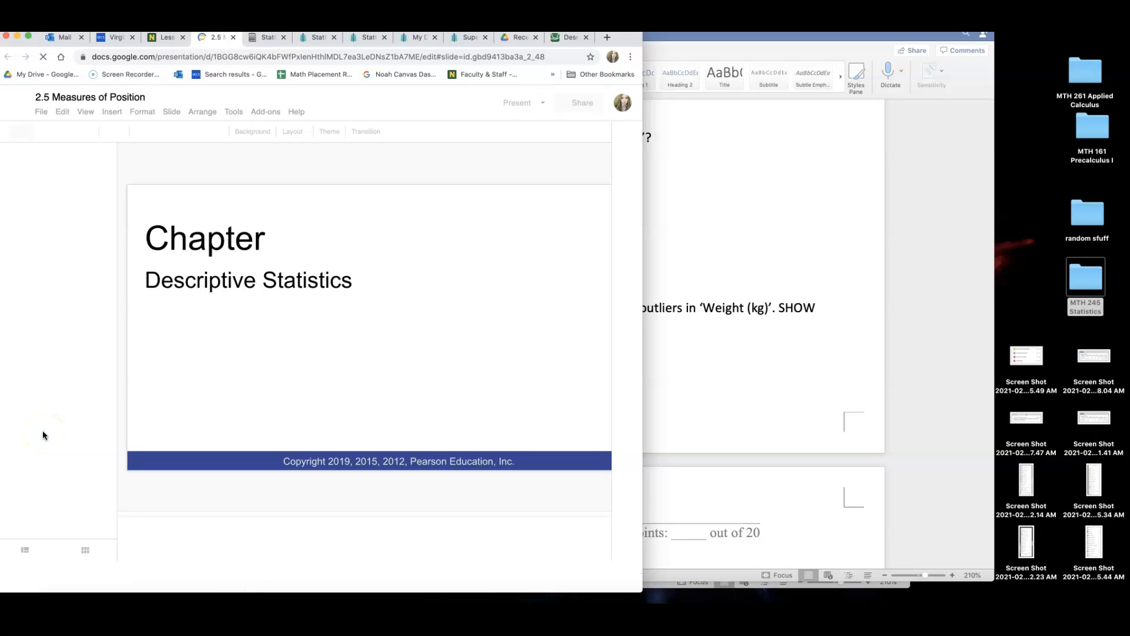
pyautogui.moveTo(147, 425)
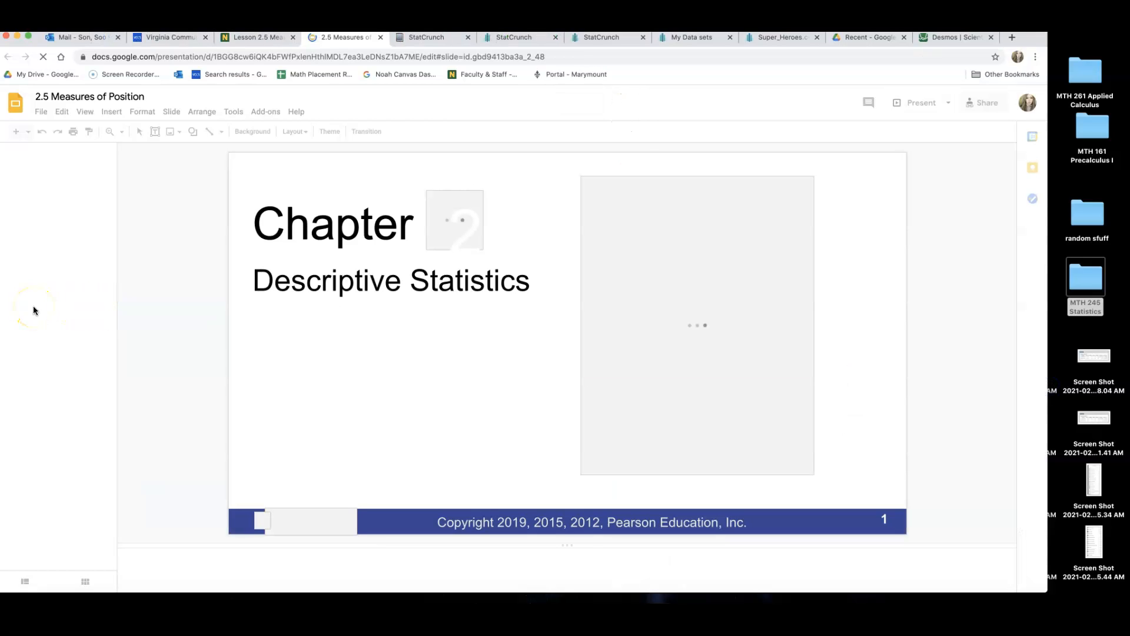
pyautogui.moveTo(48, 329)
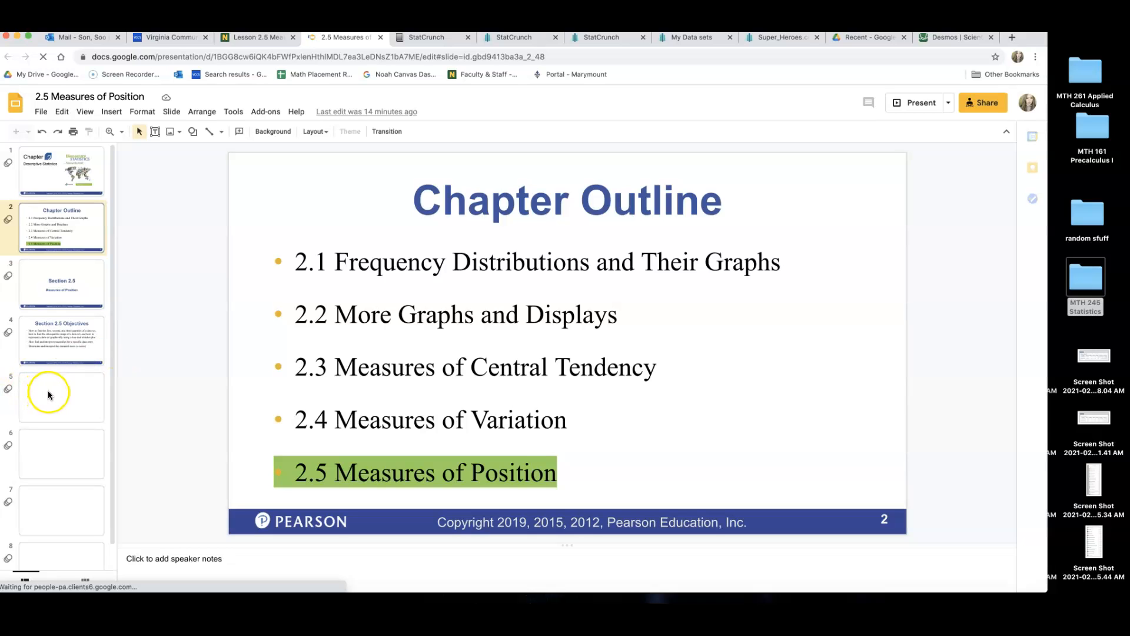
# Show the slide 15 Box-and-Whisker Plot five-number summary, then return to the StatCrunch superhero data
pyautogui.scroll(-3)
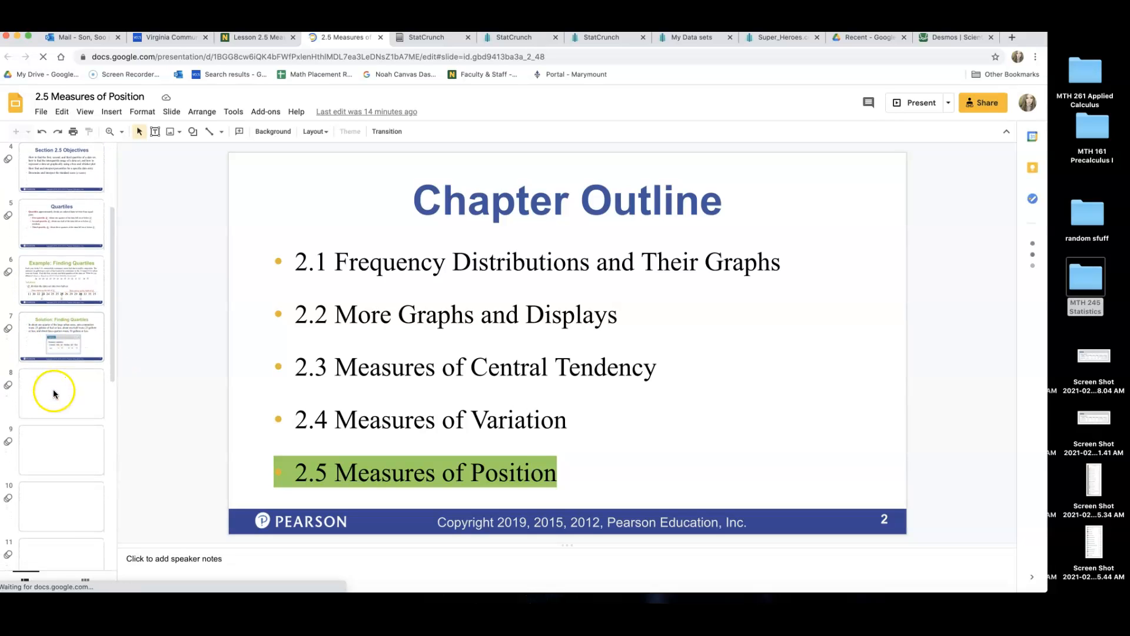
pyautogui.scroll(-3)
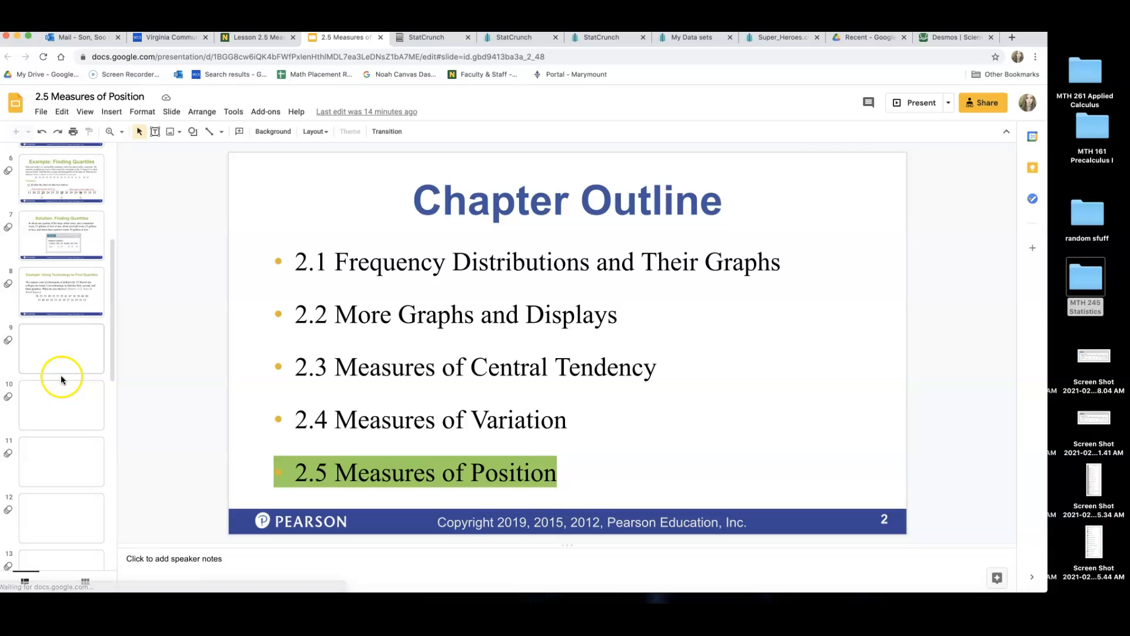
pyautogui.scroll(-3)
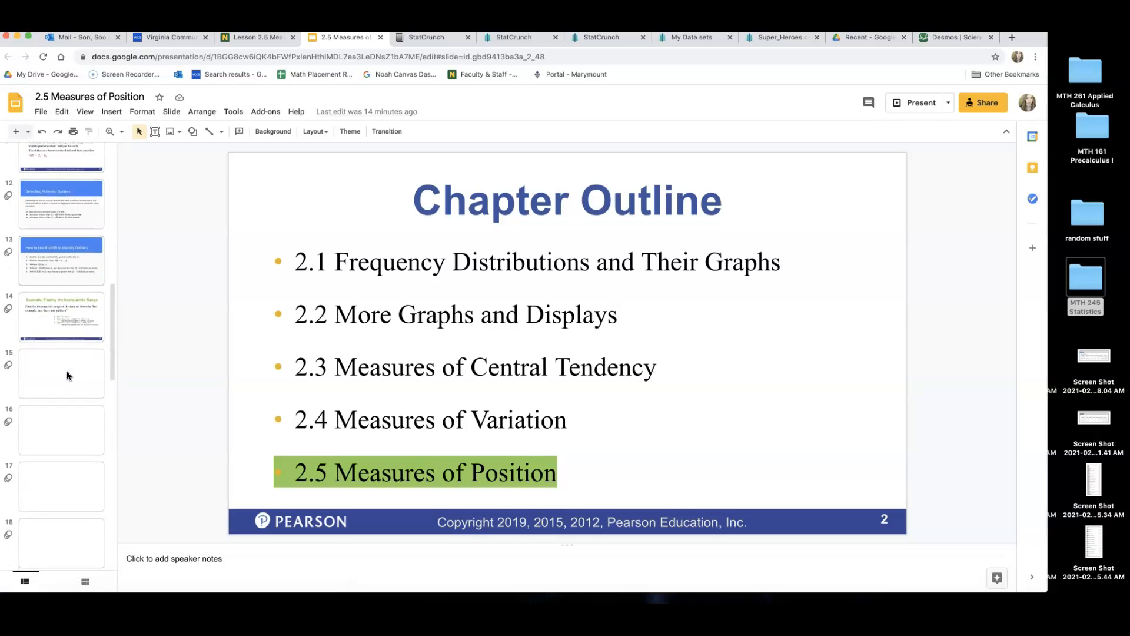
pyautogui.scroll(-3)
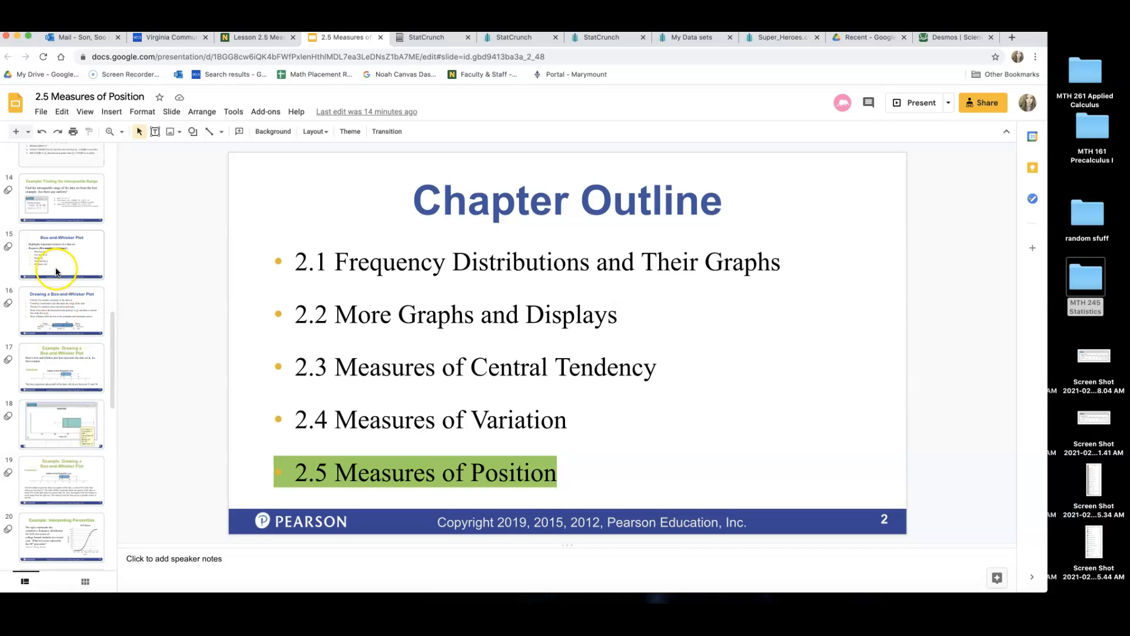
pyautogui.click(61, 256)
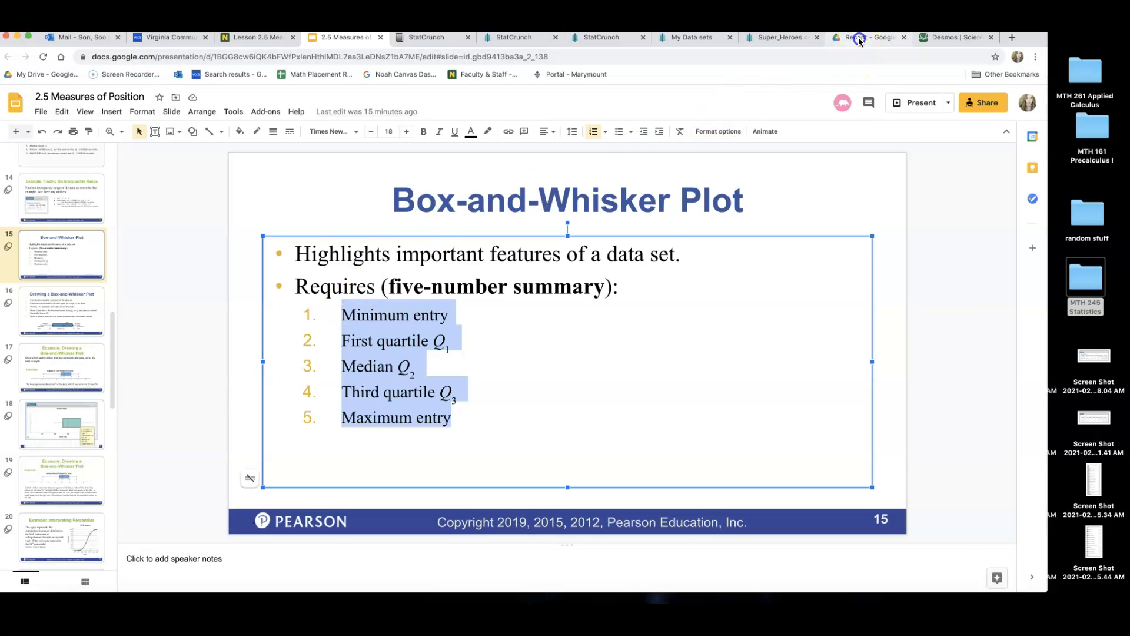
pyautogui.click(782, 36)
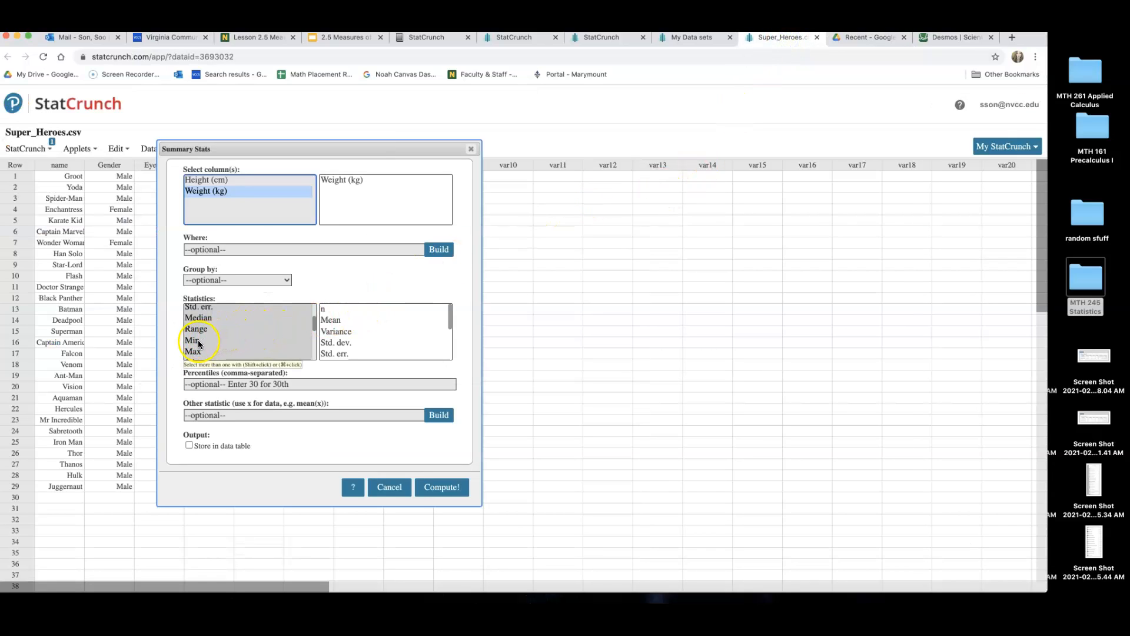
# Compute Weight (kg) Min 4, Q1 79, Median 101, Q3 146, Max 855 via Summary Stats
pyautogui.click(192, 339)
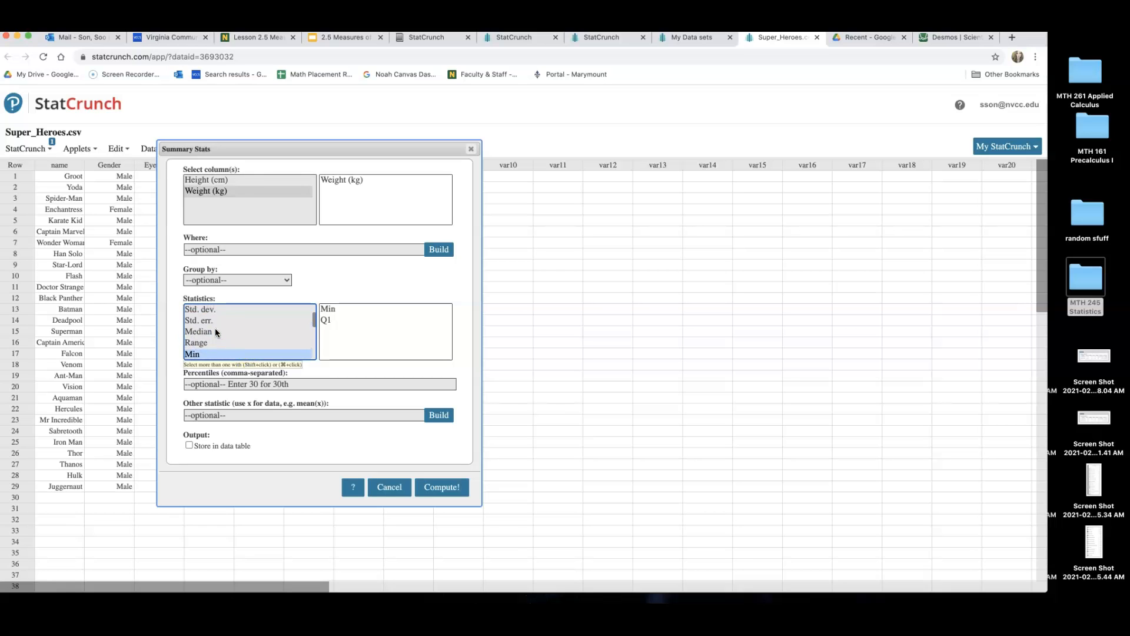
pyautogui.click(198, 331)
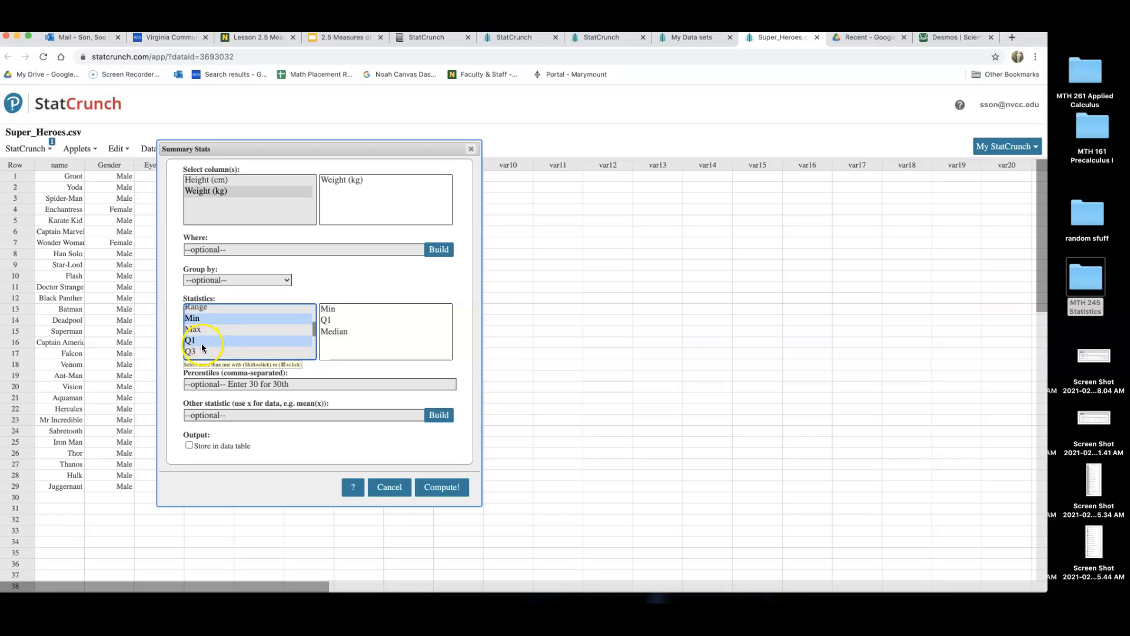
pyautogui.click(190, 351)
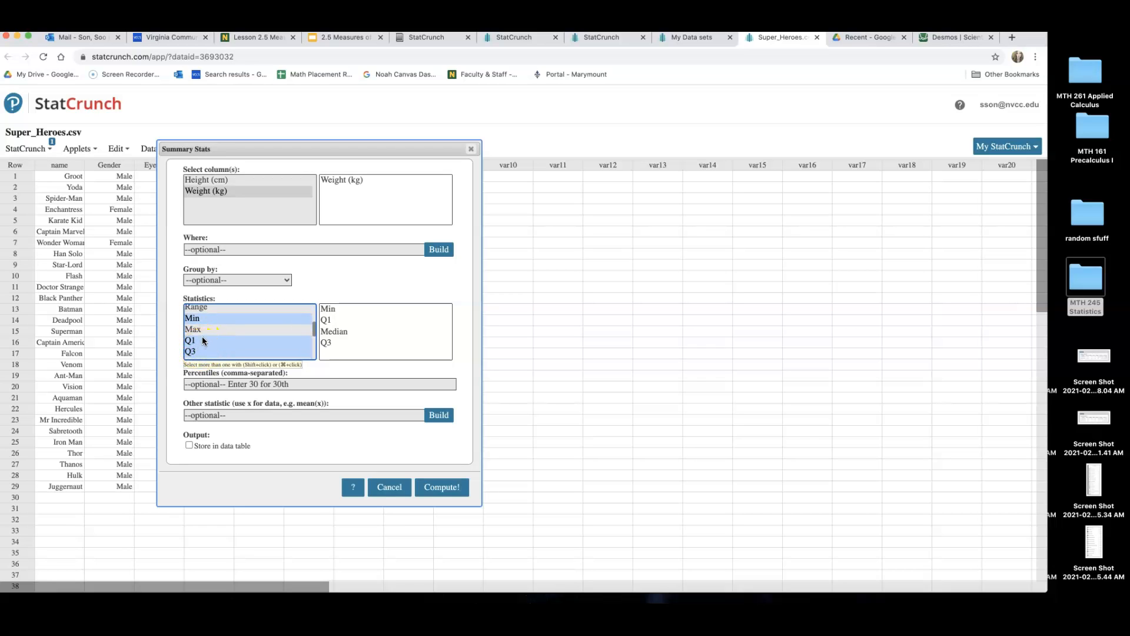
pyautogui.click(192, 328)
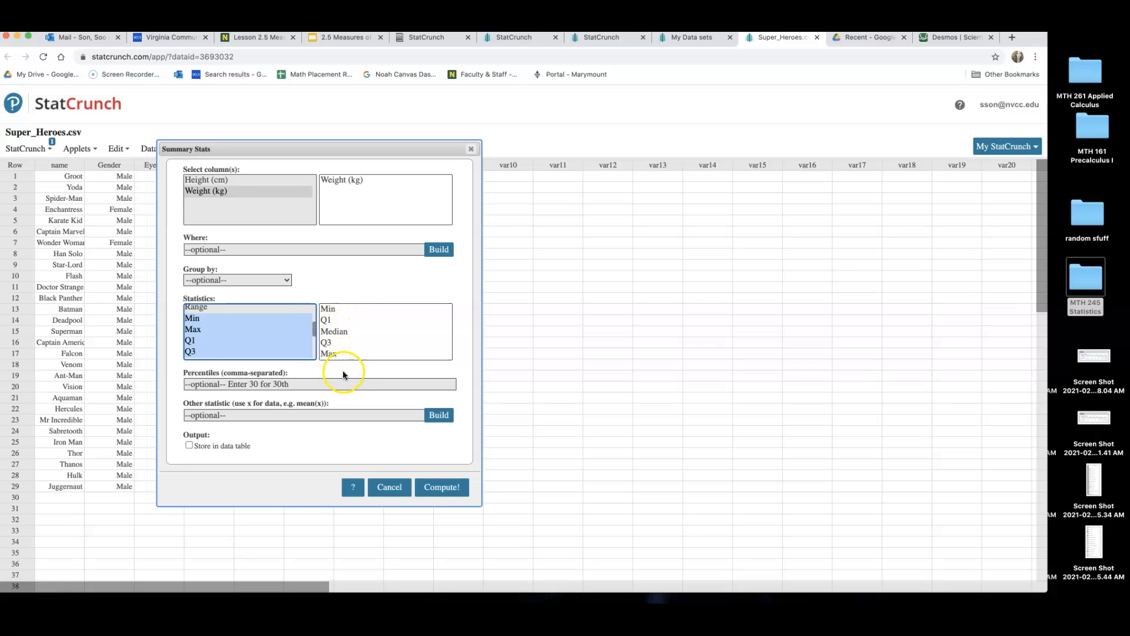
pyautogui.click(442, 487)
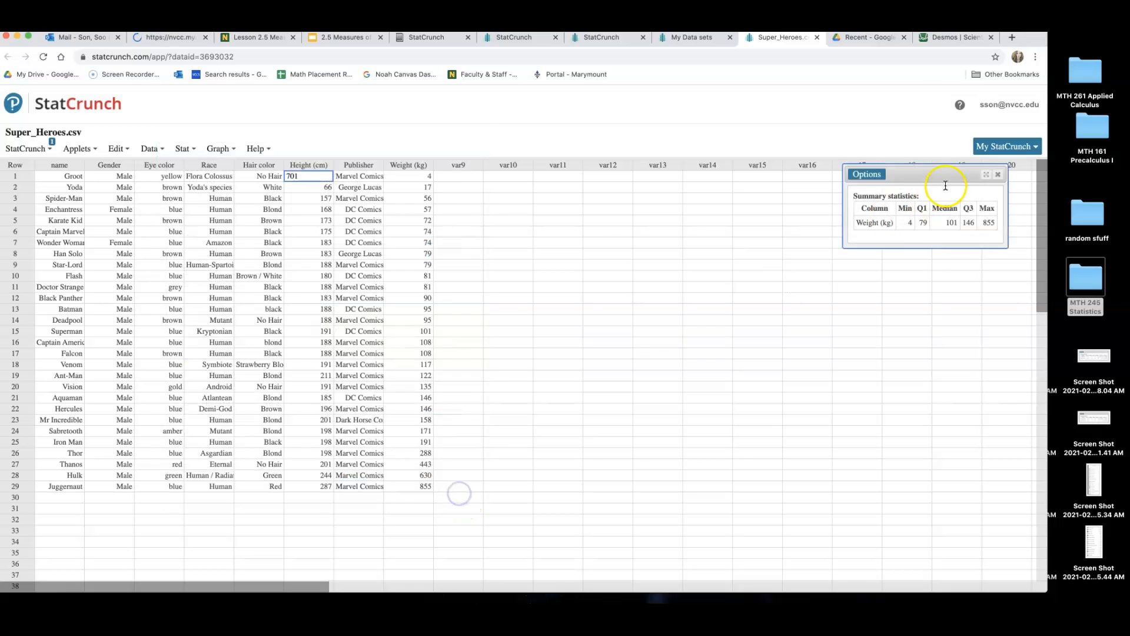
# Place the Weight (kg) five-number summary table (4, 79, 101, 146, 855) under question 3
pyautogui.moveTo(925, 174); pyautogui.dragTo(613, 265)
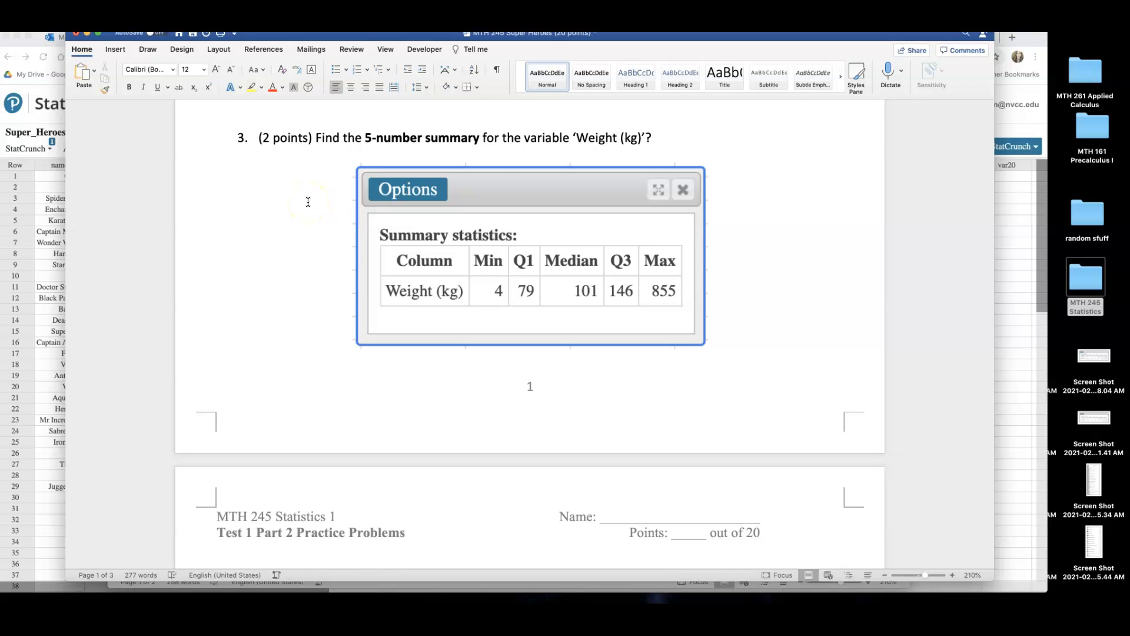
pyautogui.moveTo(579, 138)
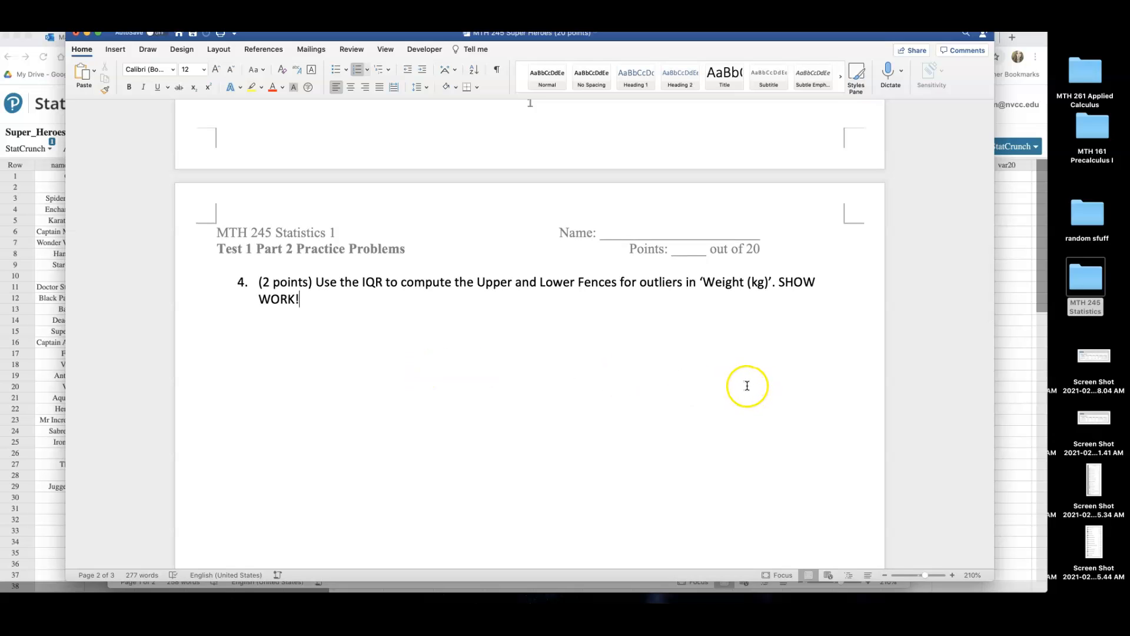
pyautogui.moveTo(764, 386)
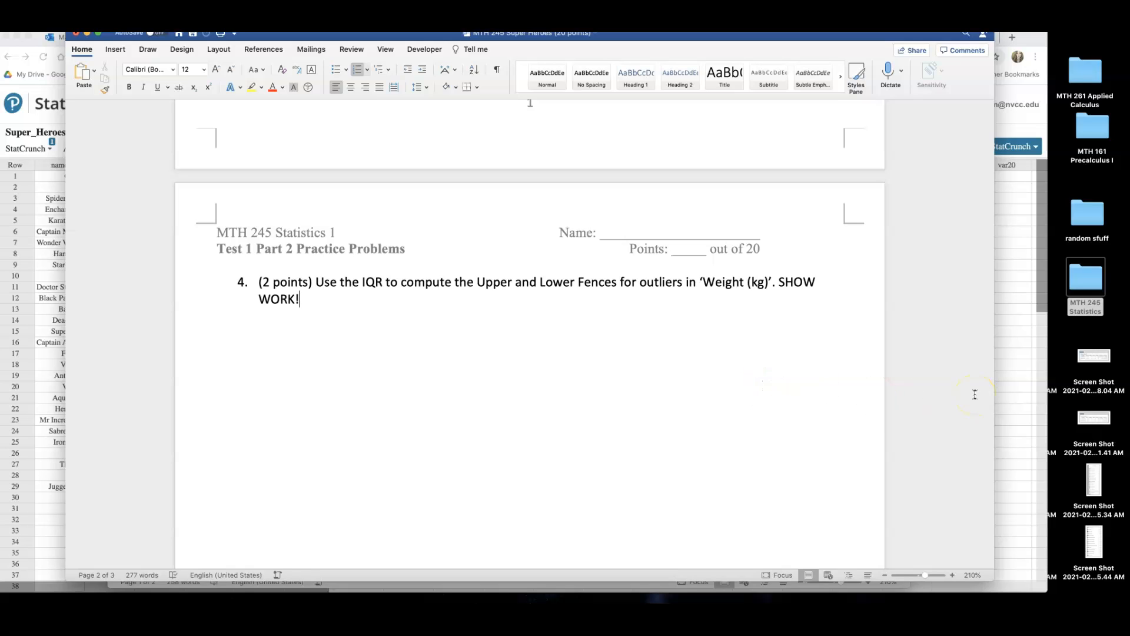
pyautogui.moveTo(1024, 354)
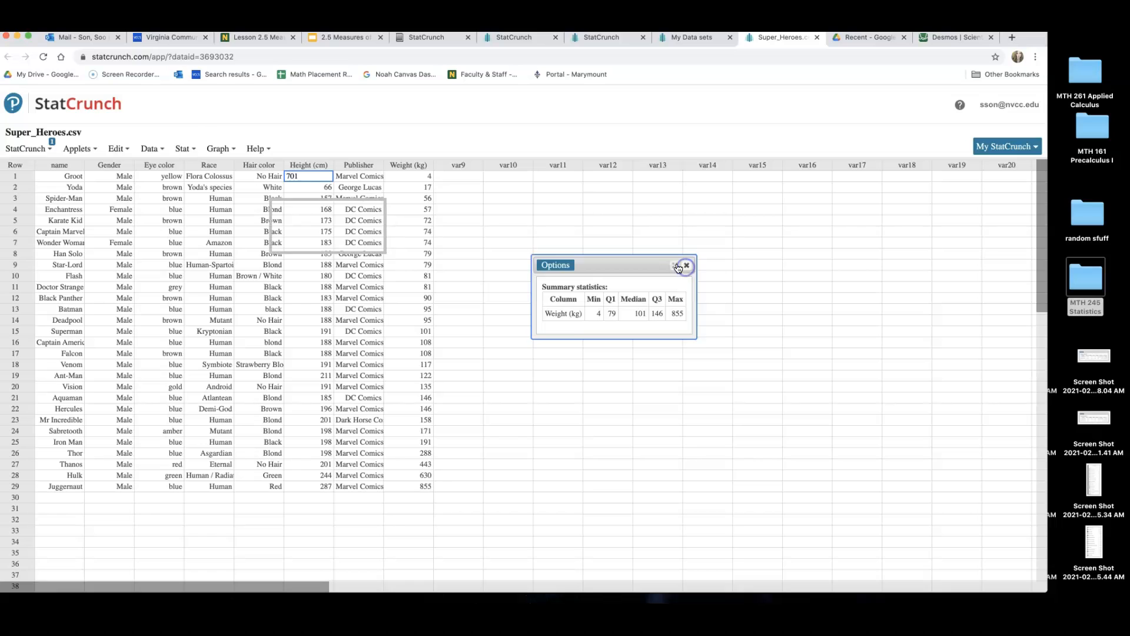
# Restart Summary Stats for columns and select the Q1, Q3 and IQR statistics
pyautogui.click(217, 149)
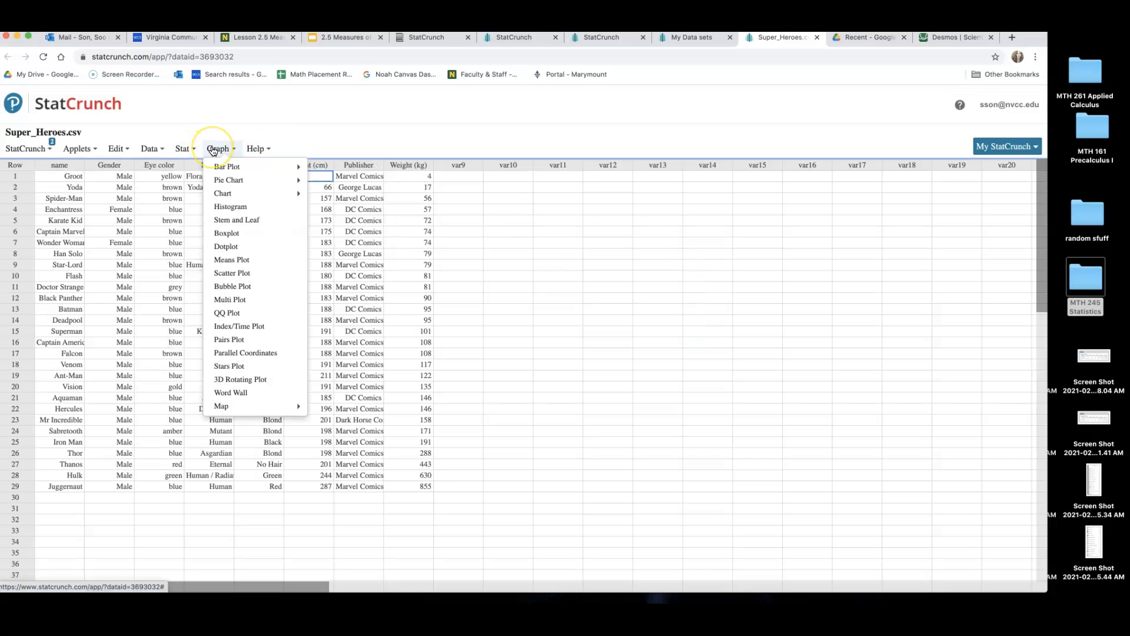
pyautogui.click(185, 149)
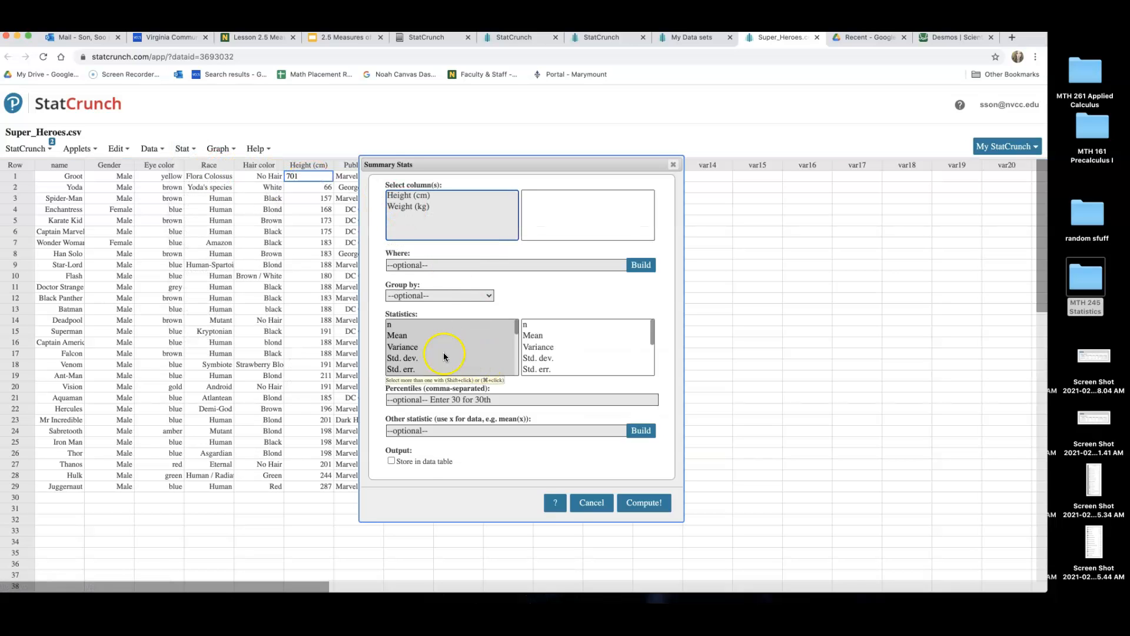
pyautogui.scroll(-3)
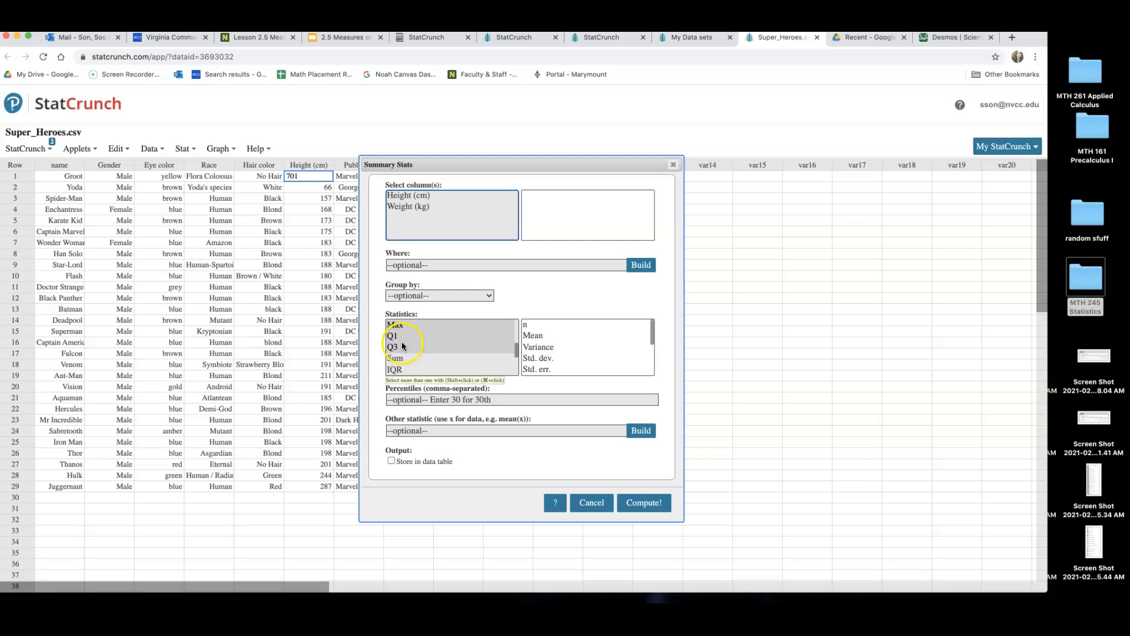
pyautogui.click(392, 335)
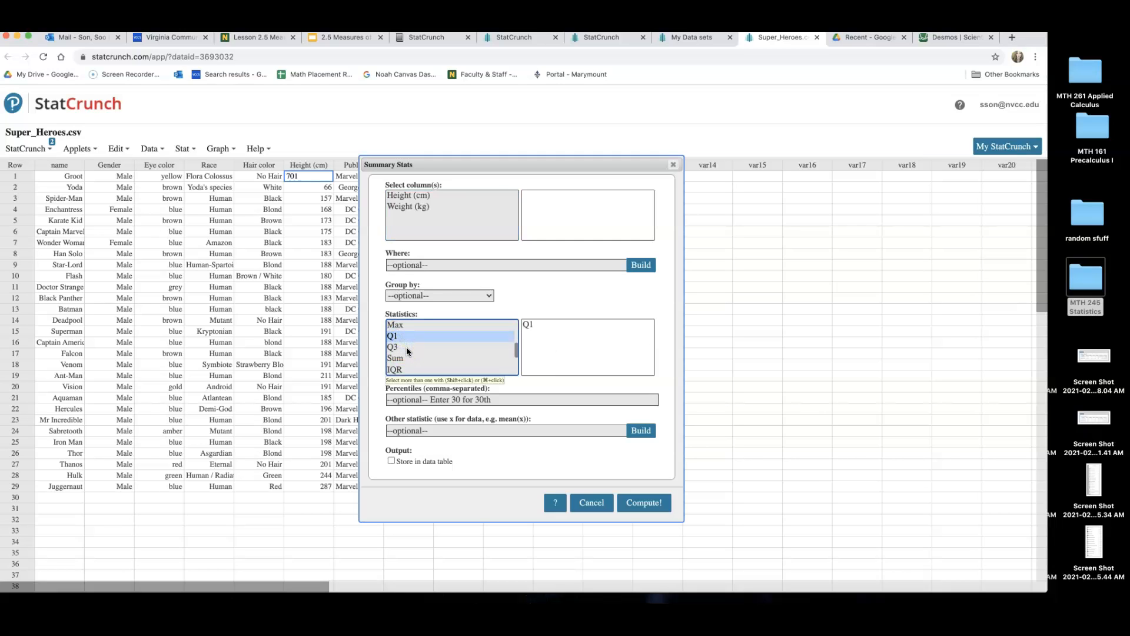
pyautogui.click(392, 346)
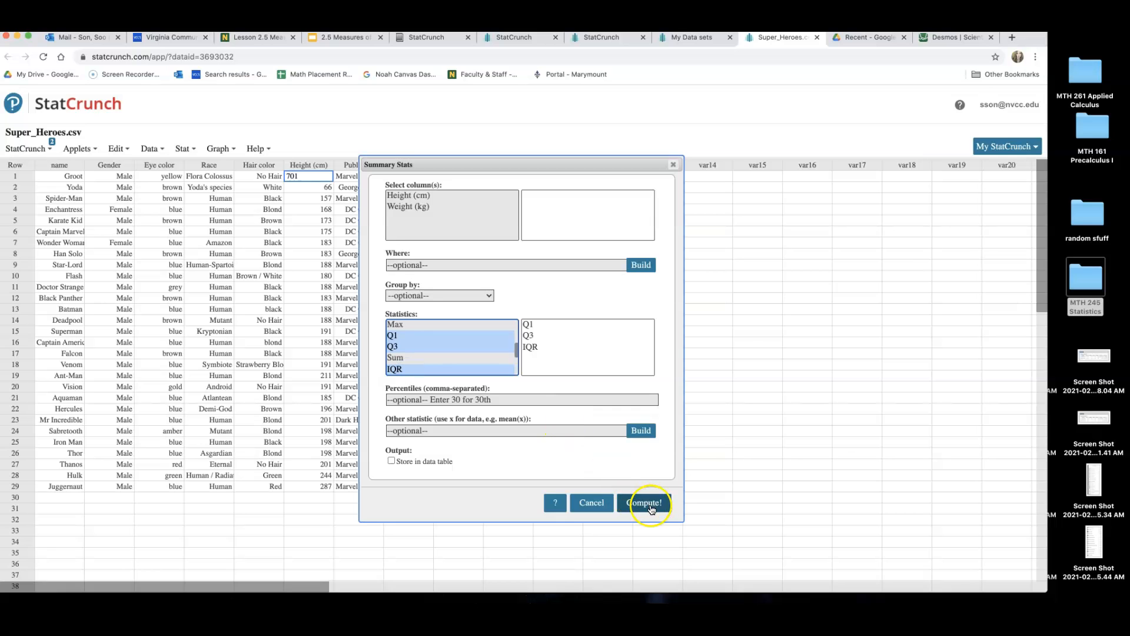
# After the missing-column error, choose Weight (kg) and compute Q1 79, Q3 146, IQR 67
pyautogui.click(643, 502)
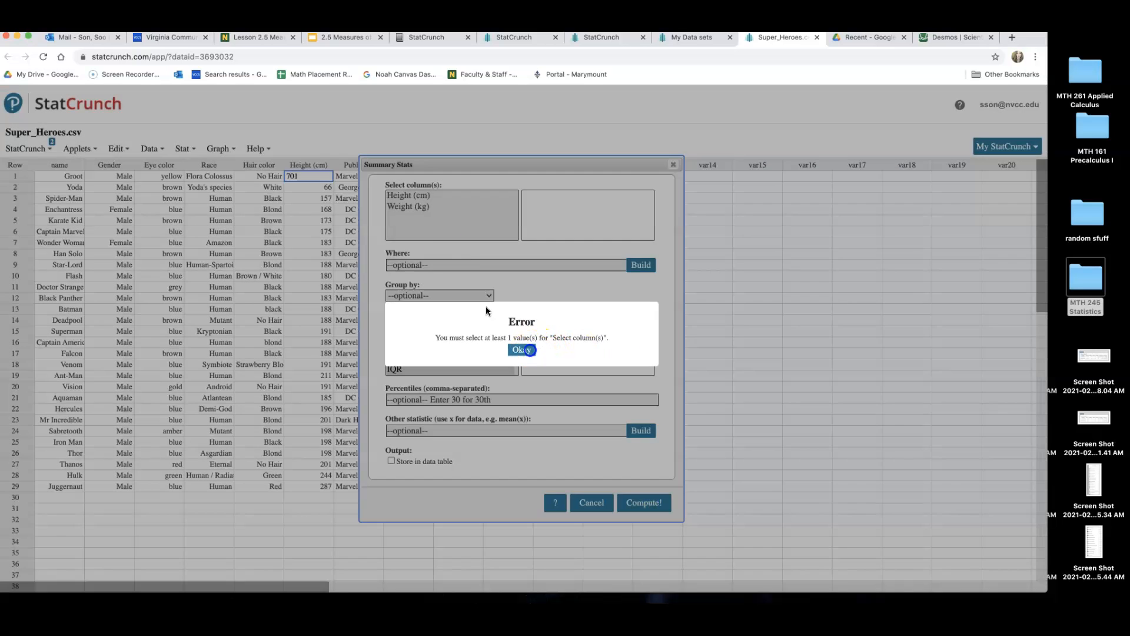
pyautogui.click(522, 350)
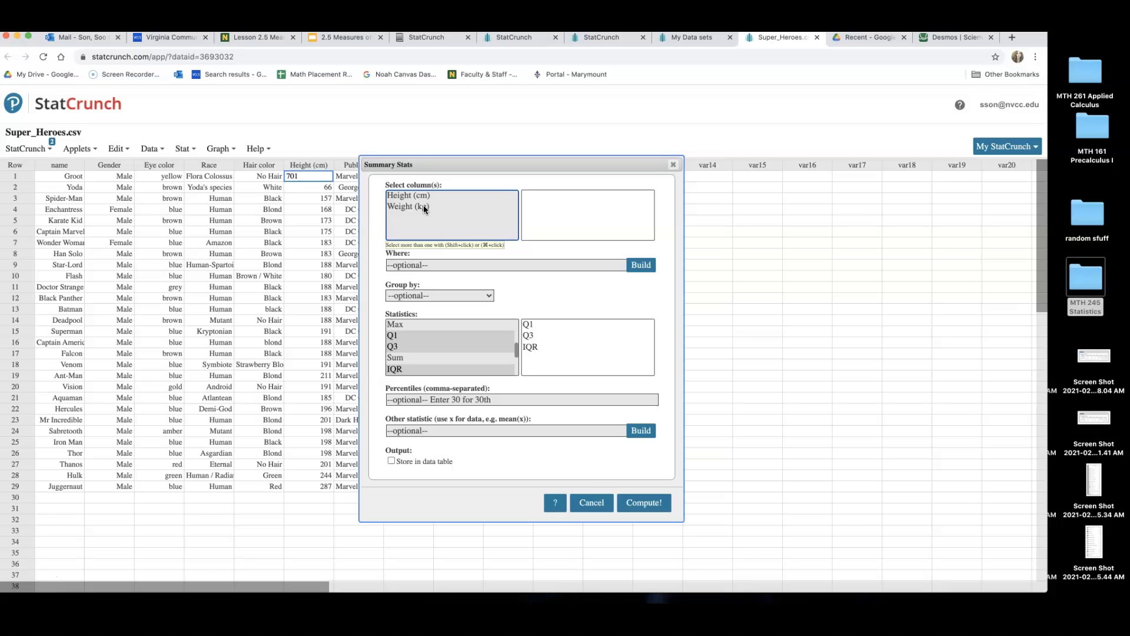
pyautogui.click(409, 206)
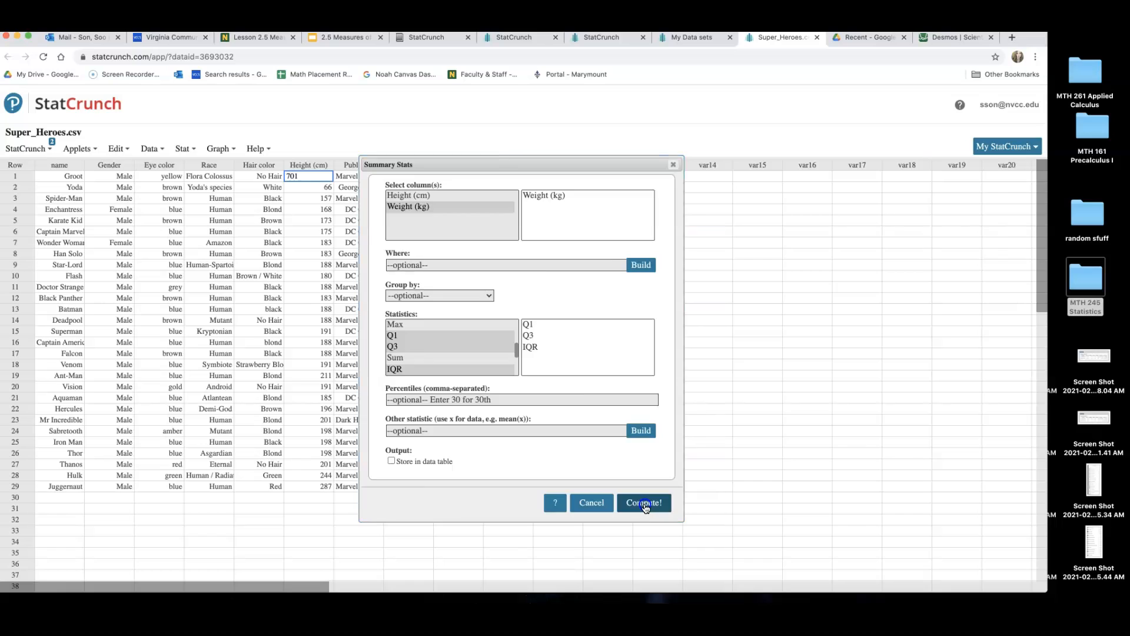
pyautogui.click(643, 503)
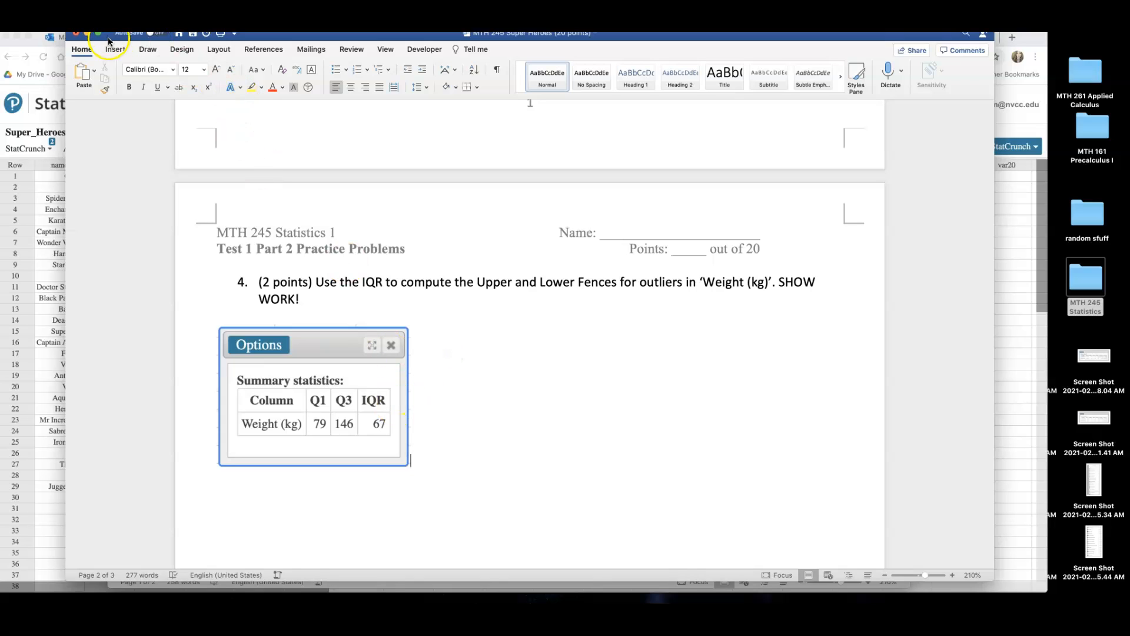
# Write 'Lower fence =' in the Q4 answer and insert an equation after it
pyautogui.click(114, 50)
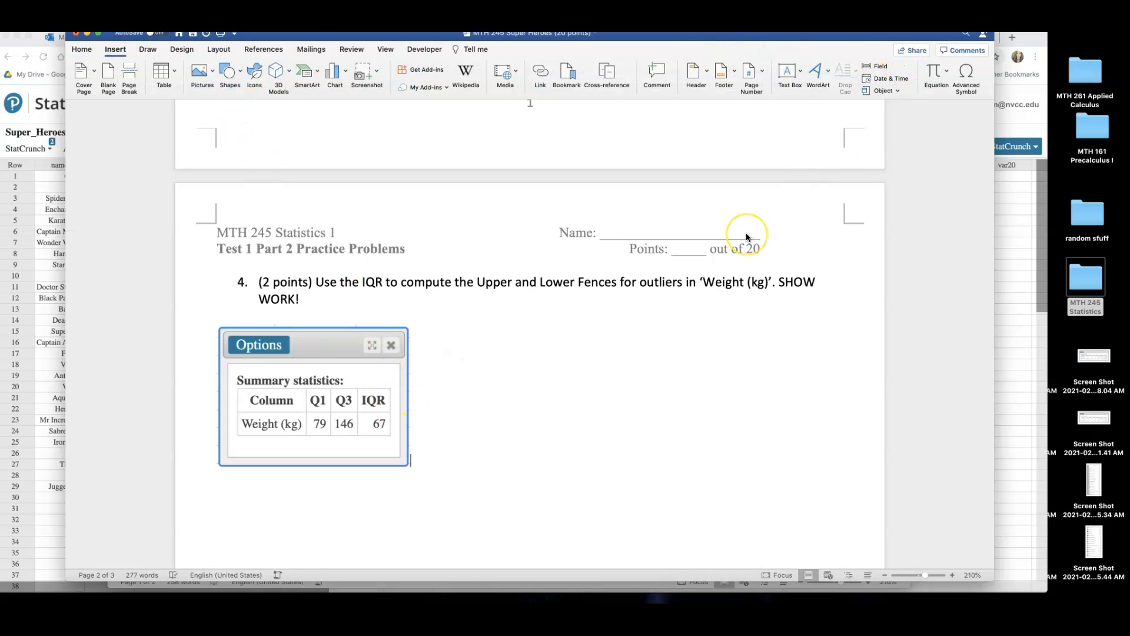
pyautogui.write('Lower fence')
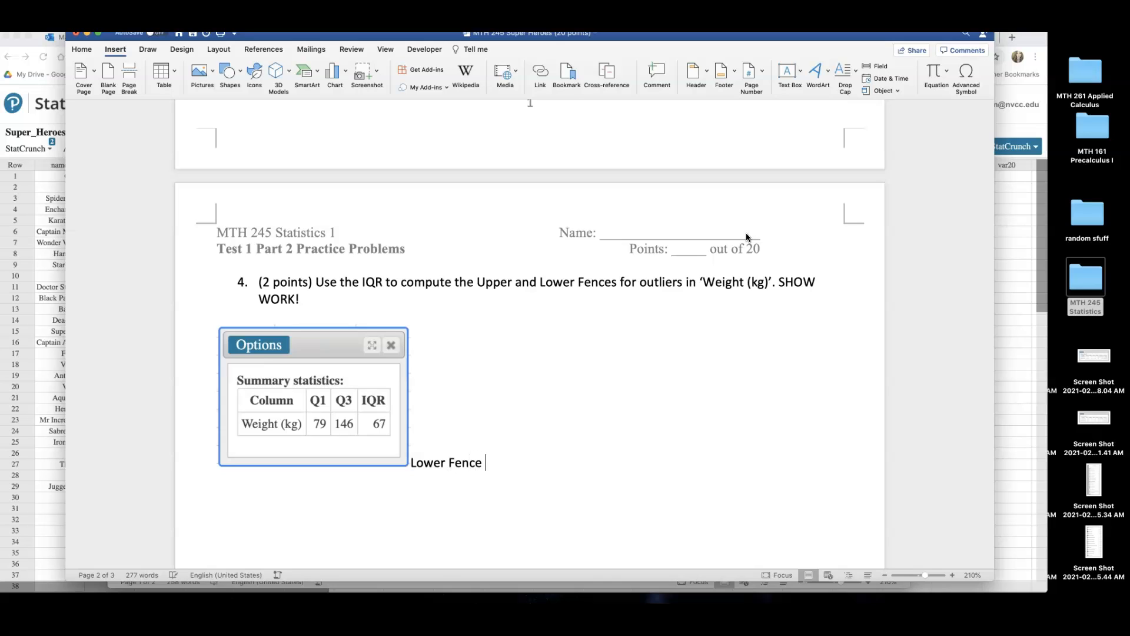
pyautogui.write('=')
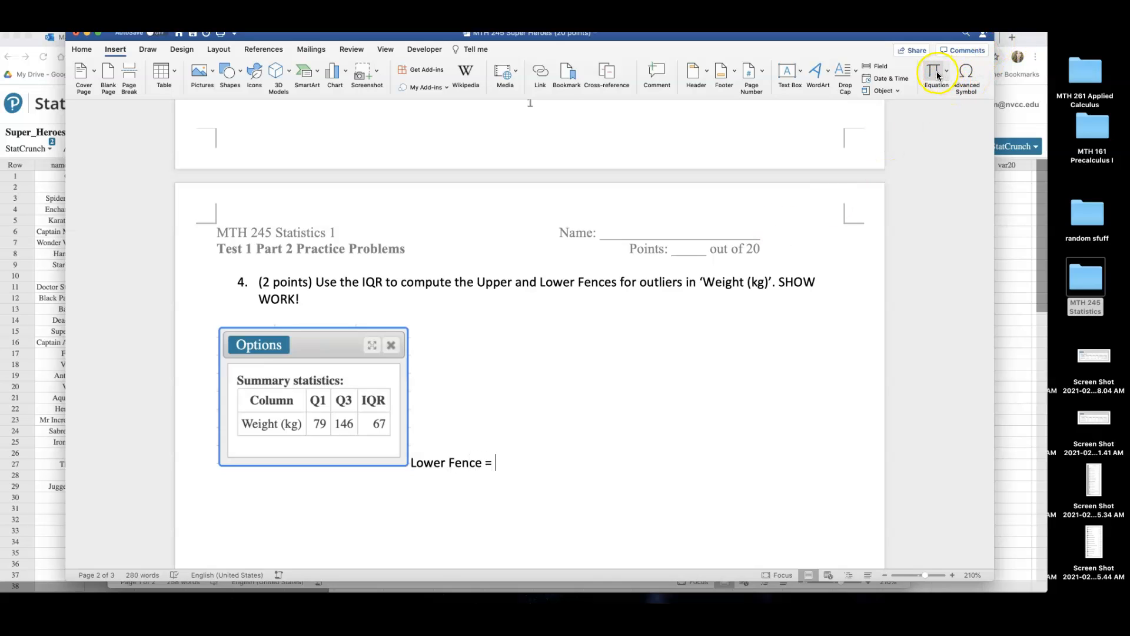
pyautogui.click(933, 72)
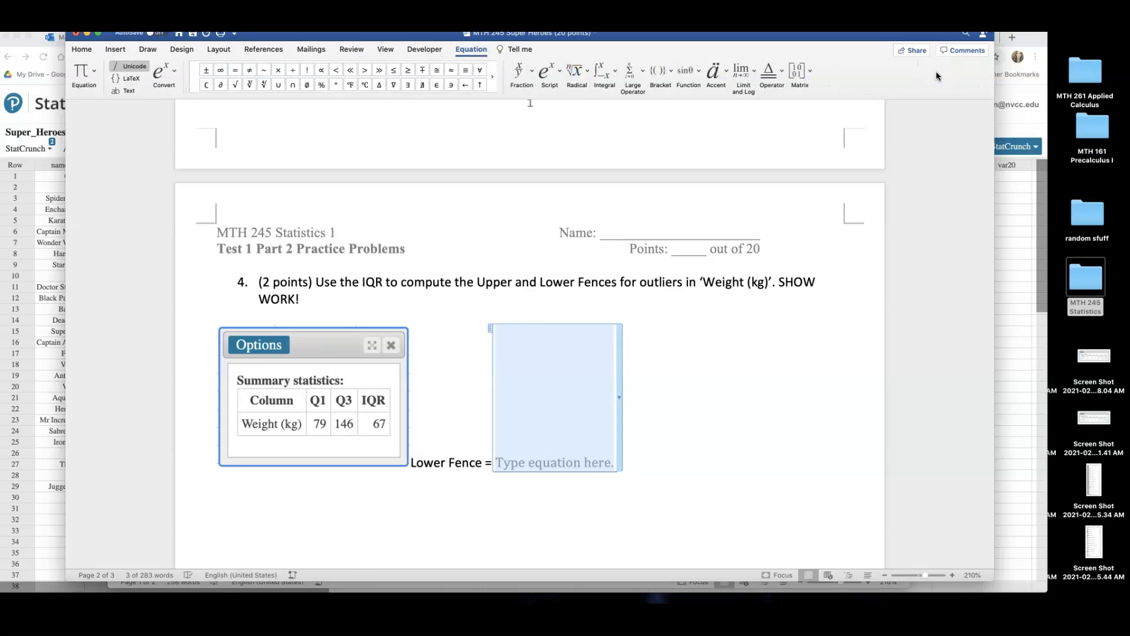
# Enter the expression Q1 − 1.5*IQR = 79 − 1.5(67) in the equation
pyautogui.write('Q1 -')
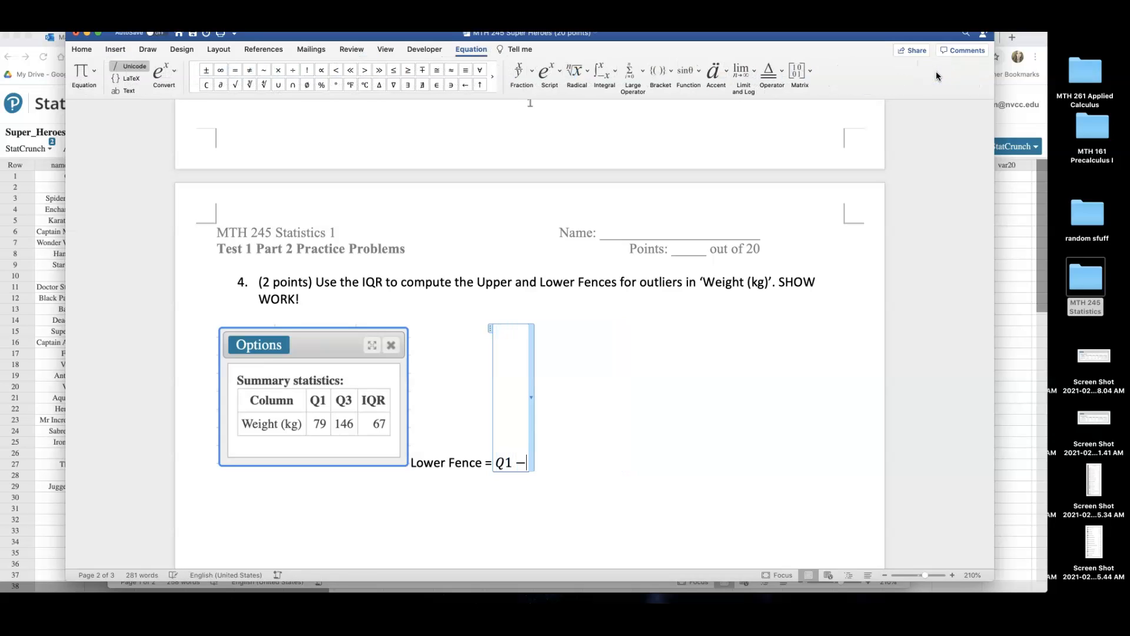
pyautogui.write('1.5')
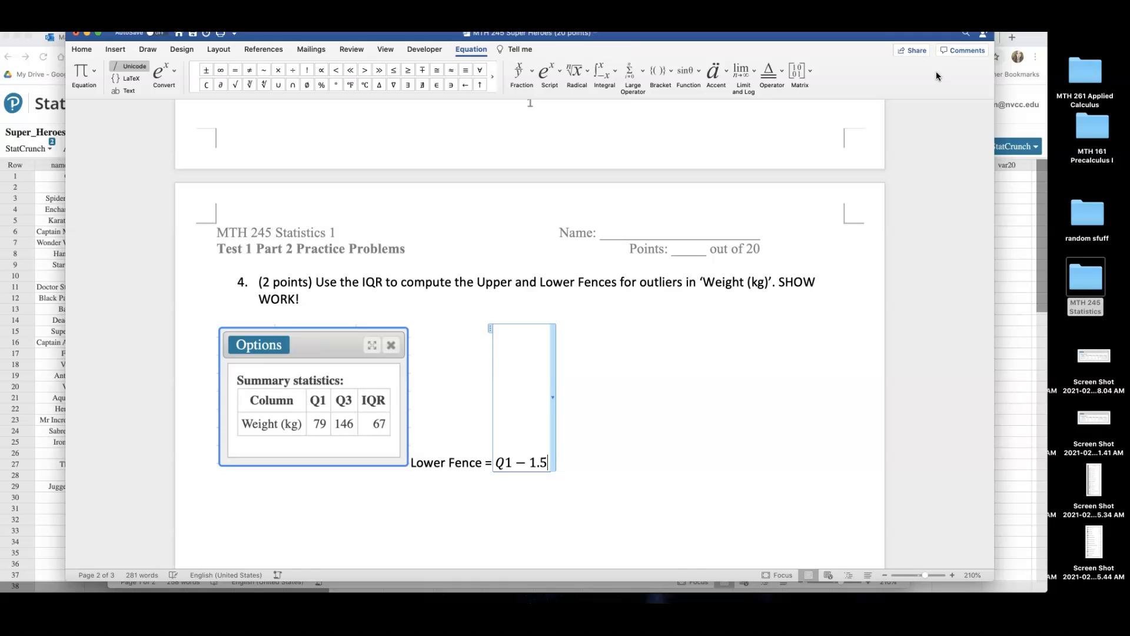
pyautogui.write('* IQR')
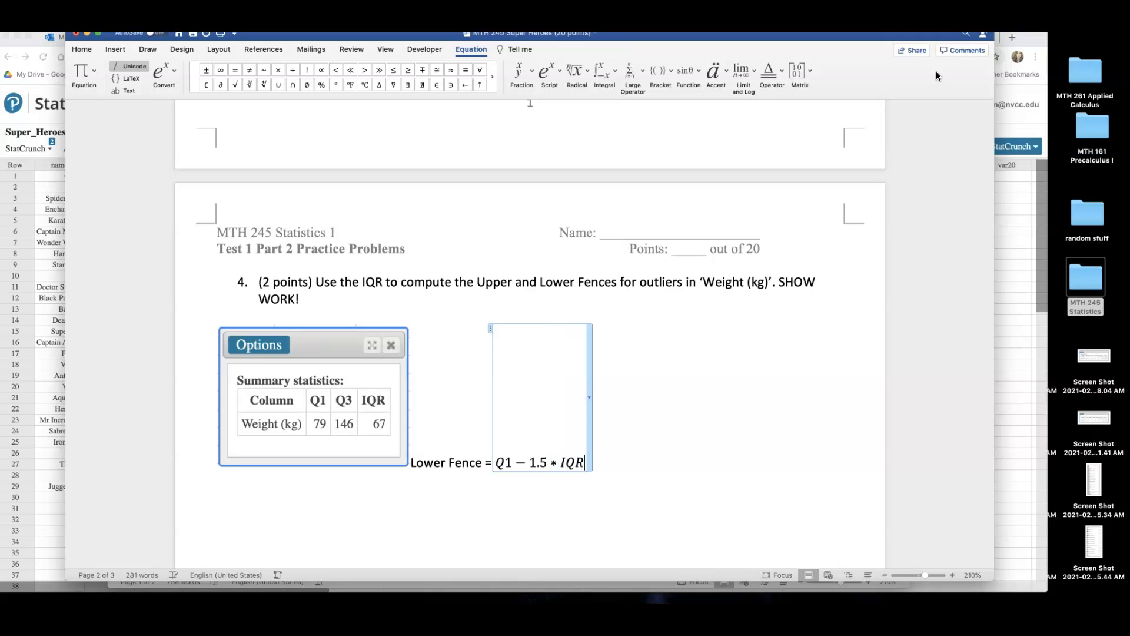
pyautogui.write('=')
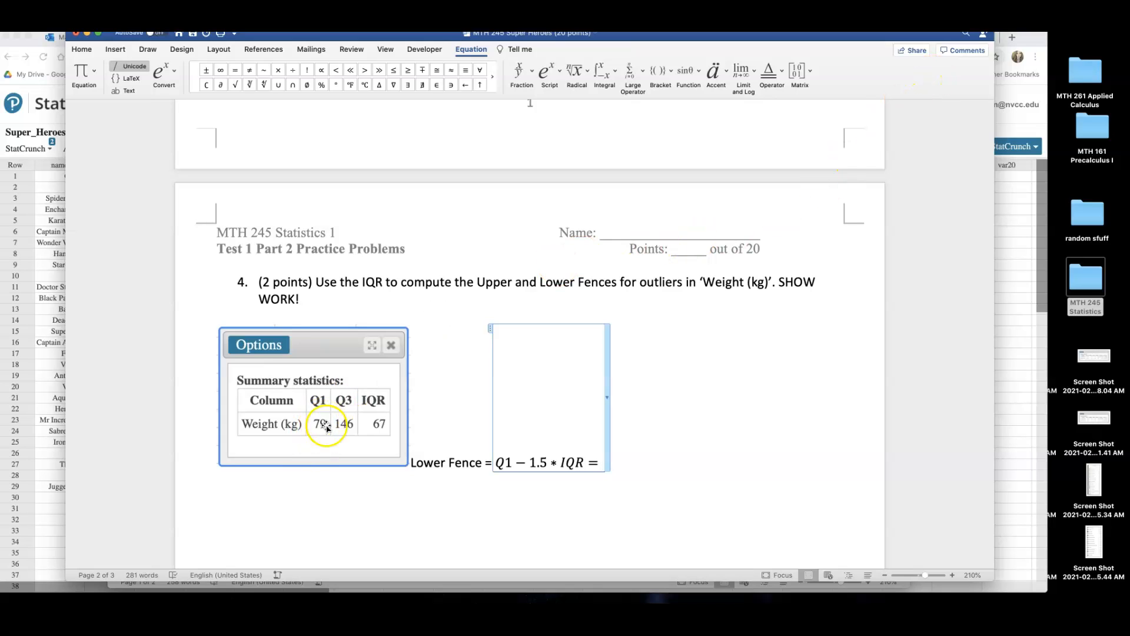
pyautogui.write('79 − 1')
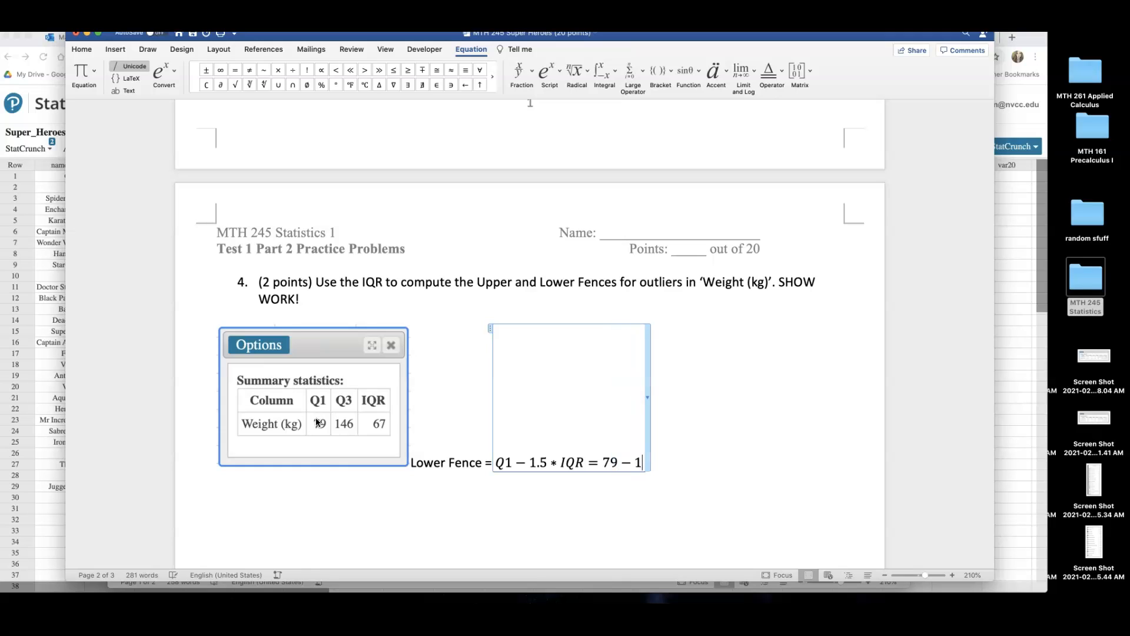
pyautogui.write('(')
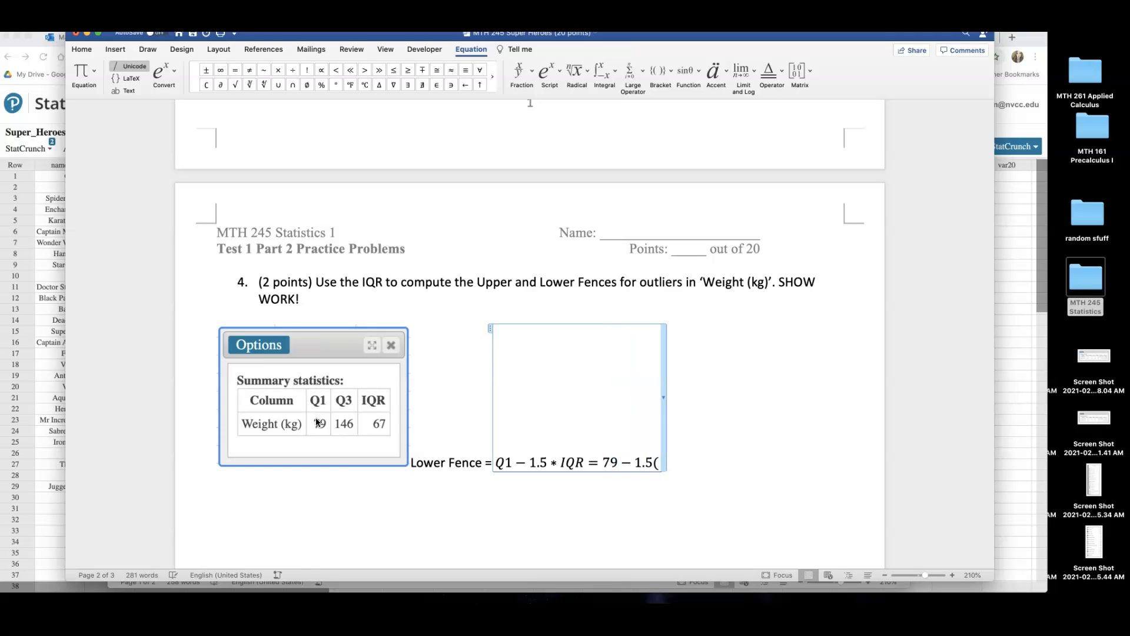
pyautogui.write('67) =')
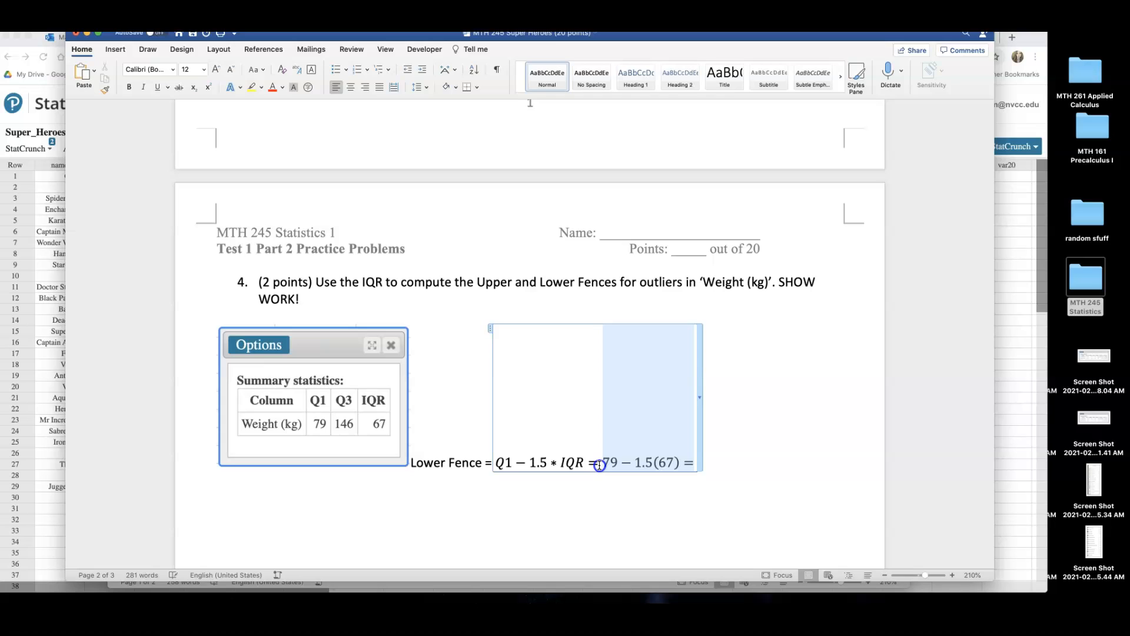
# Evaluate 79-1.5(67) in the Desmos scientific calculator to get the lower fence
pyautogui.click(779, 37)
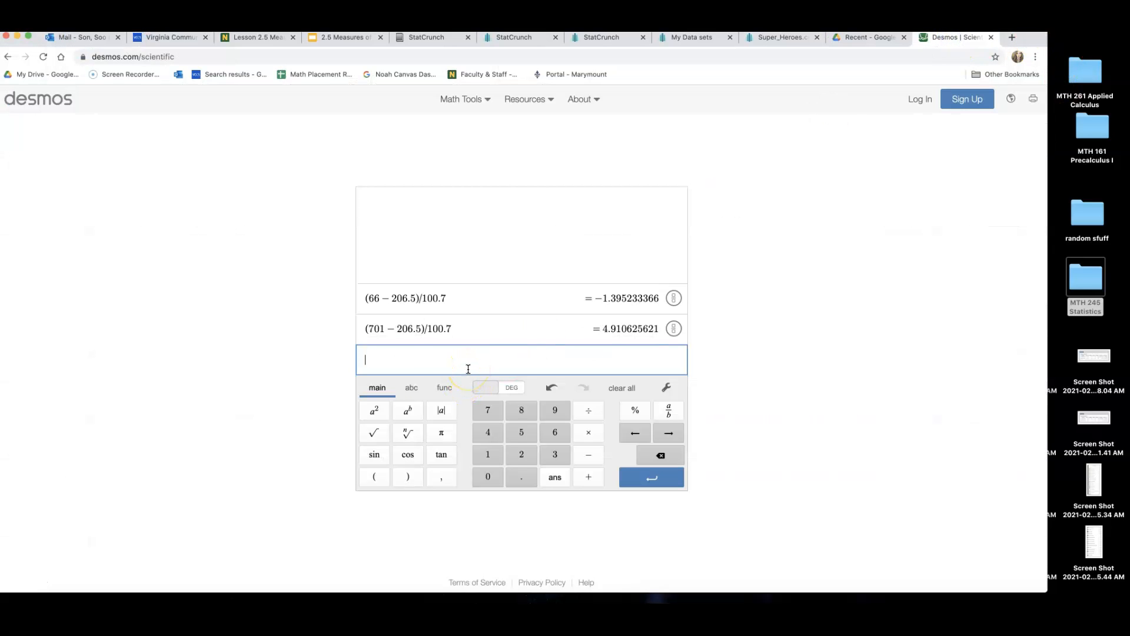
pyautogui.write('79-1.5(67)')
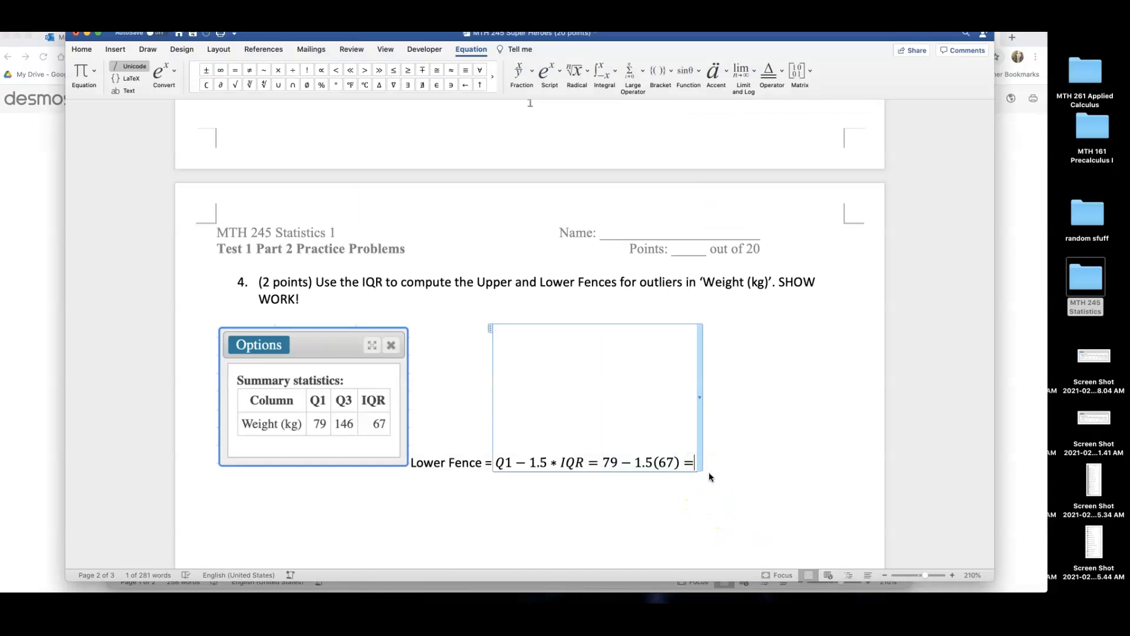
# Finish the lower fence equation with the result −21.5kg, then go back to the calculator window
pyautogui.write('-21.5')
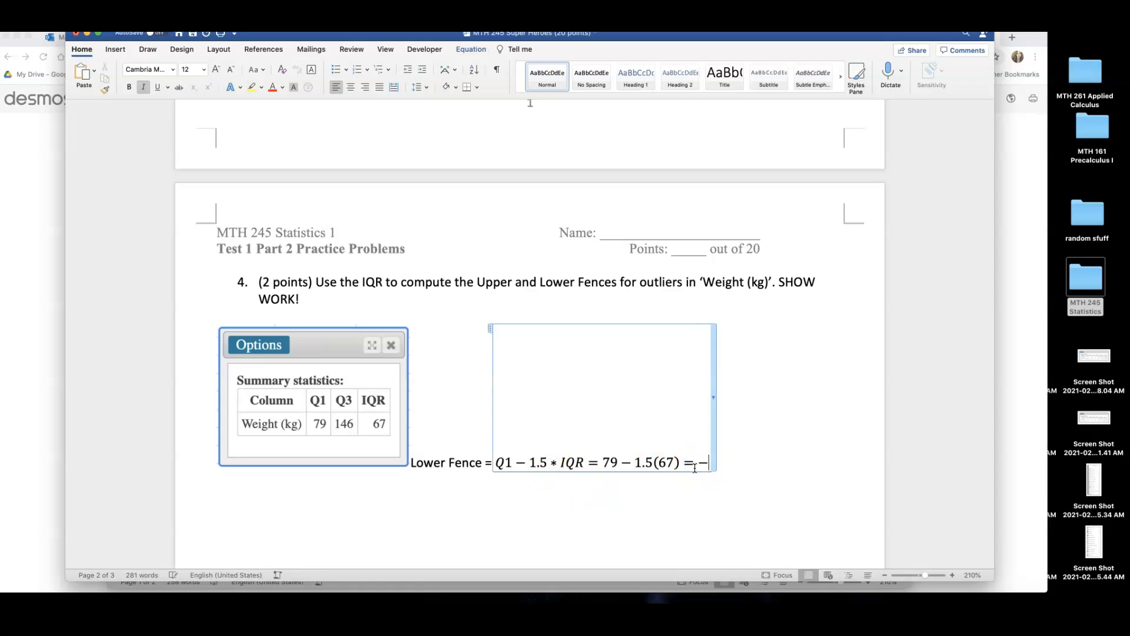
pyautogui.write('21.5')
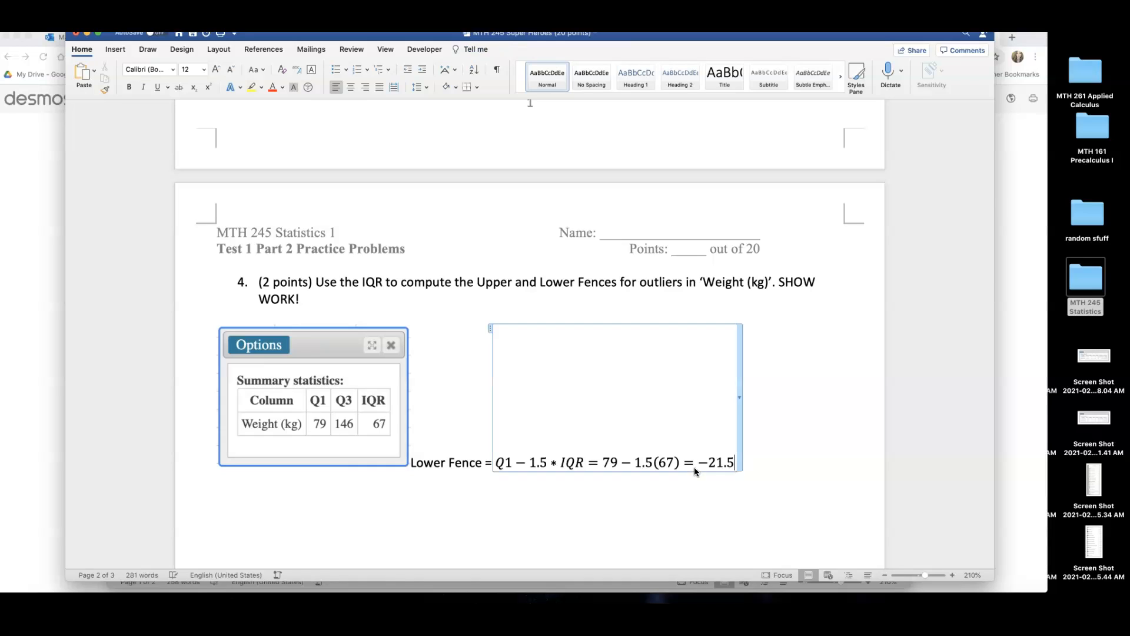
pyautogui.write('kg')
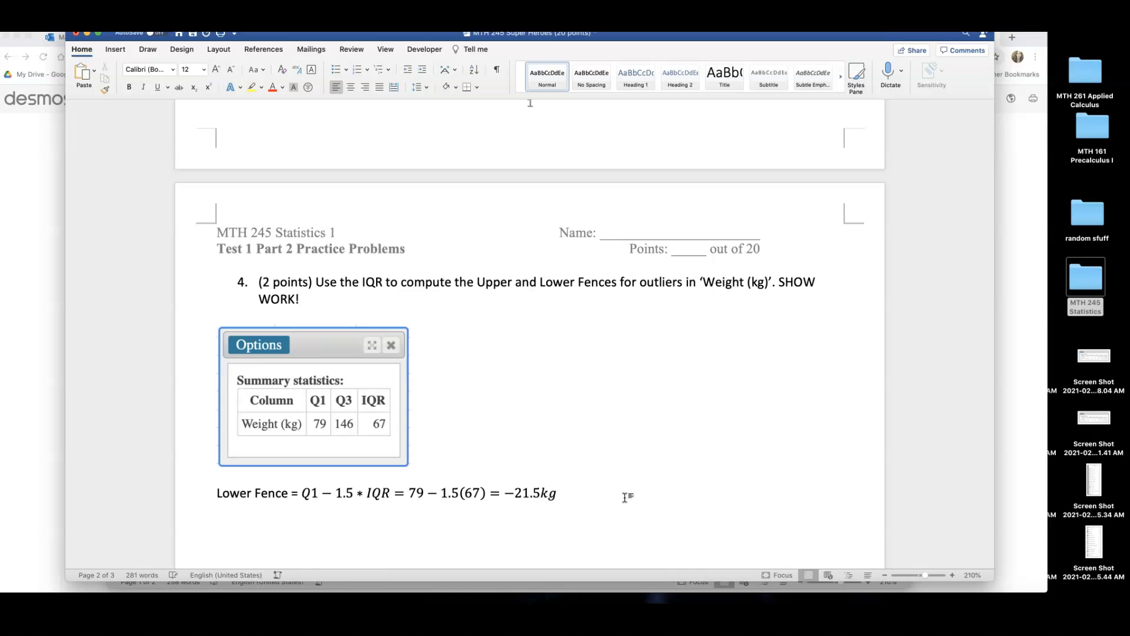
pyautogui.scroll(-3)
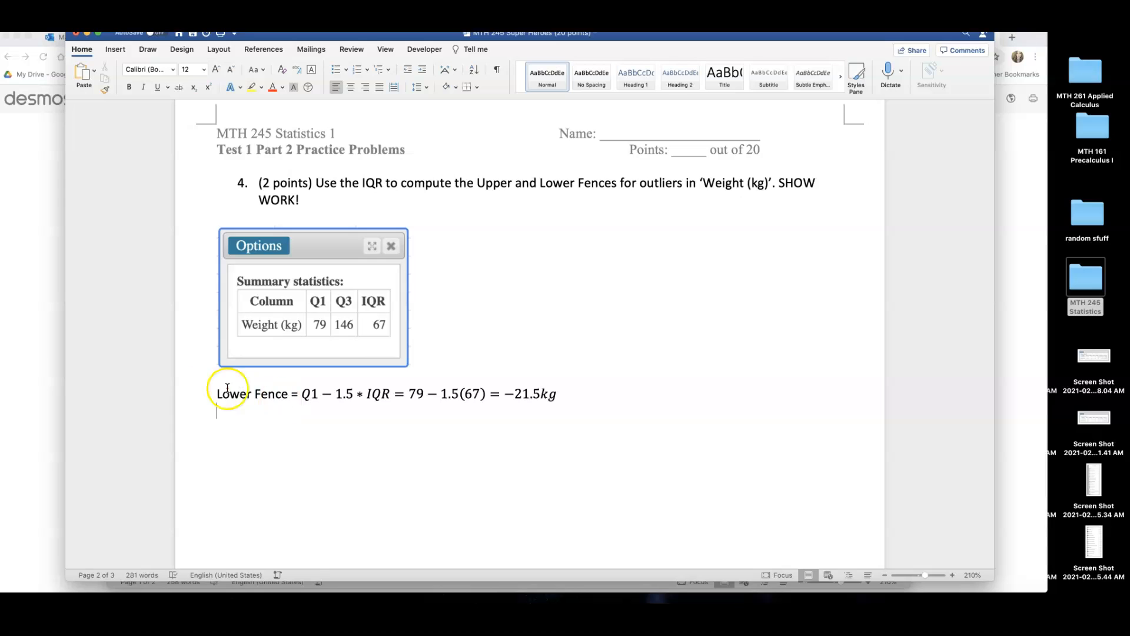
pyautogui.click(945, 37)
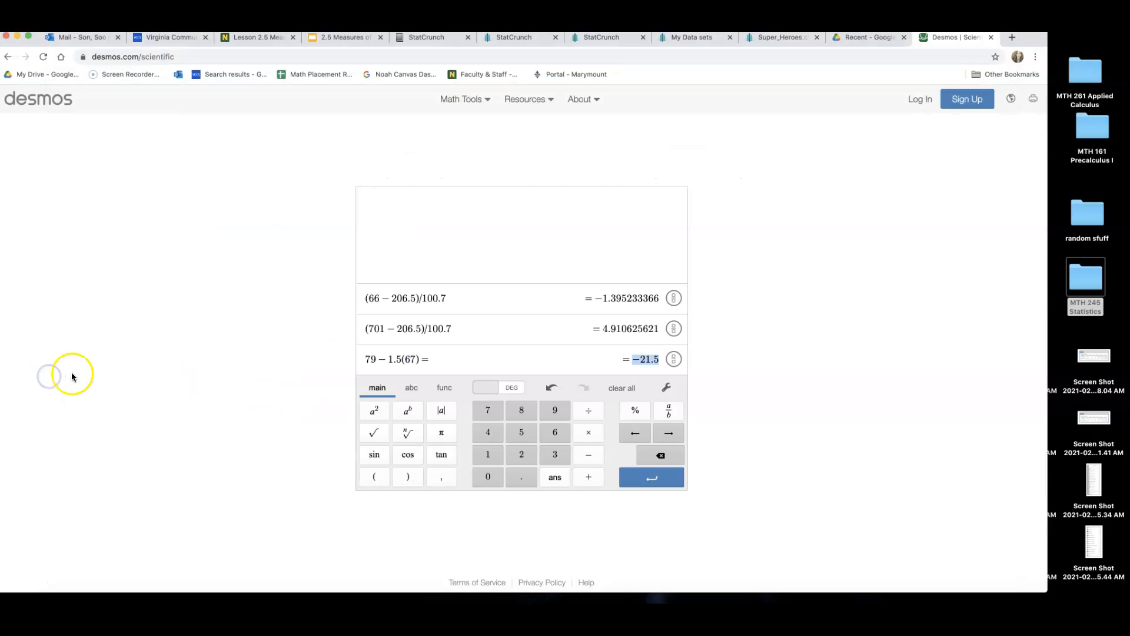
# Sort the Super_Heroes table ascending by the Weight (kg) column
pyautogui.click(779, 37)
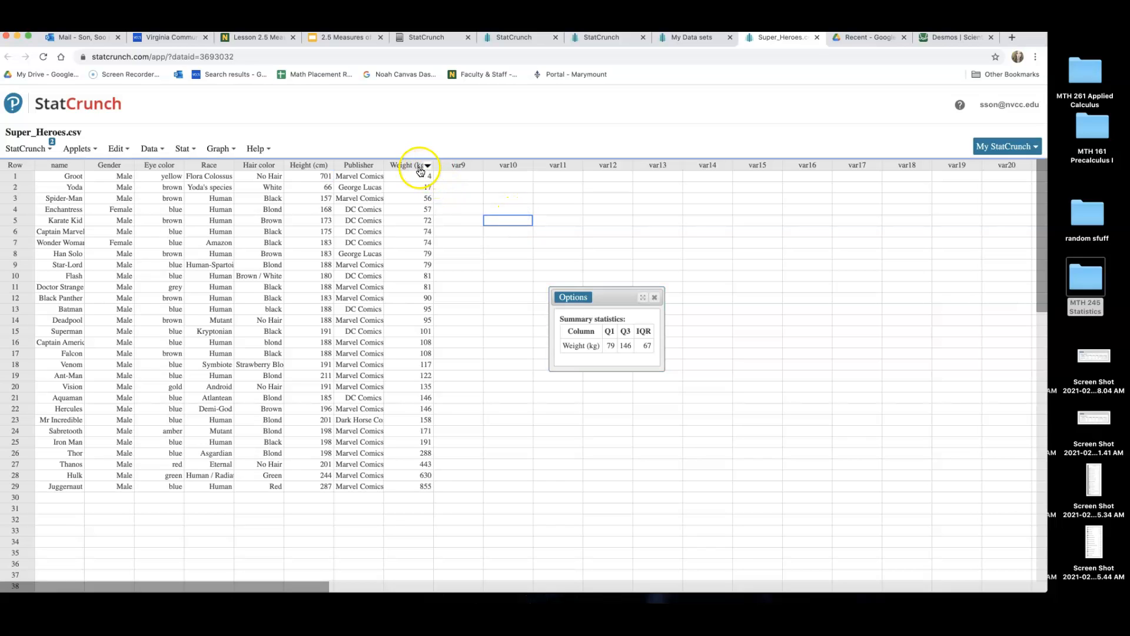
pyautogui.click(426, 165)
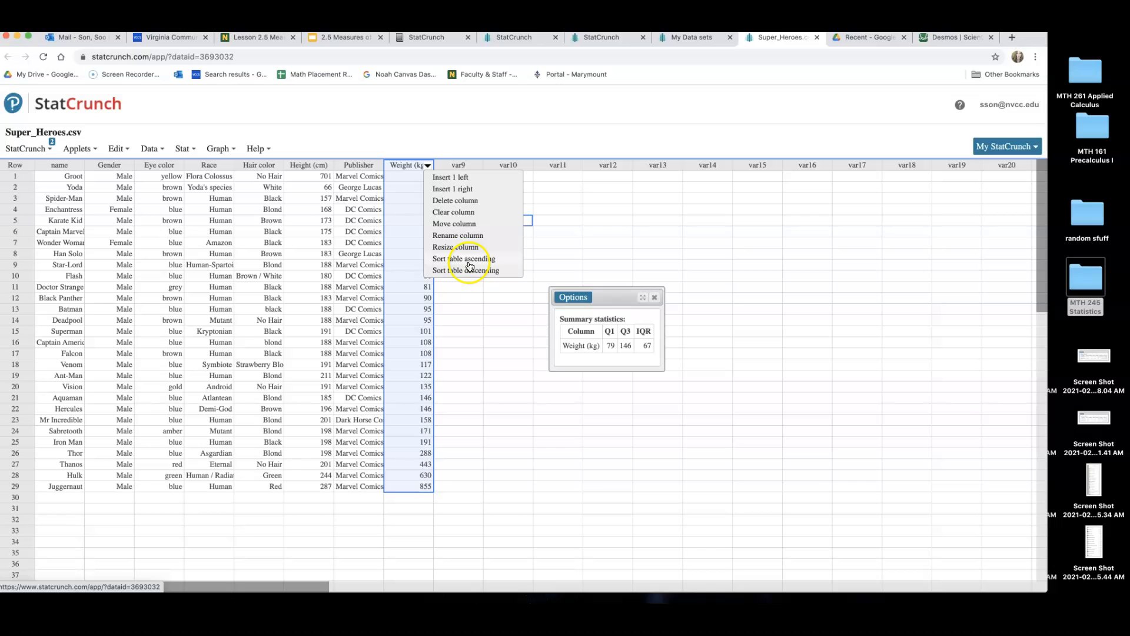
pyautogui.click(464, 257)
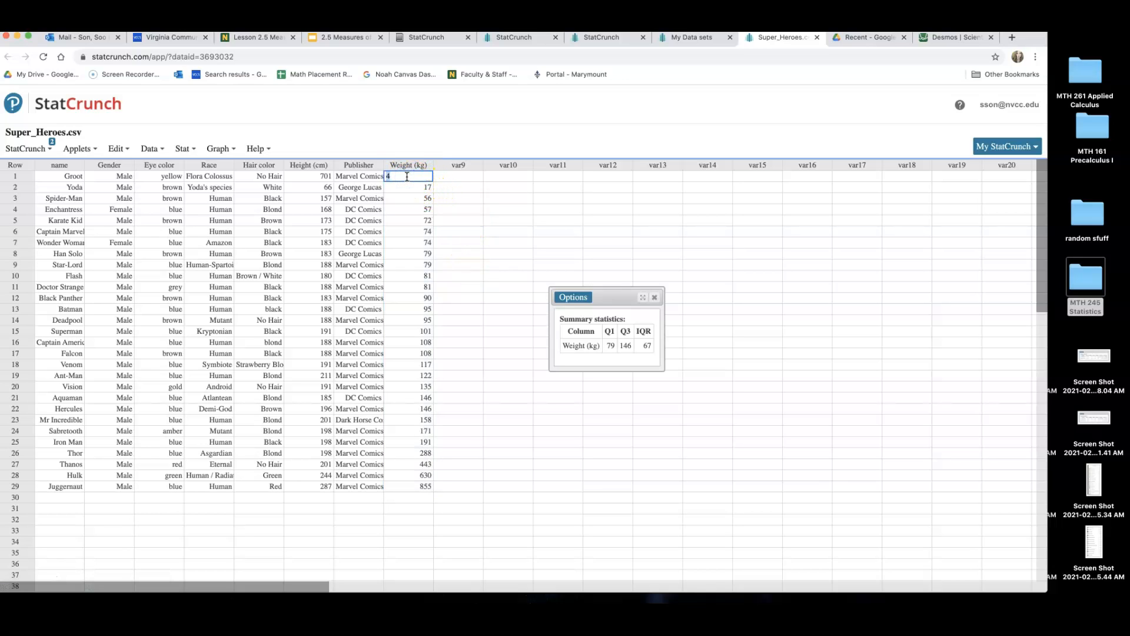
pyautogui.moveTo(445, 181)
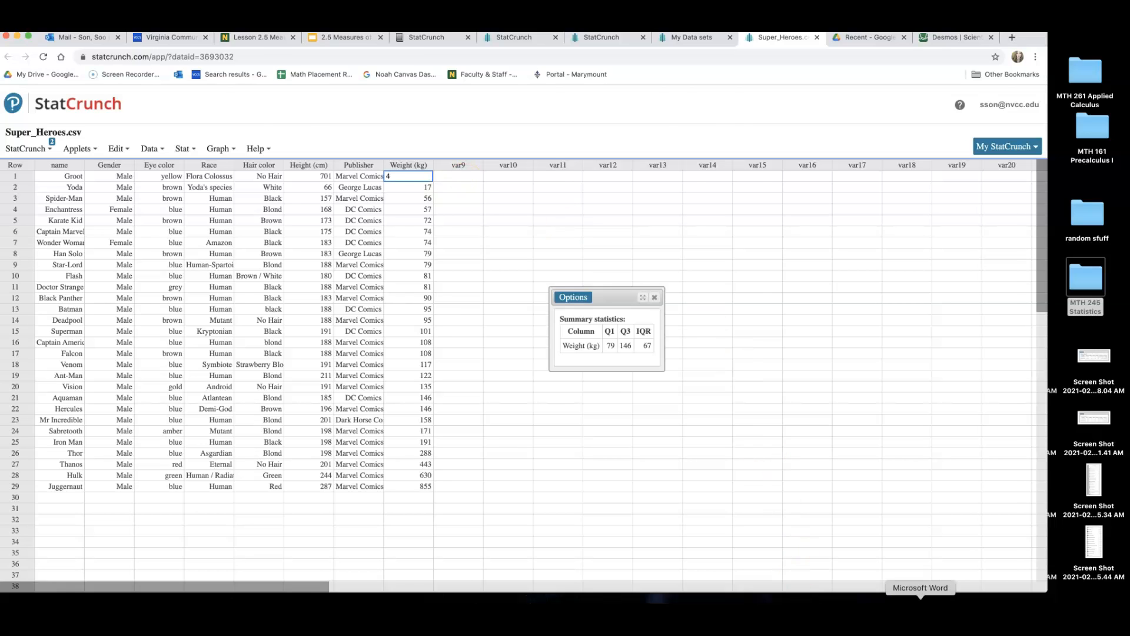
# Write that no superheros are less than −21.5kg, so there is no outlier on the lower side
pyautogui.click(920, 586)
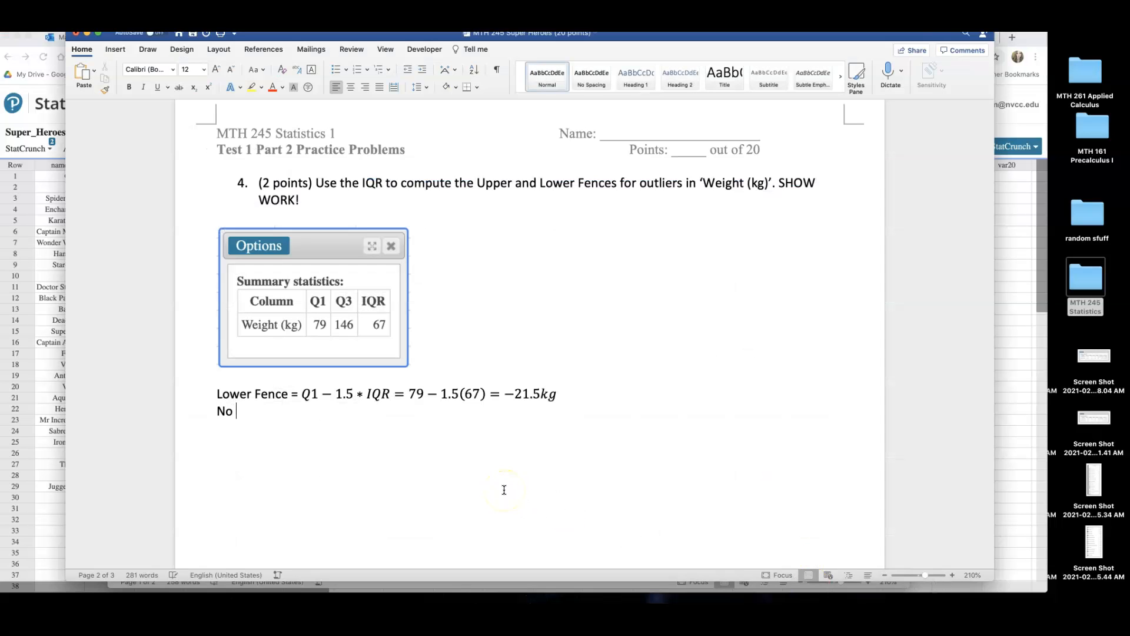
pyautogui.write('superheros are less than -')
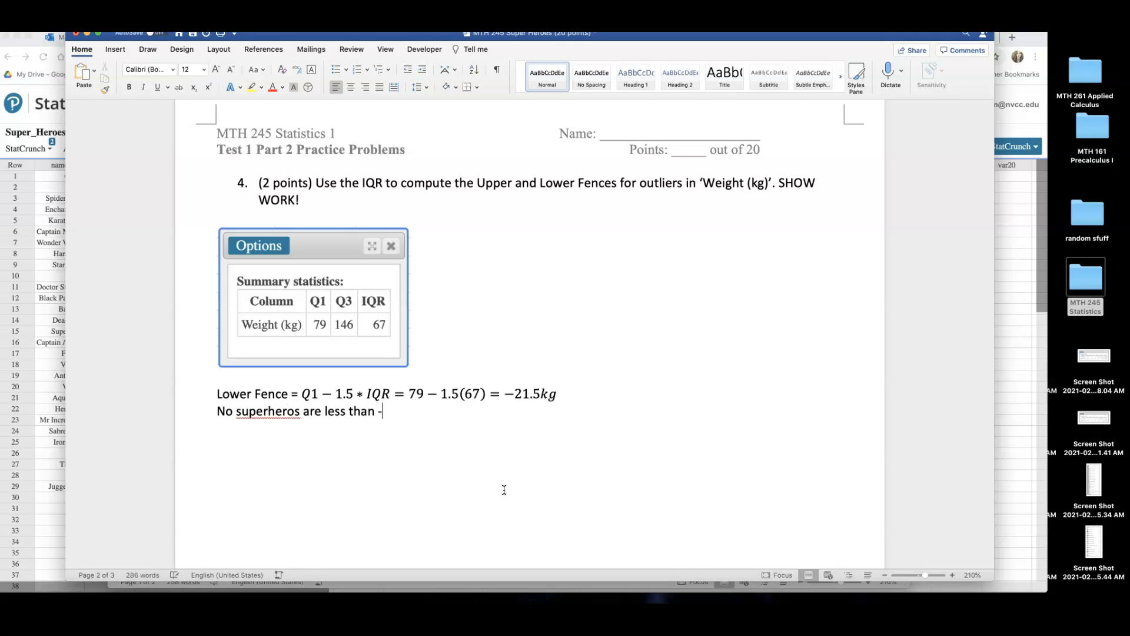
pyautogui.write('21.5kg')
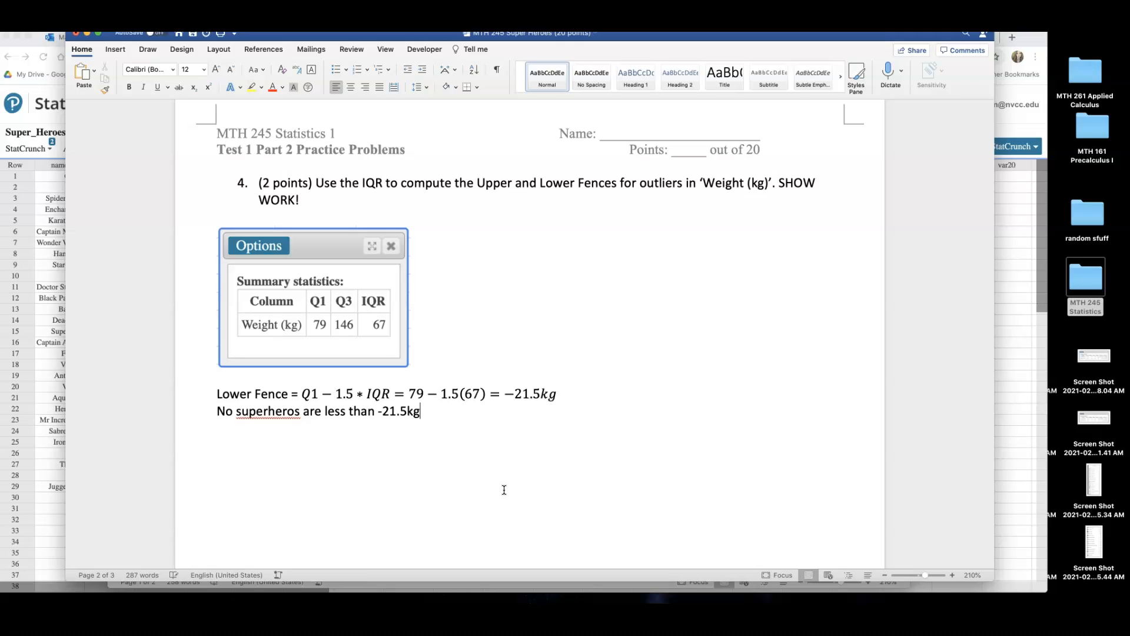
pyautogui.write(', so there i')
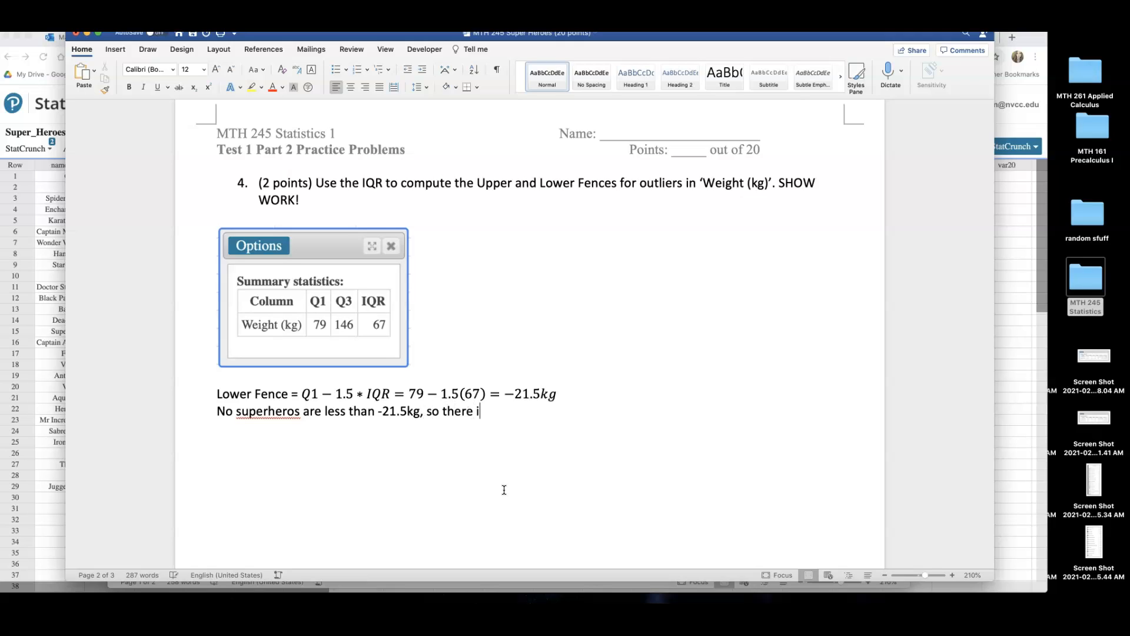
pyautogui.write('s no outlier')
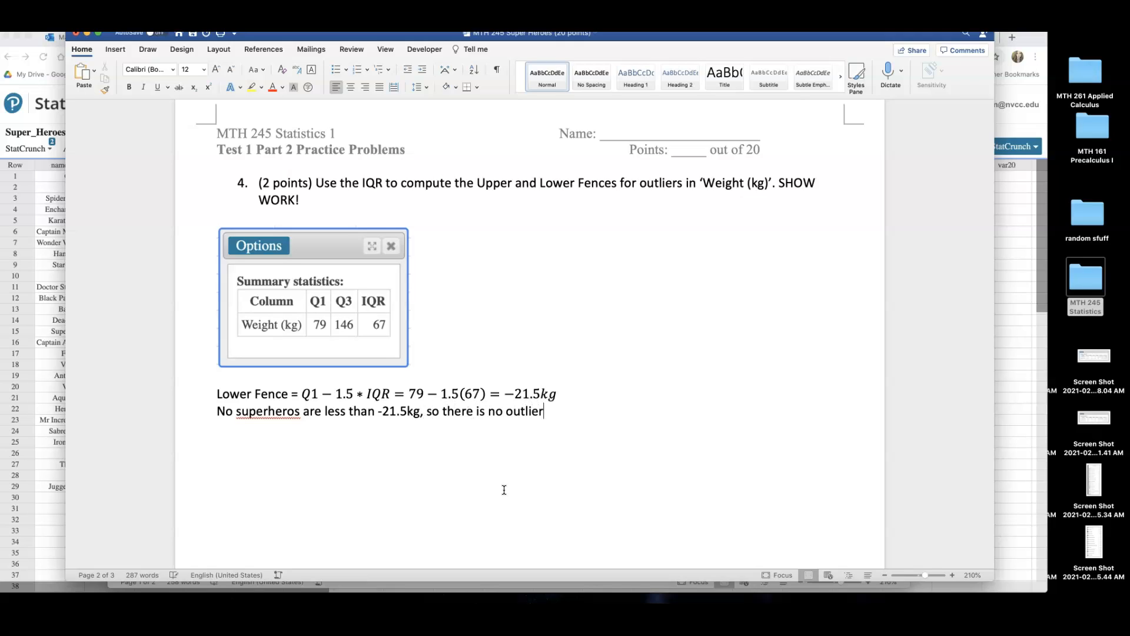
pyautogui.write('on the low')
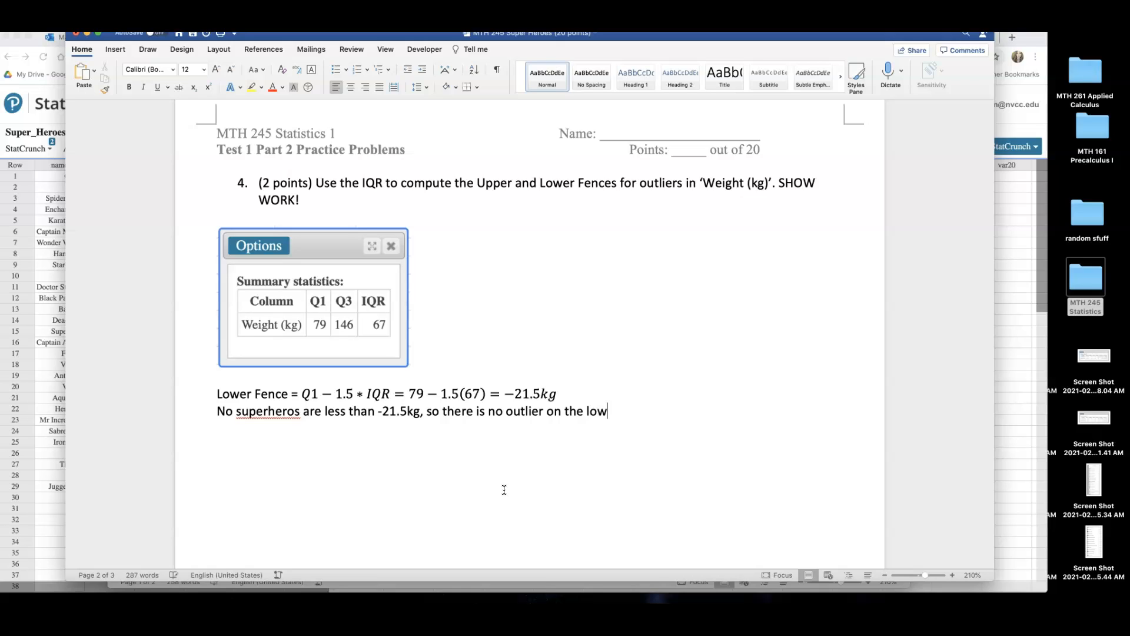
pyautogui.press('backspace')
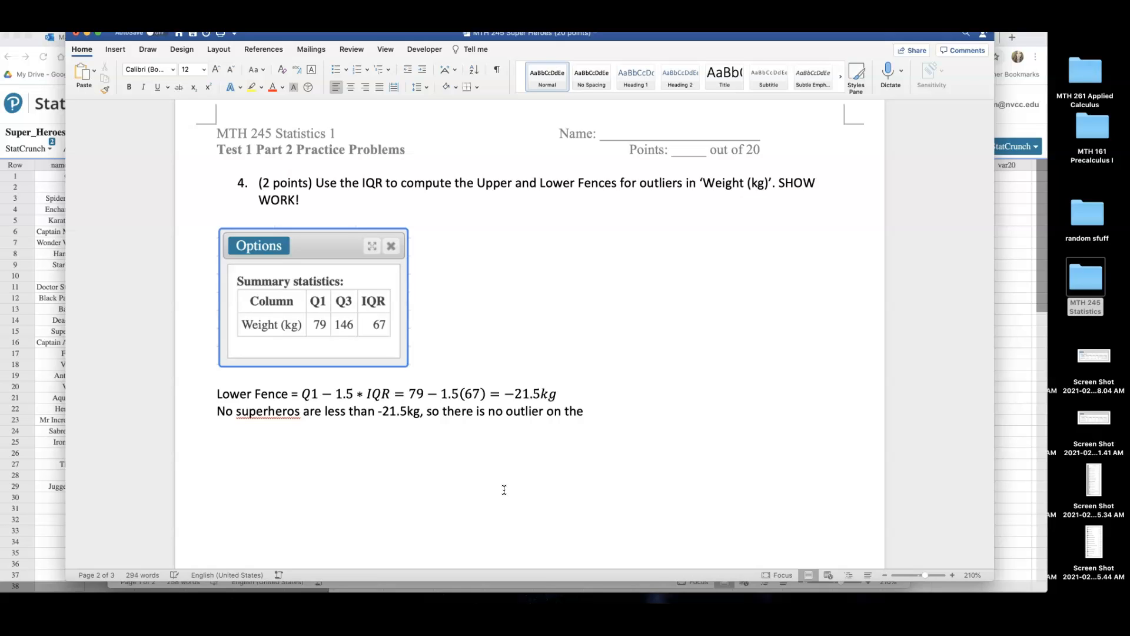
pyautogui.click(589, 411)
pyautogui.write(' lower side.')
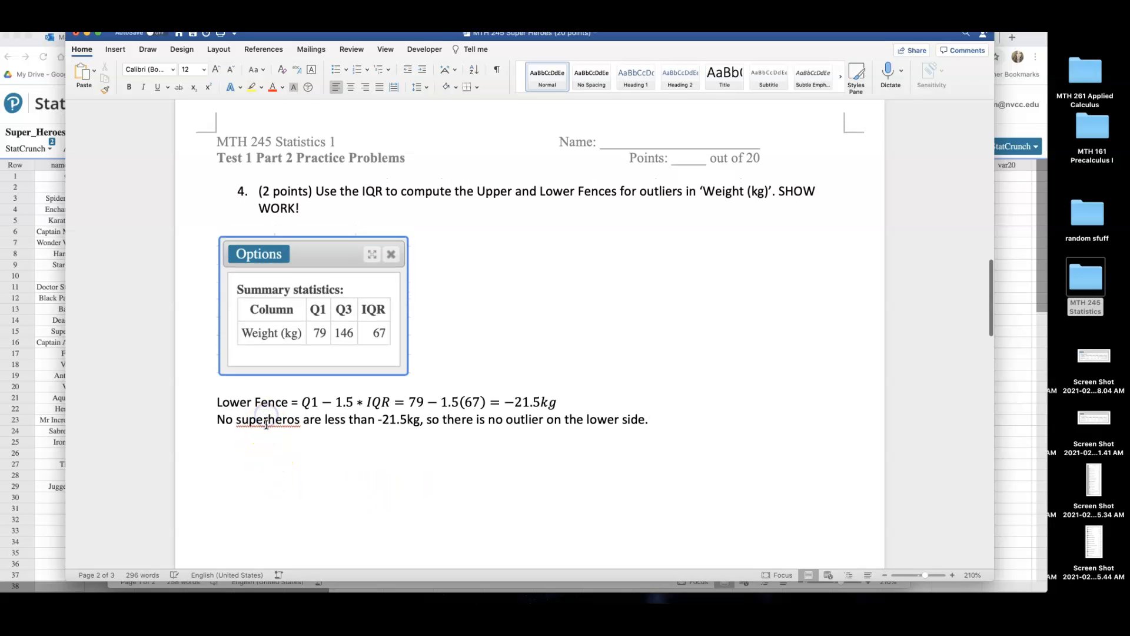
# Correct the misspelled 'superheros' to 'superhero' using the spelling suggestion
pyautogui.rightClick(269, 419)
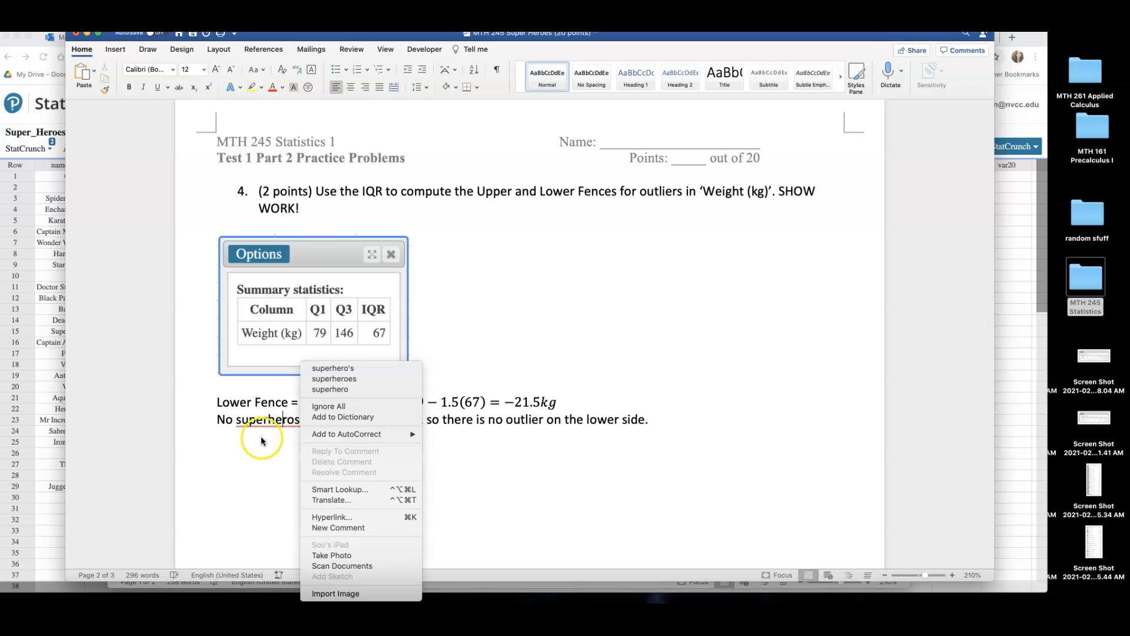
pyautogui.click(268, 431)
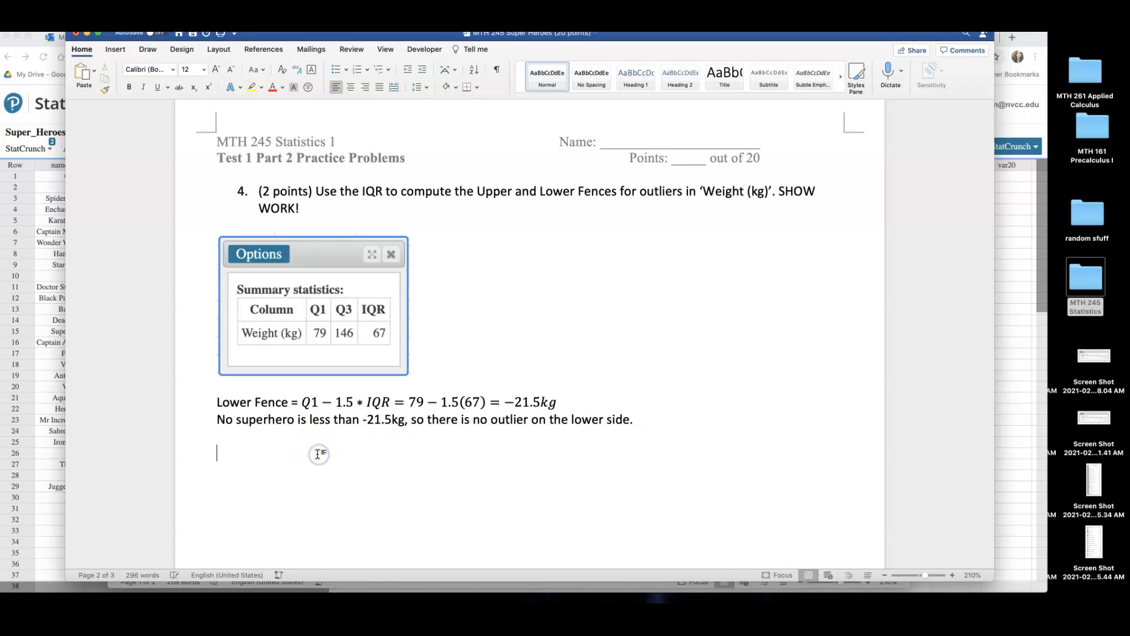
# Add an 'Upper Fence =' label followed by a new equation reading Q3 + 1.5*IQR
pyautogui.write('Upper')
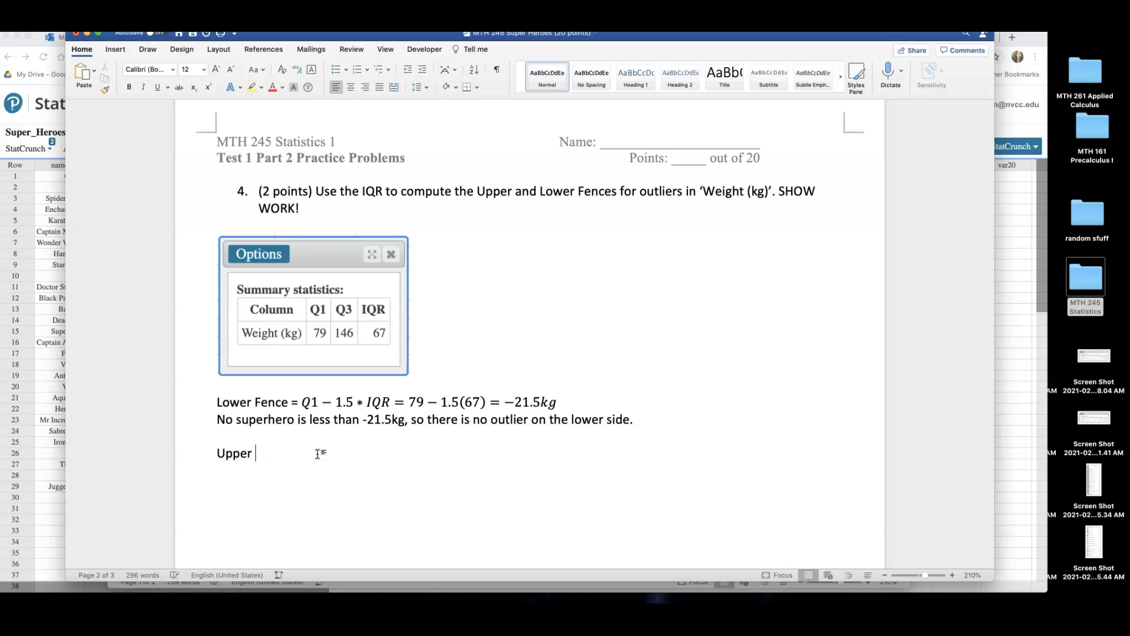
pyautogui.write('Fence =')
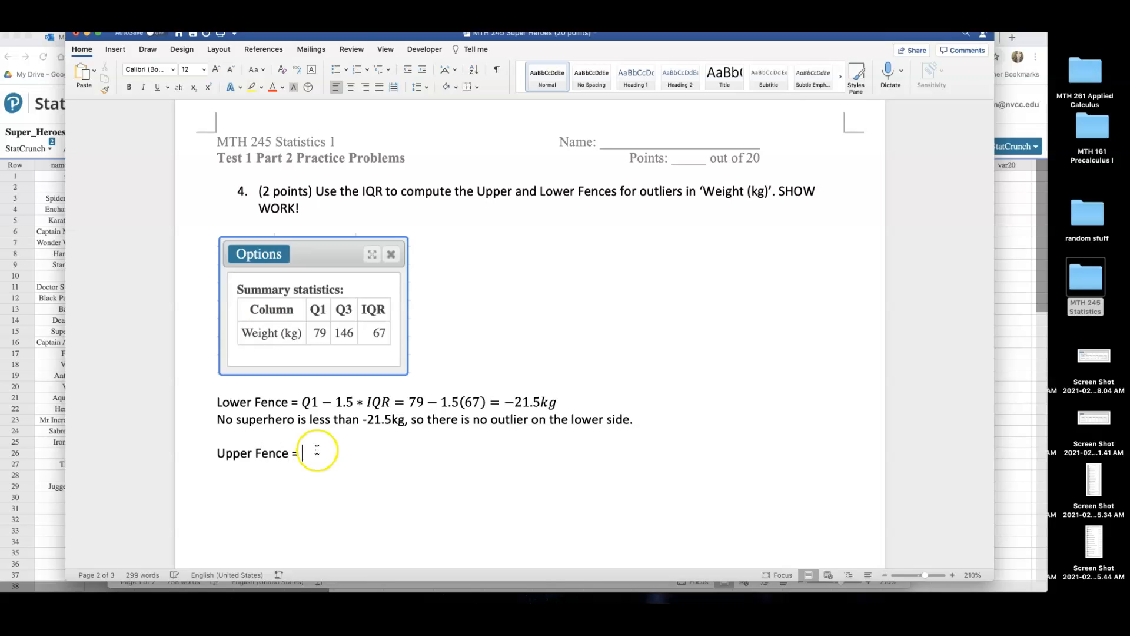
pyautogui.click(114, 49)
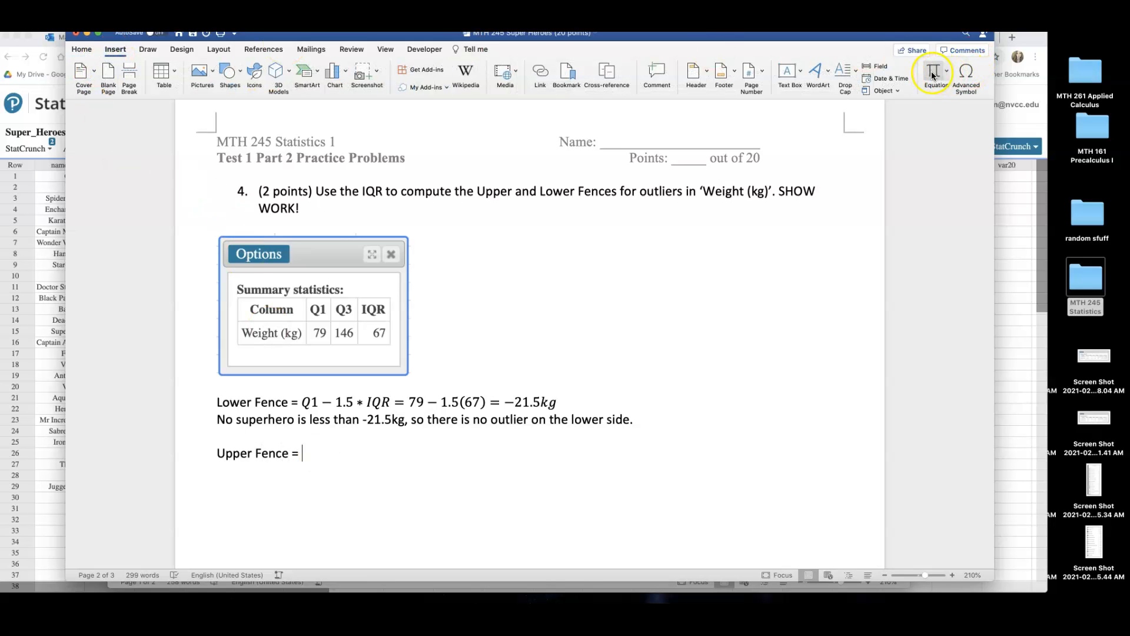
pyautogui.click(933, 76)
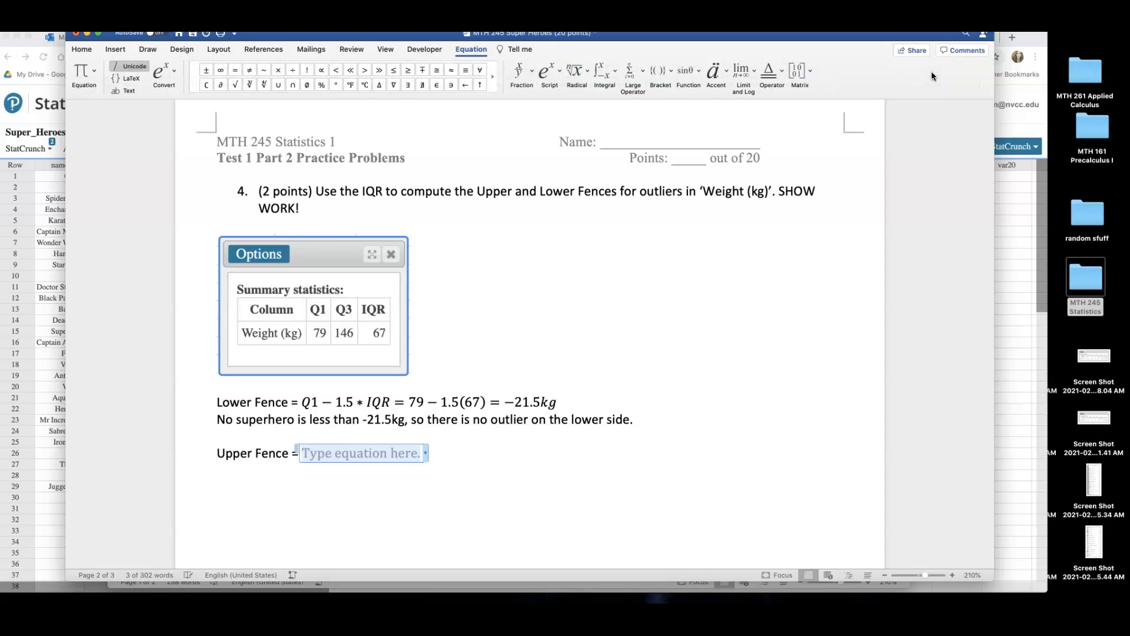
pyautogui.write('Q')
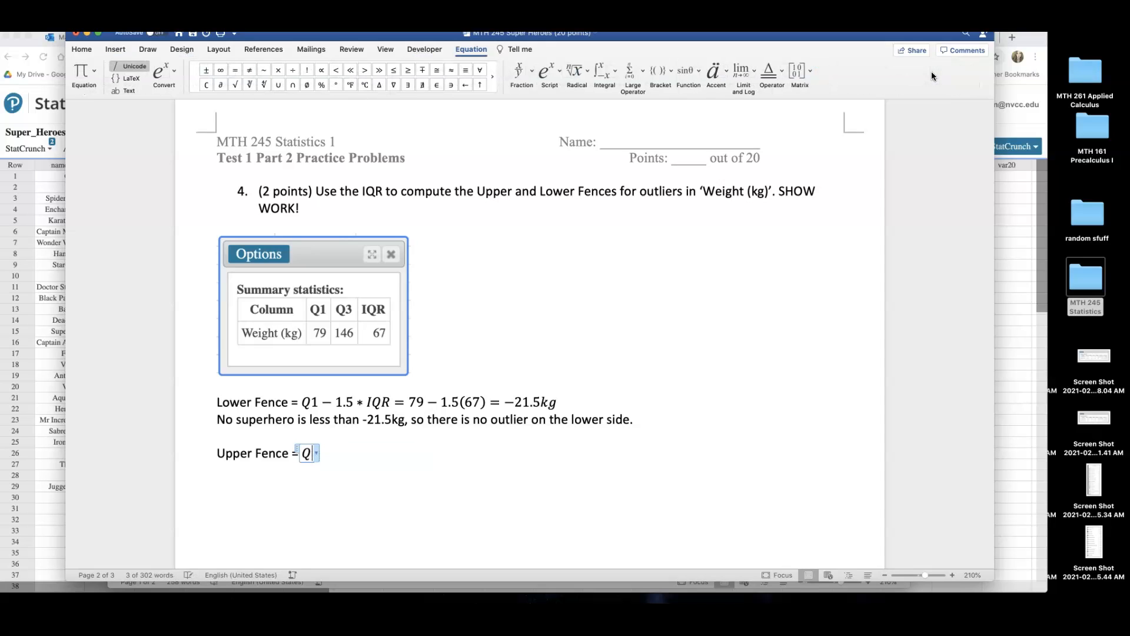
pyautogui.write('3')
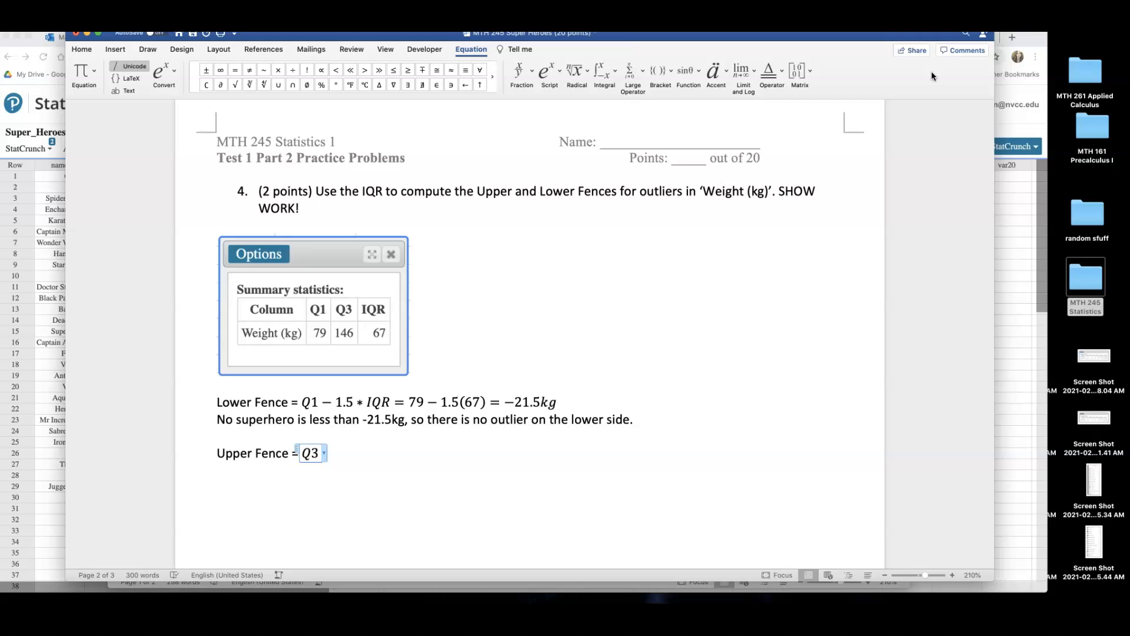
pyautogui.write('+ 1.5')
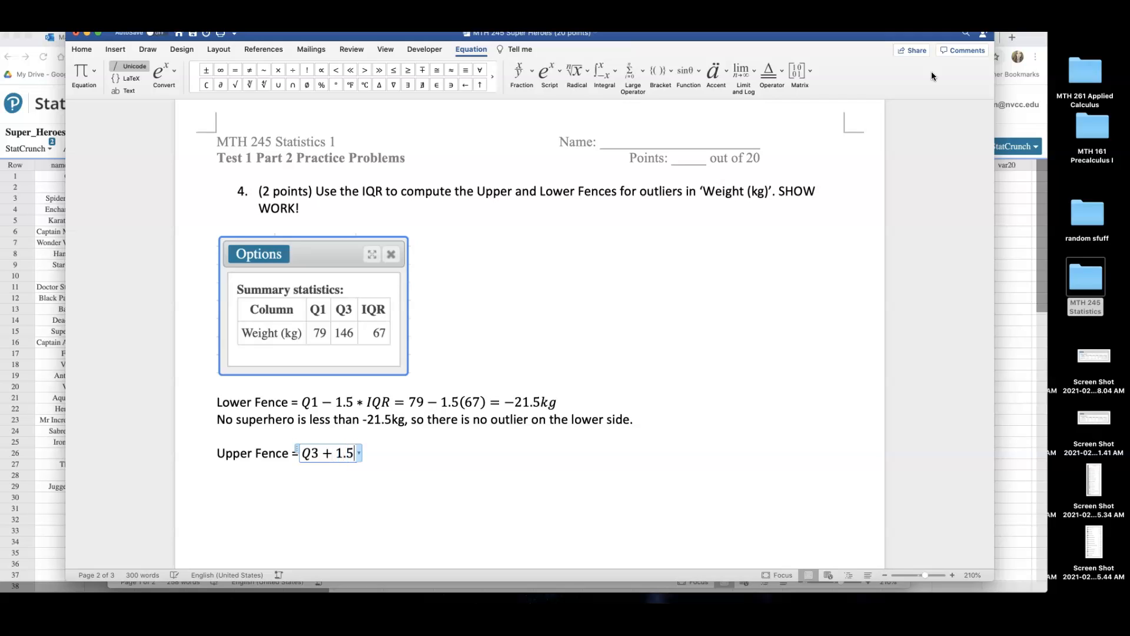
pyautogui.write('* IQR = 146')
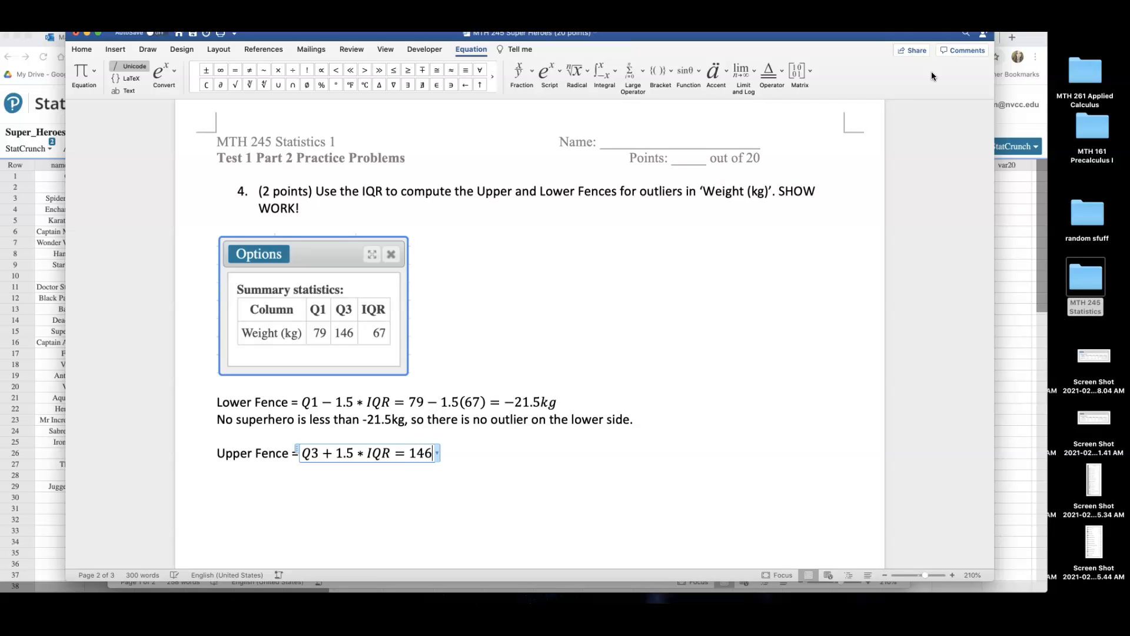
# Continue the equation with = 146 + 1.5(67) and select that expression for evaluation
pyautogui.write('-')
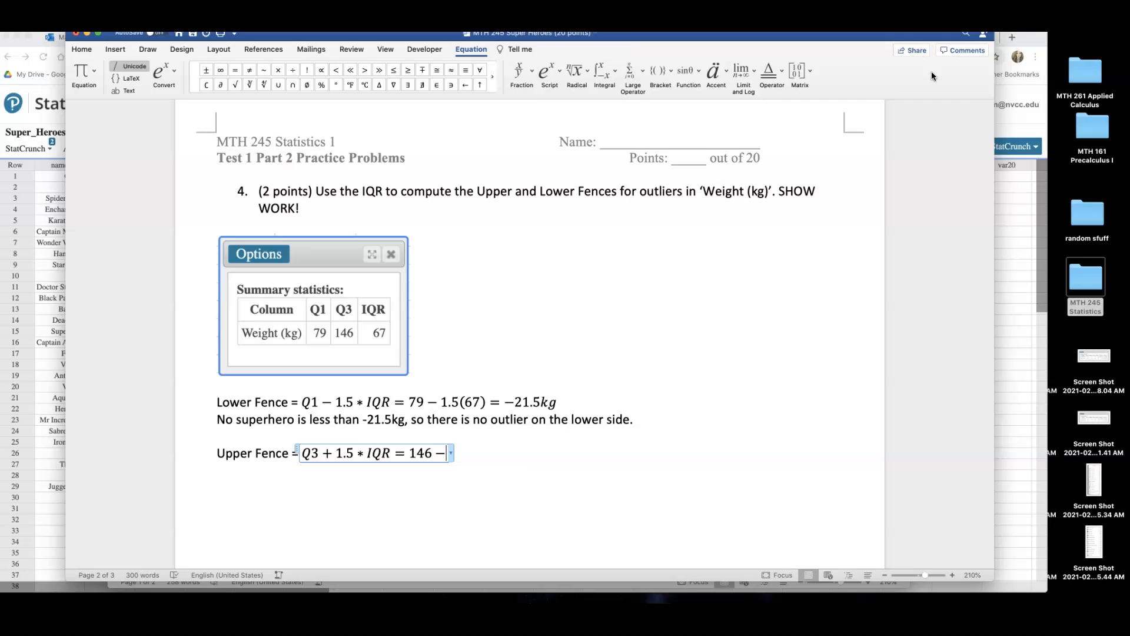
pyautogui.press('backspace')
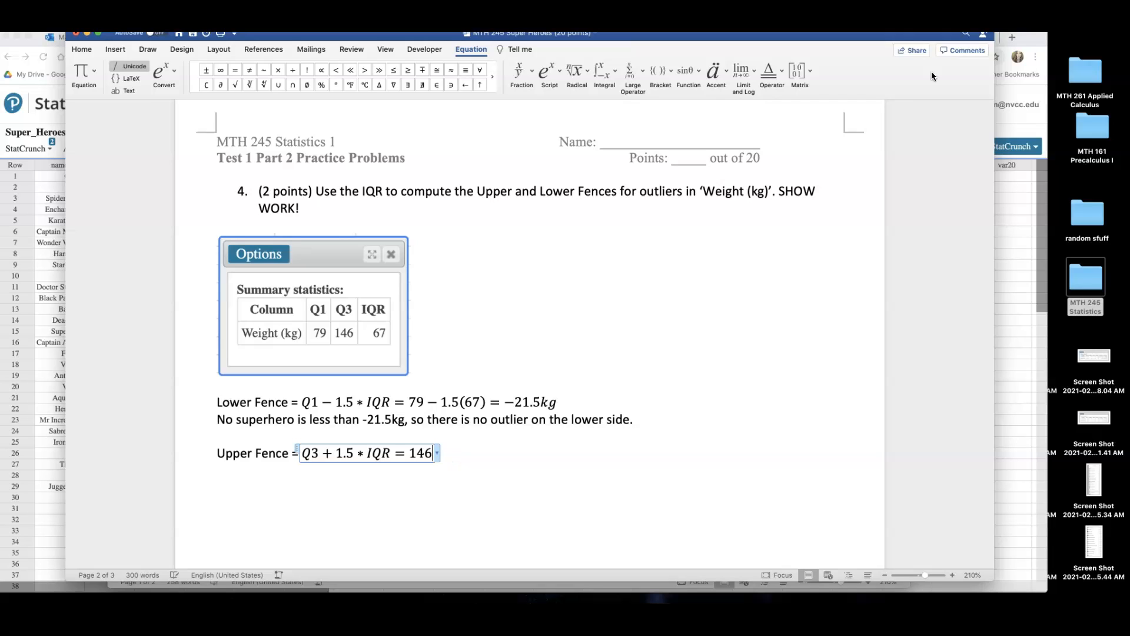
pyautogui.write('+ 1.5')
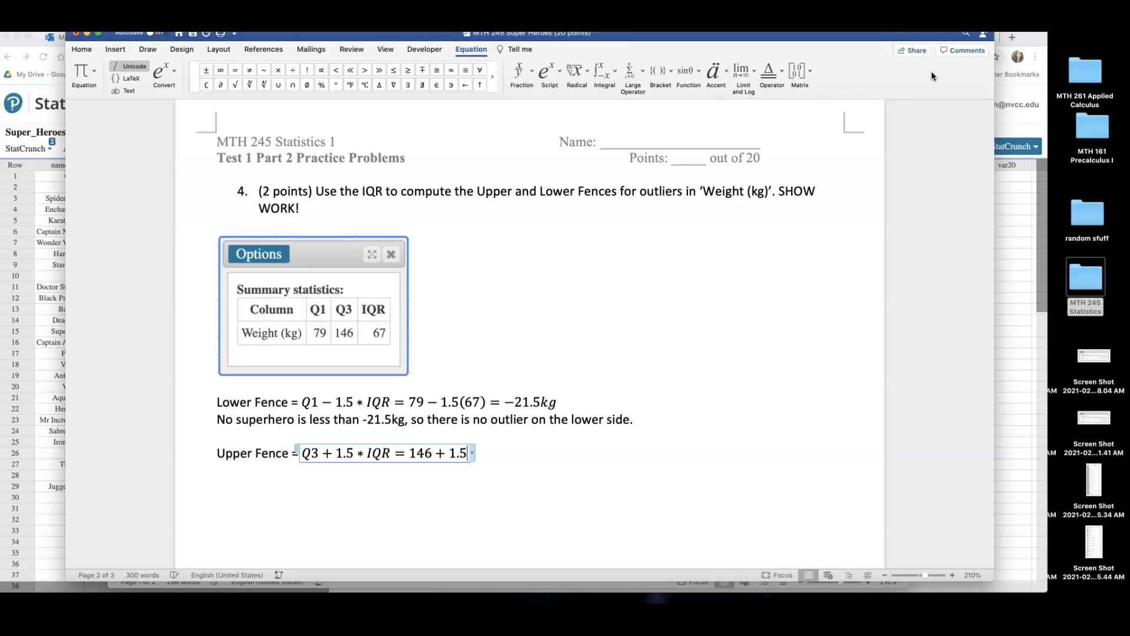
pyautogui.write('(67) =')
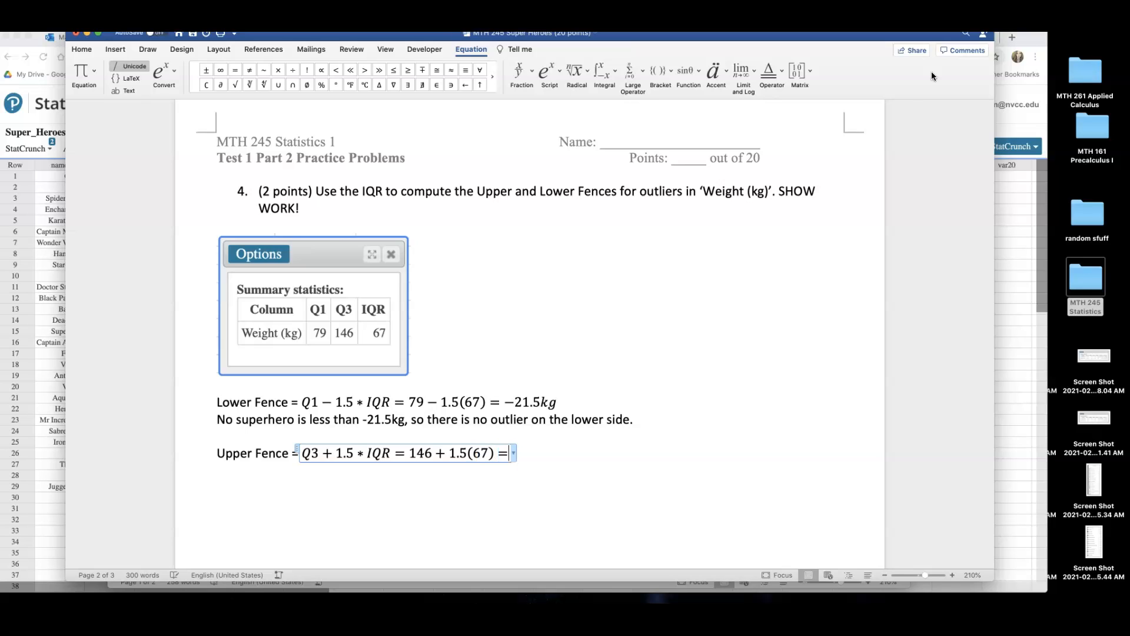
pyautogui.moveTo(408, 453); pyautogui.dragTo(509, 452)
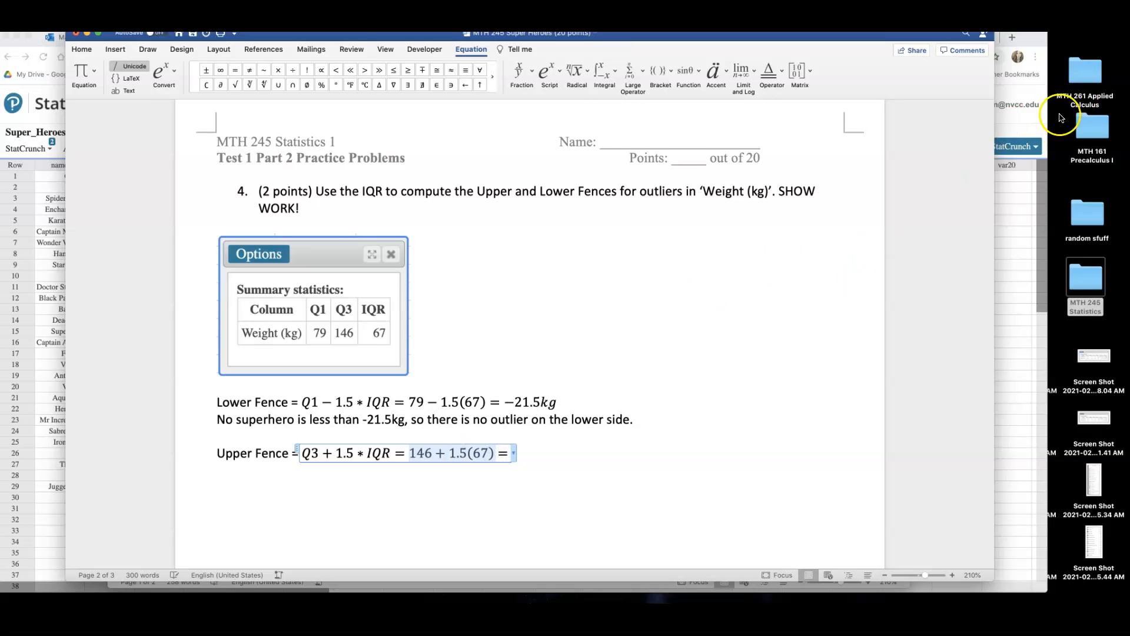
# Evaluate 146+1.5(67) in the Desmos calculator, giving 246.5
pyautogui.click(955, 37)
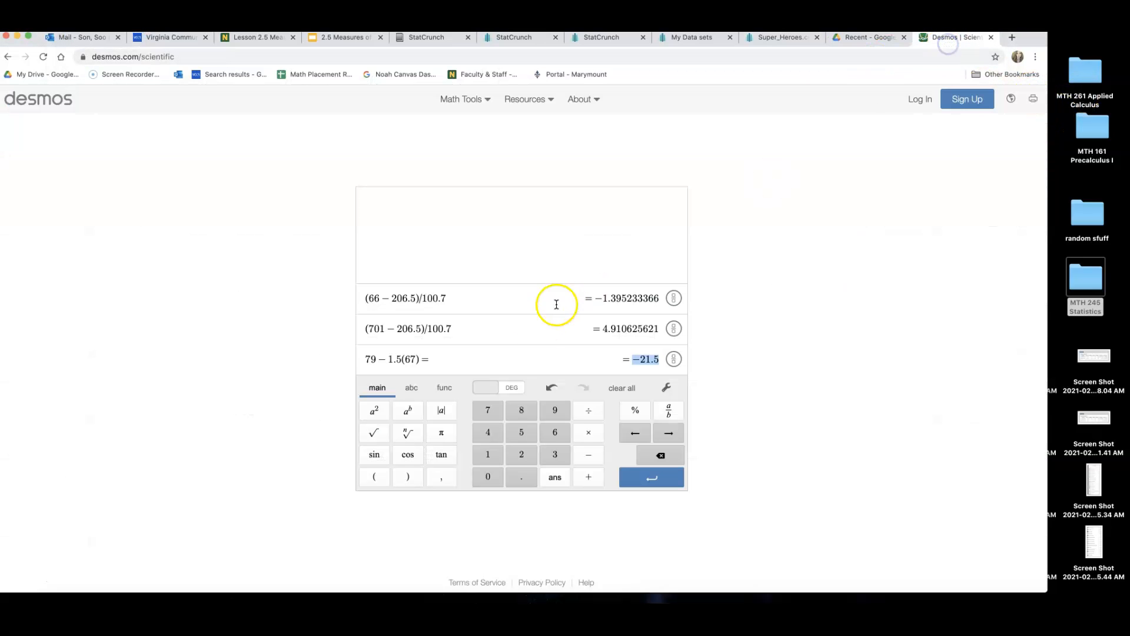
pyautogui.write('146+1.5(67) =246.5')
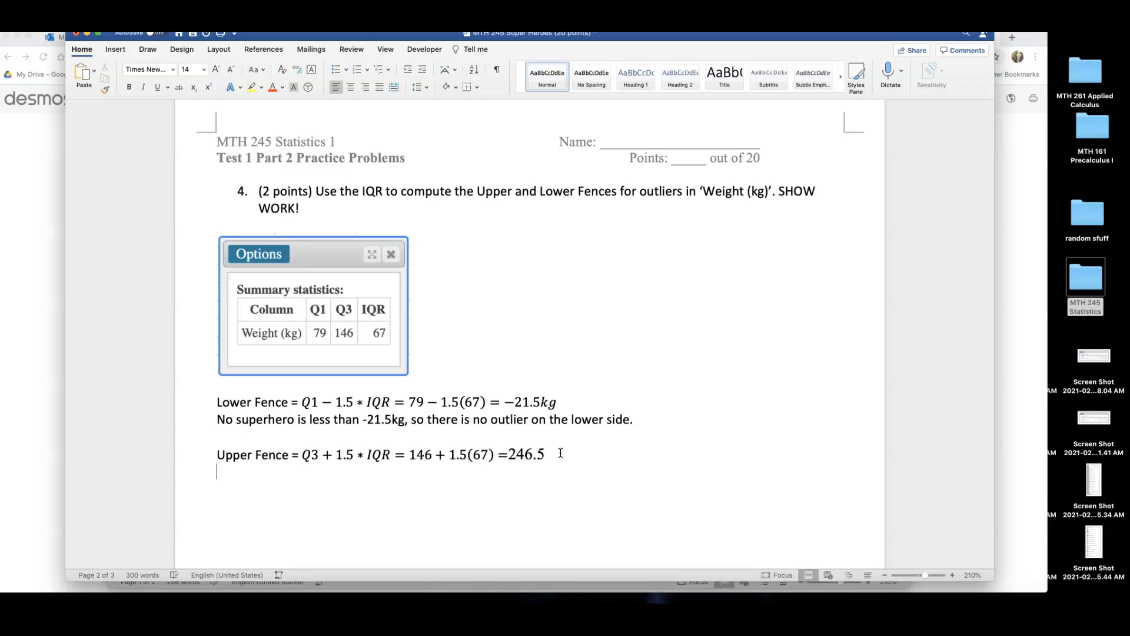
# Write the conclusion that any superhero heavier than 246.5kg is an outlier
pyautogui.write('Any superhero who is')
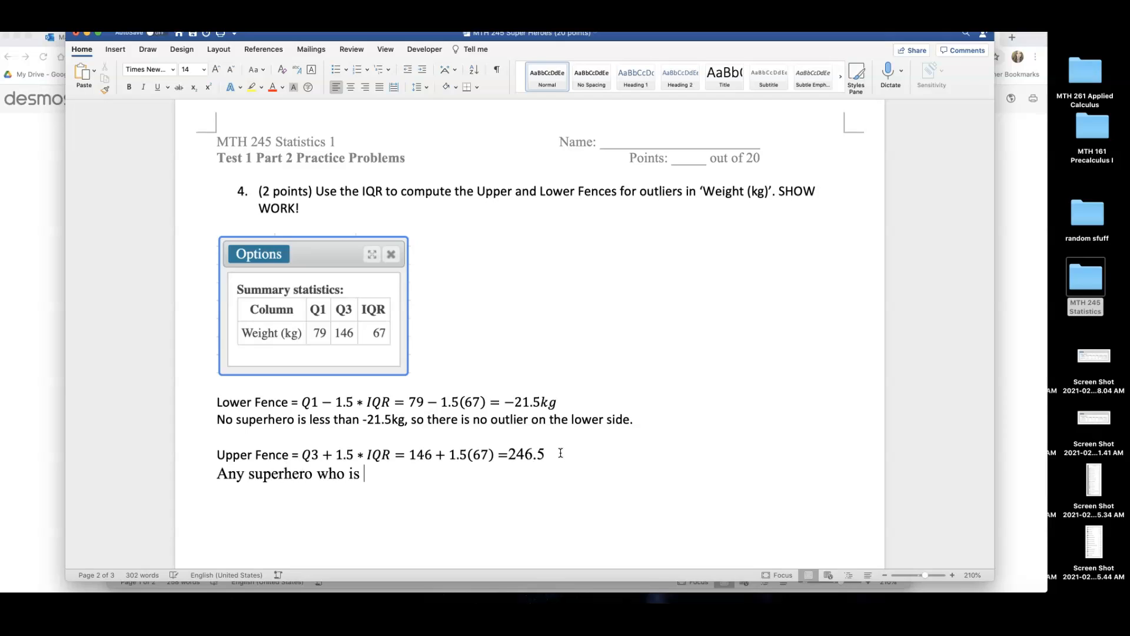
pyautogui.write('heavier thatn')
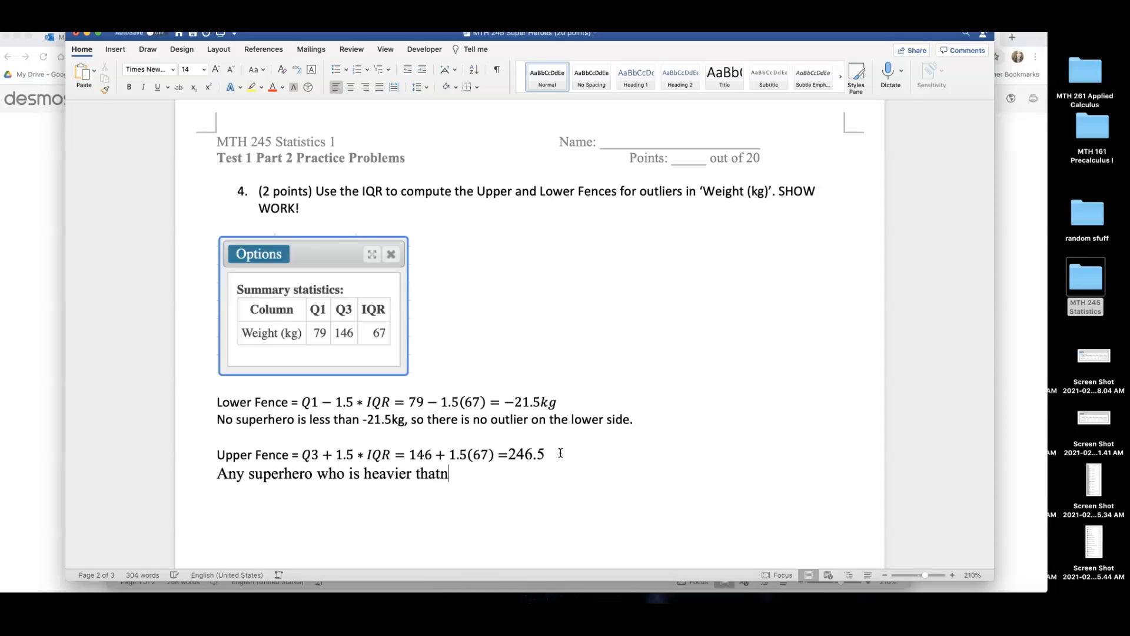
pyautogui.write('than 2')
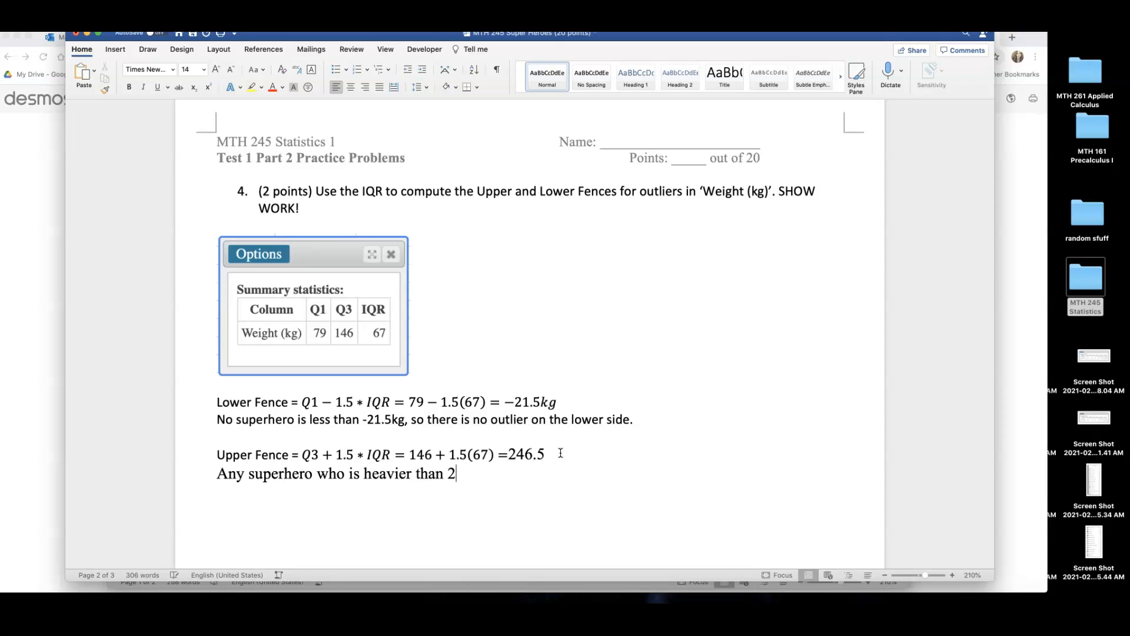
pyautogui.write('46.5')
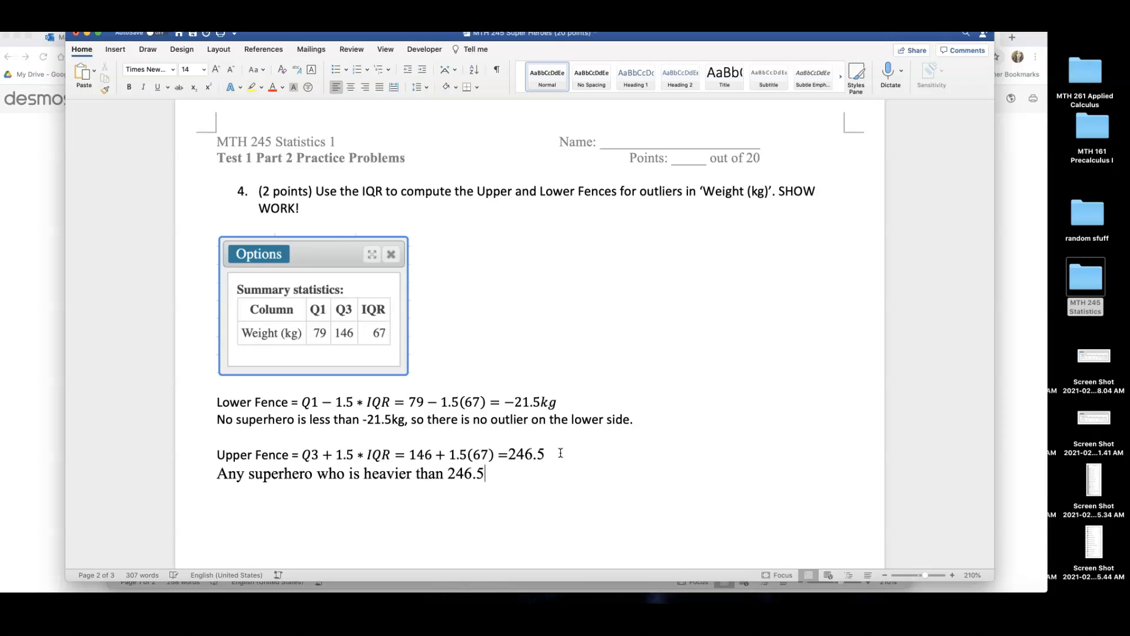
pyautogui.write('kg')
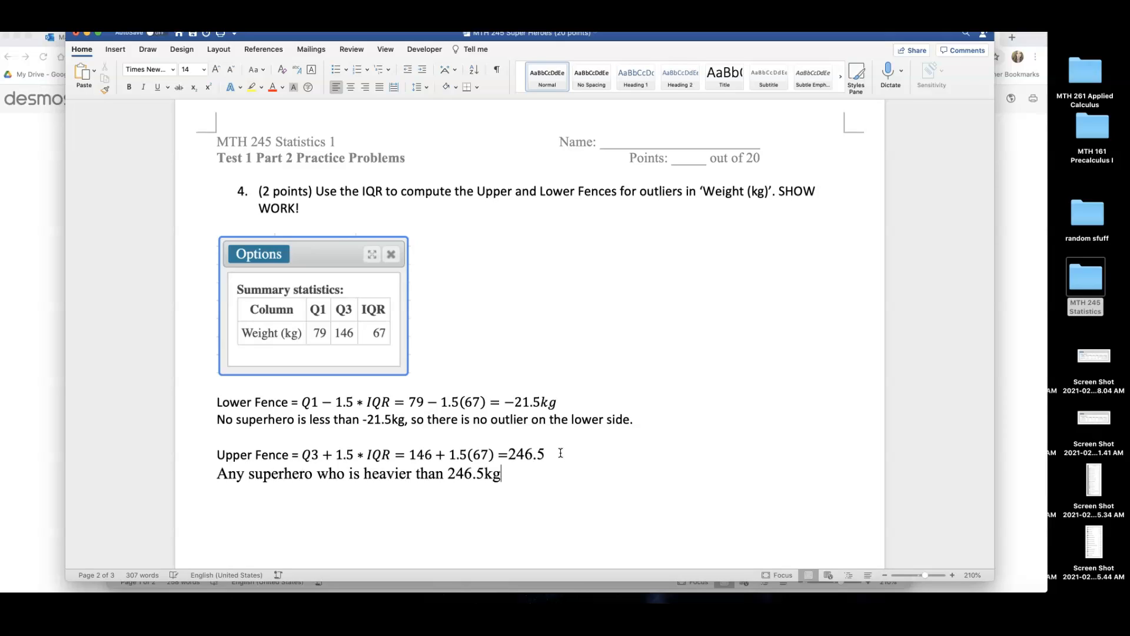
pyautogui.write('is an outlier')
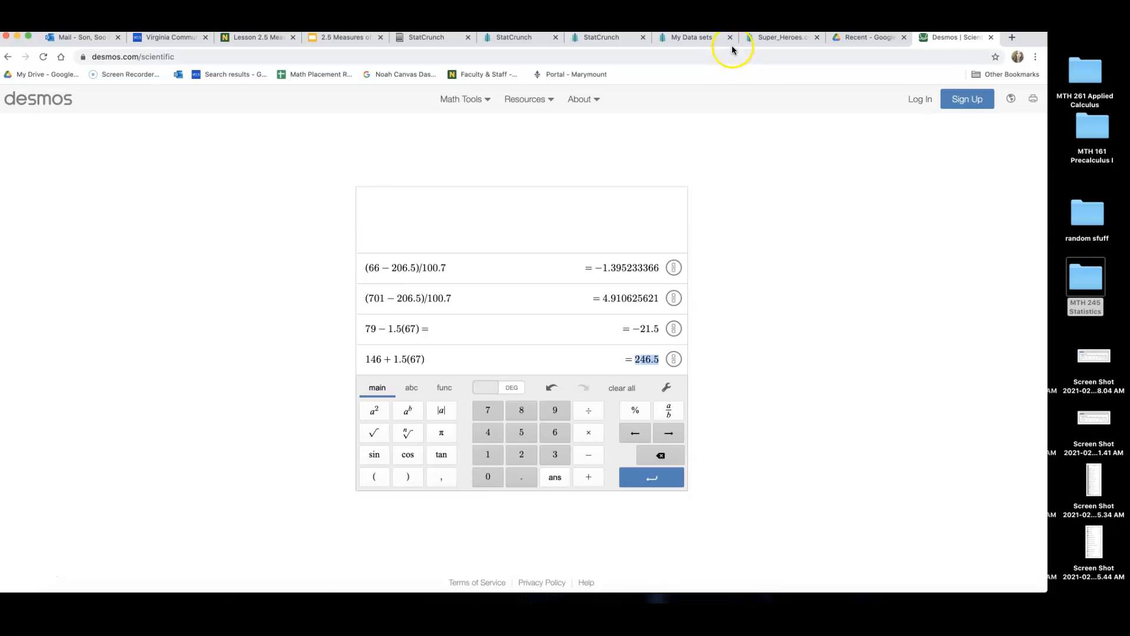
# Sort the Super_Heroes table by Weight (kg), lightest first, revealing 288, 443, 630, 855 above the fence
pyautogui.click(778, 36)
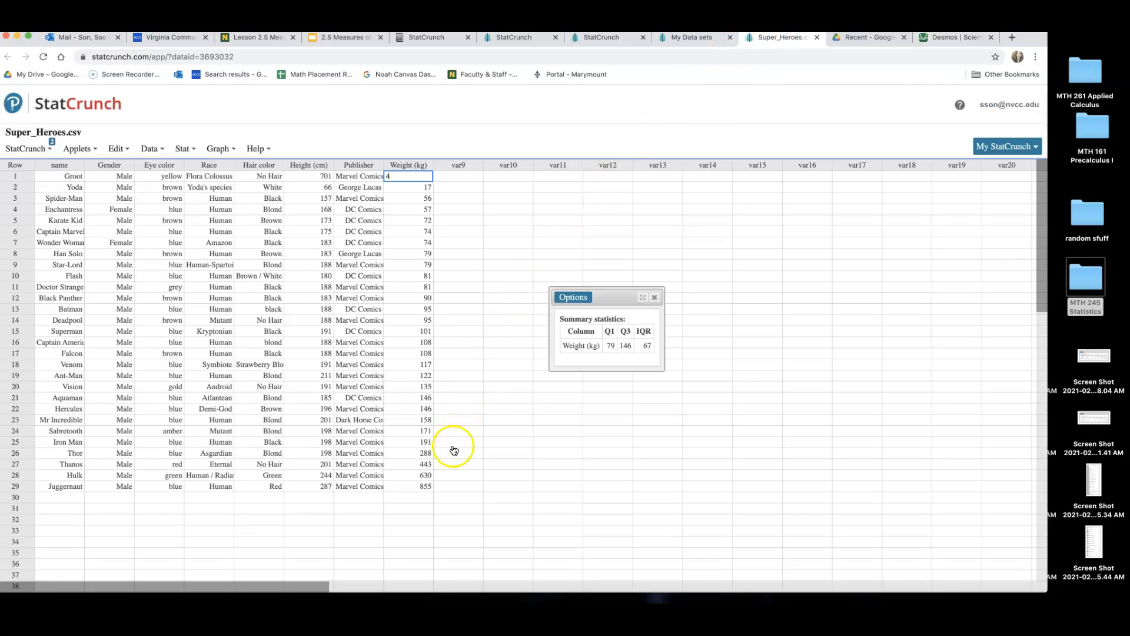
pyautogui.click(408, 441)
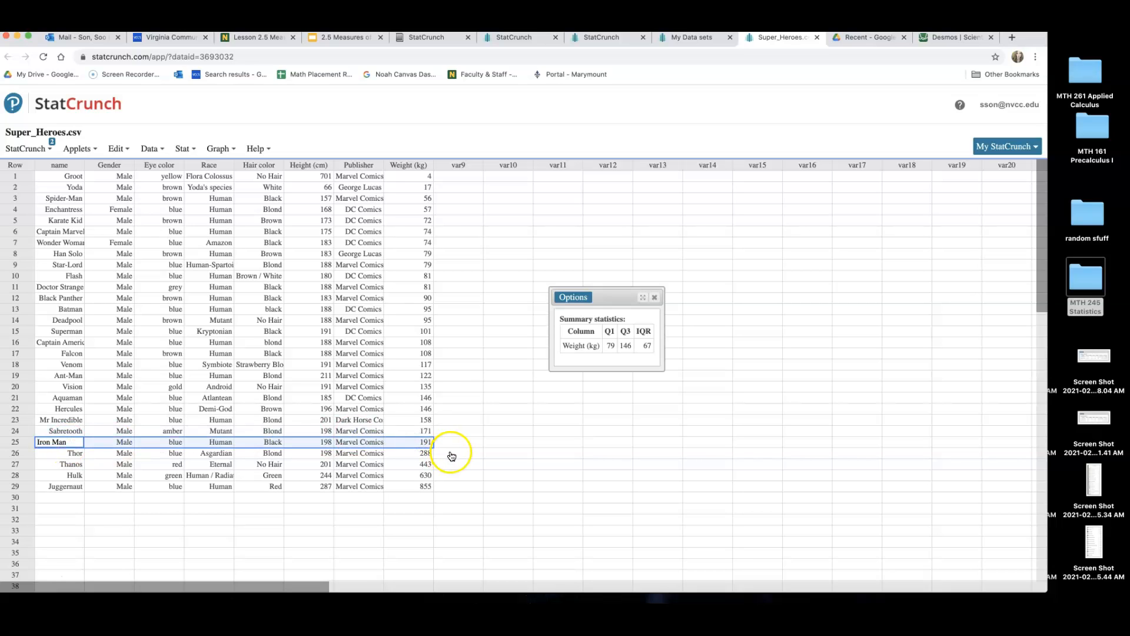
pyautogui.scroll(-3)
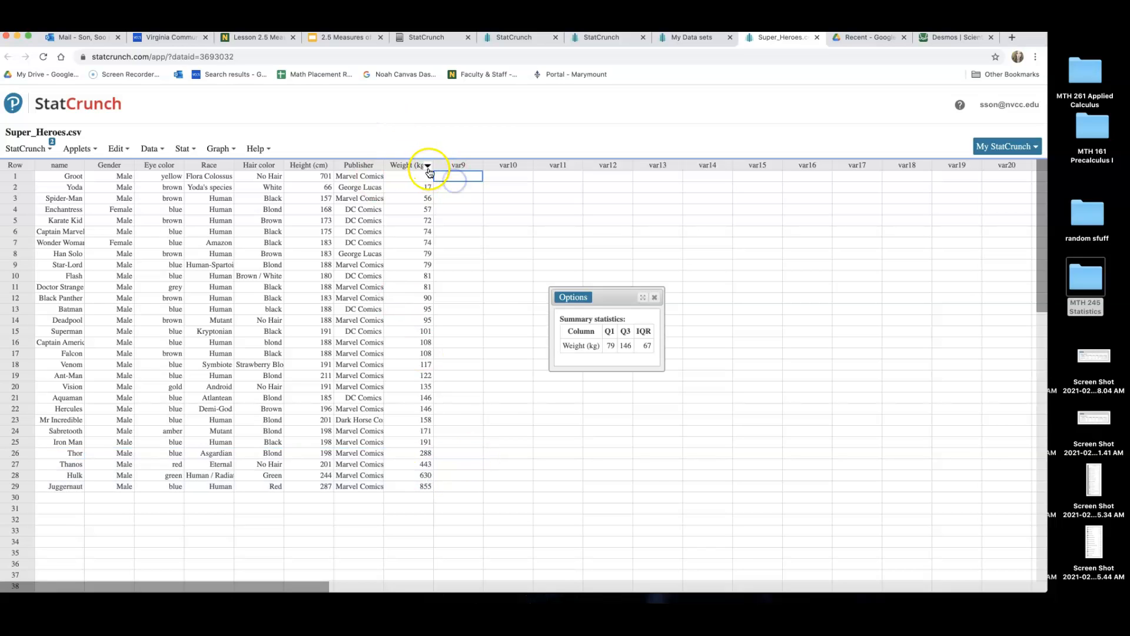
pyautogui.click(426, 165)
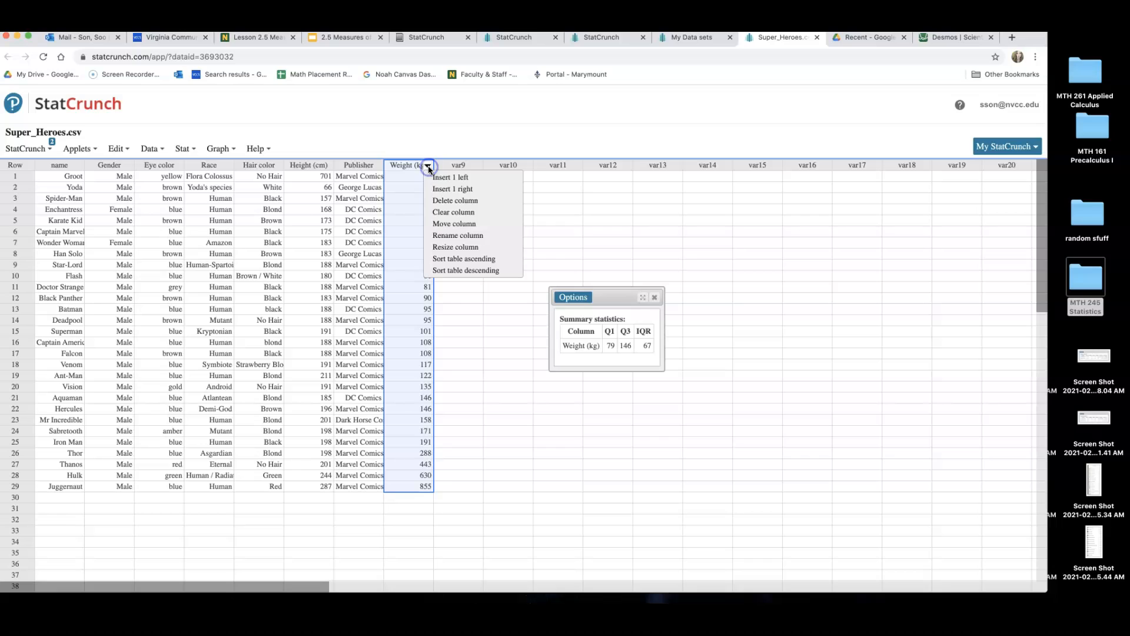
pyautogui.moveTo(483, 264)
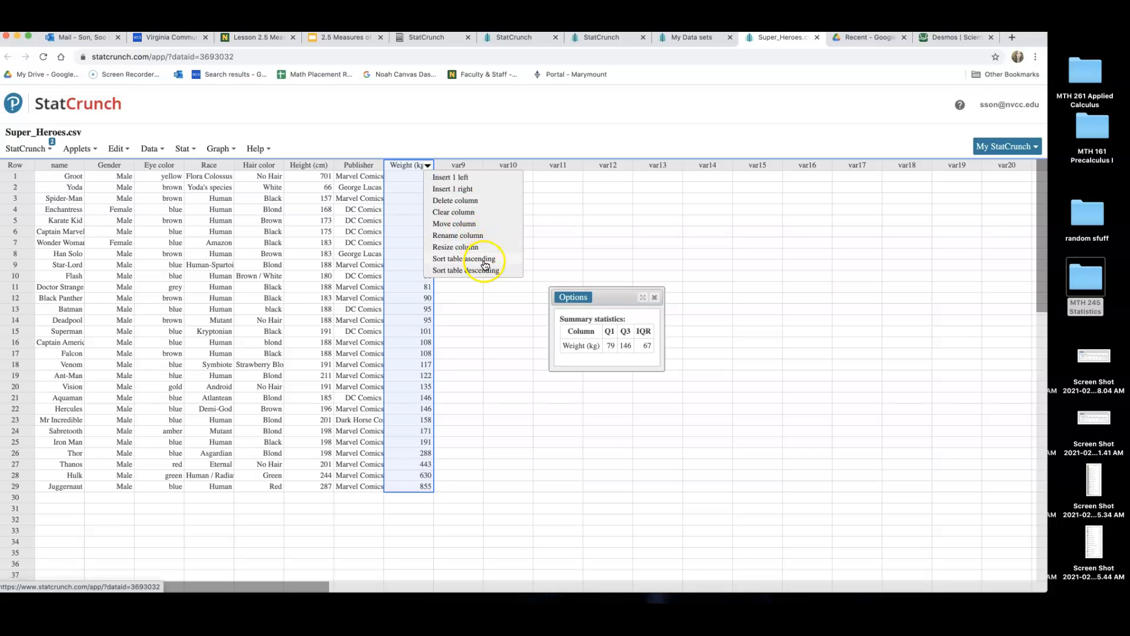
pyautogui.click(464, 258)
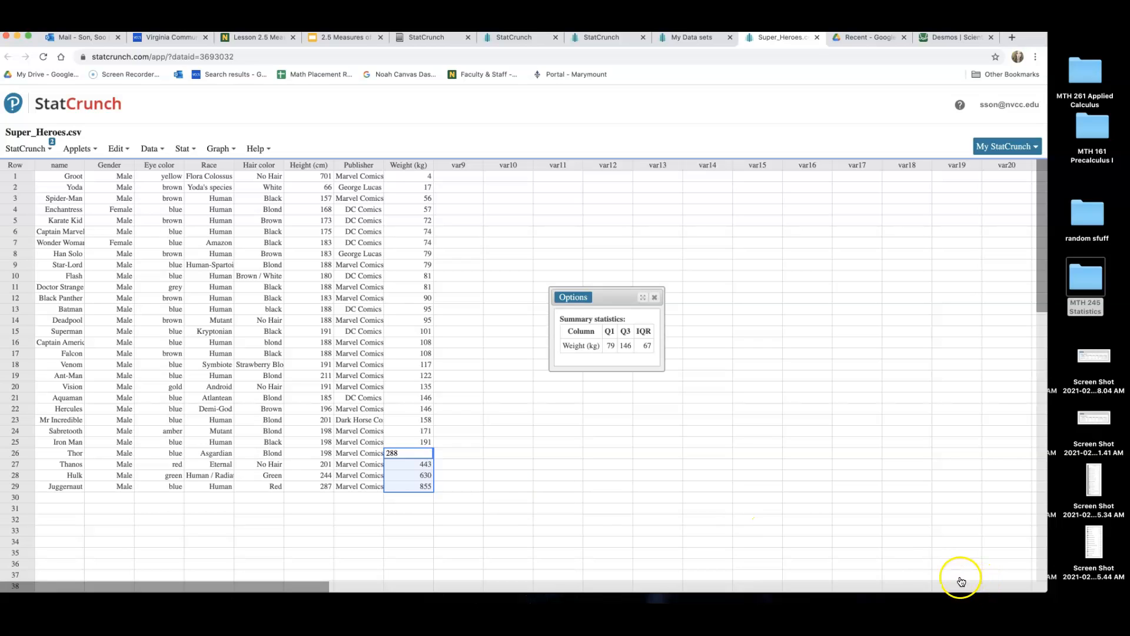
pyautogui.moveTo(61, 468)
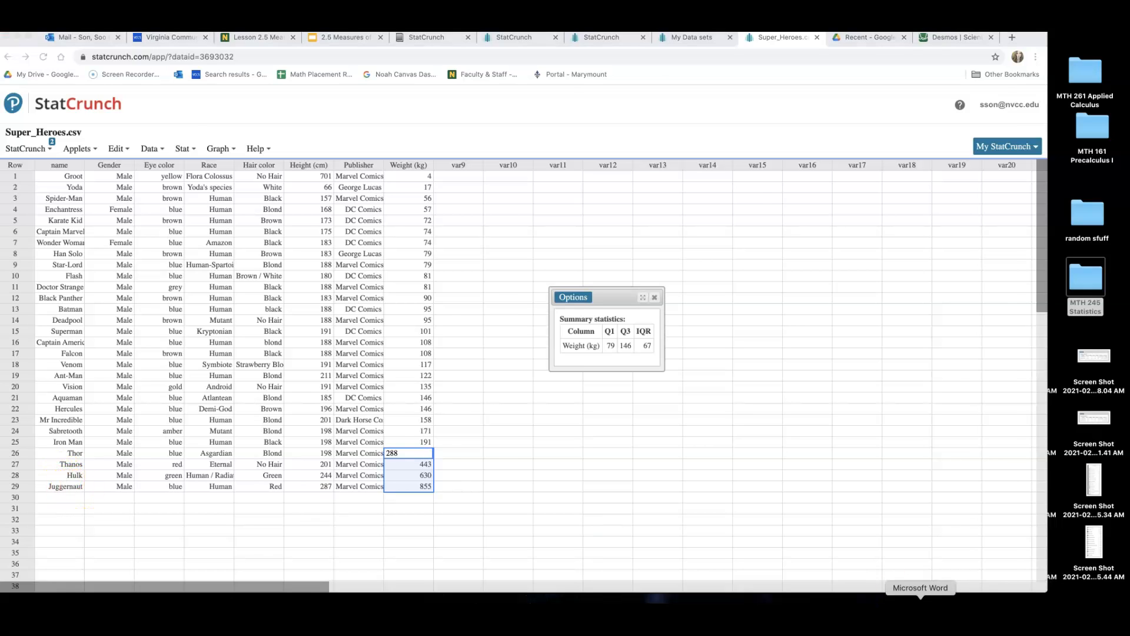
# Finish the outlier sentence in the worksheet and move down to question 5
pyautogui.click(921, 588)
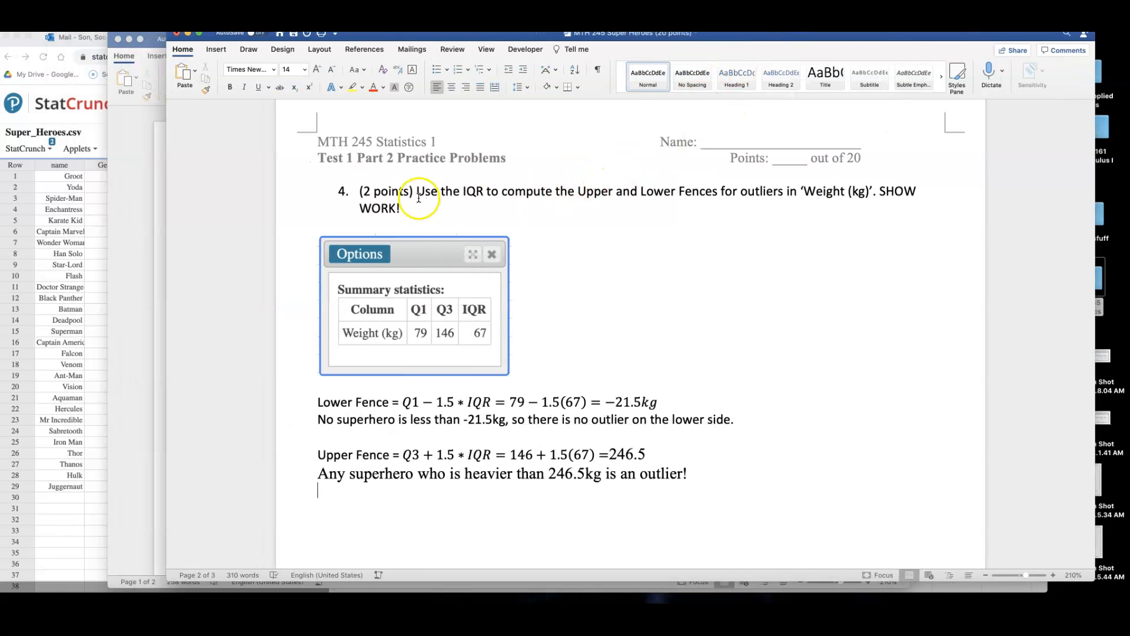
pyautogui.moveTo(417, 191); pyautogui.dragTo(400, 209)
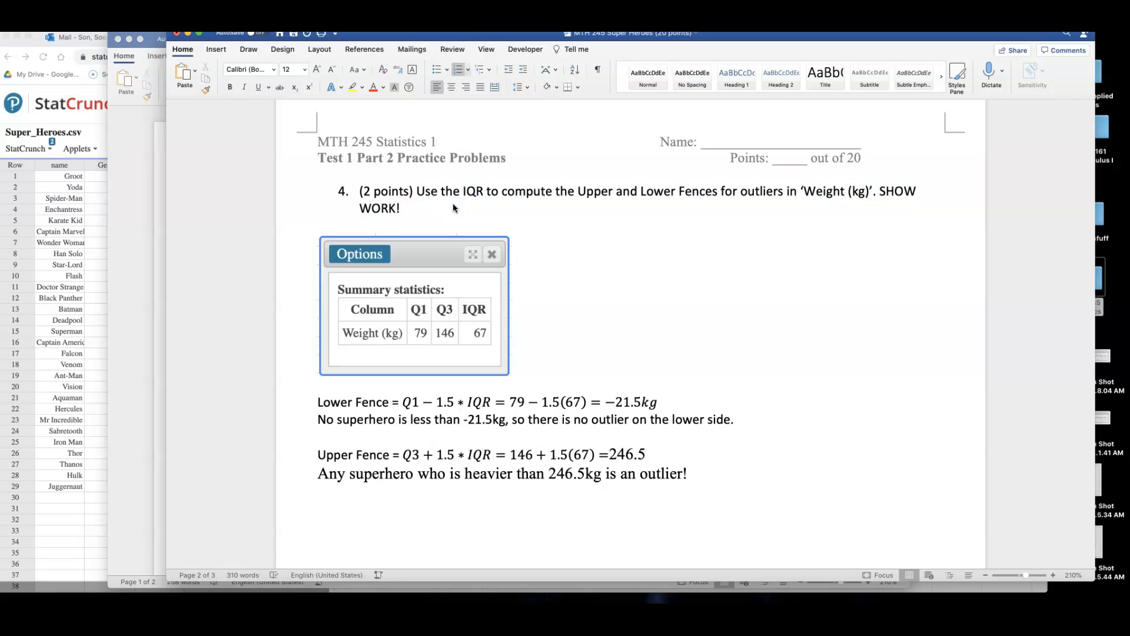
pyautogui.moveTo(563, 355)
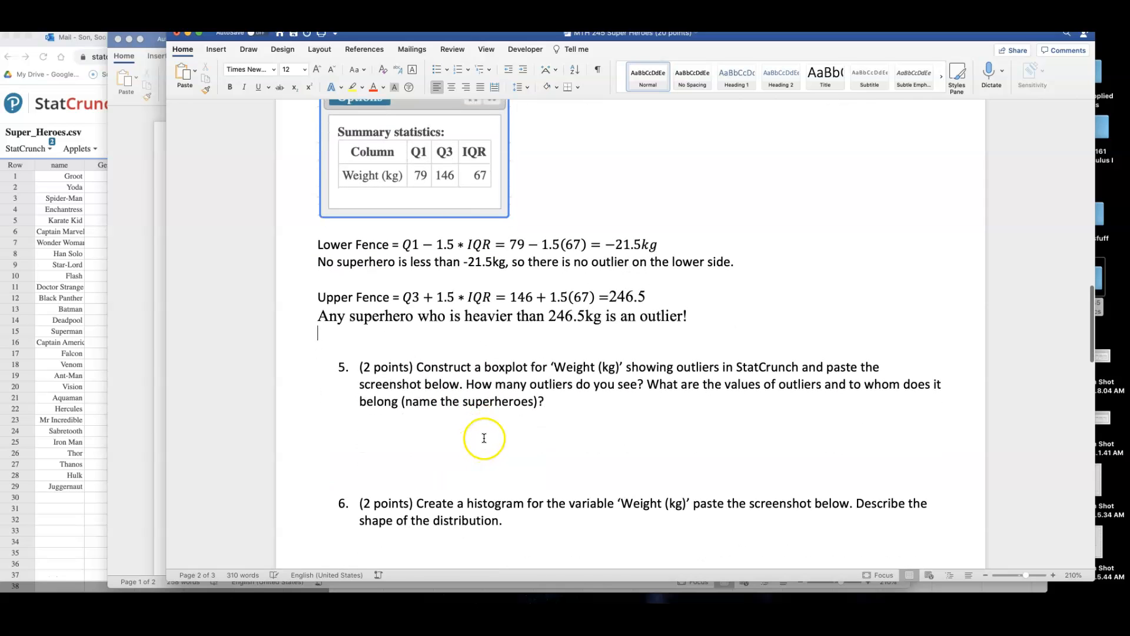
pyautogui.scroll(-3)
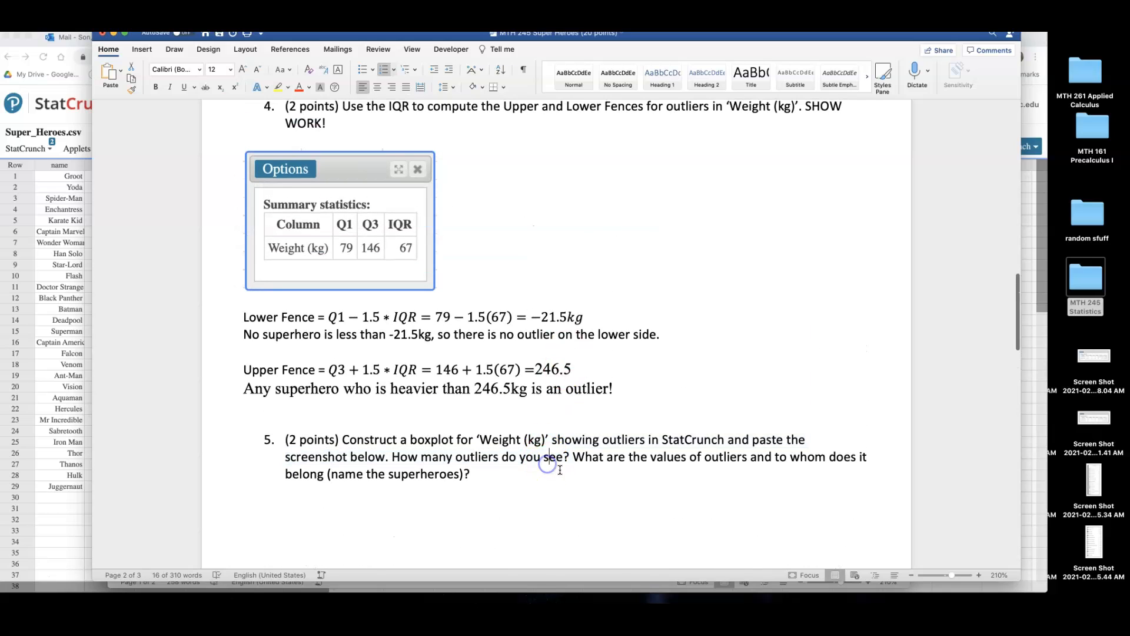
pyautogui.scroll(-3)
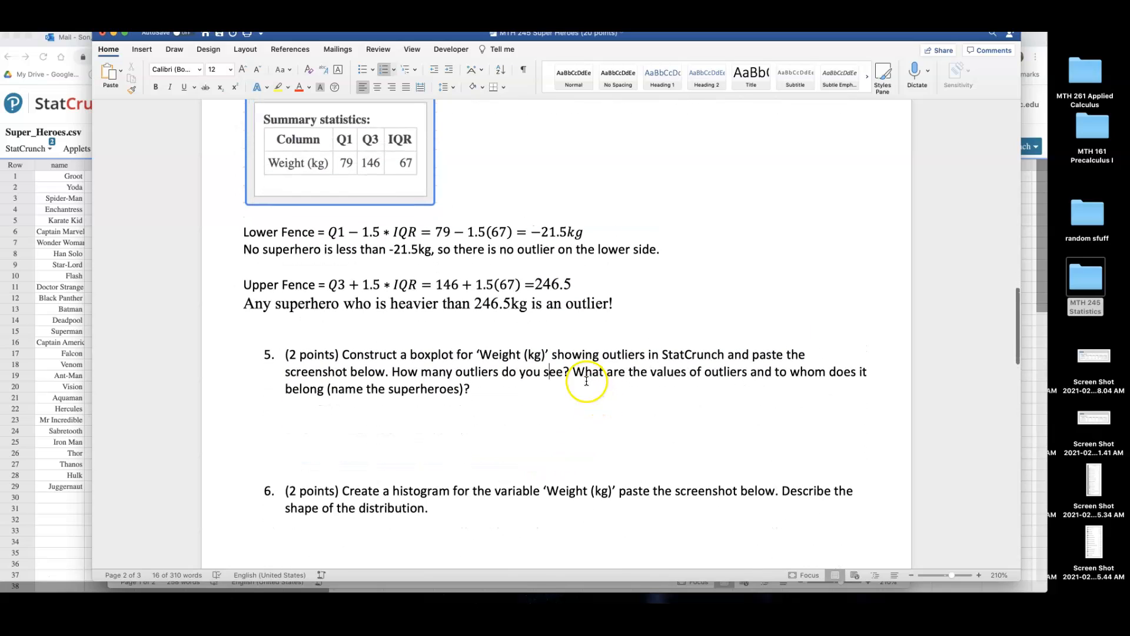
# Highlight question 5's prompt asking for the boxplot outlier values and their owners
pyautogui.moveTo(573, 371); pyautogui.dragTo(469, 389)
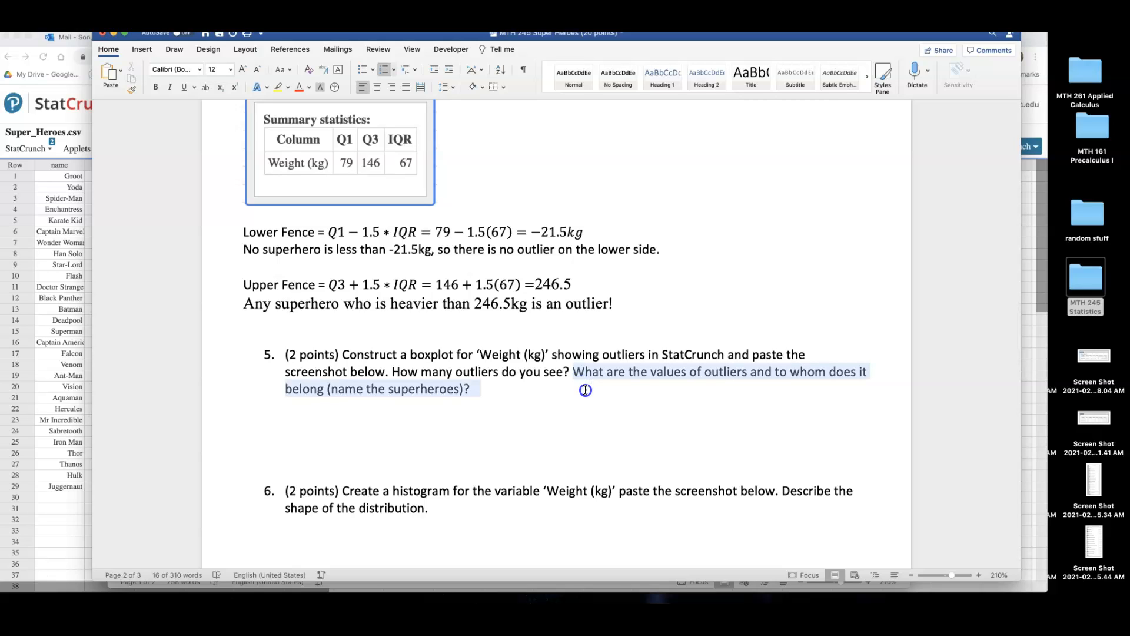
pyautogui.click(569, 402)
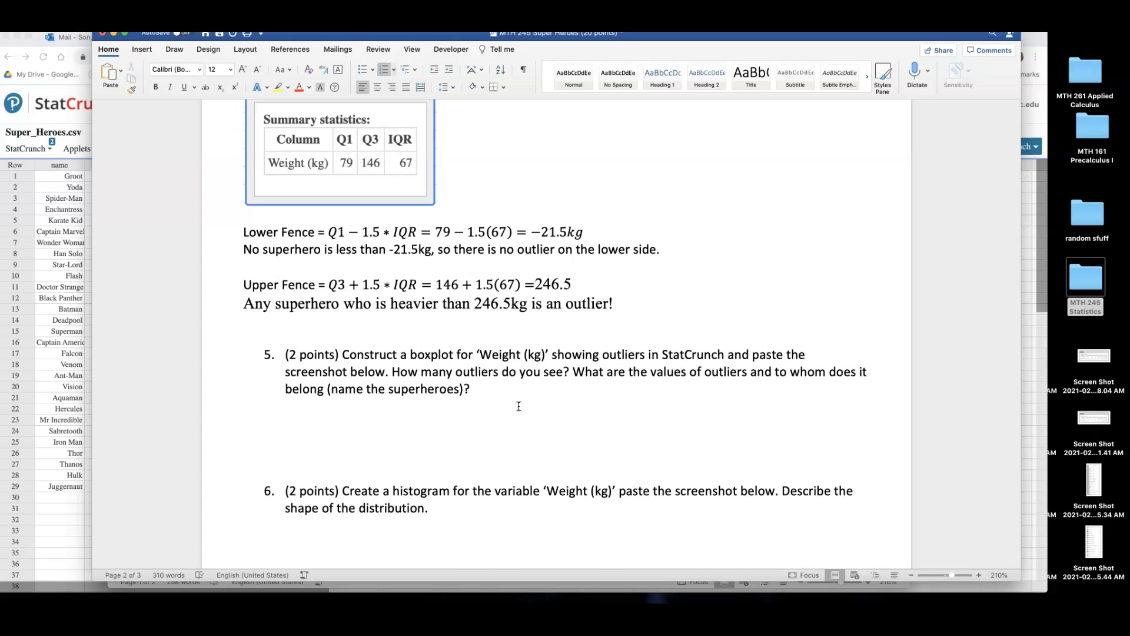
pyautogui.moveTo(398, 354); pyautogui.dragTo(455, 354)
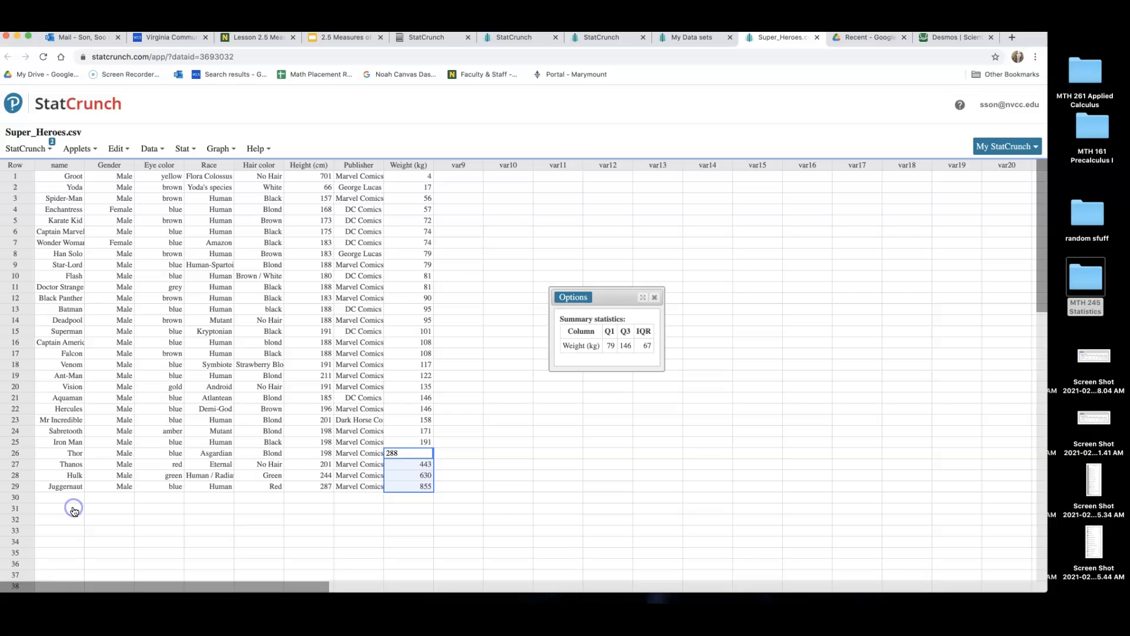
# Start a boxplot of Weight (kg) with boxes drawn horizontally
pyautogui.click(219, 148)
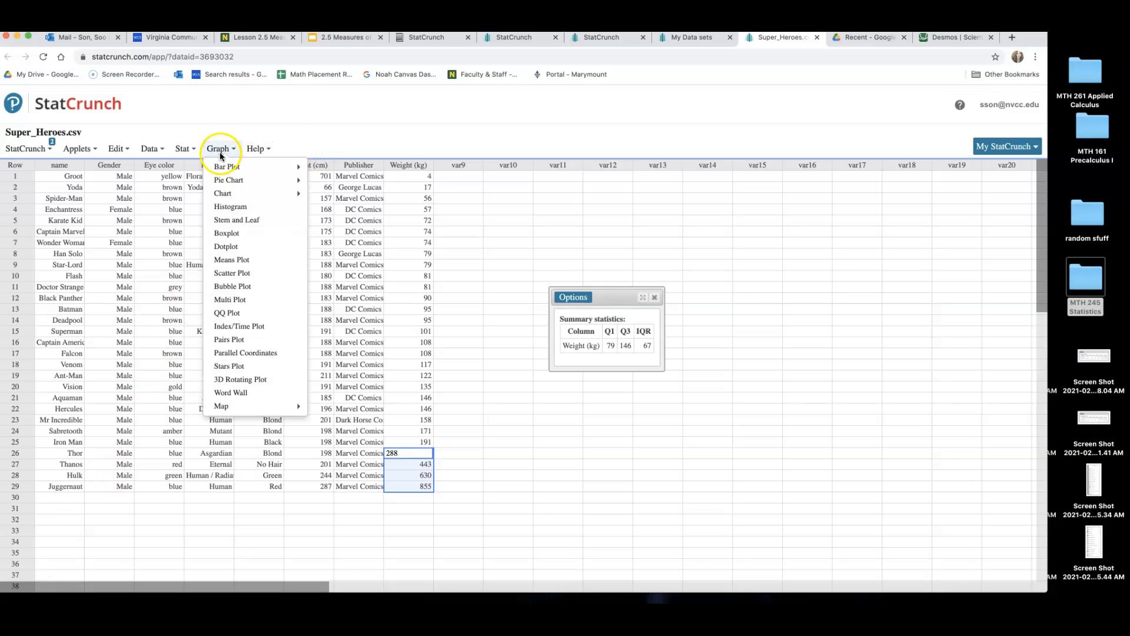
pyautogui.click(226, 233)
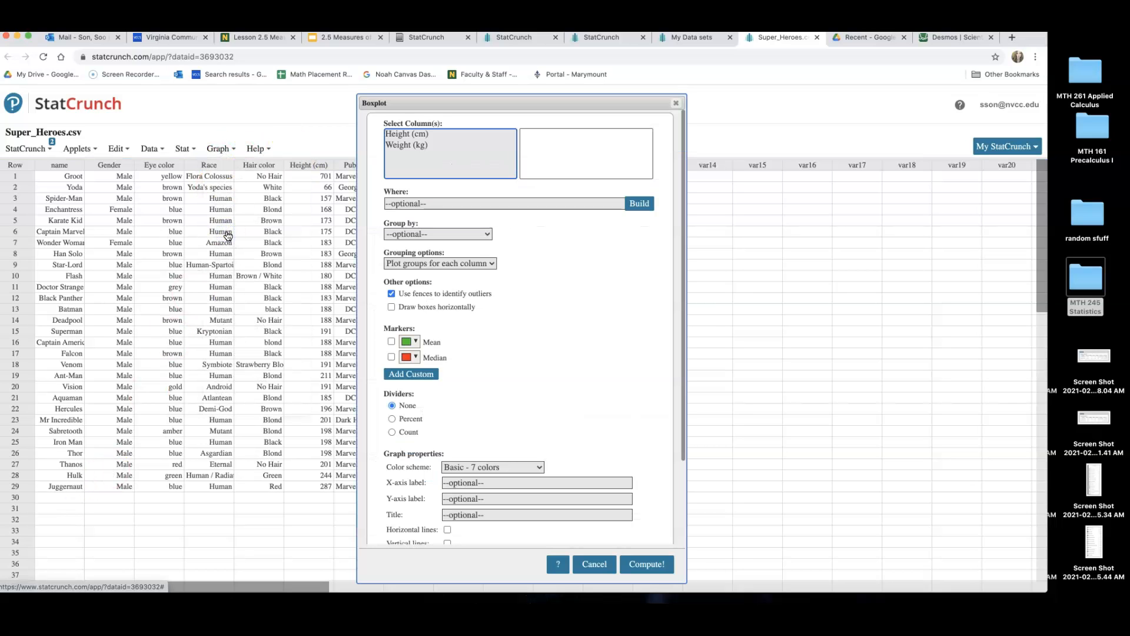
pyautogui.click(406, 144)
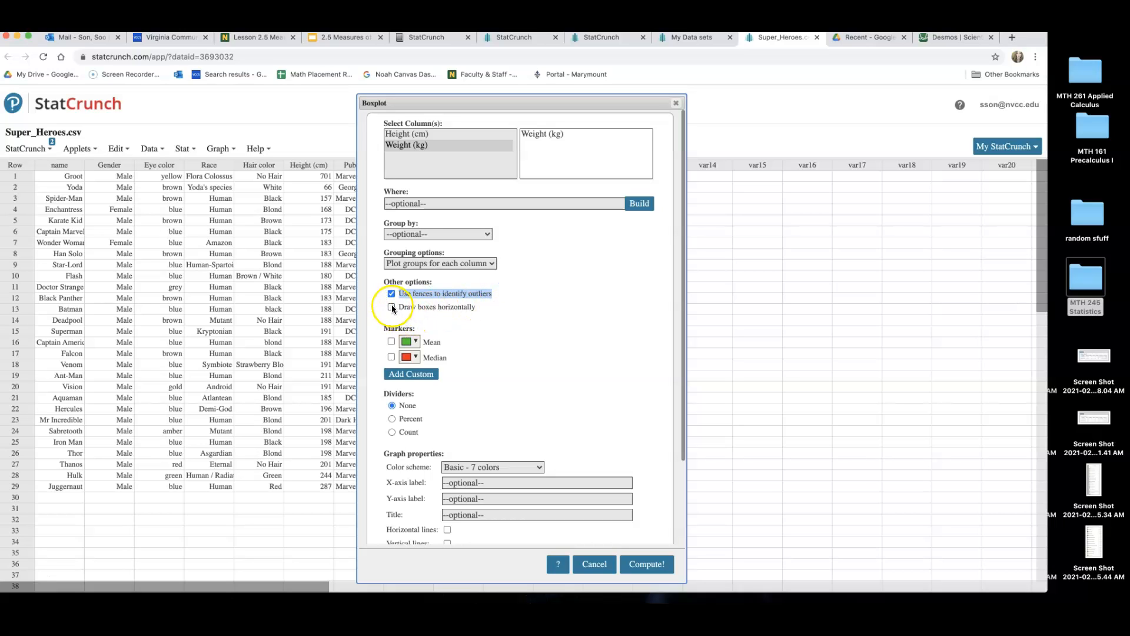
pyautogui.click(391, 307)
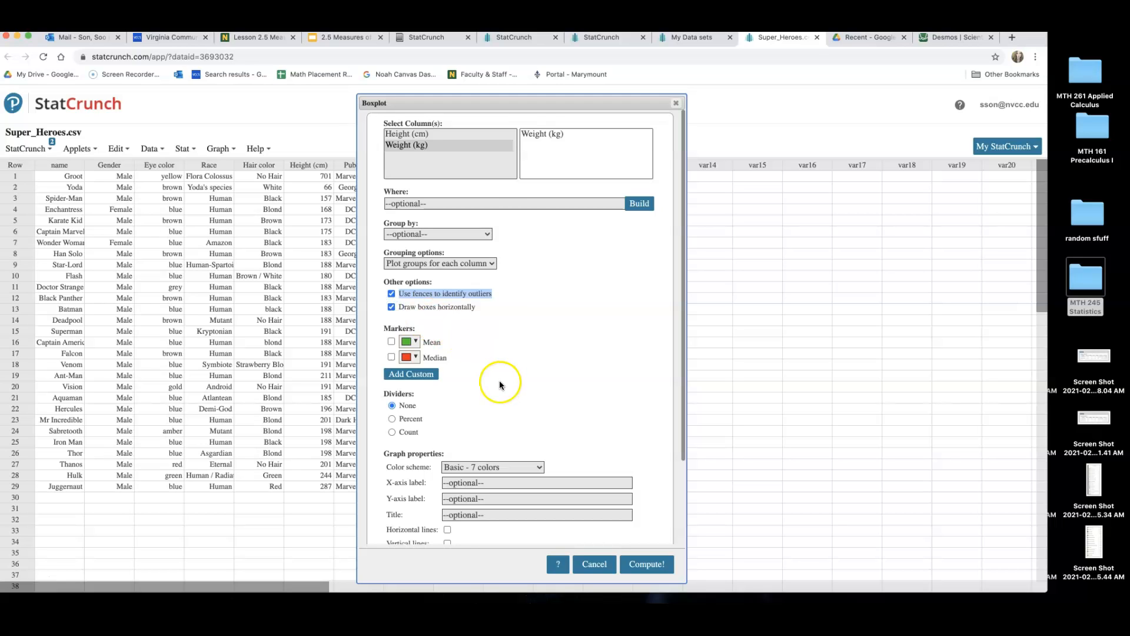
# Apply the orange colour scale, title it Super Heros' Weights! and compute the boxplot
pyautogui.click(493, 467)
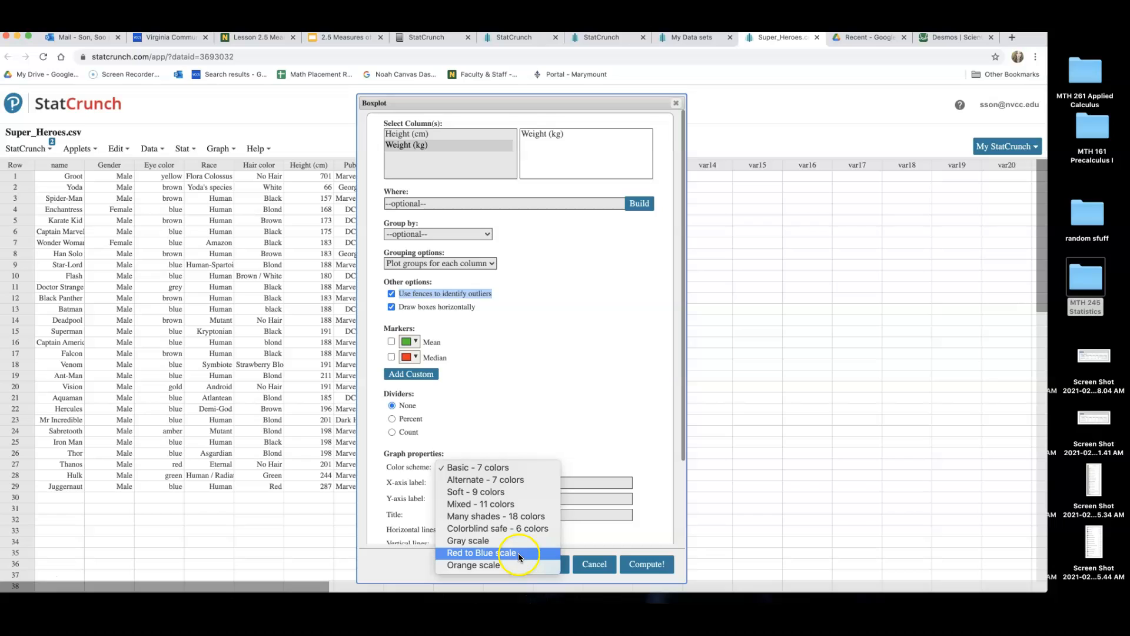
pyautogui.moveTo(473, 564)
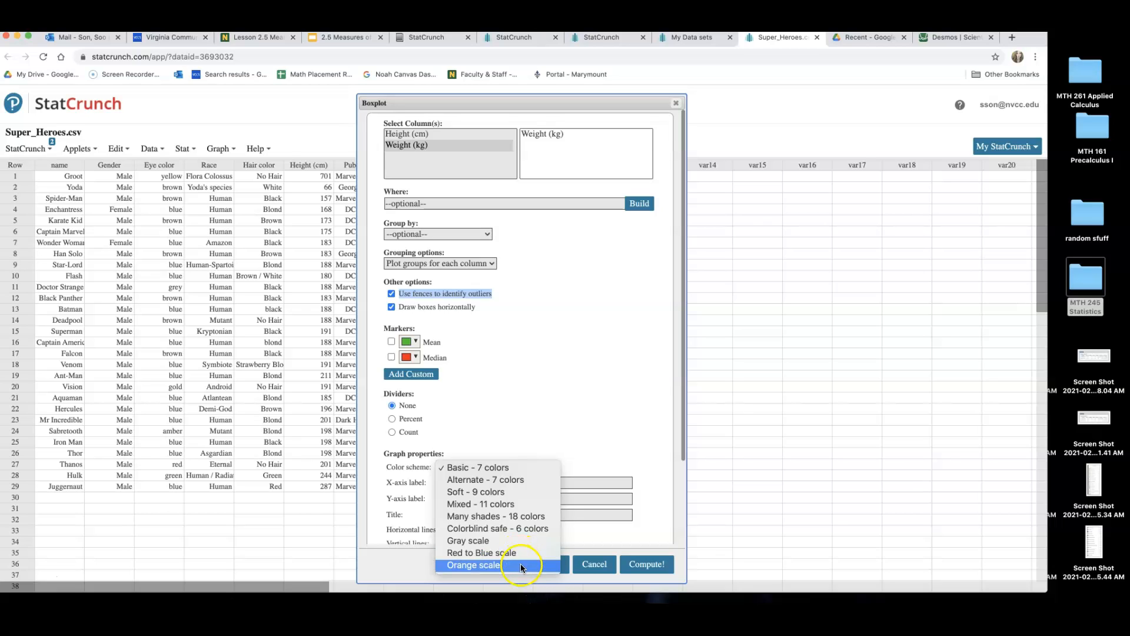
pyautogui.click(474, 564)
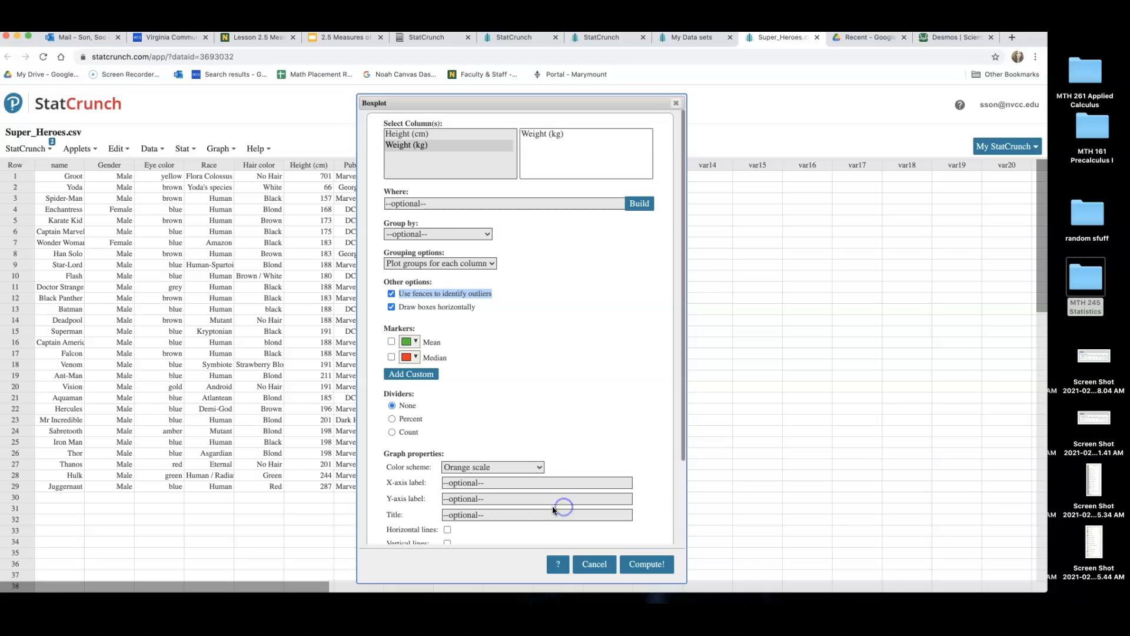
pyautogui.write("Super Heros' Weights!")
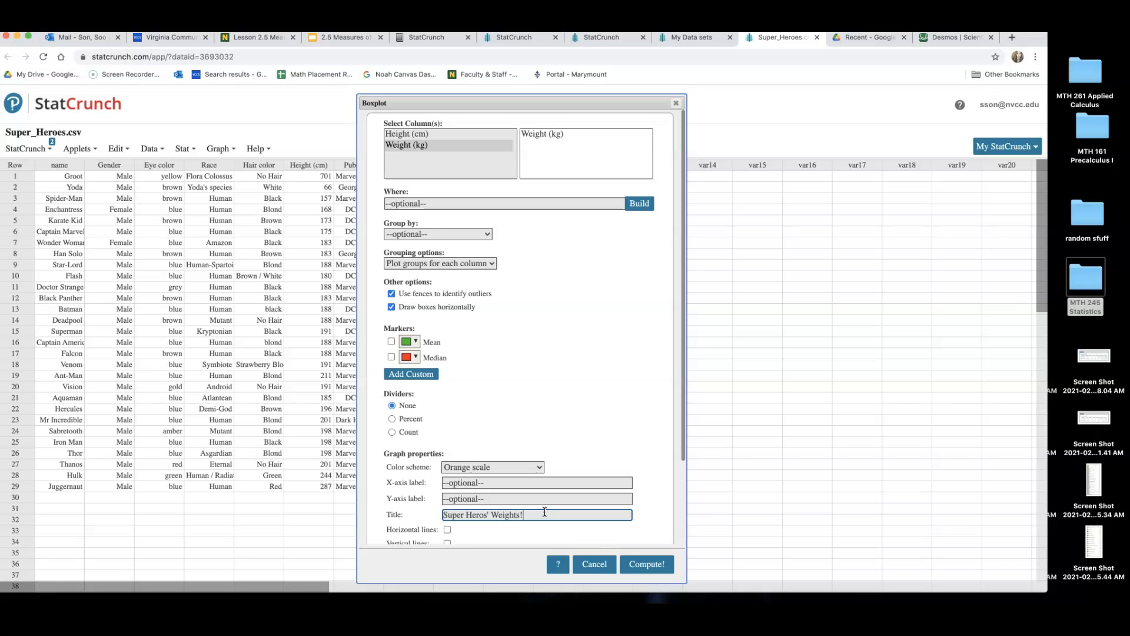
pyautogui.click(645, 564)
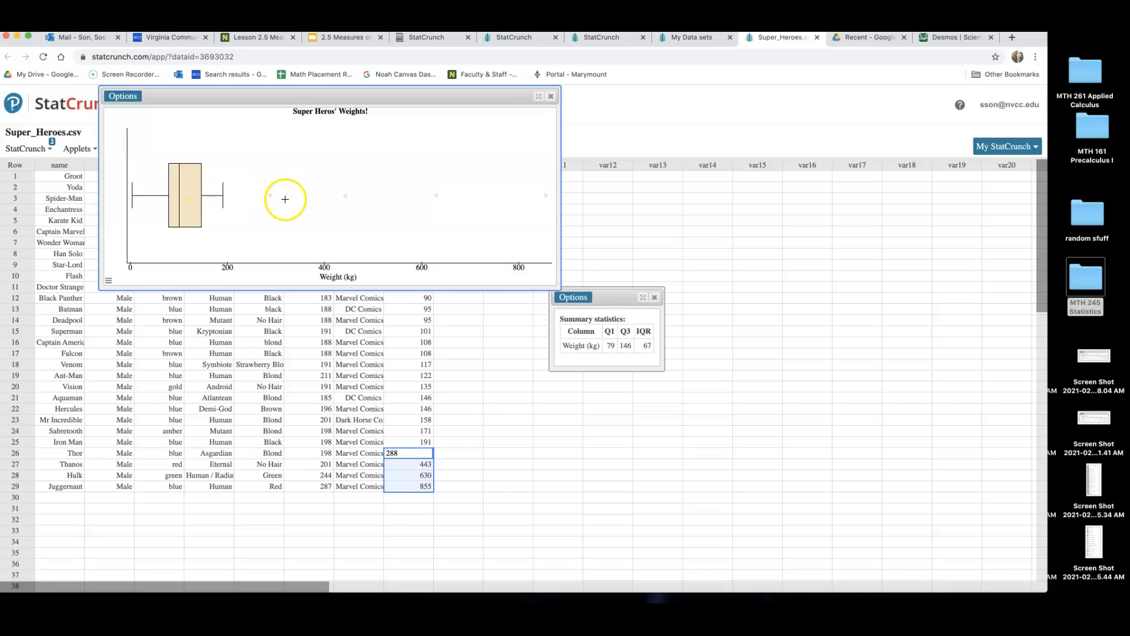
# Mark the rows of the four outlier points on the boxplot and capture it as a screenshot
pyautogui.click(271, 195)
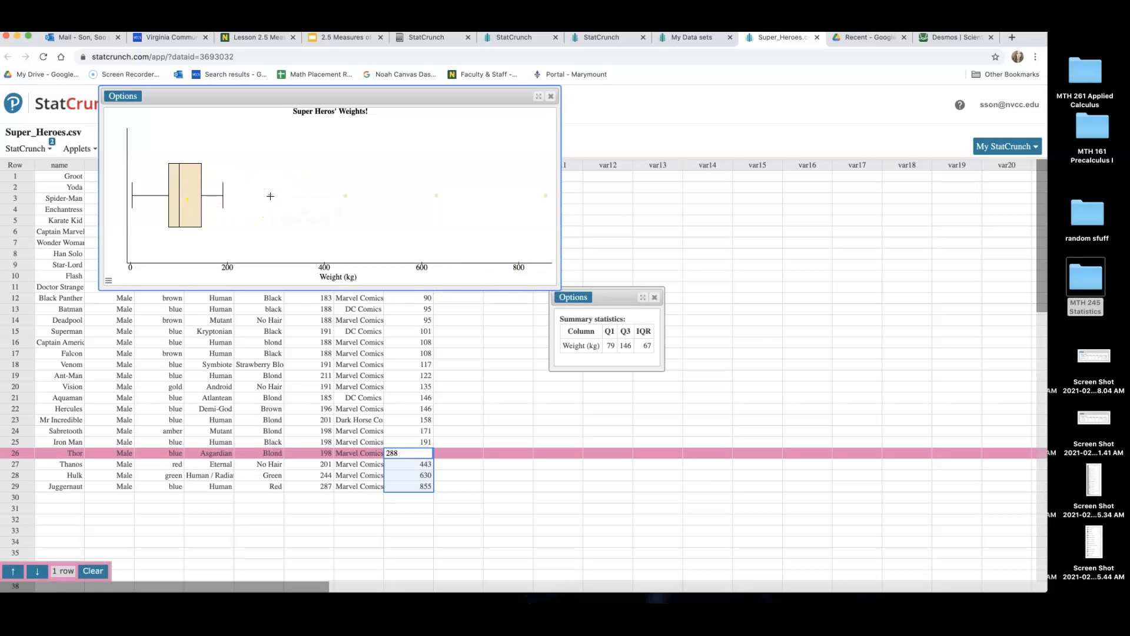
pyautogui.moveTo(271, 196)
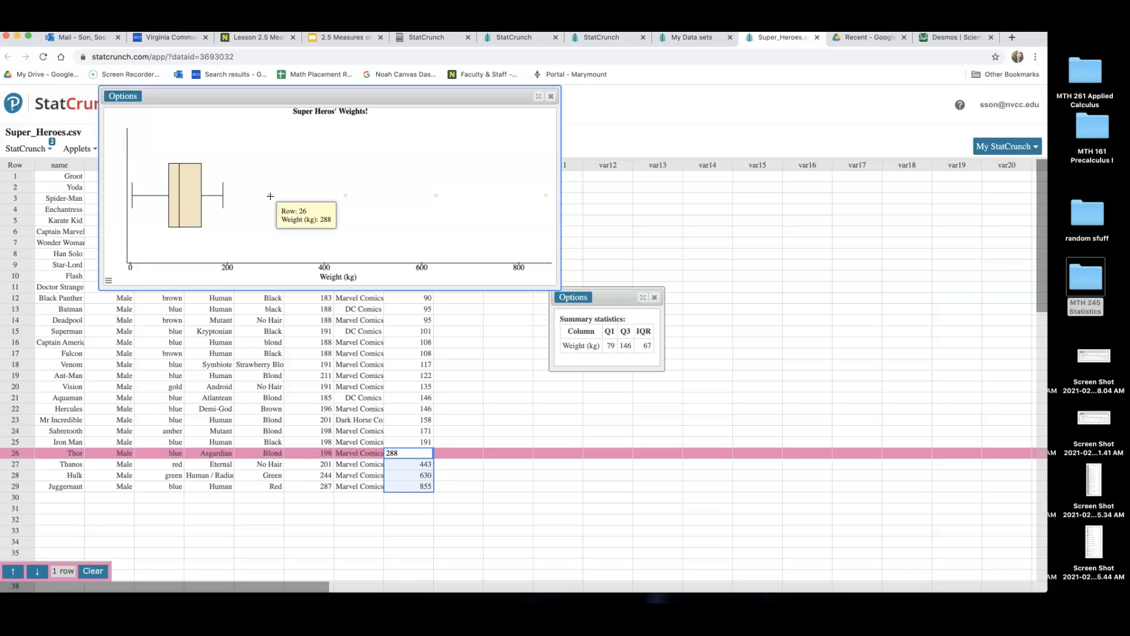
pyautogui.click(346, 197)
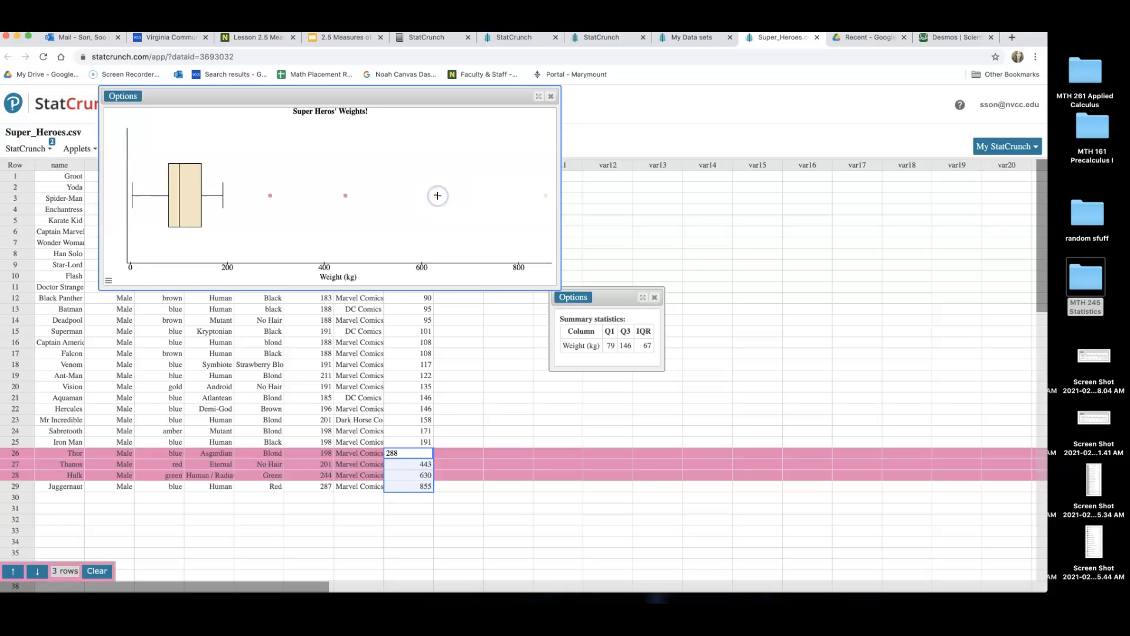
pyautogui.moveTo(550, 195)
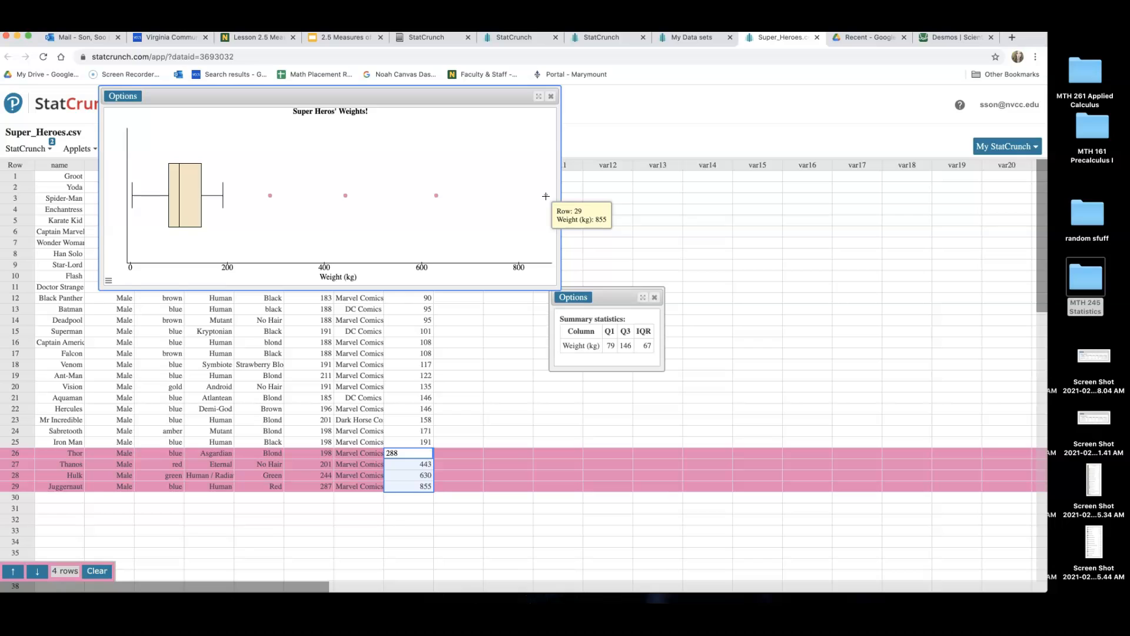
pyautogui.moveTo(601, 203)
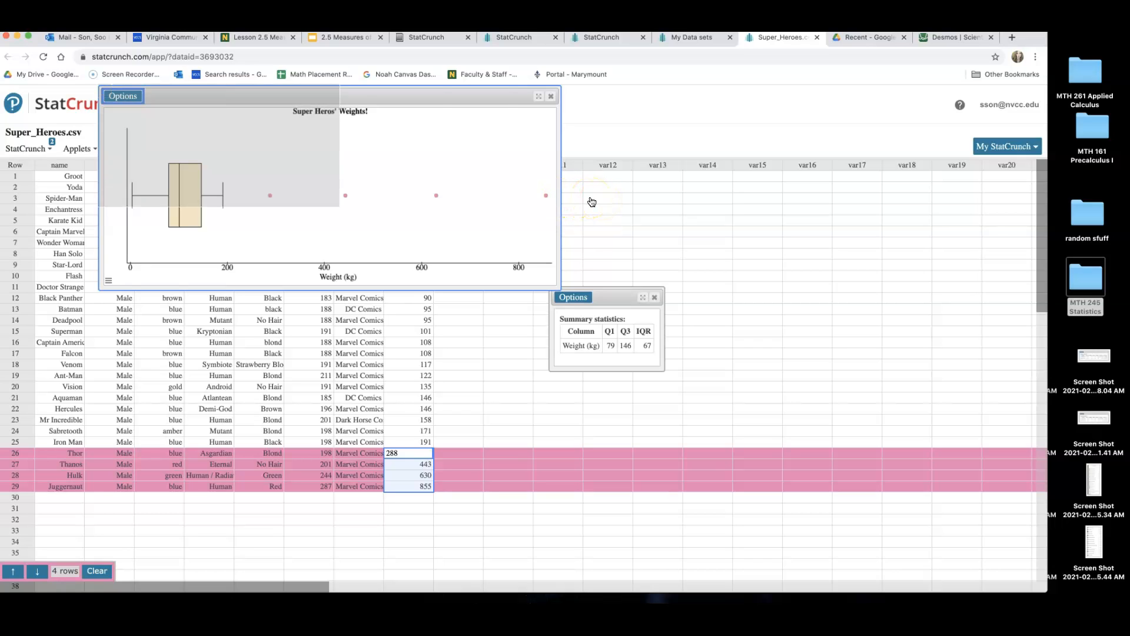
pyautogui.click(574, 297)
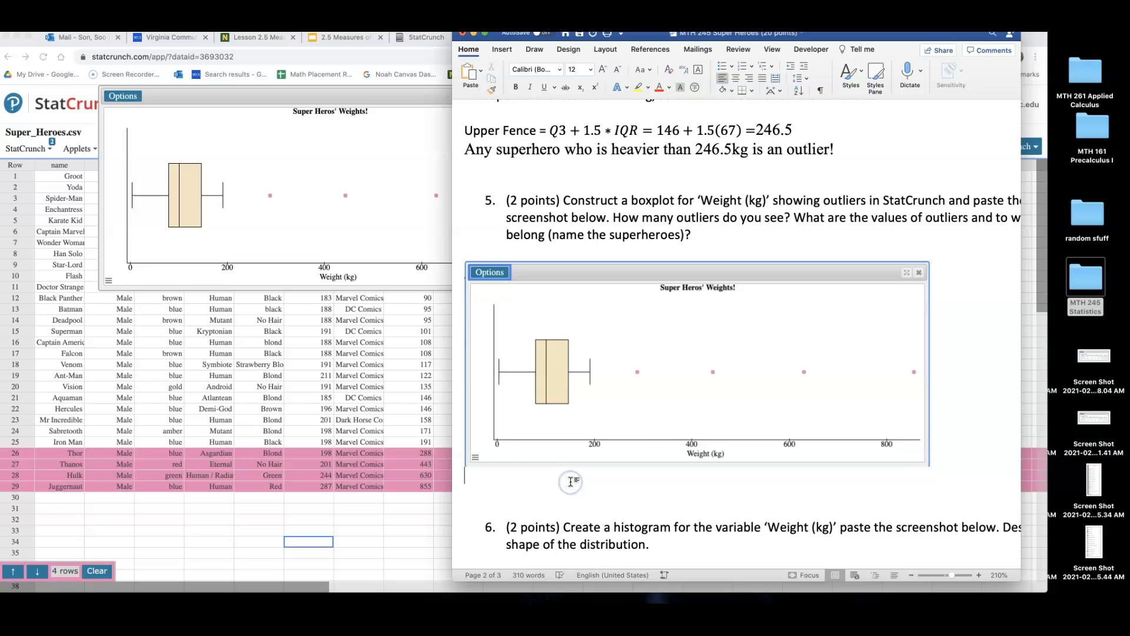
# List the outliers Thor – 288kg, Thanos – 443kg, Hulk – 630 kg, Juggernaut – 855kg beneath the boxplot
pyautogui.write('Tho')
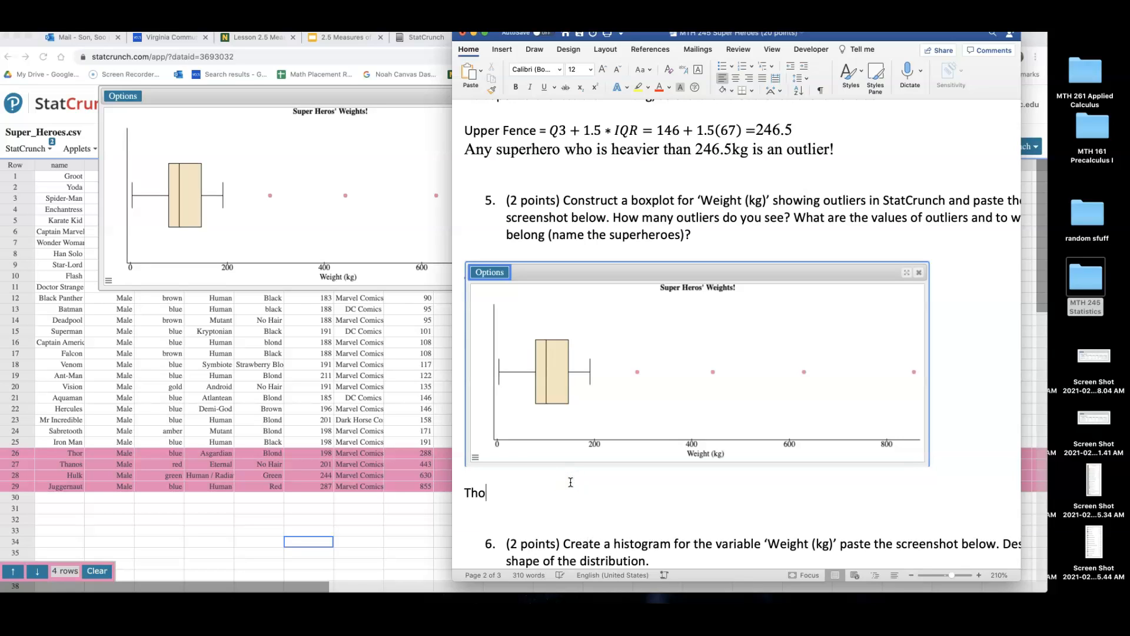
pyautogui.write('r -')
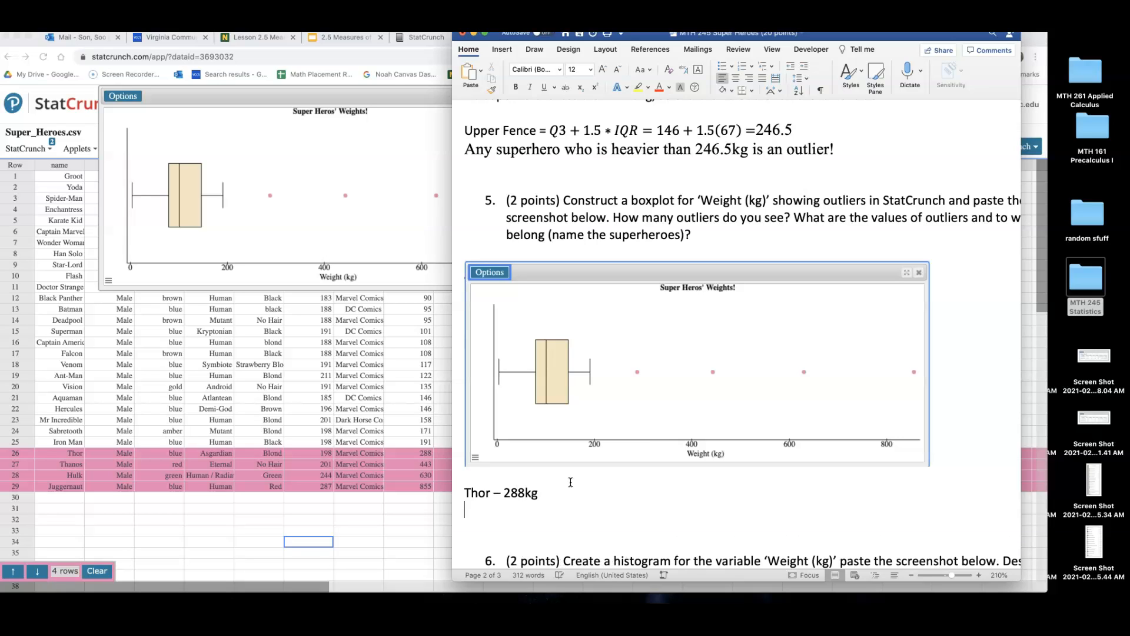
pyautogui.write('Thanos')
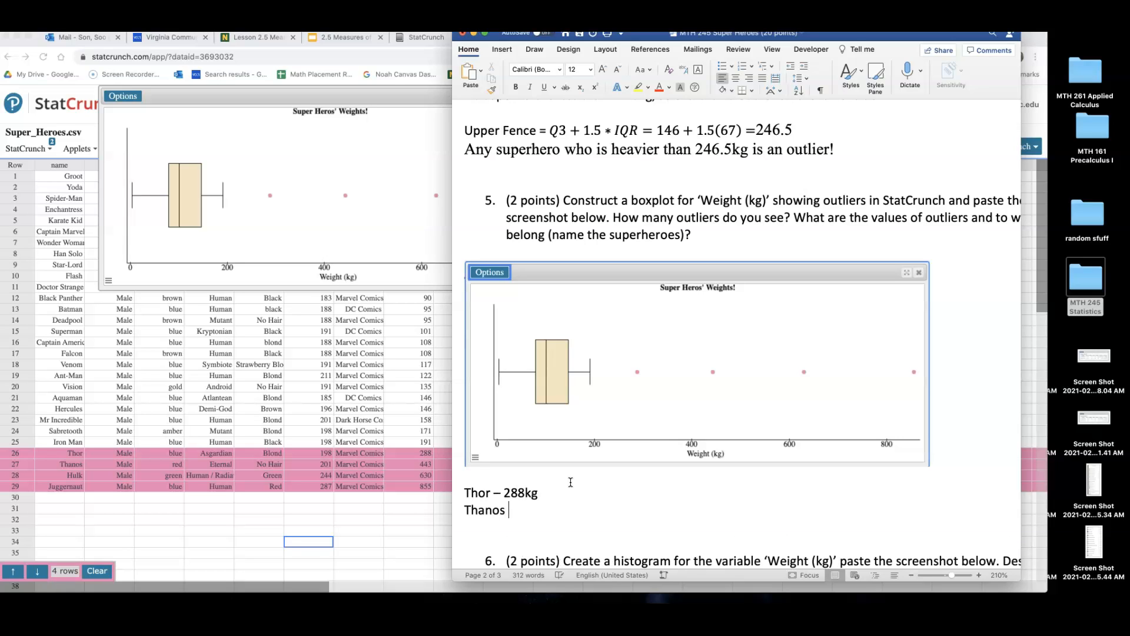
pyautogui.write('- 443kg')
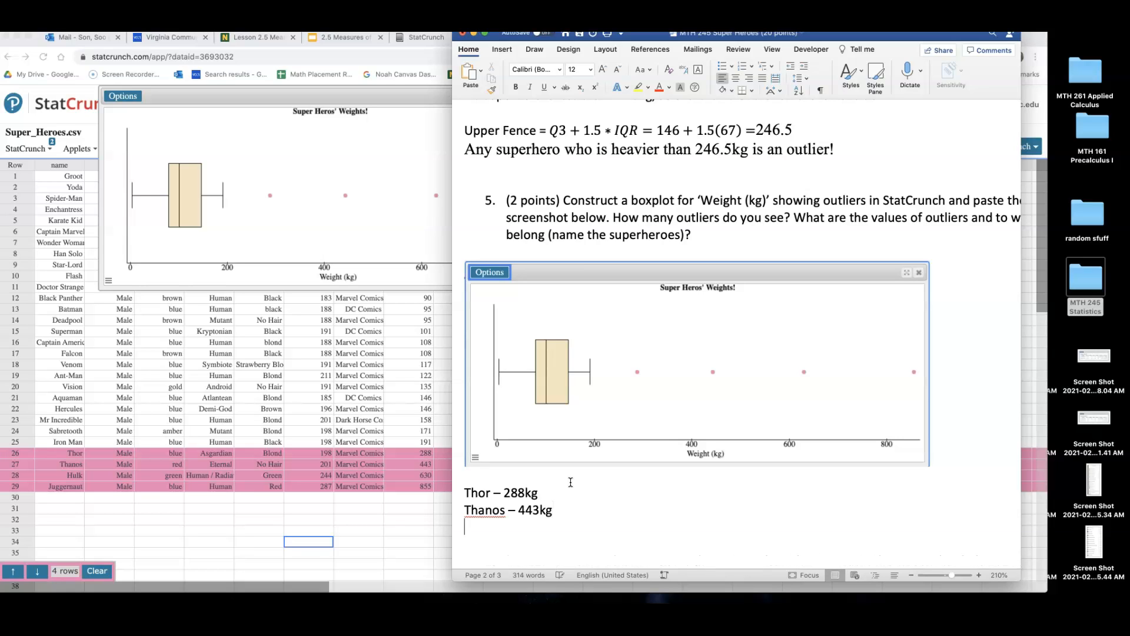
pyautogui.write('Hulk -')
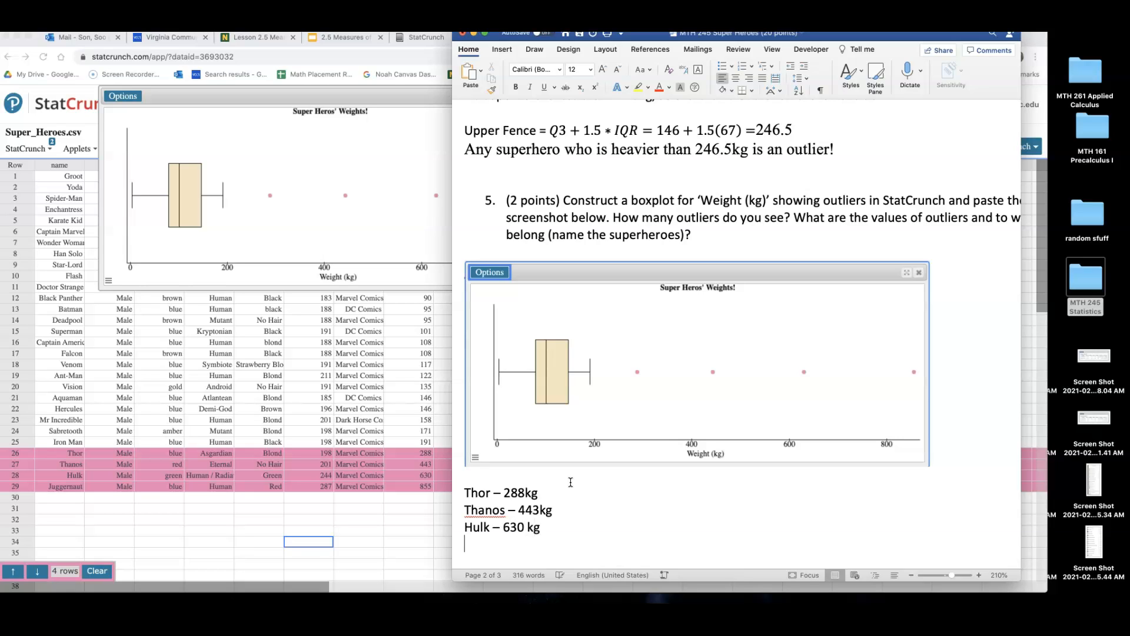
pyautogui.write('Jugg')
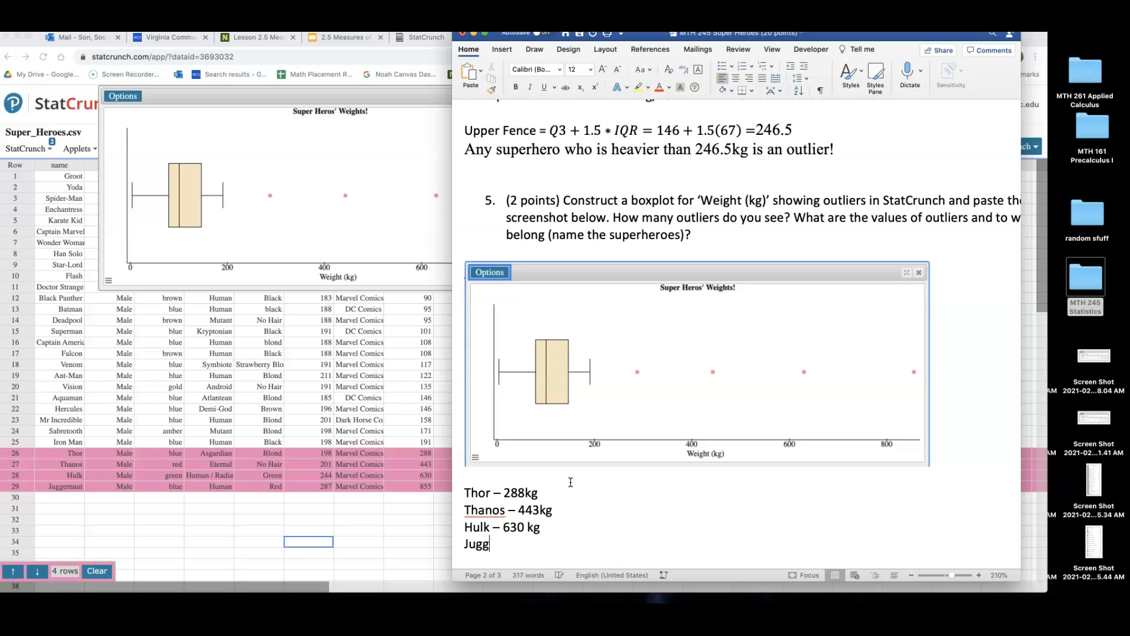
pyautogui.write('ernaut -')
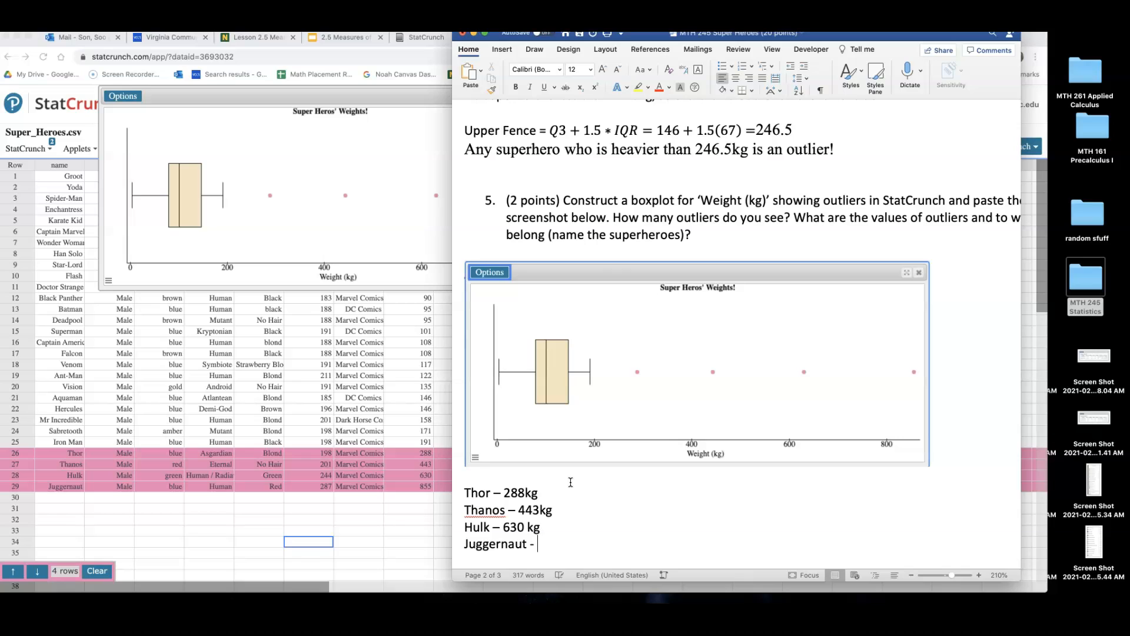
pyautogui.write('855kg')
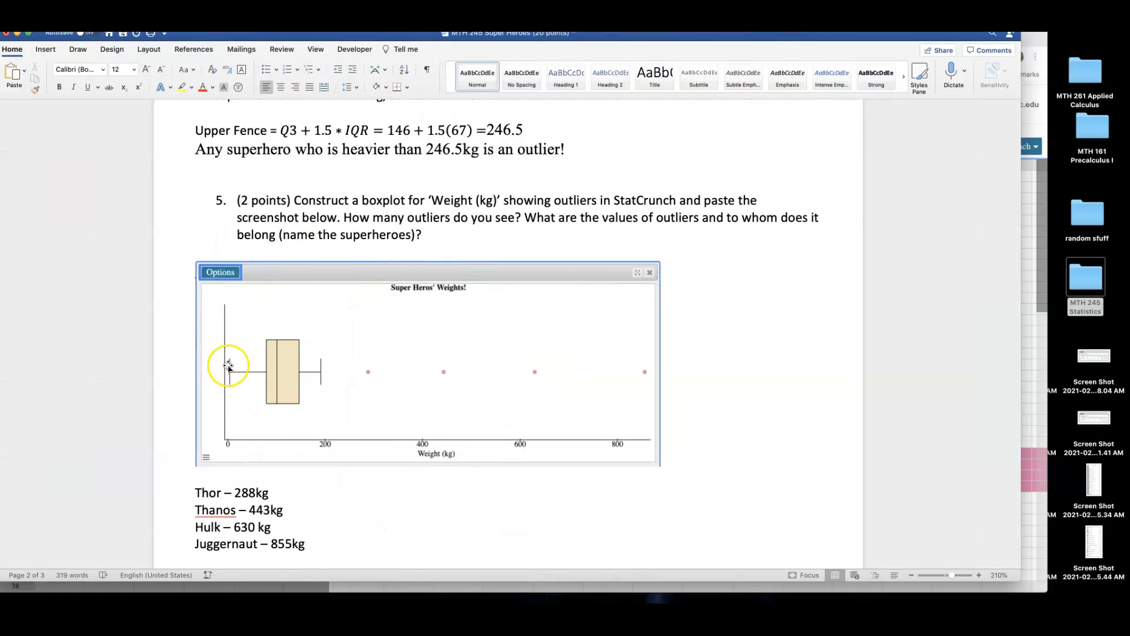
# Centre the pasted boxplot with the list and move down to question 6
pyautogui.rightClick(214, 509)
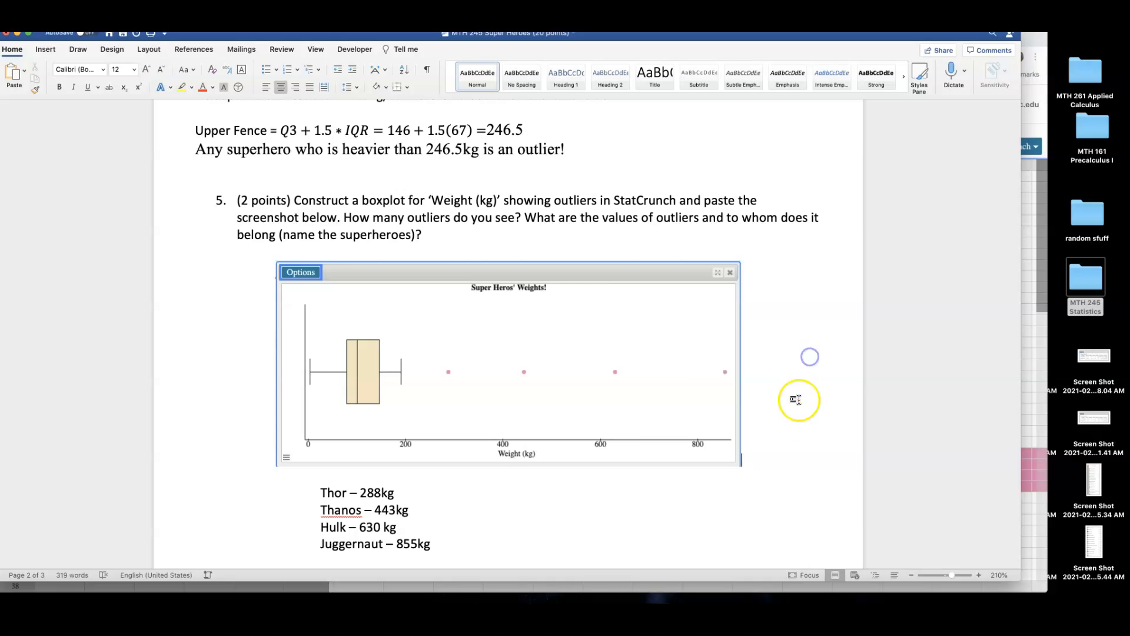
pyautogui.scroll(-3)
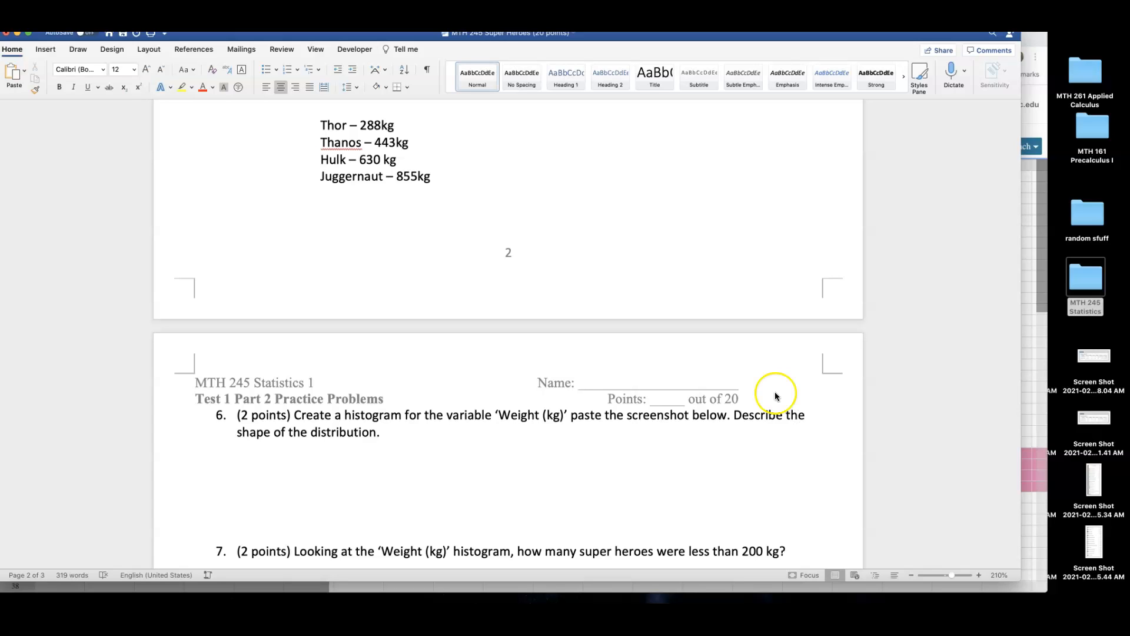
pyautogui.scroll(-3)
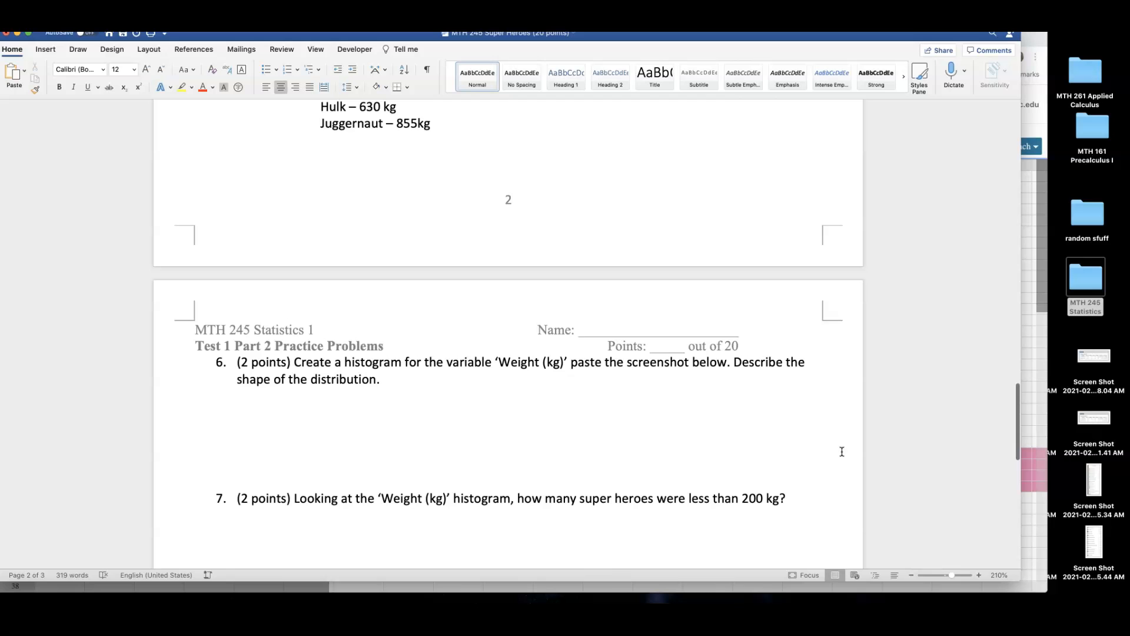